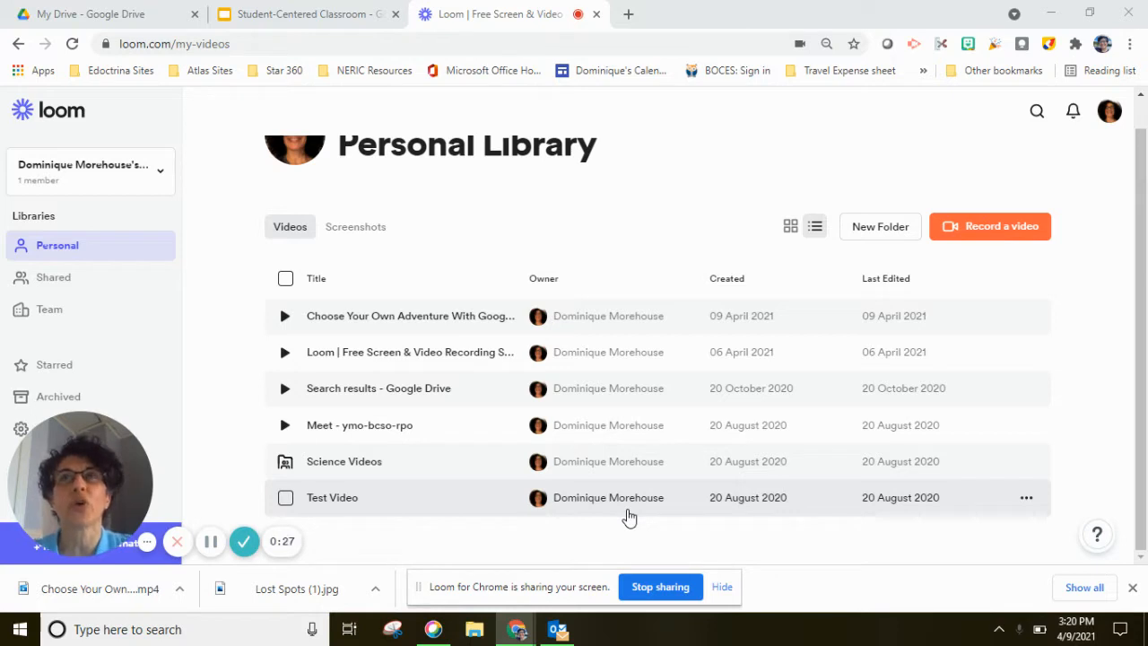
mouse_move(531, 254)
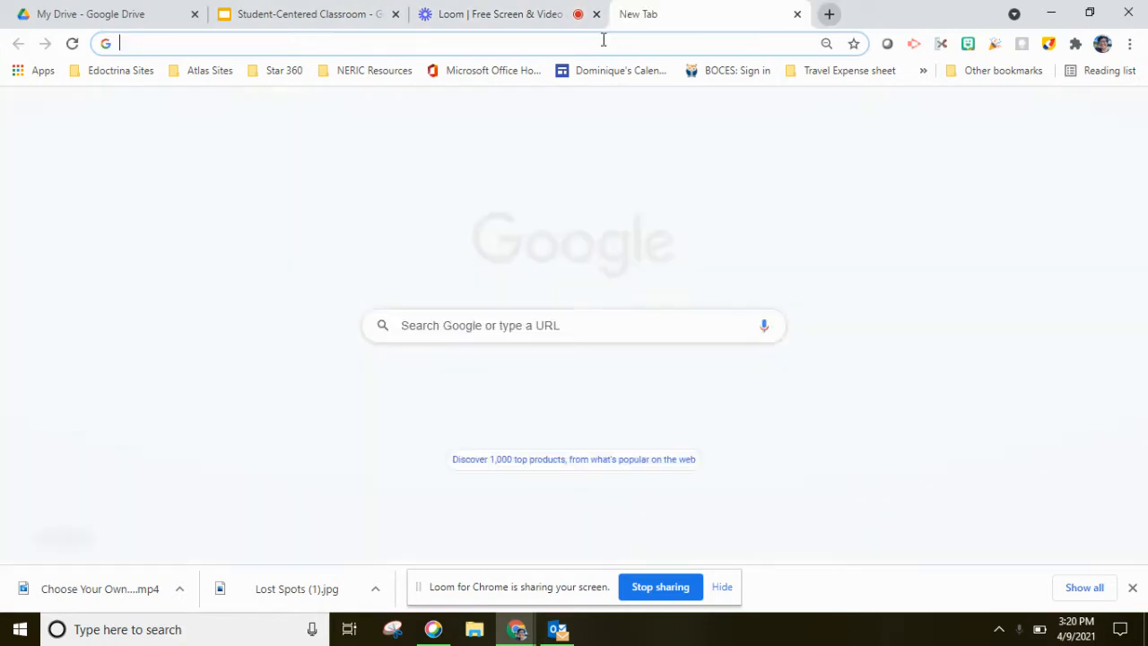
From the Google apps launcher reach the Sheets home and open 'Mystery Picture Family Ohana'
left_click(1070, 111)
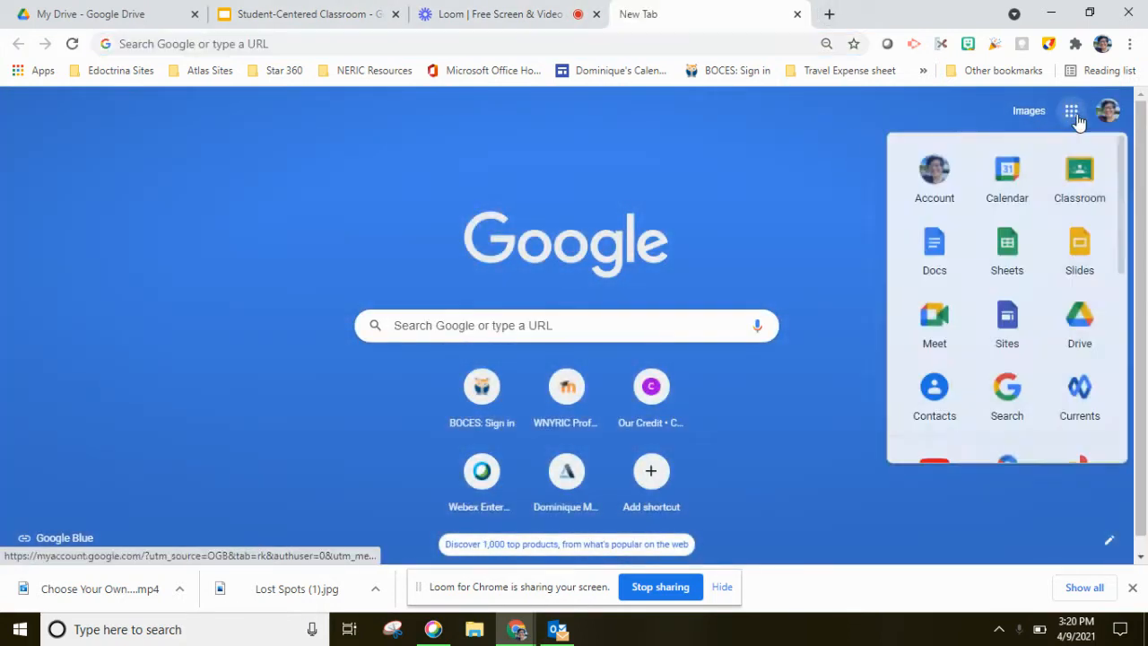
left_click(1007, 248)
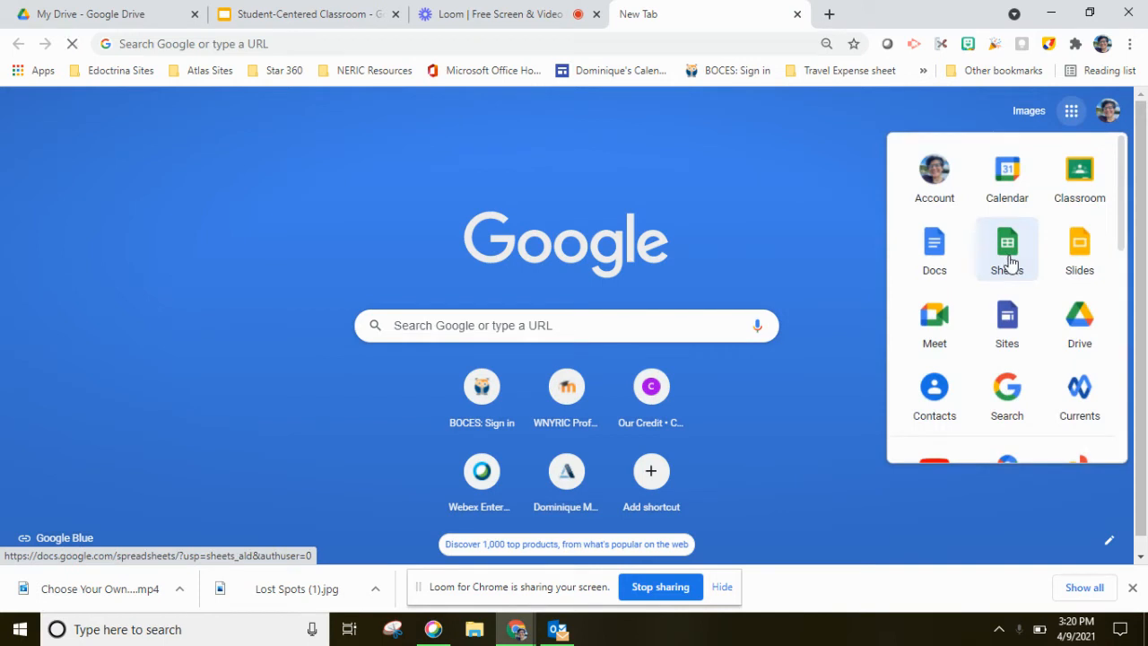
left_click(1007, 247)
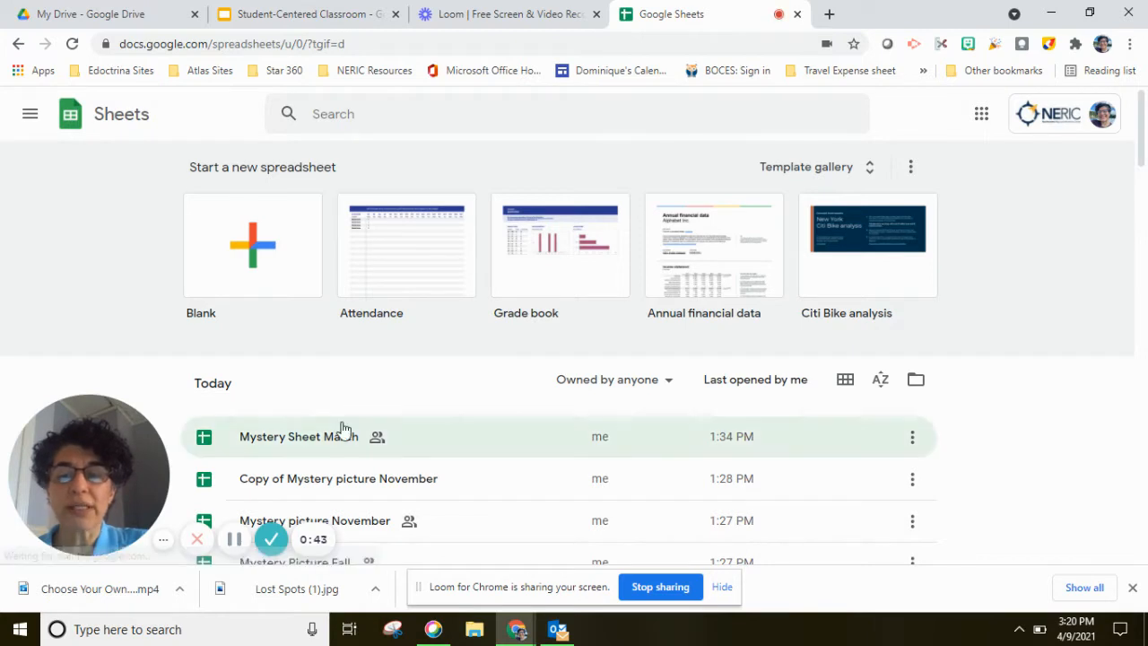
scroll("down", 3)
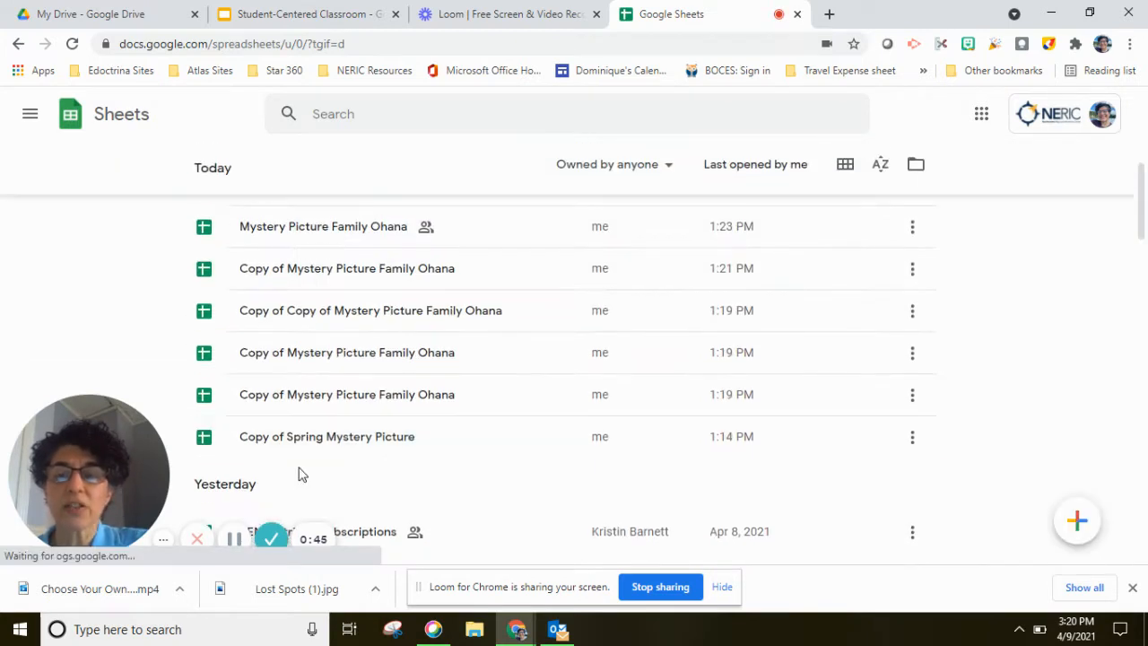
mouse_move(308, 308)
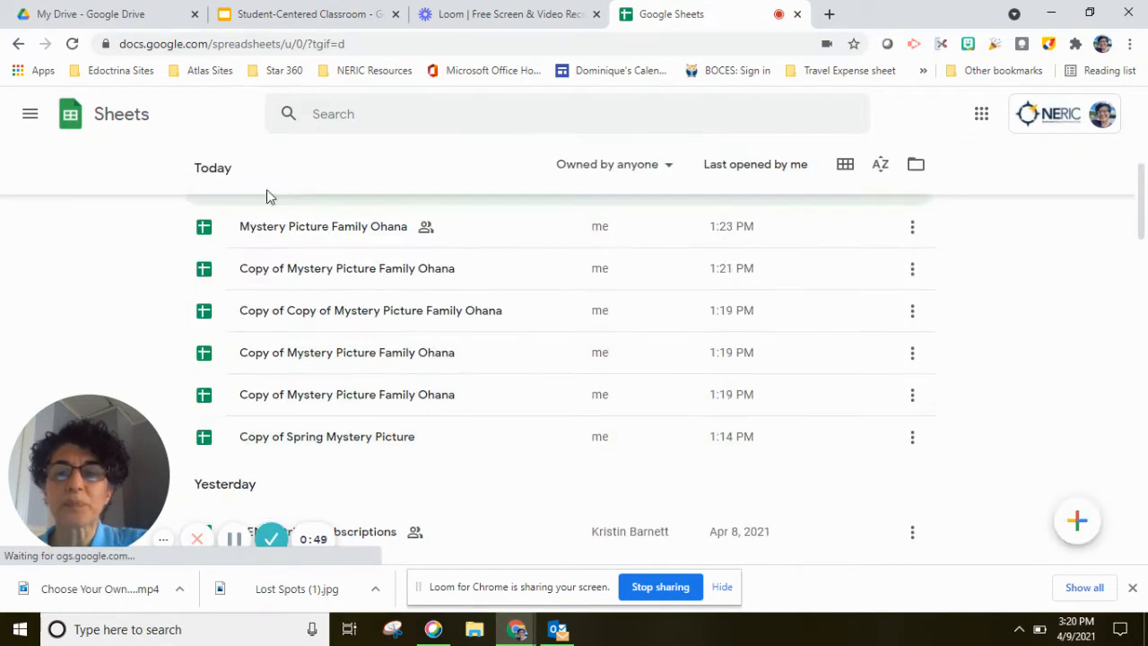
left_click(323, 226)
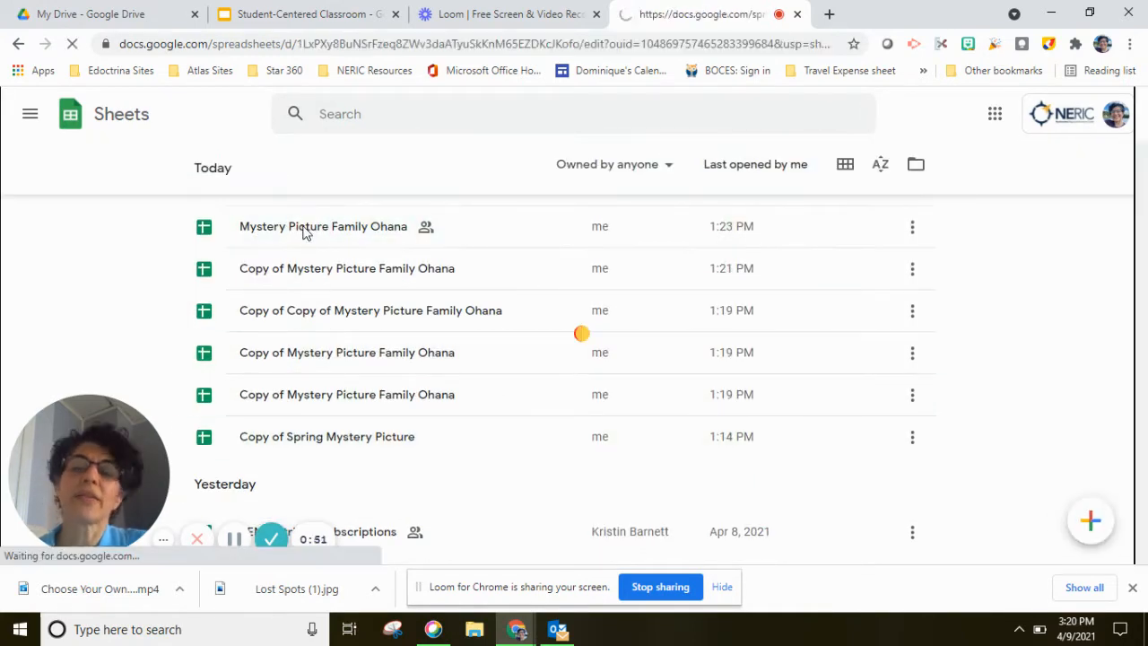
left_click(323, 226)
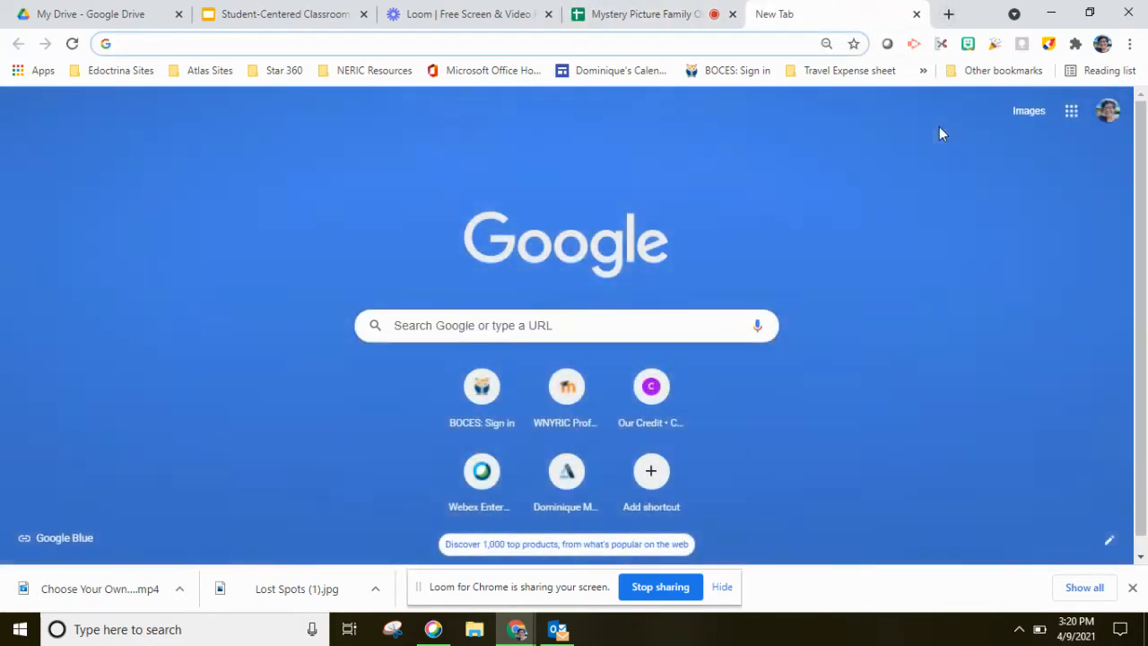
Open Google Drive from the apps launcher and enter the Mystery Pictures folder in My Drive
left_click(1071, 111)
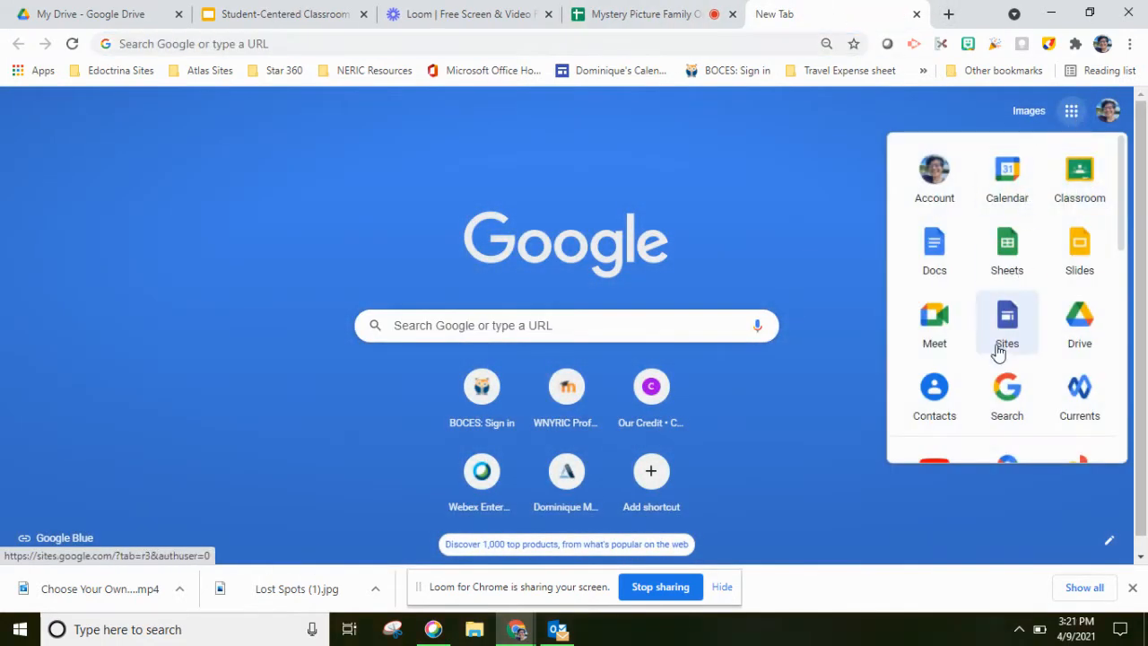
left_click(1079, 323)
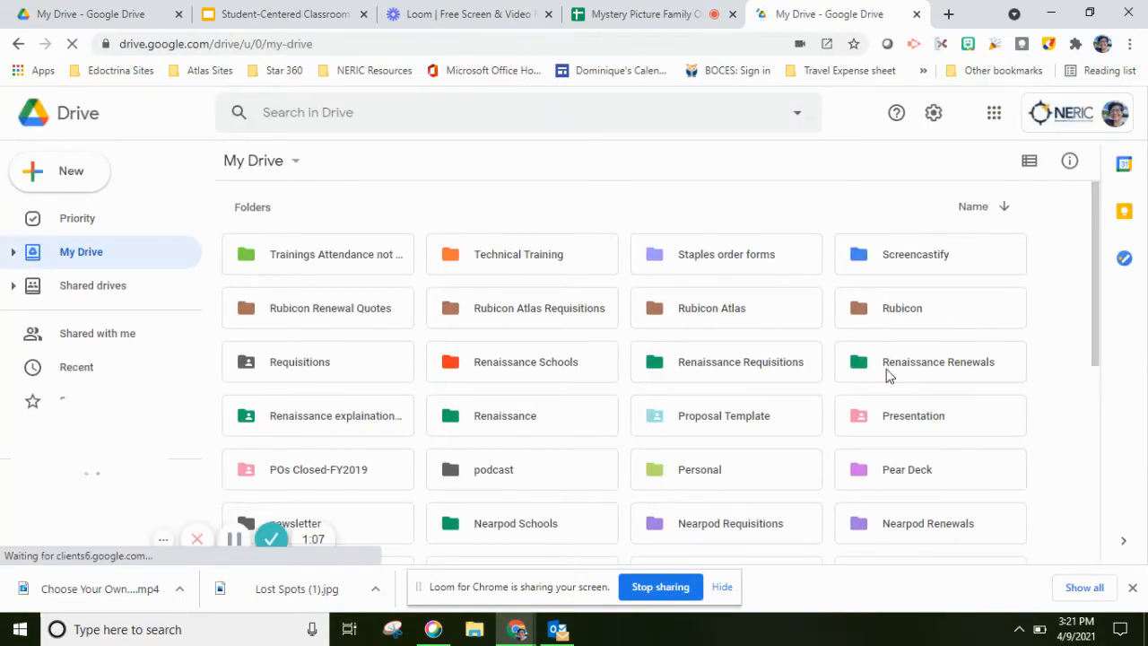
scroll("down", 3)
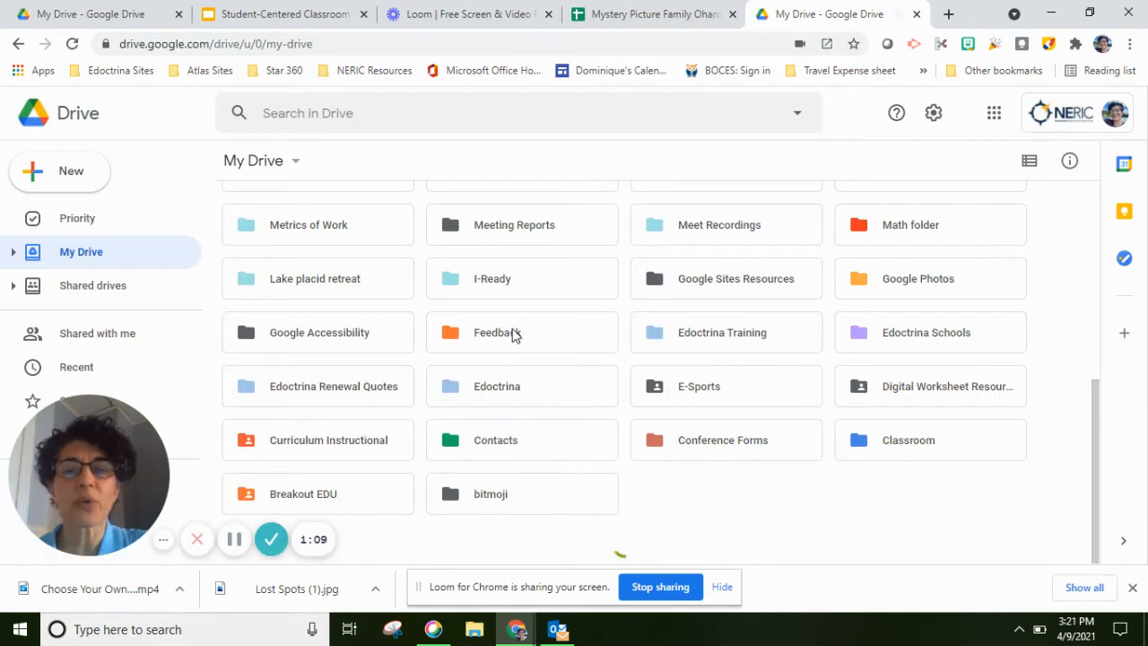
scroll("down", 3)
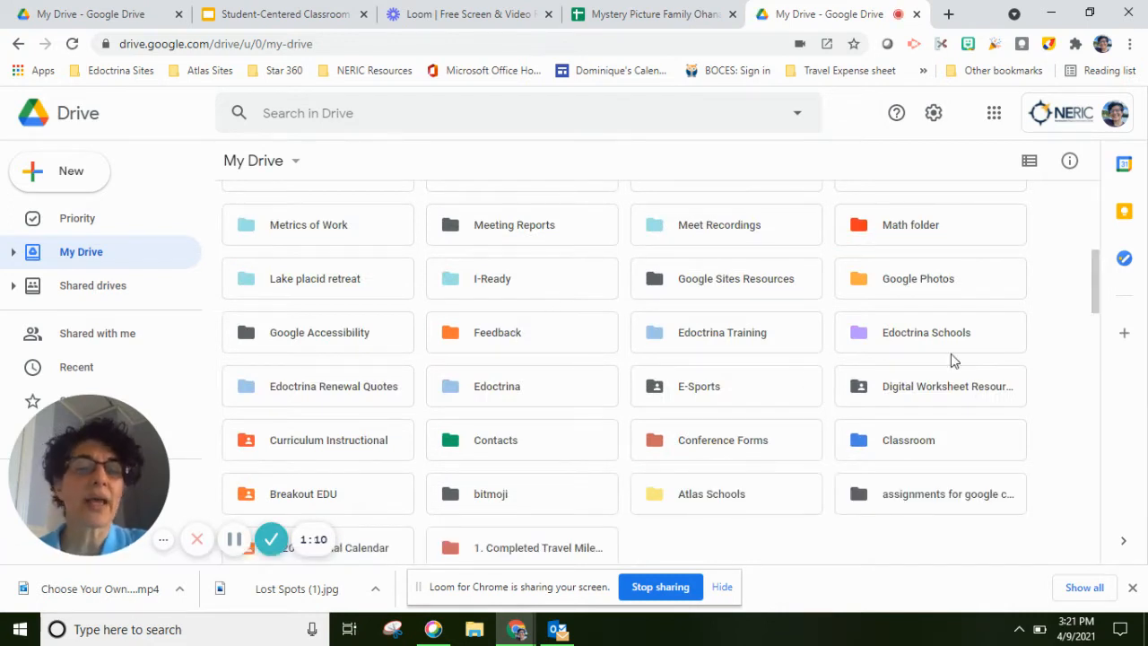
scroll("up", 3)
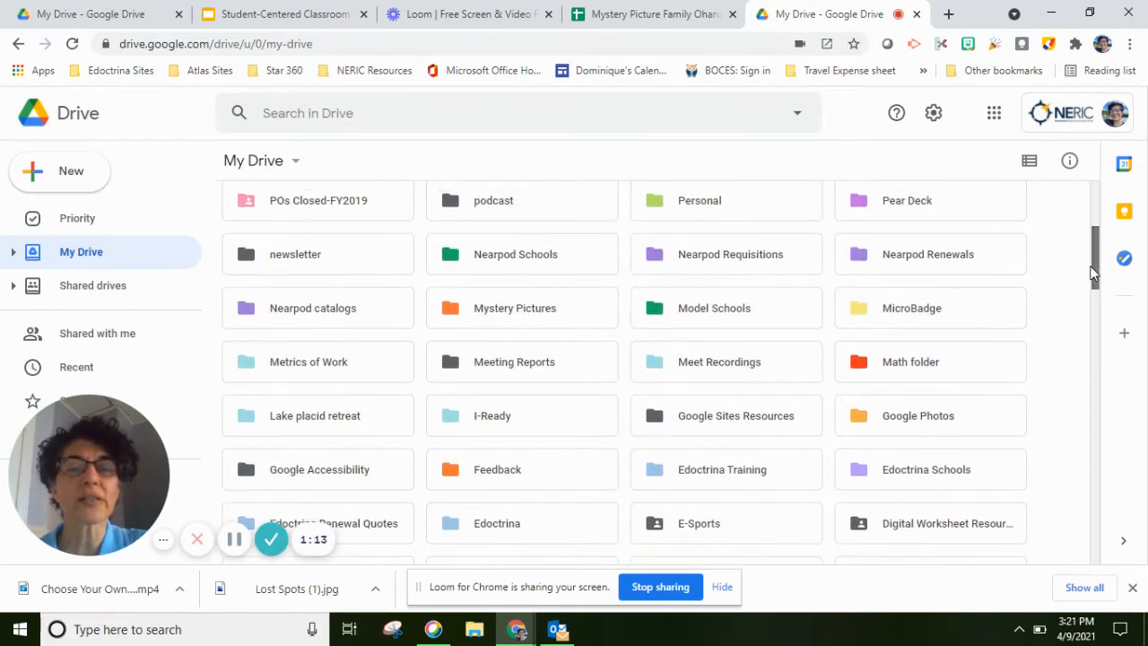
scroll("up", 3)
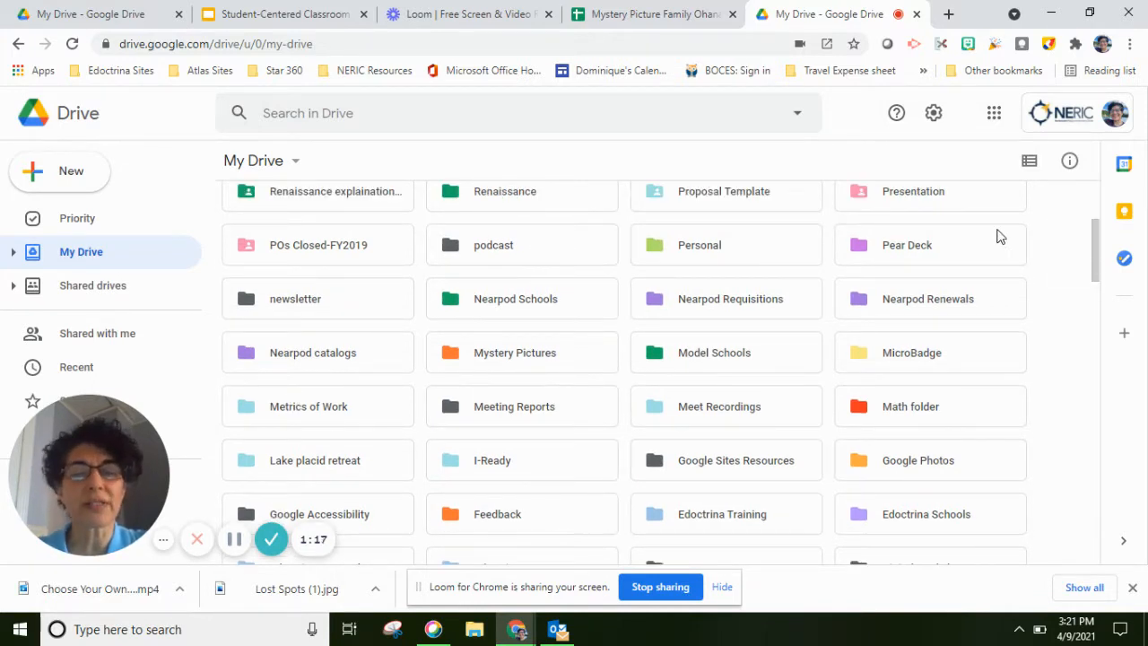
mouse_move(616, 452)
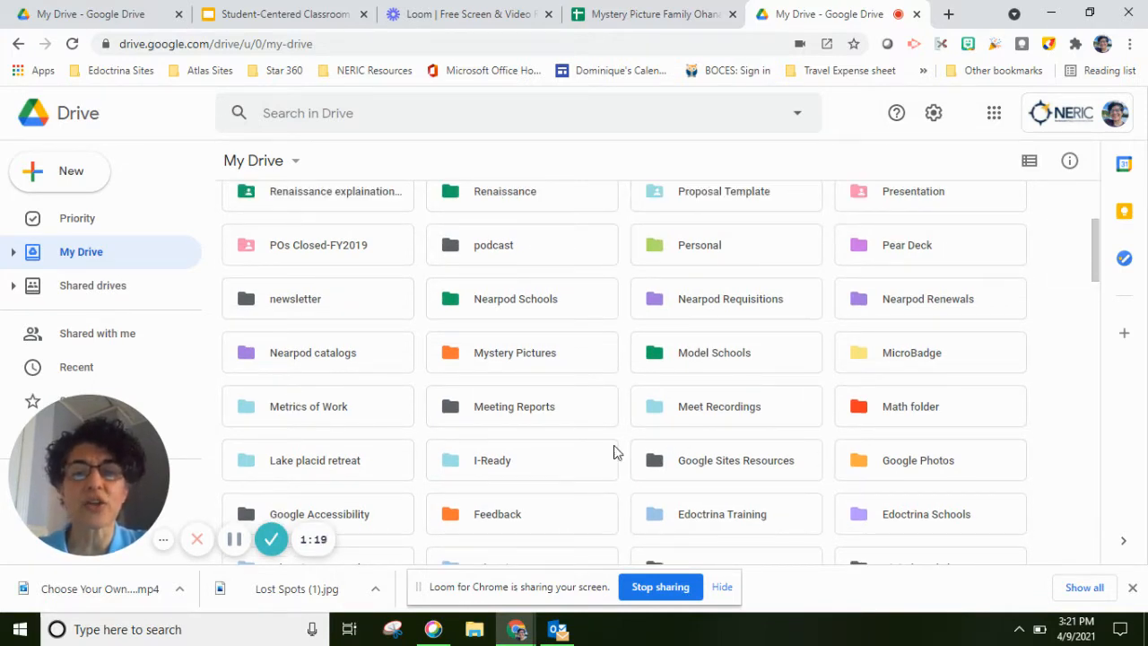
double_click(515, 352)
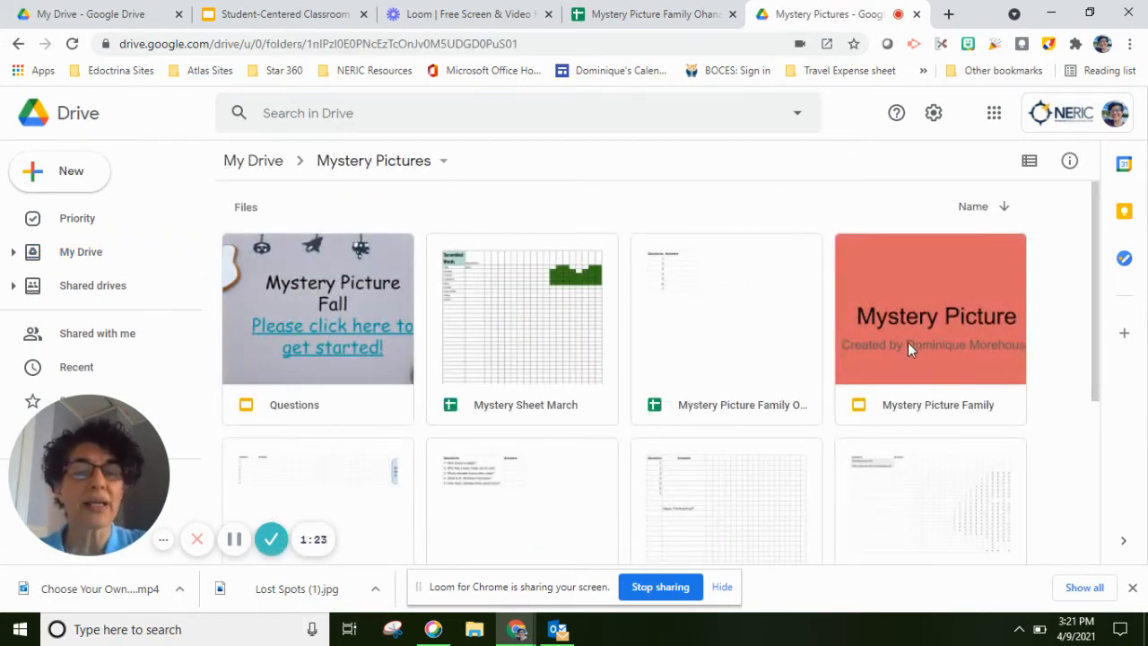
Open the Mystery Picture Family deck and make a copy of the Ohana sheet via the Directions slide link
double_click(929, 307)
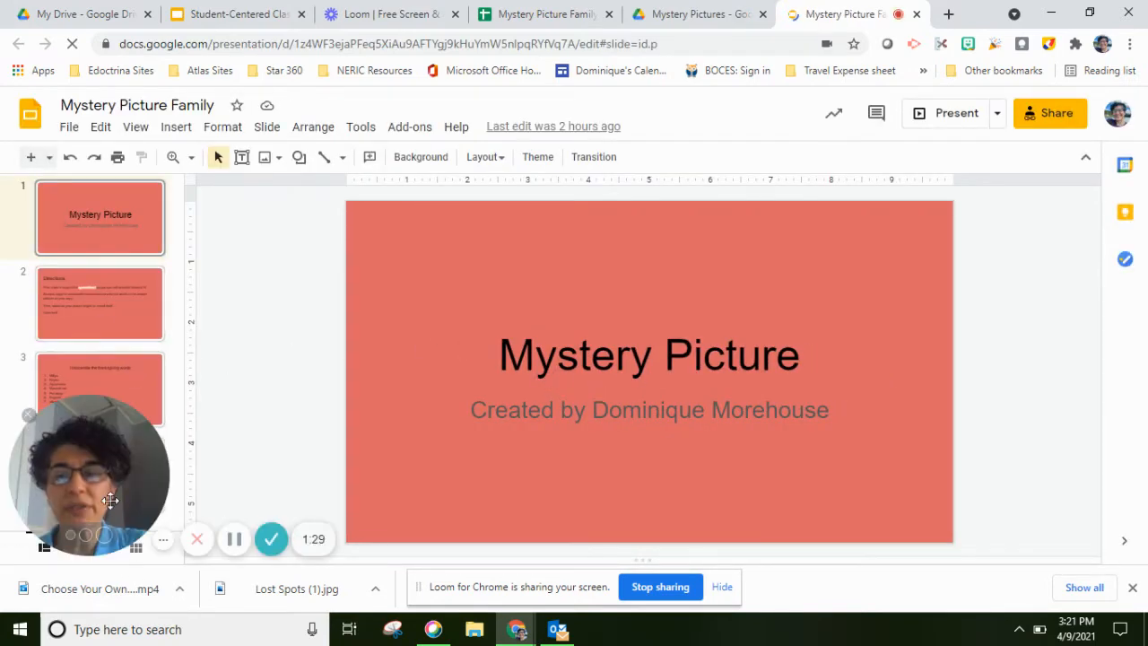
left_click(101, 301)
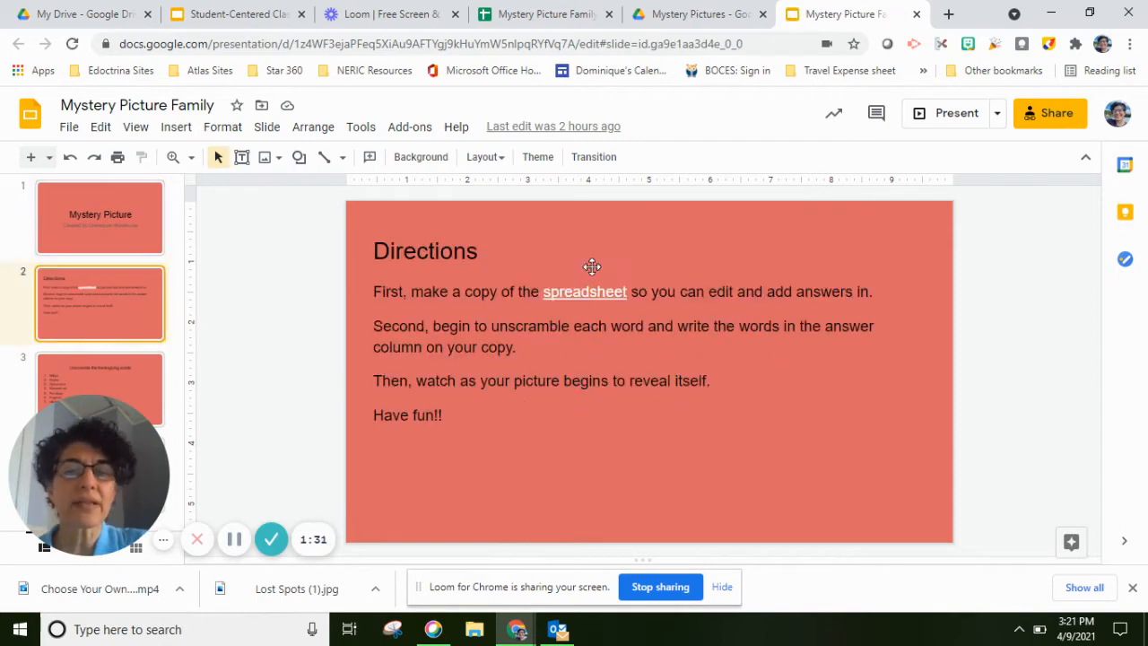
left_click(585, 290)
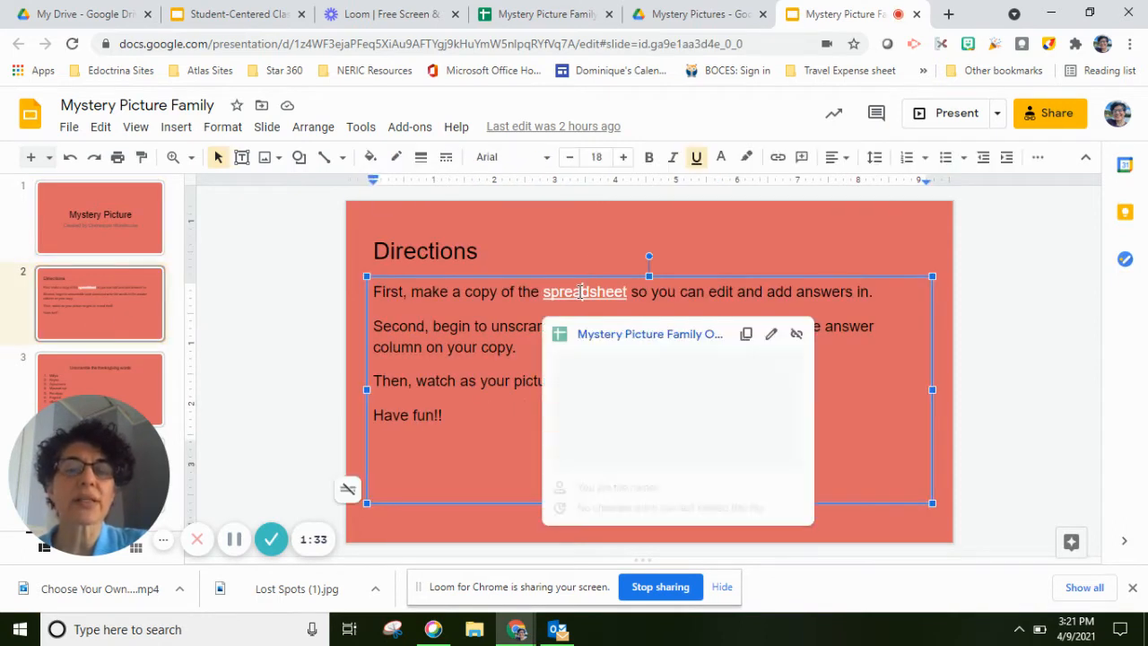
left_click(584, 290)
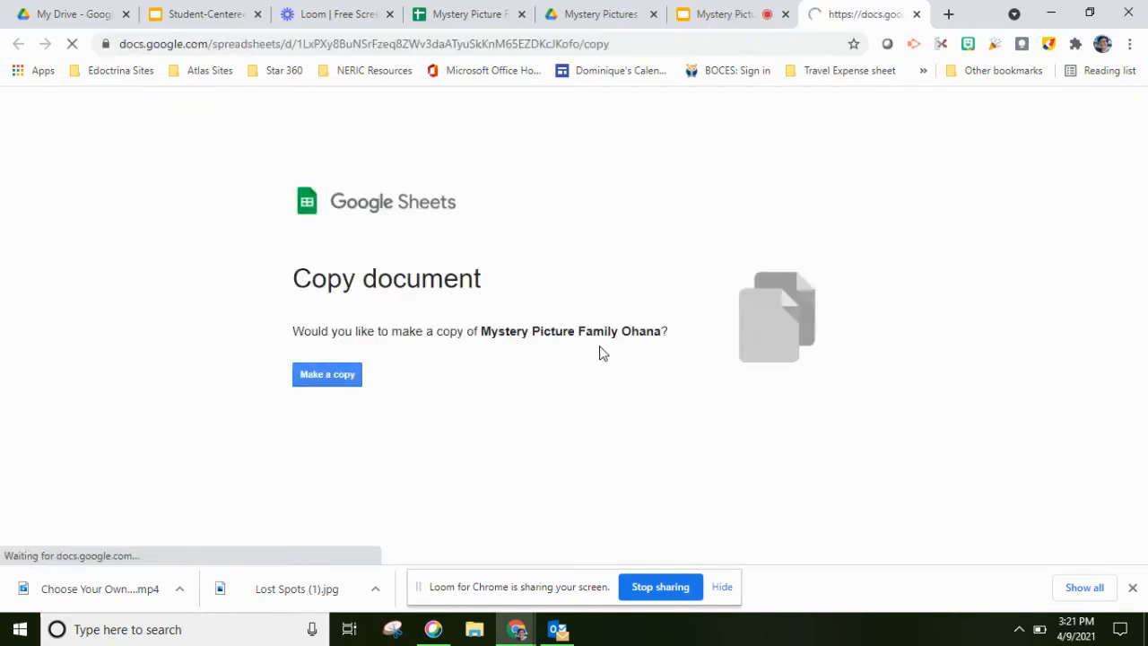
left_click(326, 375)
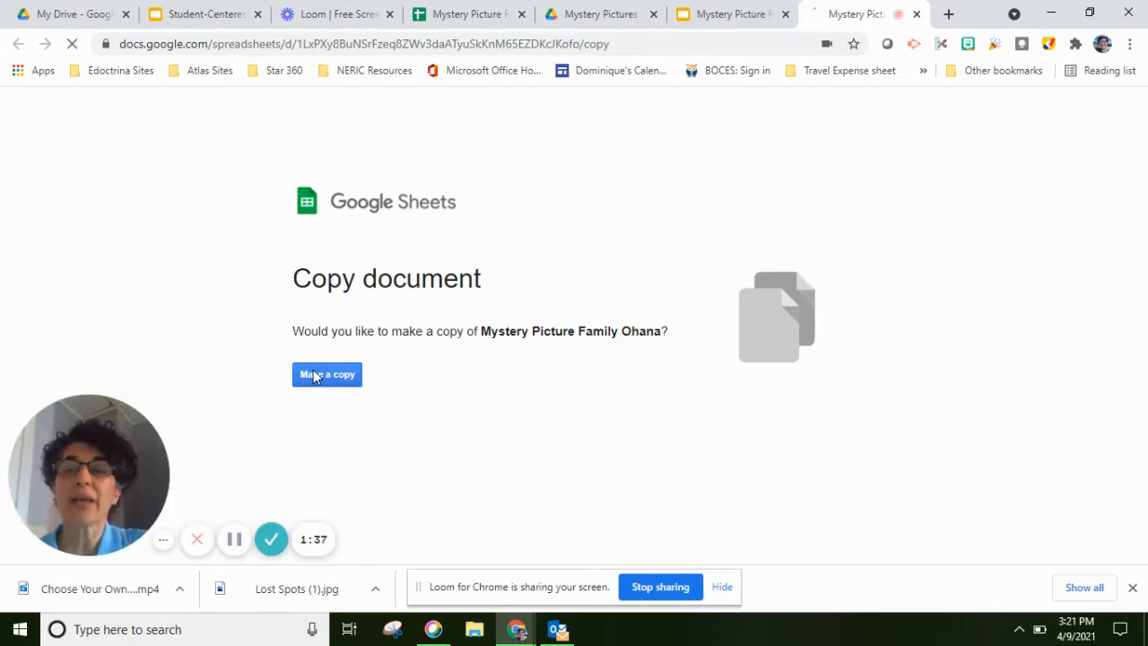
left_click(327, 375)
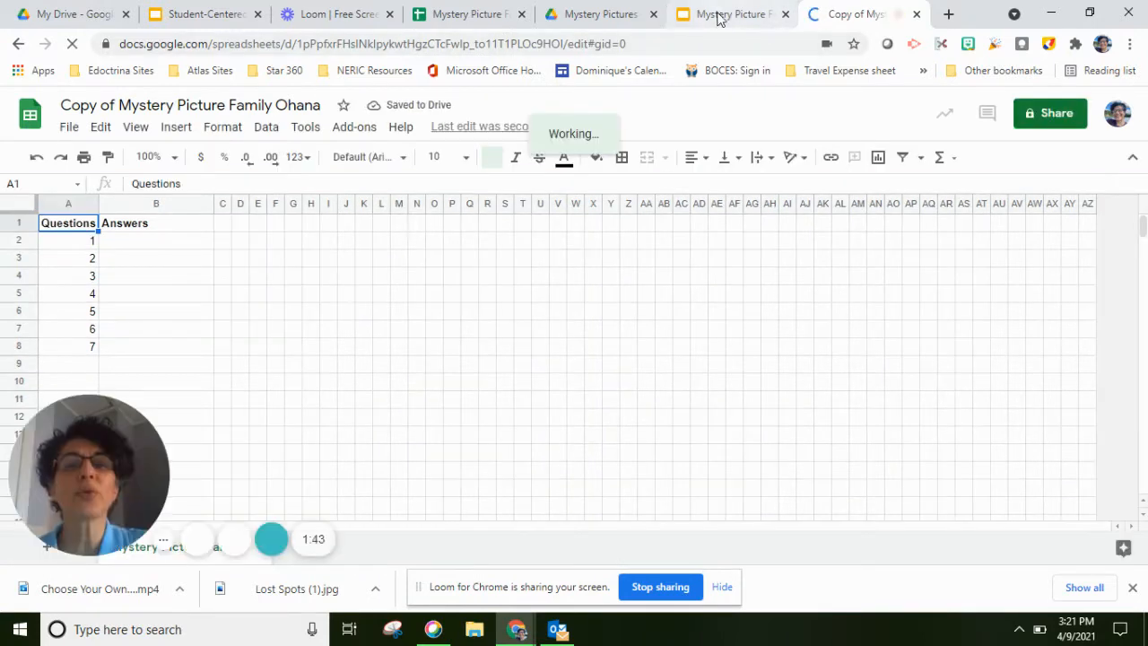
Return to the slide deck and show the Thanksgiving unscramble-words slide
left_click(732, 15)
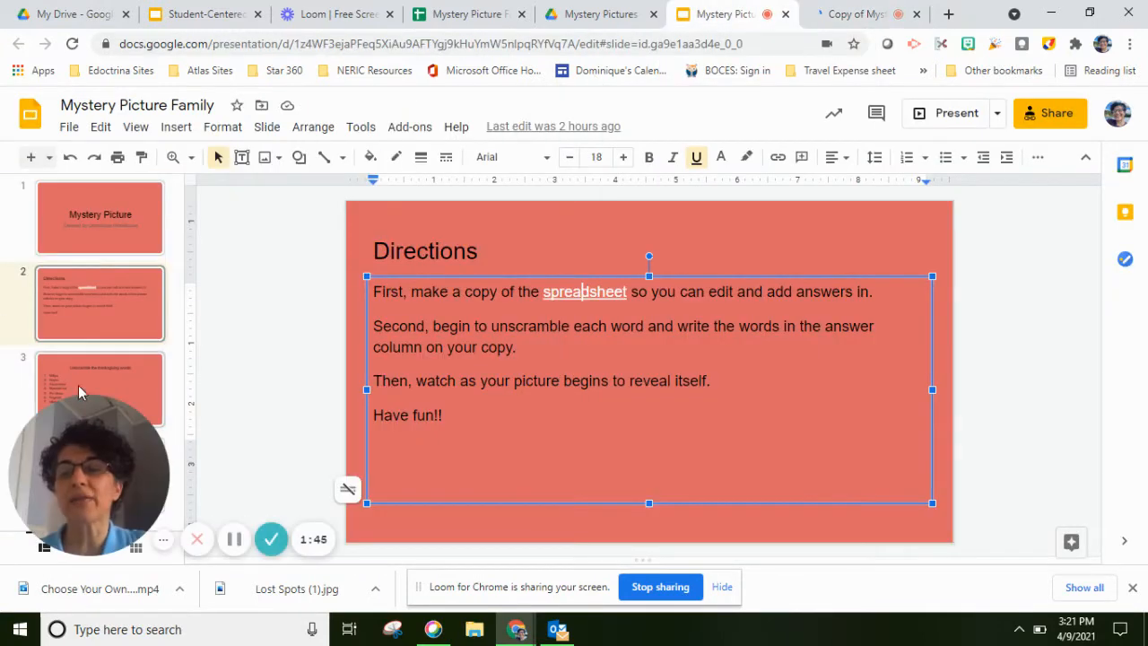
left_click(101, 387)
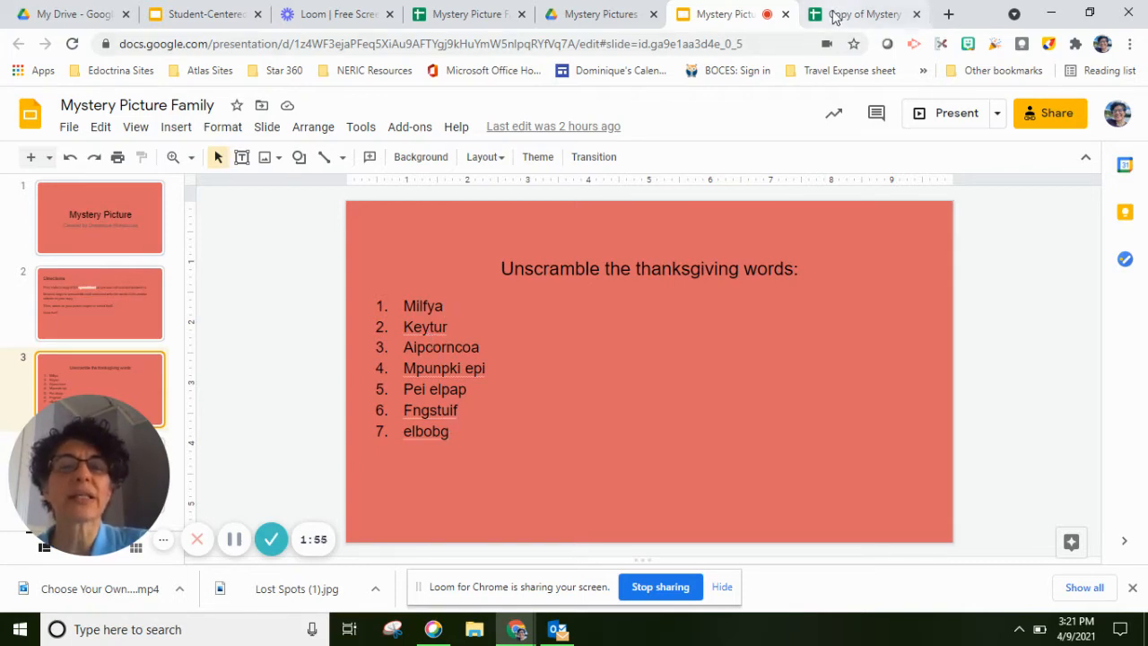
Enter the first answer in B2 of the copied sheet, checking the scrambled words in the deck
left_click(861, 14)
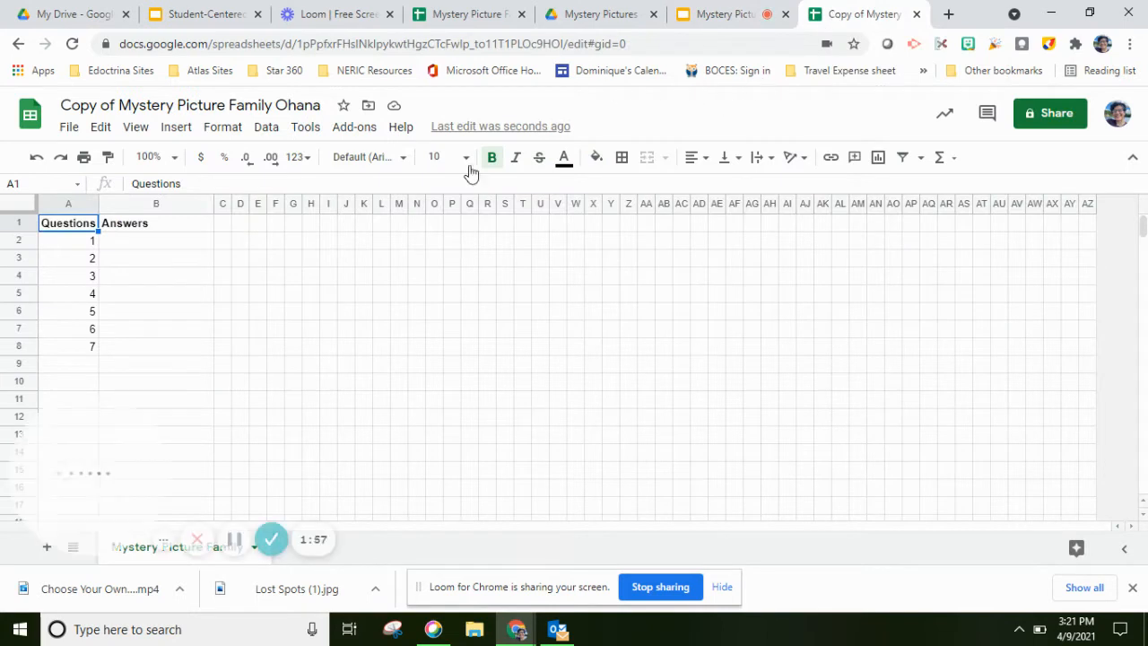
left_click(154, 240)
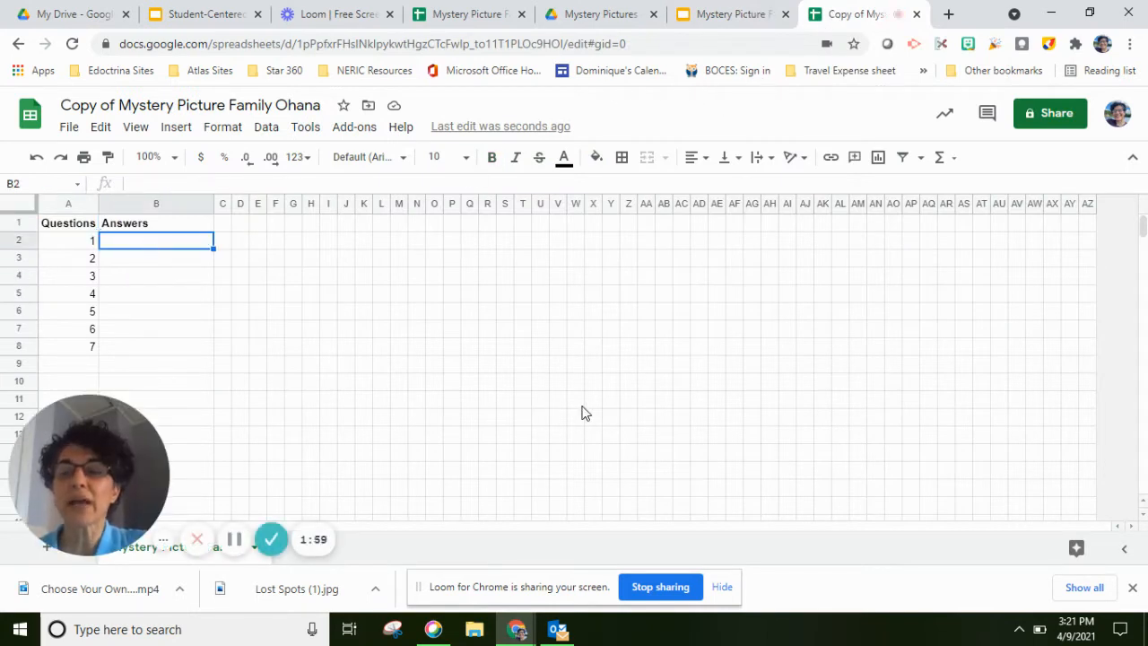
type("family")
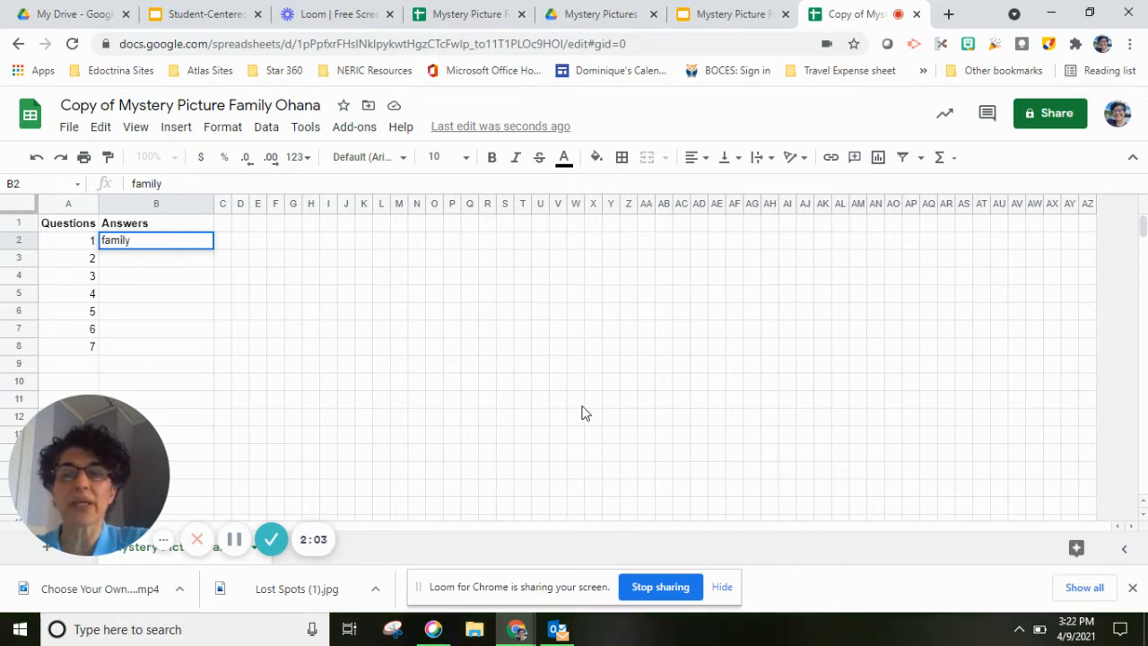
key("Return")
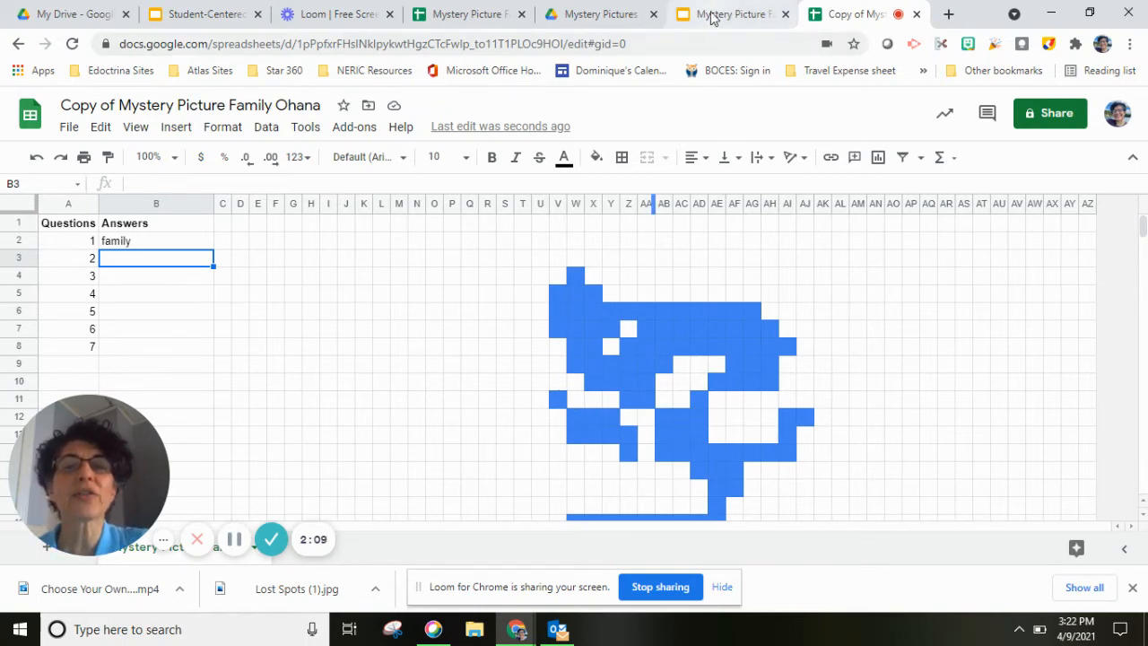
left_click(732, 14)
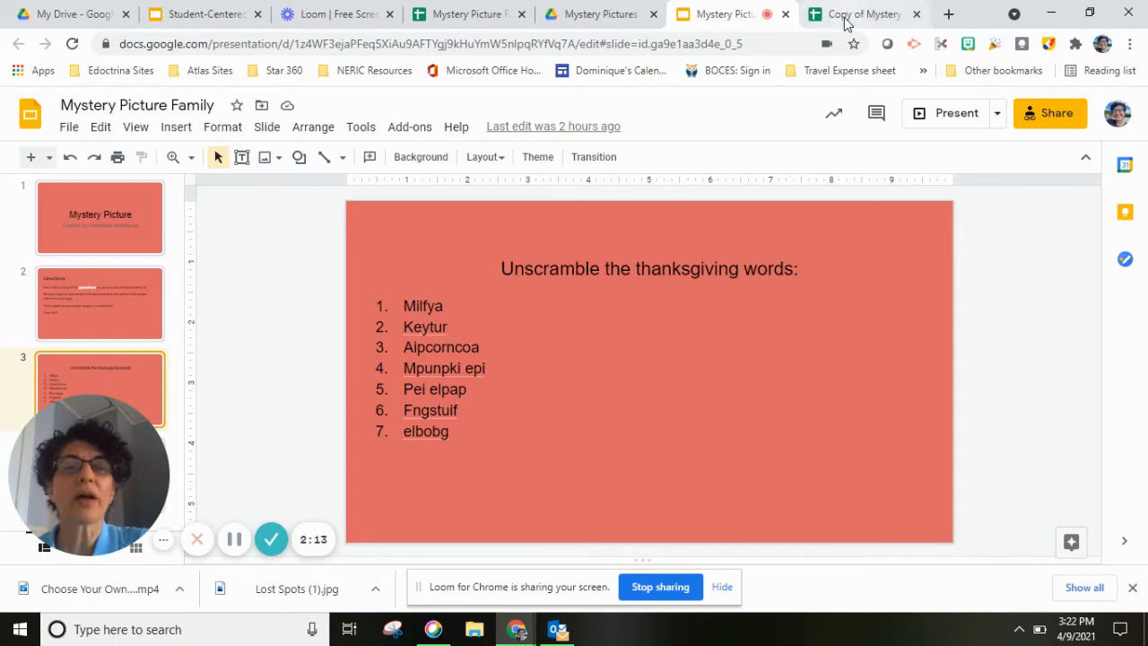
left_click(857, 14)
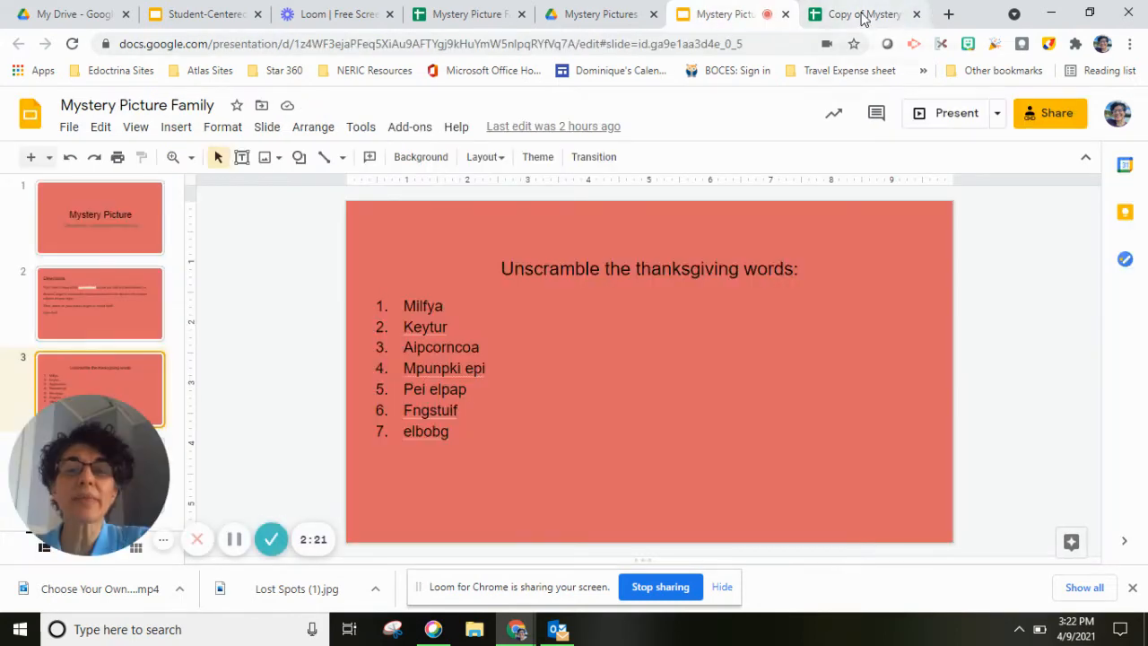
left_click(858, 14)
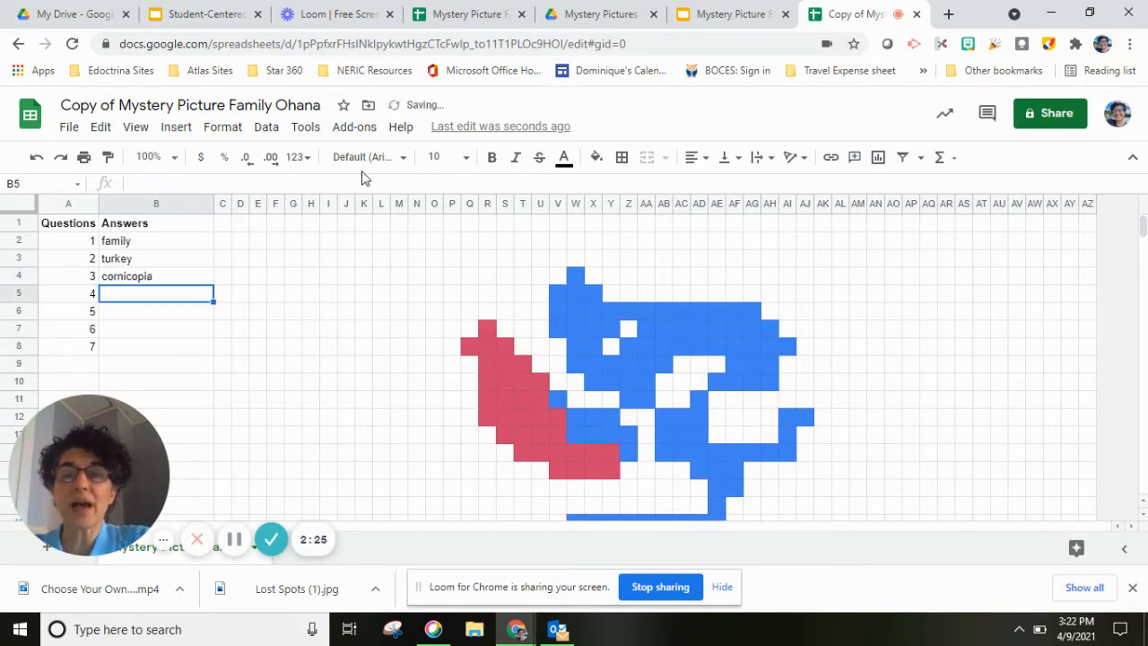
Retype the third answer as cornacopia and compare against the scrambled-words slide
left_click(156, 277)
type("c")
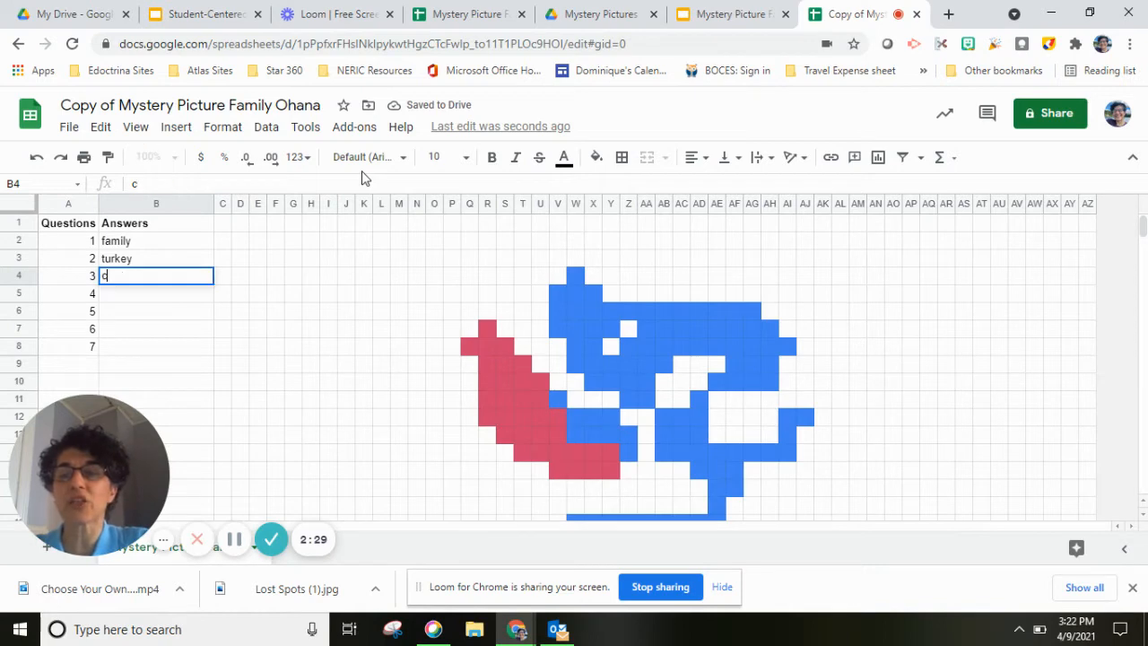
type("ornicoppia")
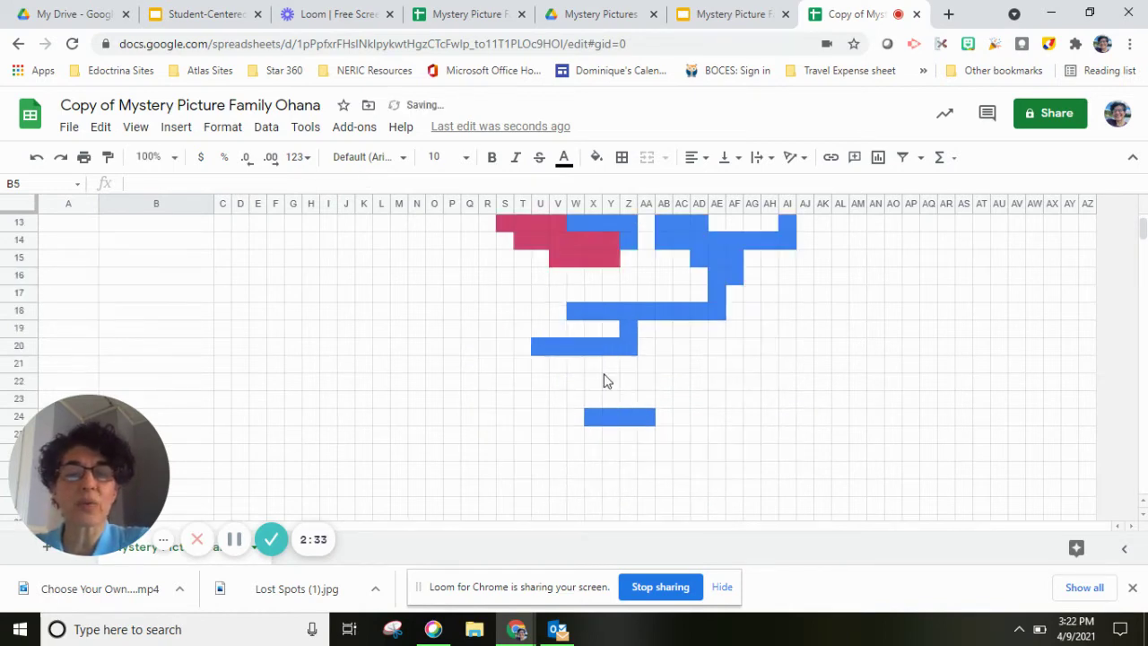
scroll("up", 3)
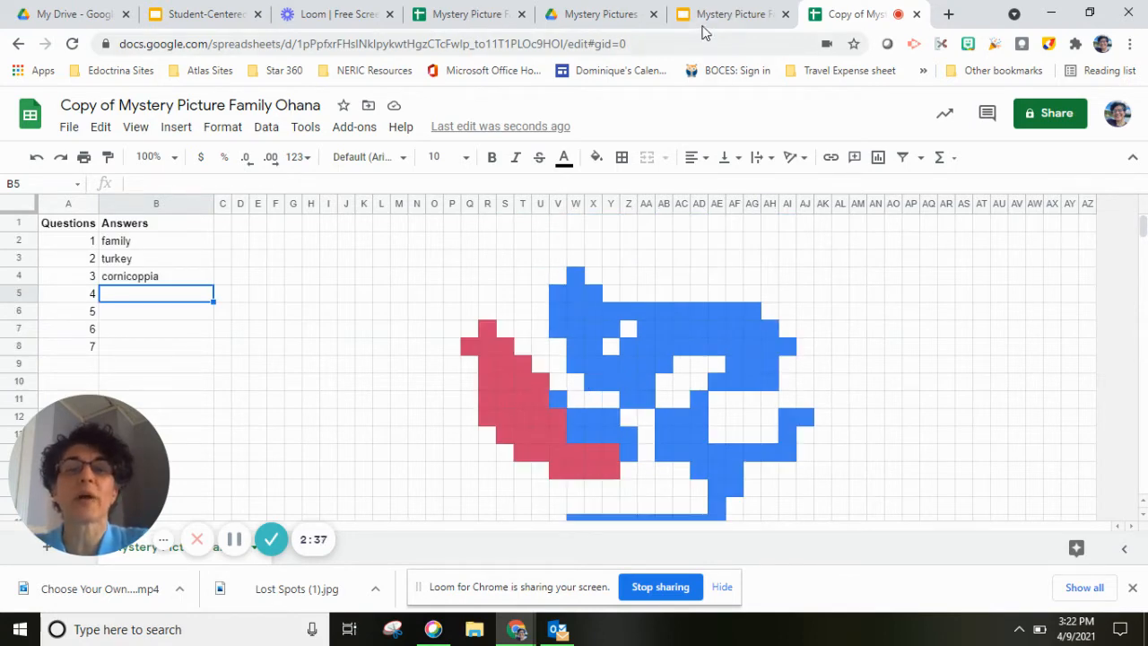
left_click(732, 14)
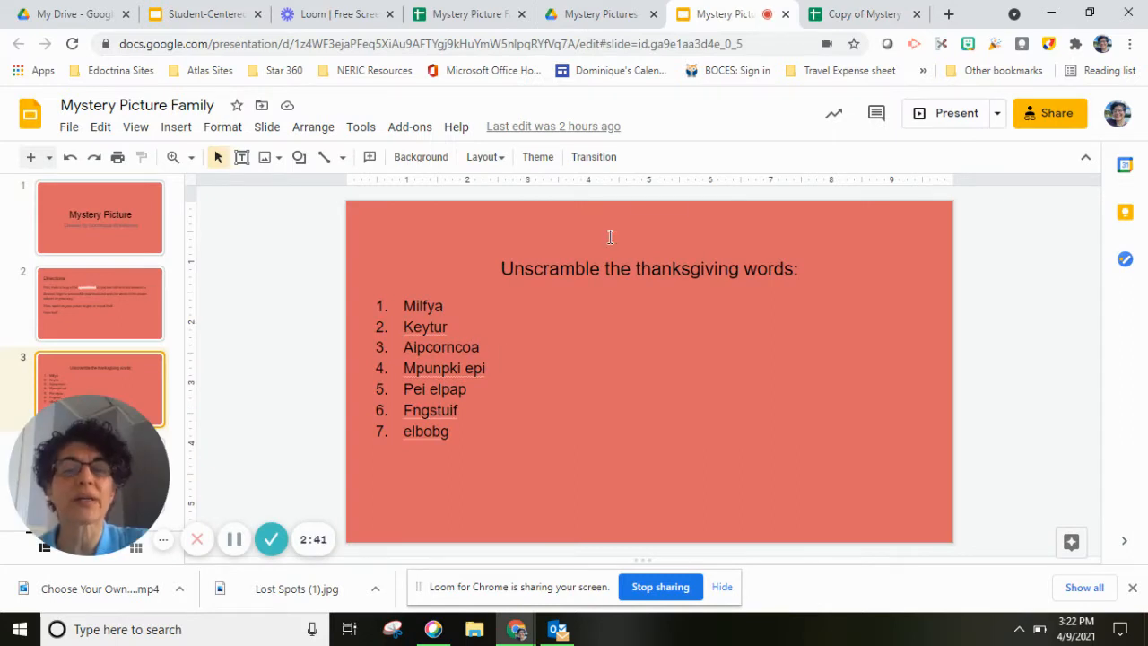
left_click(861, 14)
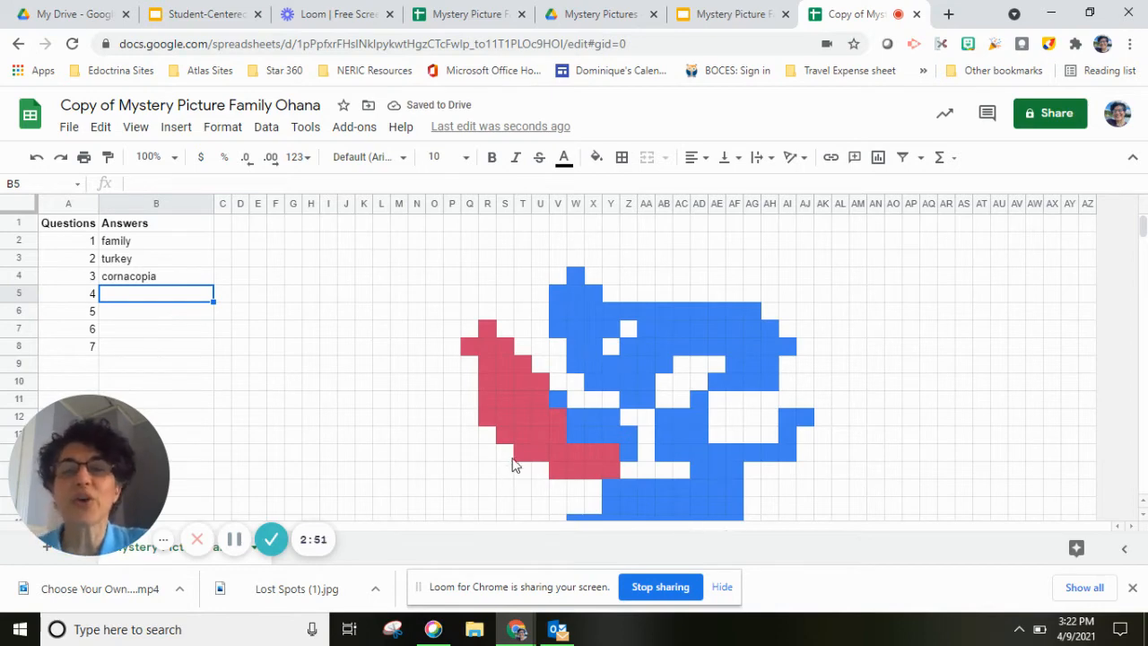
mouse_move(617, 488)
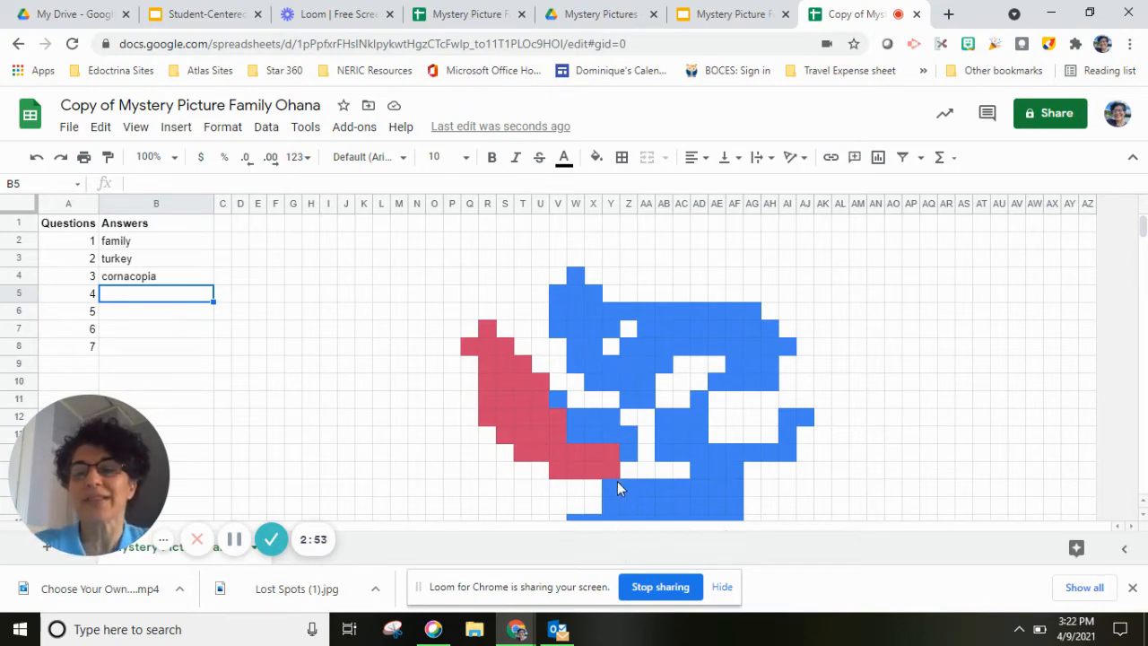
mouse_move(630, 499)
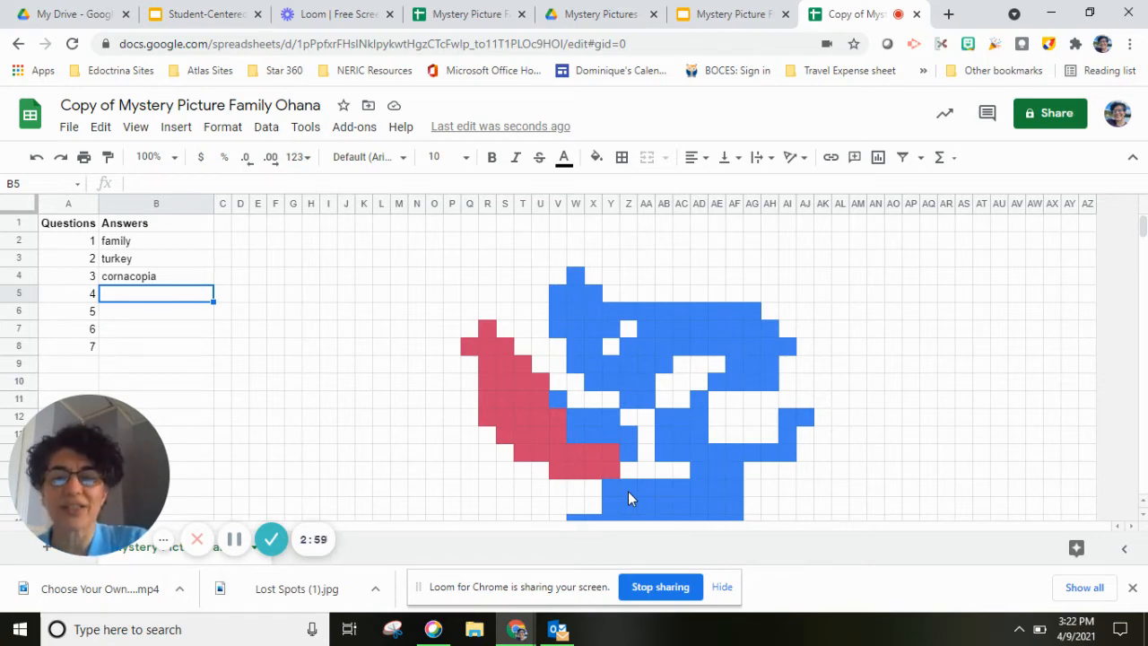
mouse_move(524, 209)
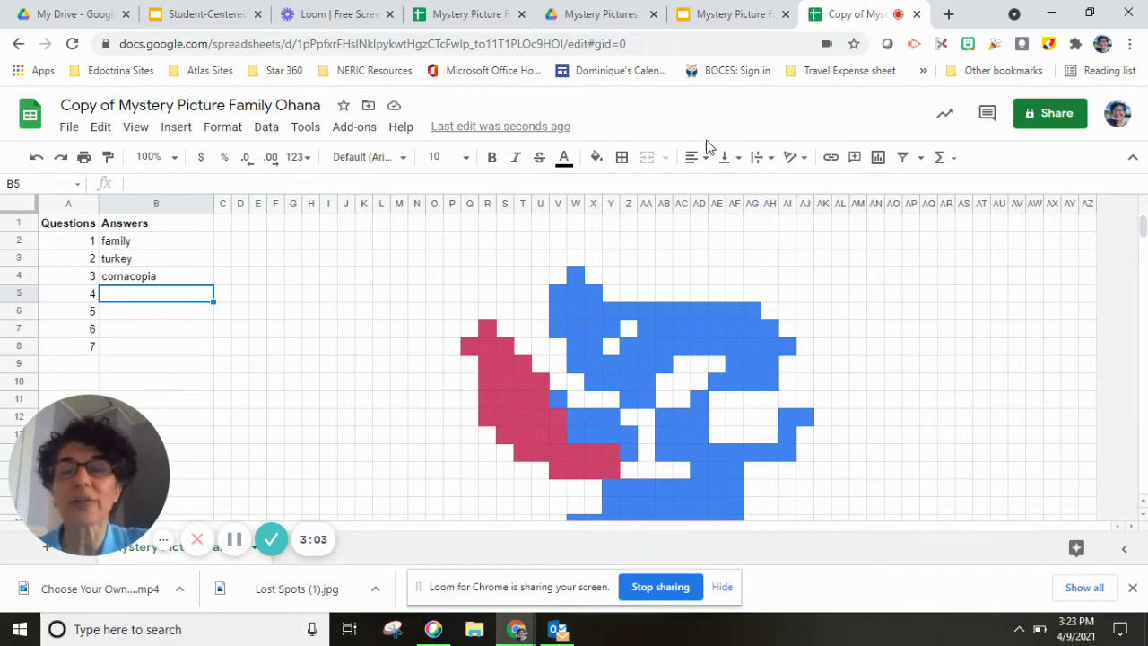
mouse_move(682, 135)
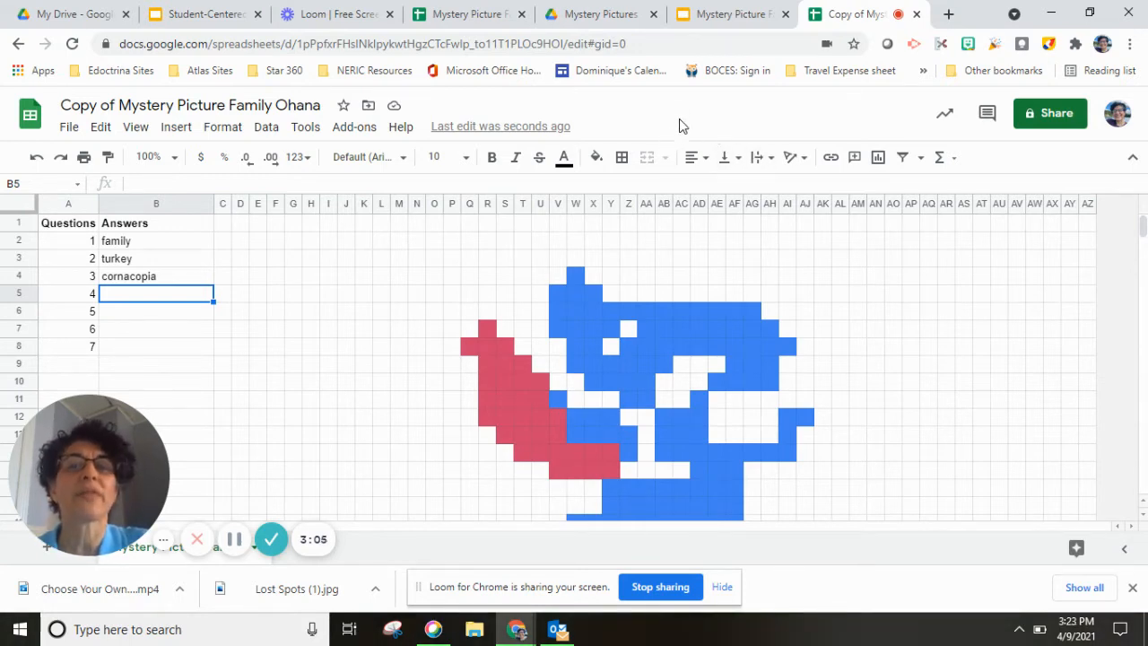
mouse_move(900, 14)
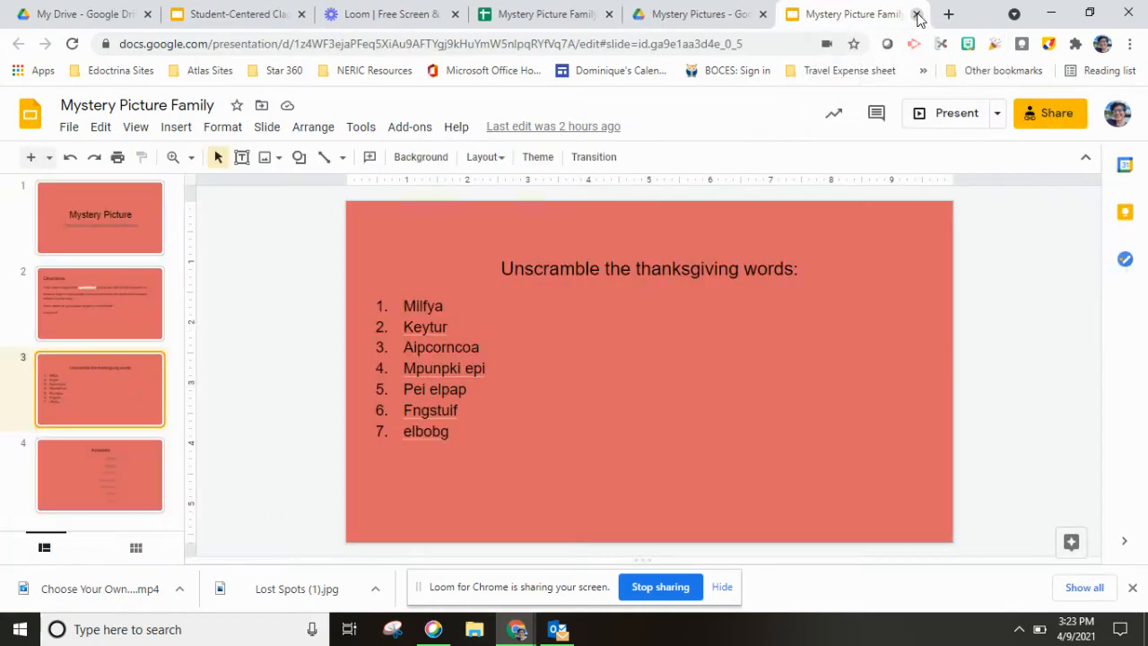
Close the Mystery Picture Family slides and the Ohana sheet tabs, leaving the Loom library
left_click(916, 14)
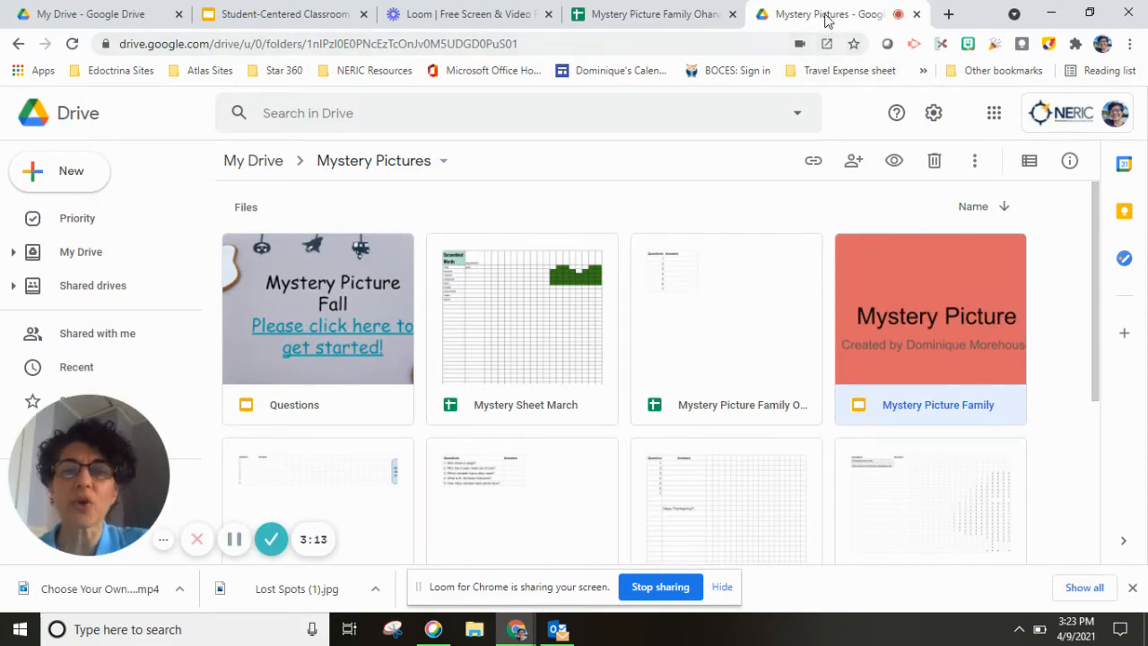
mouse_move(917, 18)
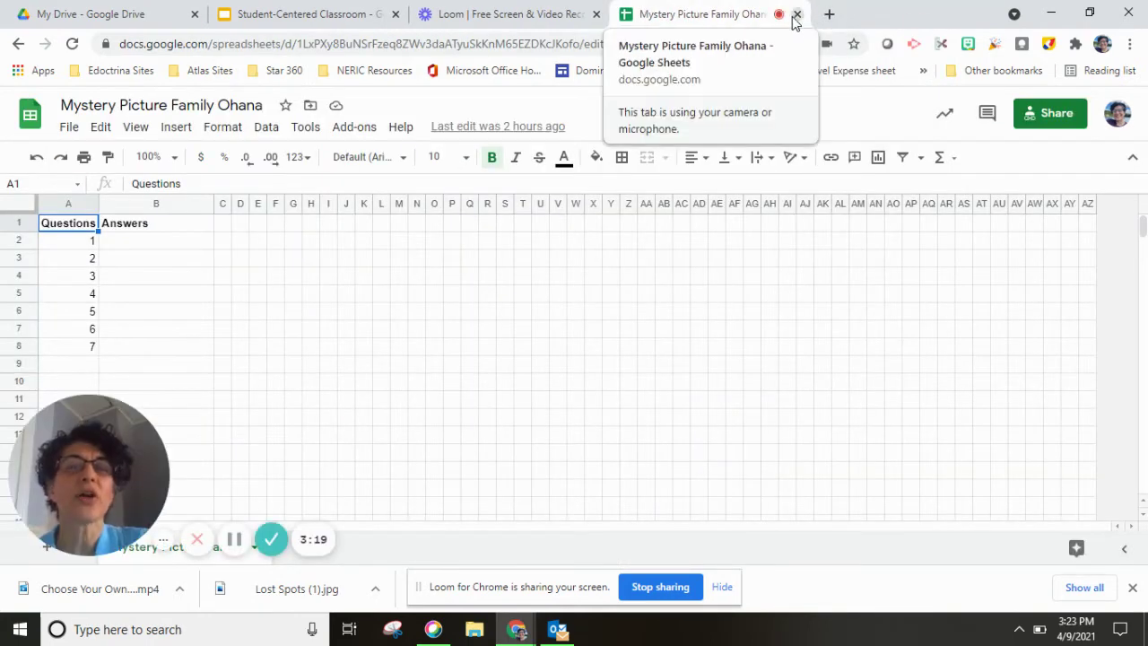
left_click(796, 14)
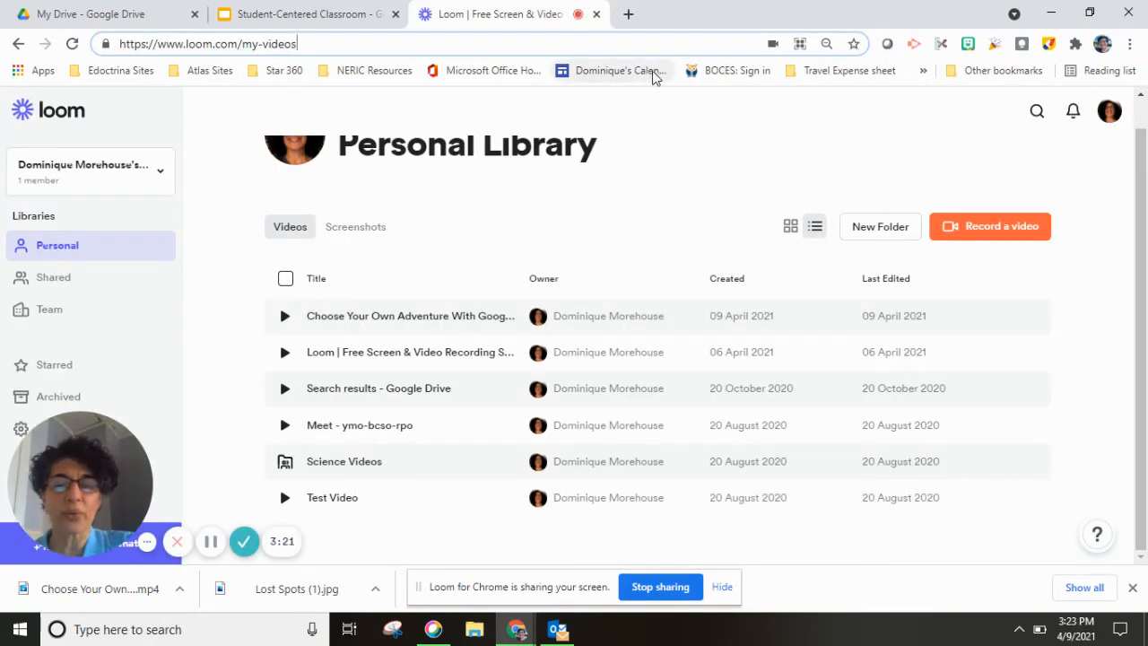
mouse_move(628, 14)
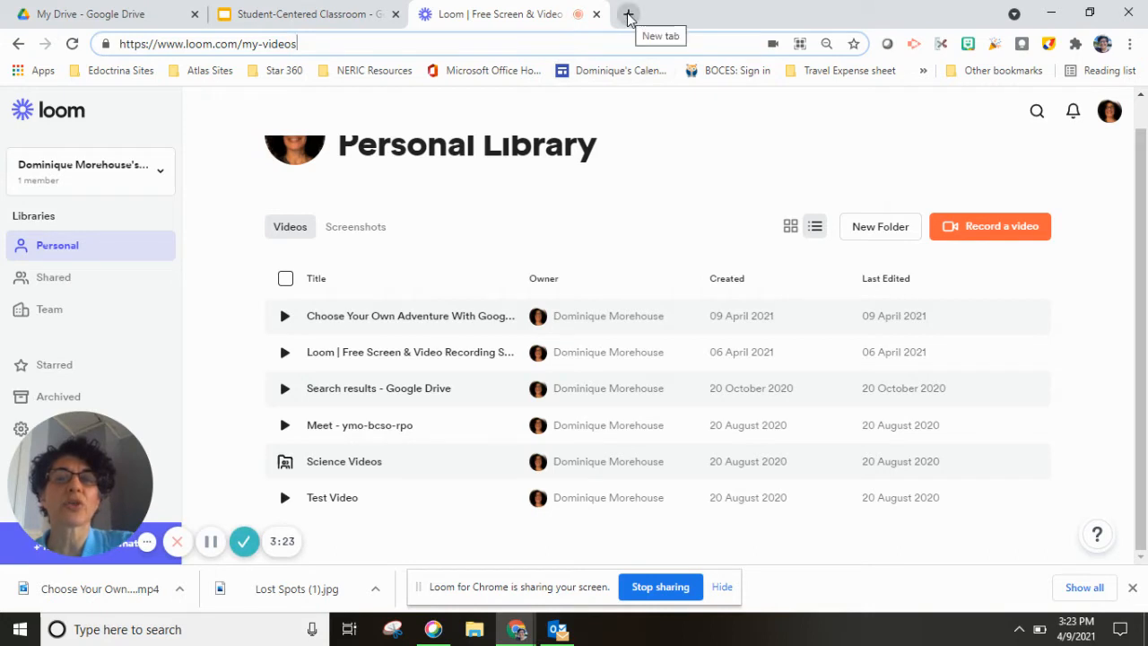
In a fresh tab, reach Google Sheets via the apps launcher and start a blank spreadsheet
left_click(628, 14)
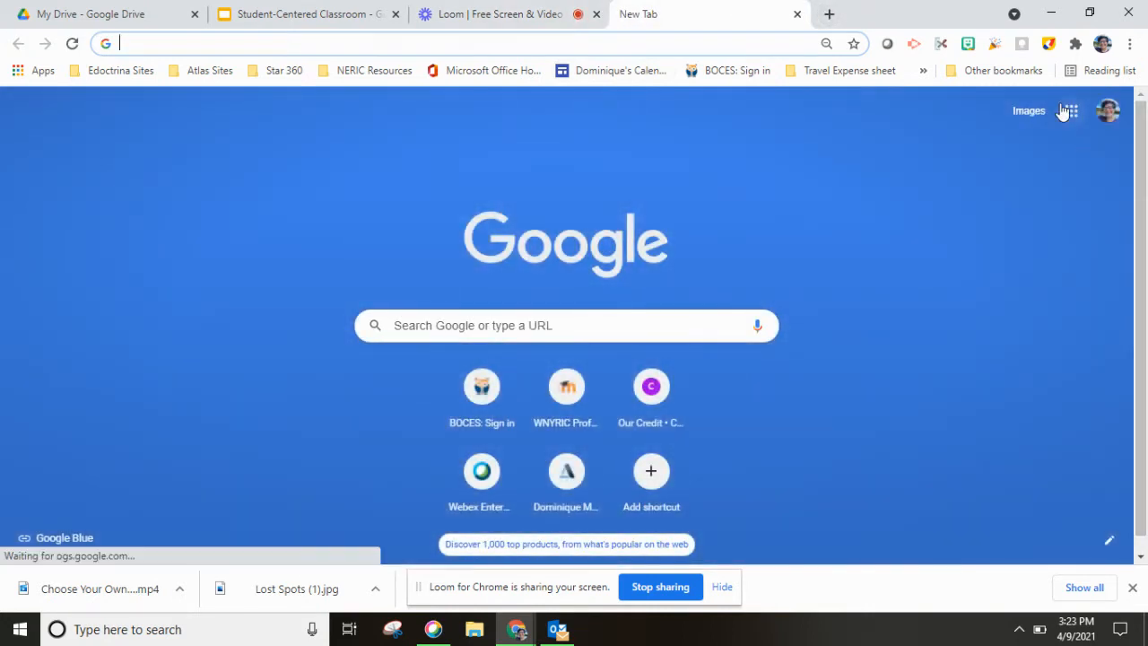
left_click(1067, 112)
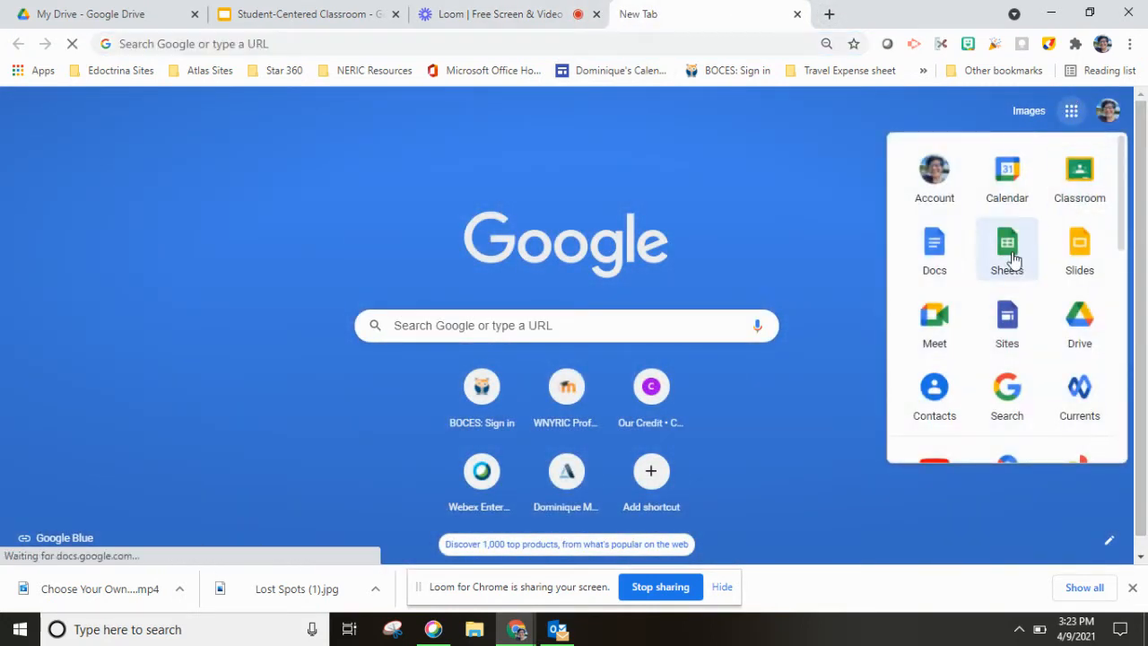
left_click(1006, 244)
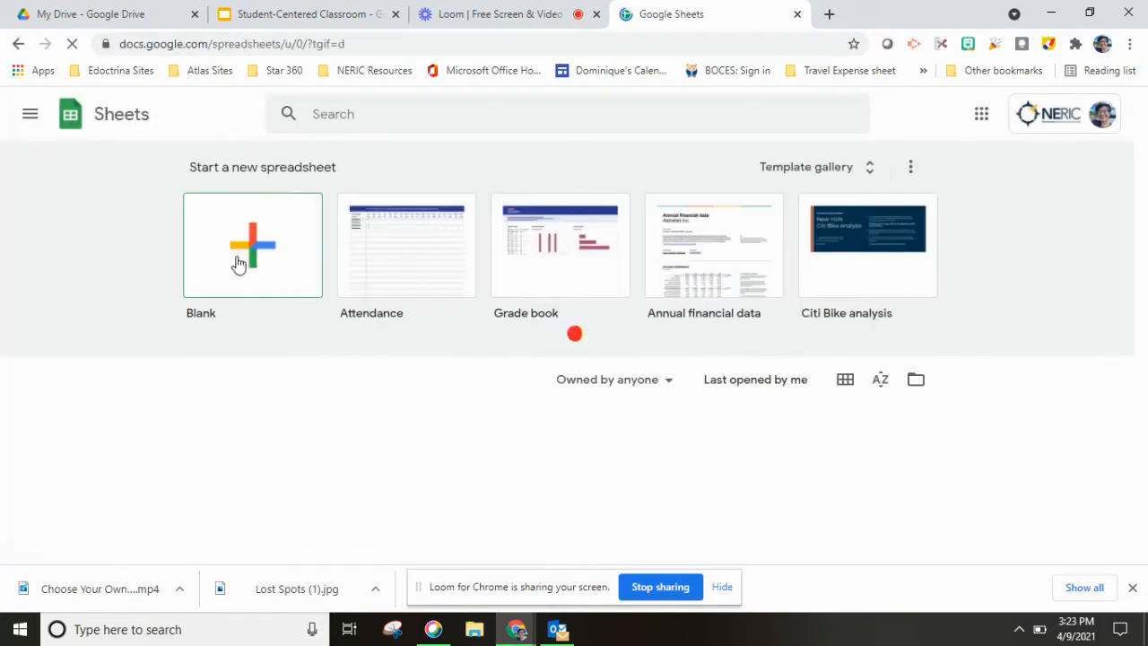
left_click(251, 244)
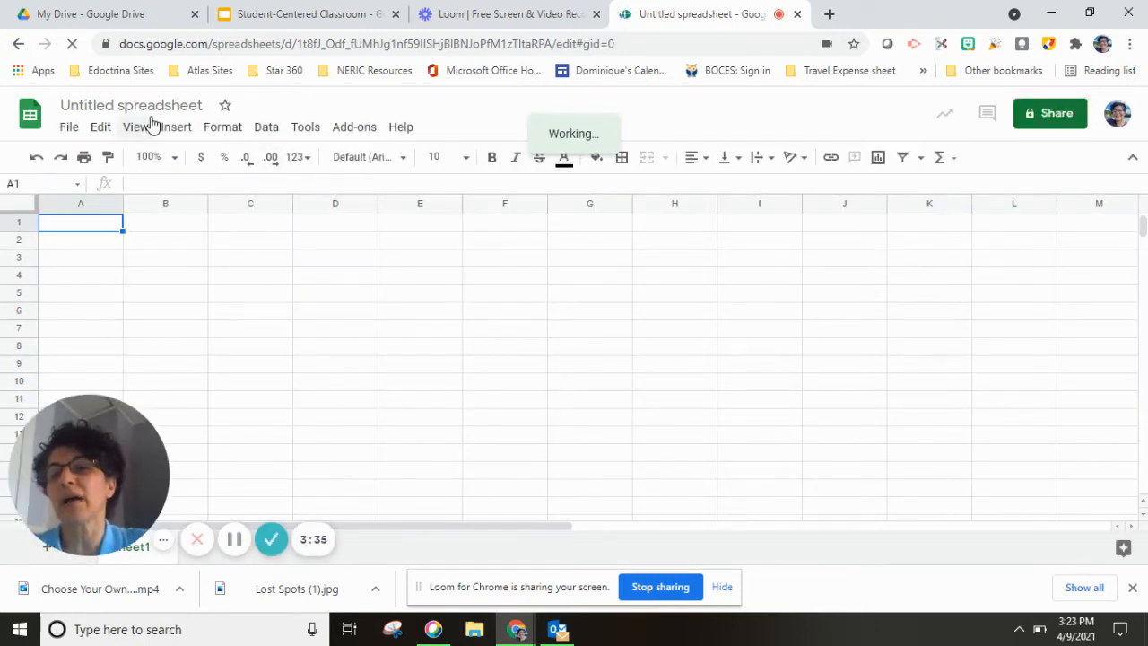
Rename the untitled spreadsheet to 'Spring Picture'
left_click(131, 104)
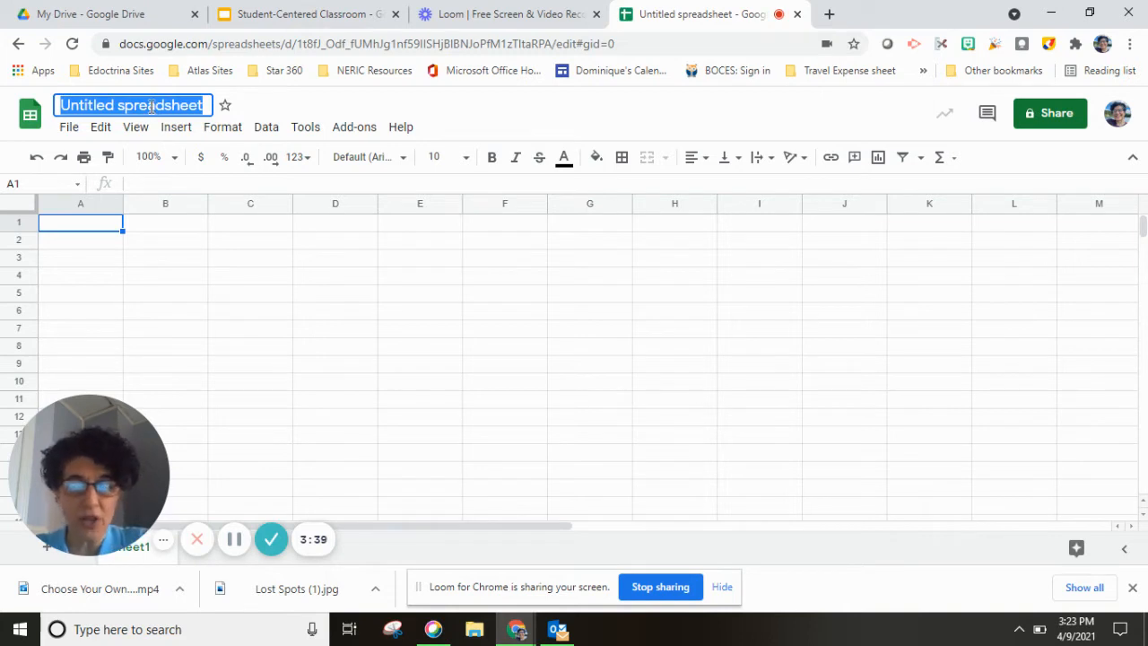
type("Spp")
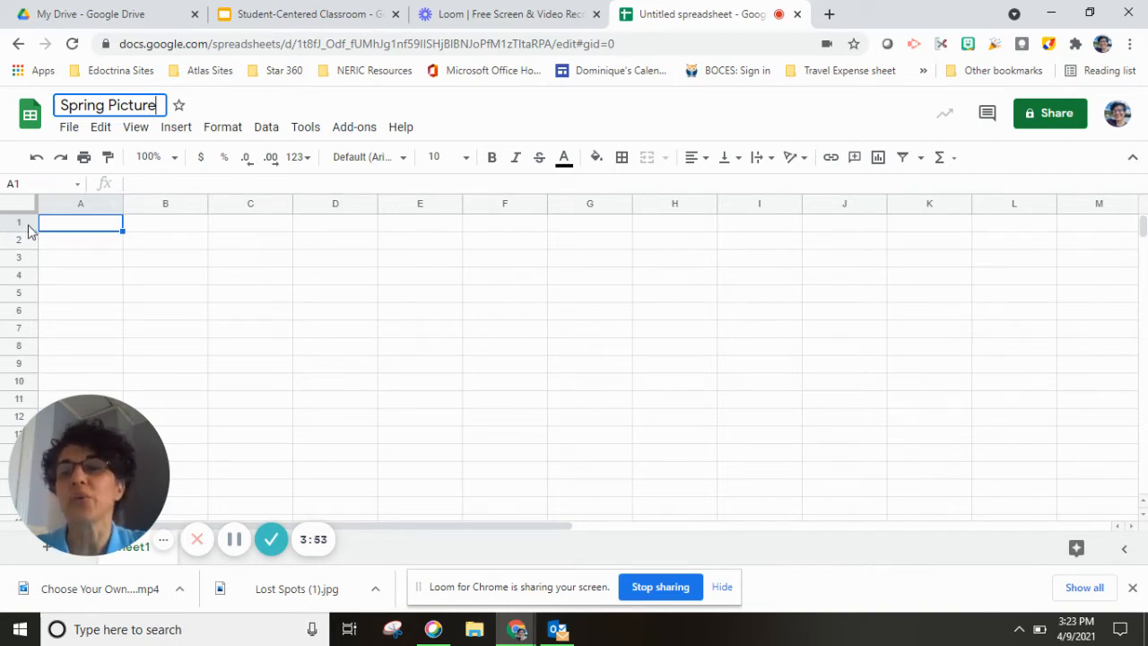
mouse_move(50, 233)
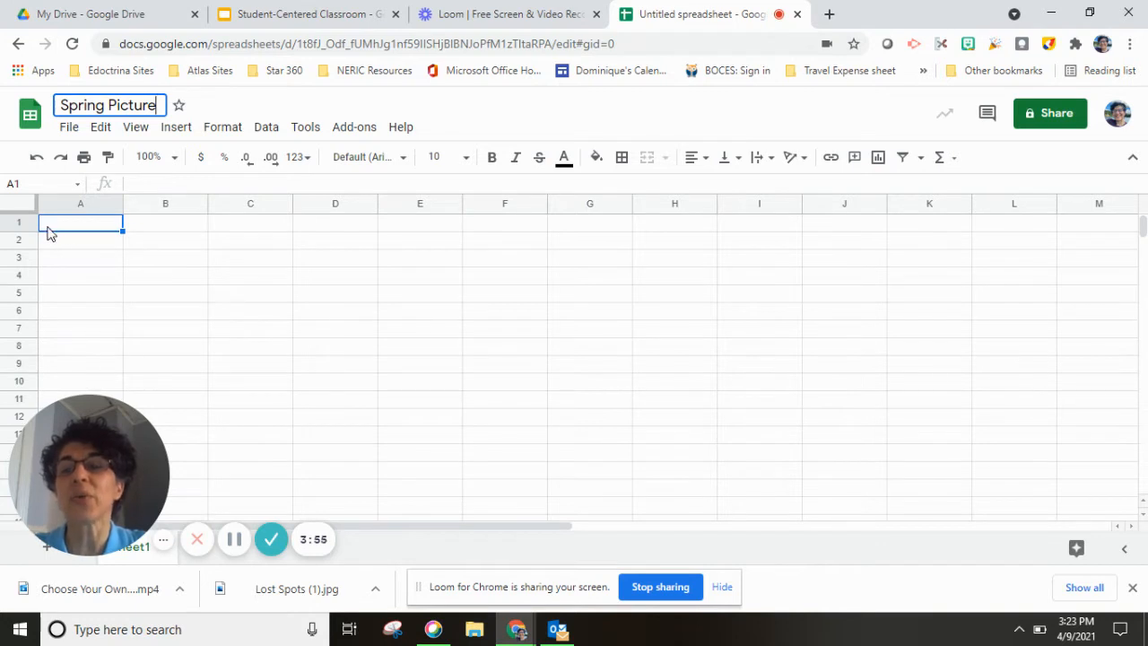
mouse_move(64, 233)
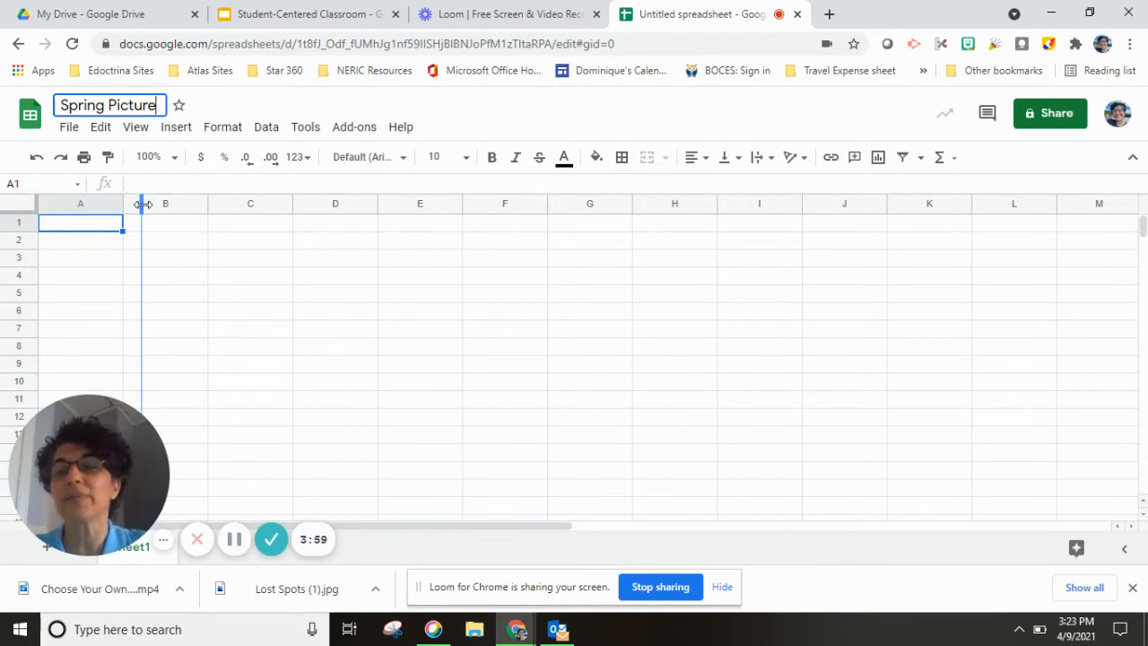
key("Return")
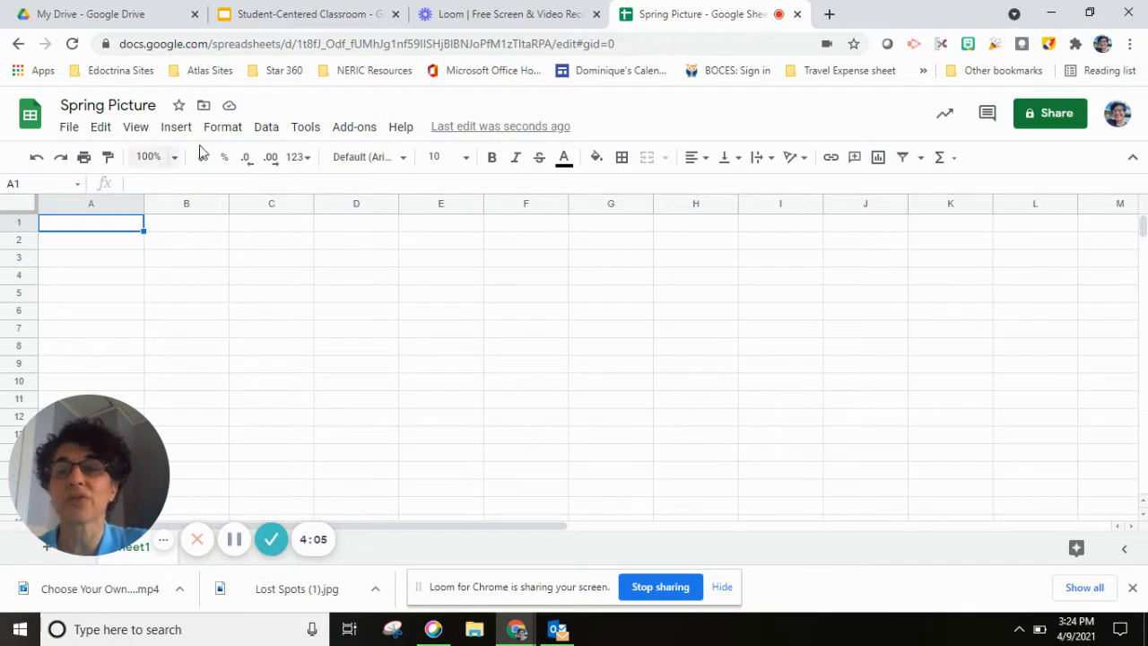
mouse_move(96, 226)
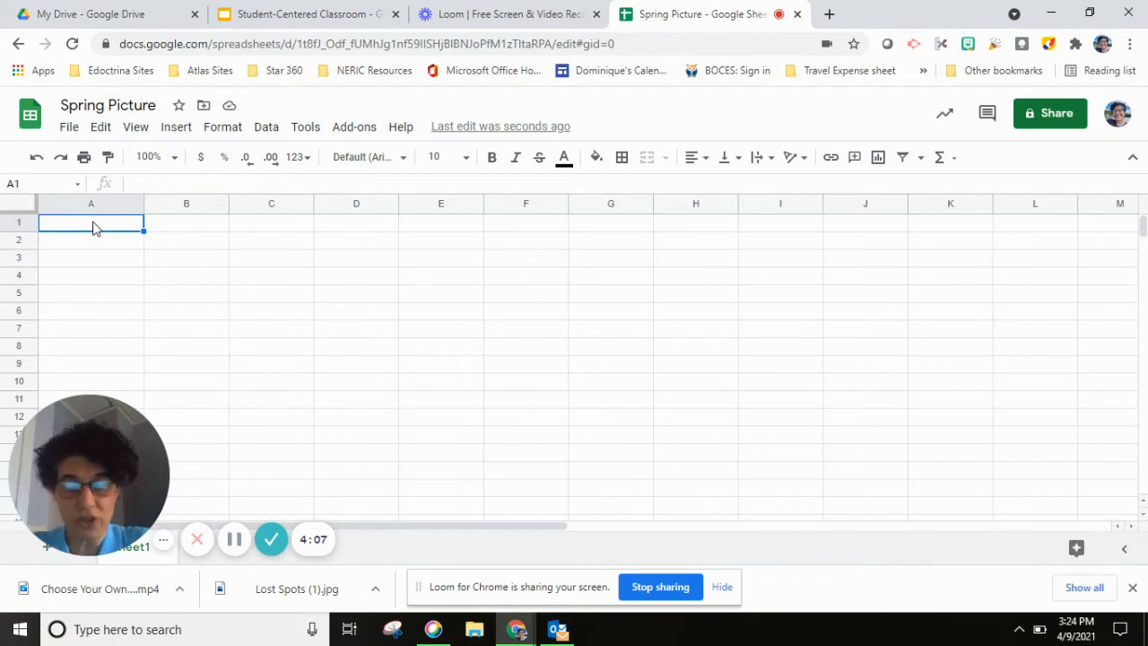
Enter the header Questions in A1 of the Spring Picture sheet
type("Questions")
left_click(187, 223)
type("Answers")
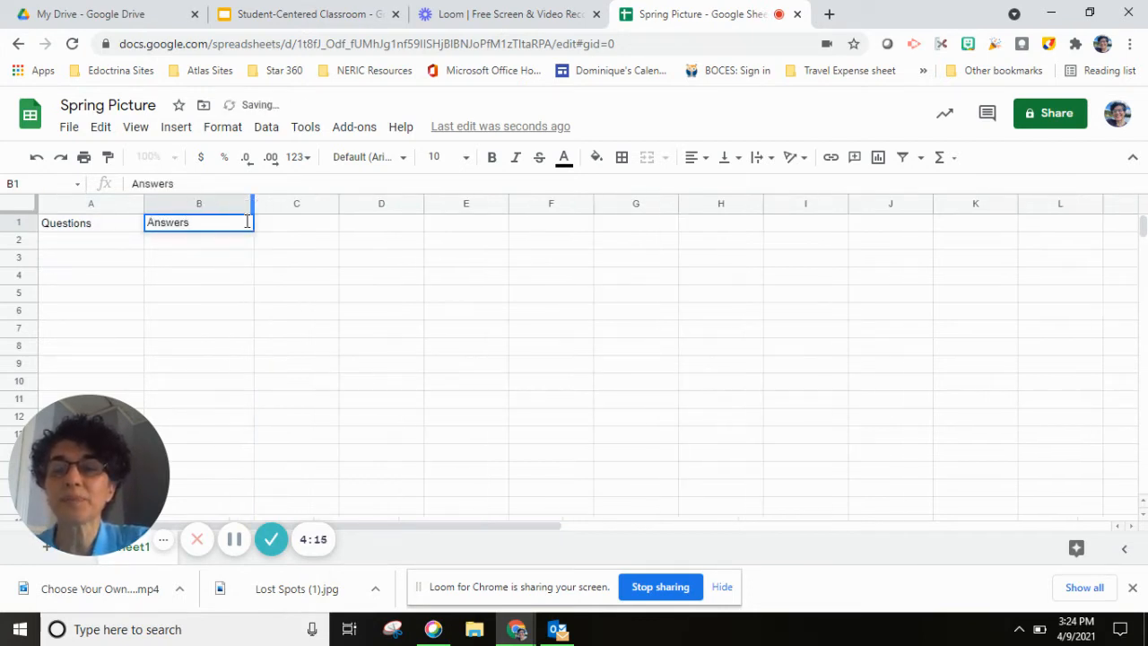
left_click(296, 204)
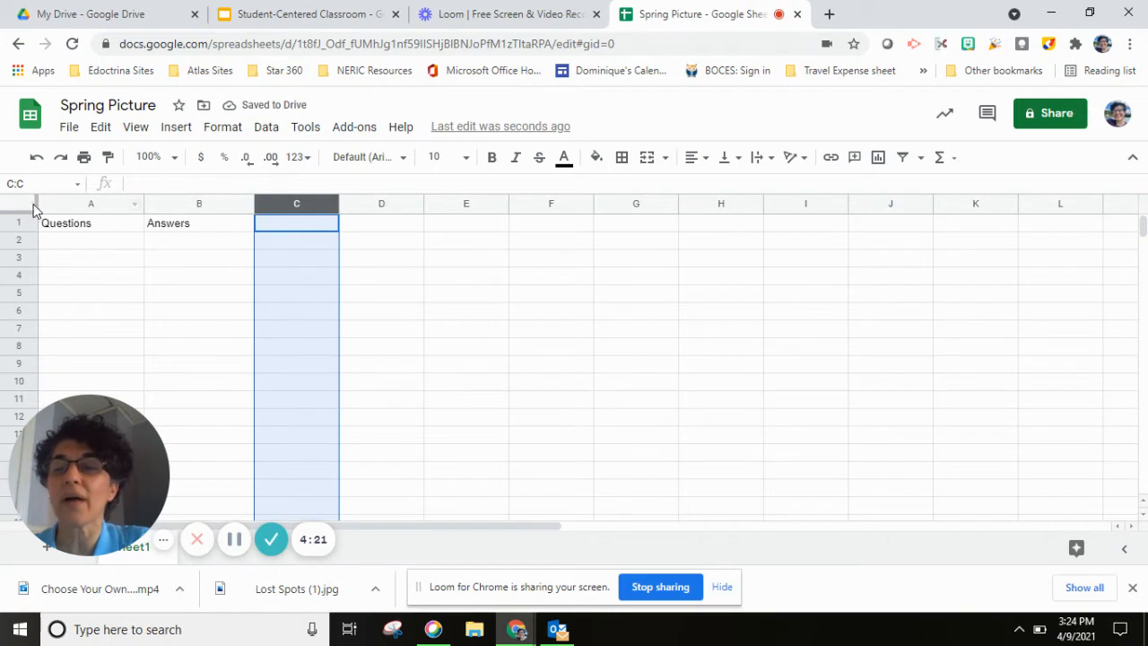
Select the whole sheet and insert 26 columns before the headers, then clear the selection
left_click(18, 222)
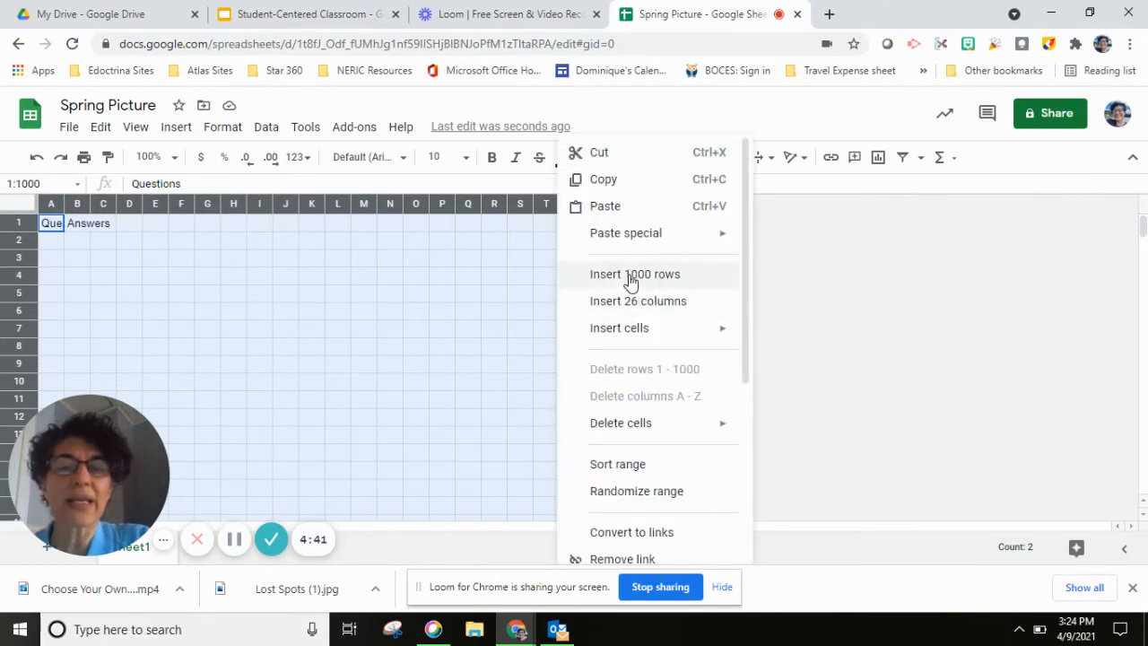
mouse_move(635, 301)
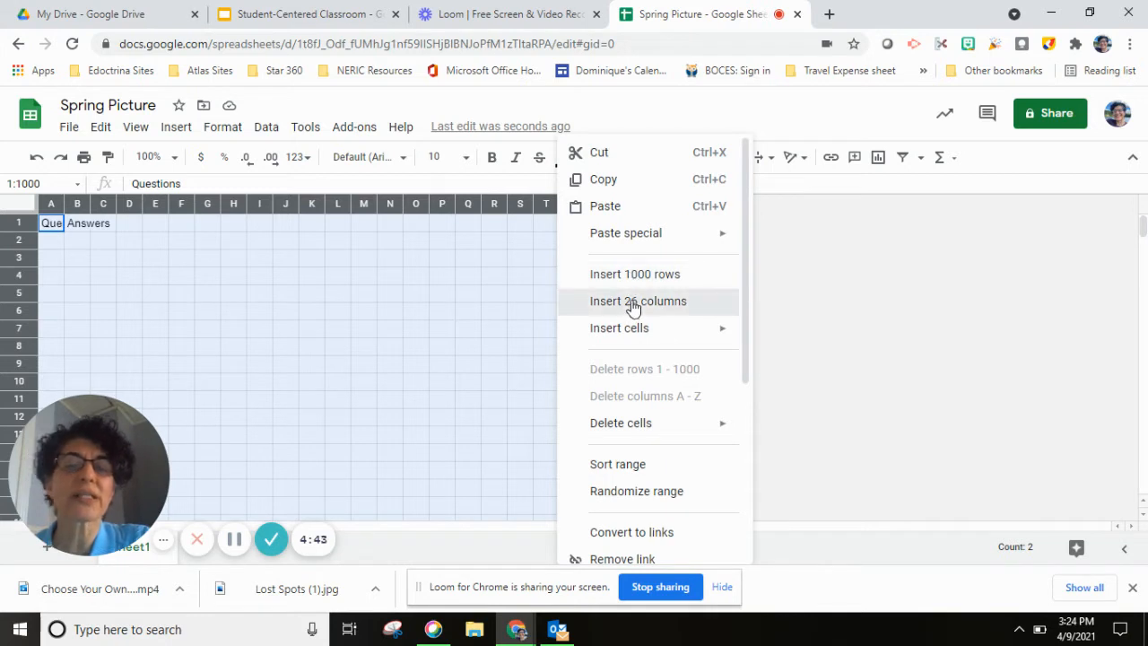
left_click(639, 302)
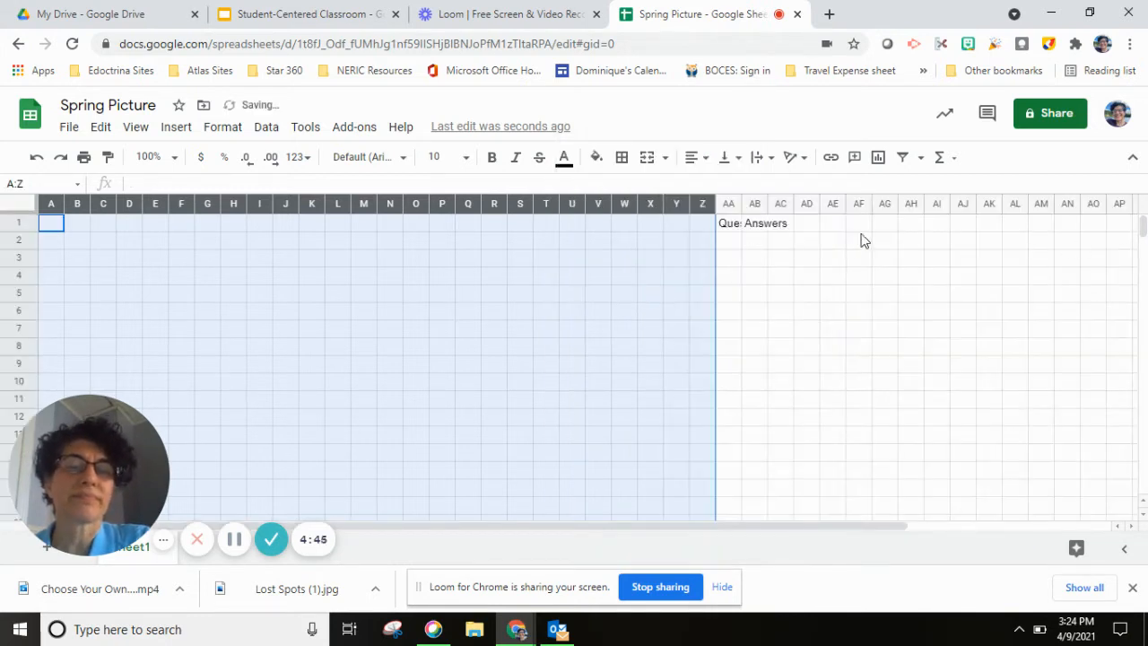
left_click(780, 222)
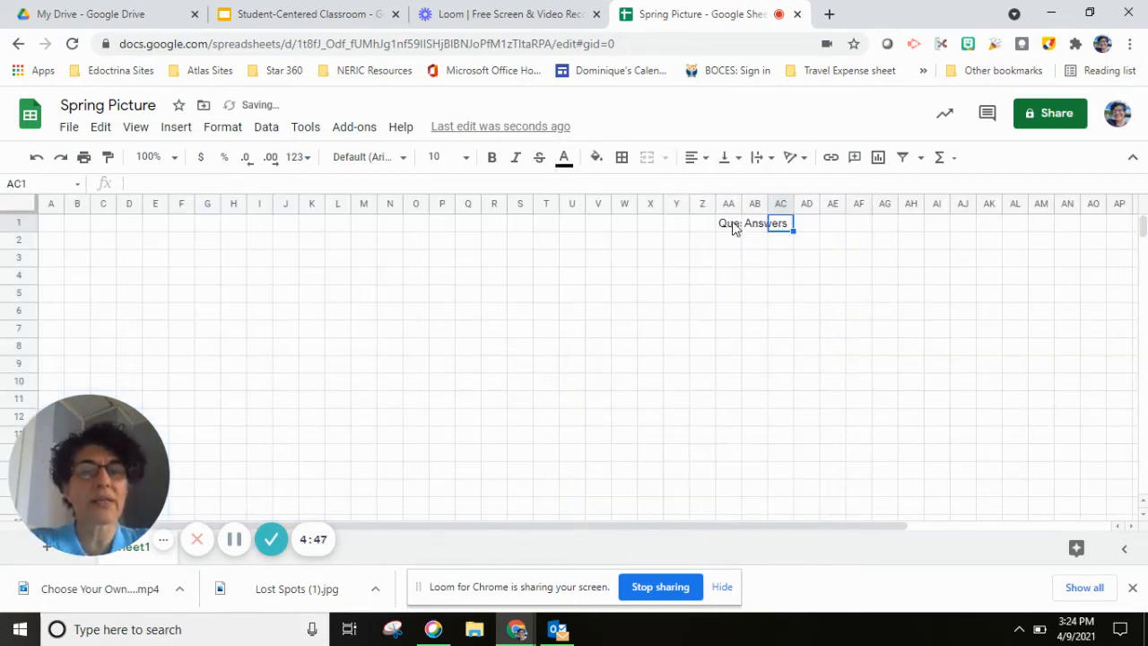
left_click(753, 222)
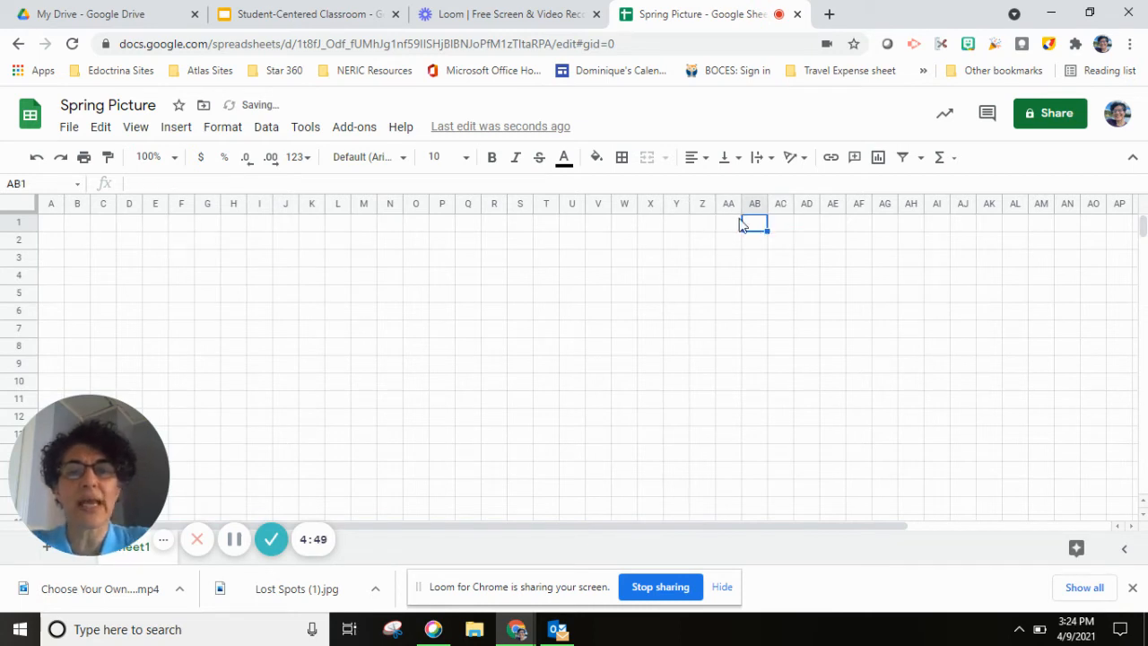
mouse_move(556, 289)
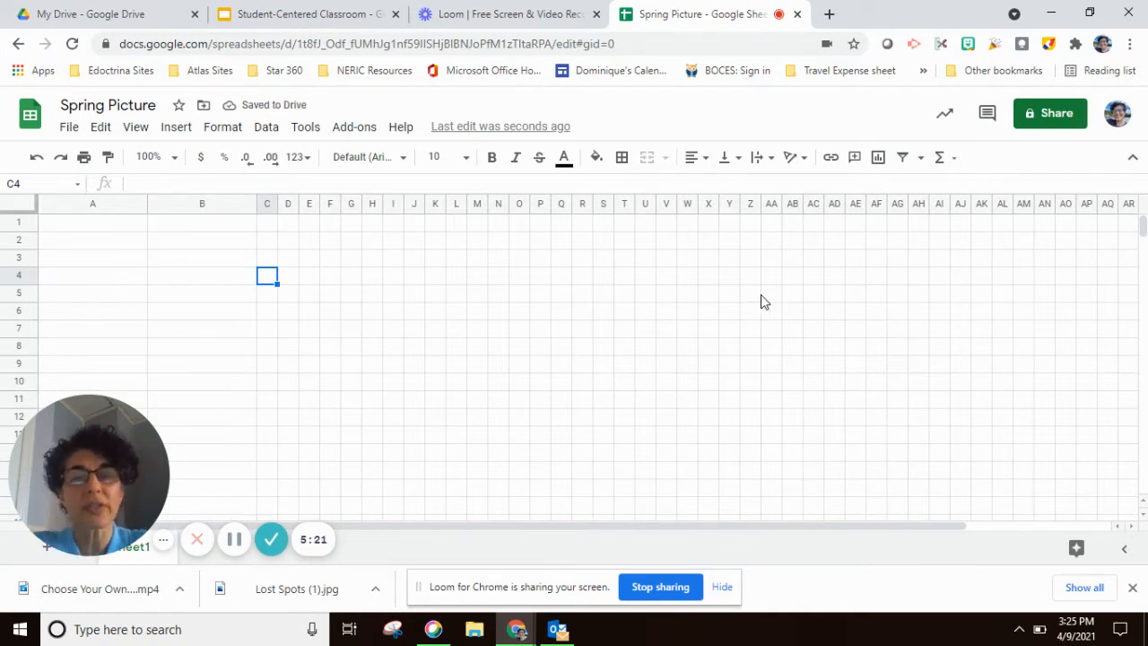
mouse_move(452, 391)
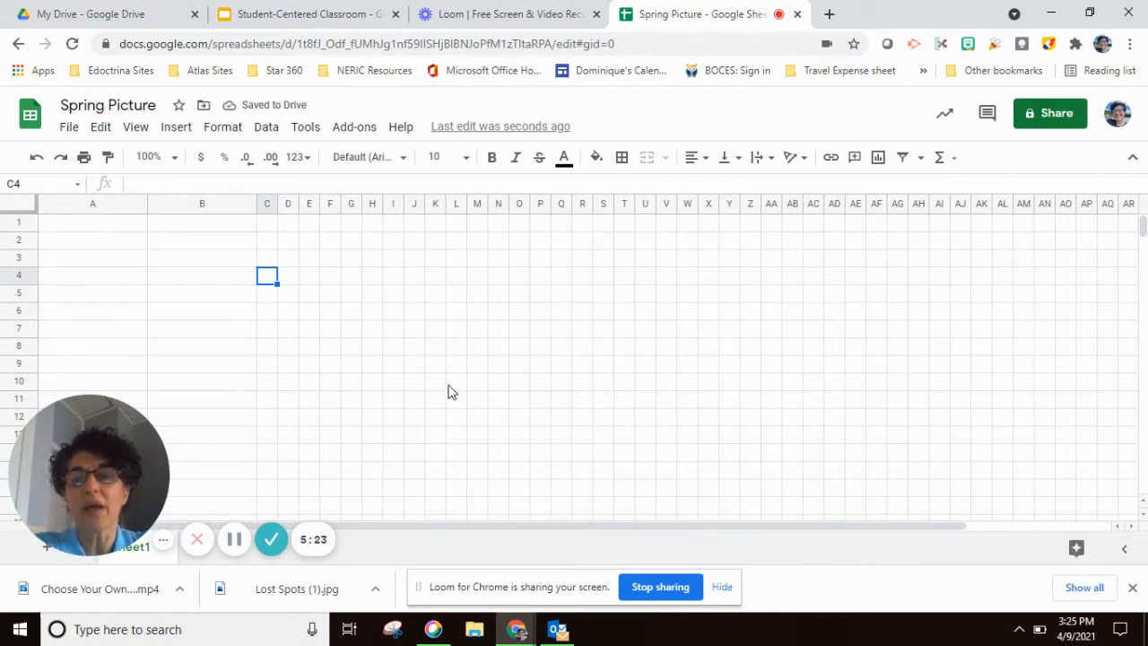
Enter the headers Questions in A1 and Answers in B1
left_click(93, 223)
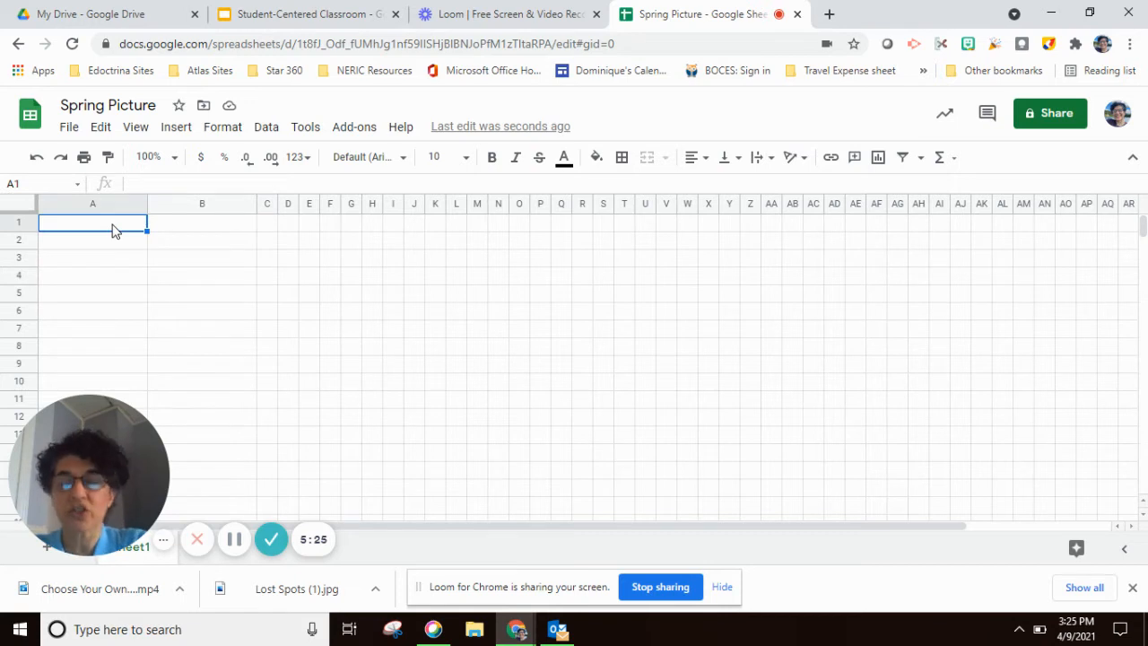
type("Questions")
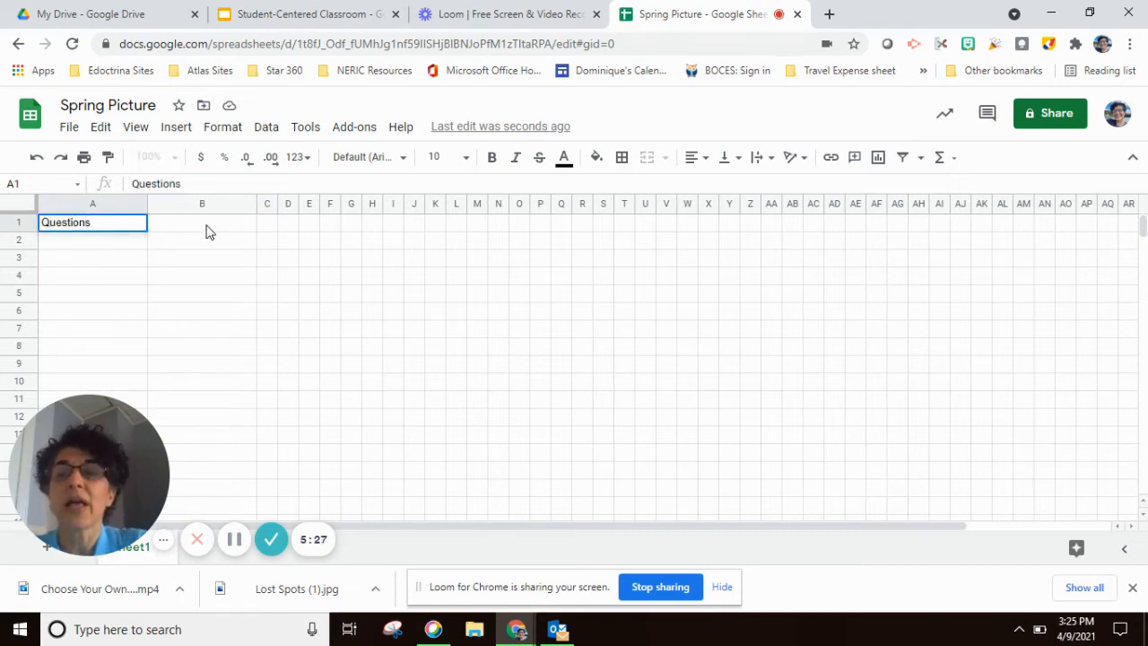
left_click(201, 223)
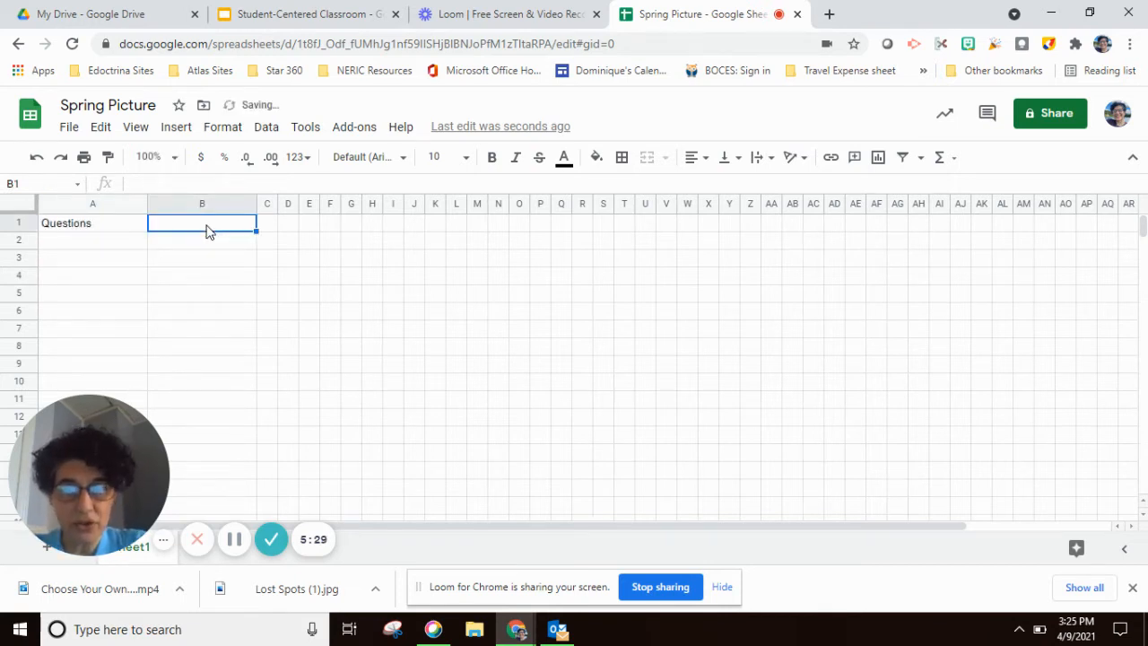
type("Answers")
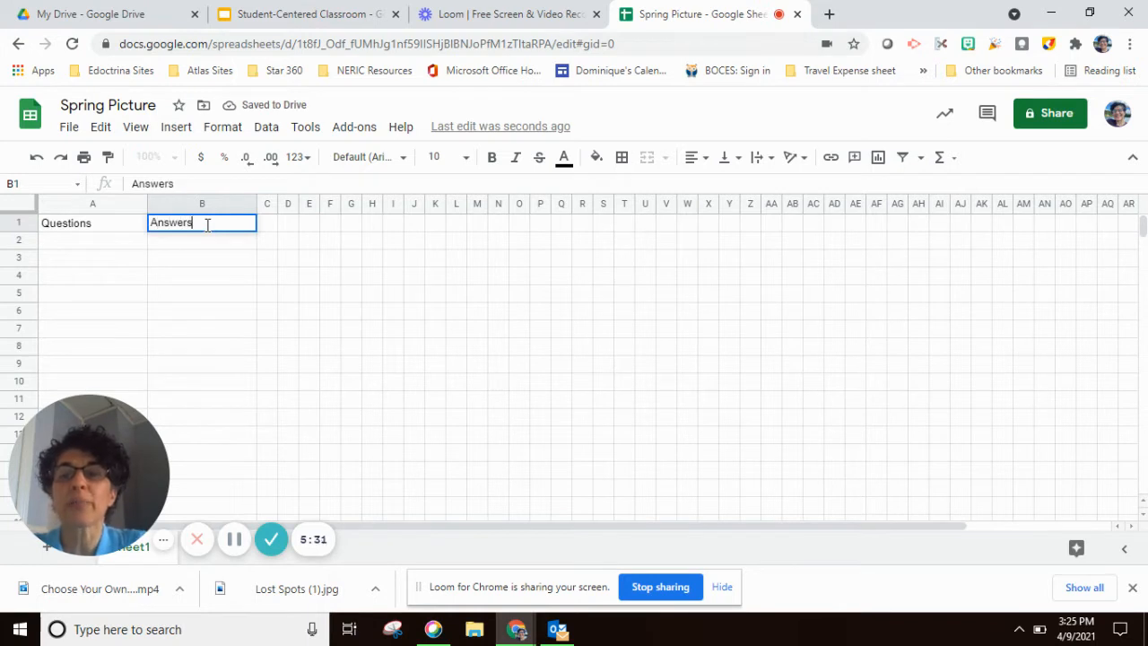
mouse_move(214, 427)
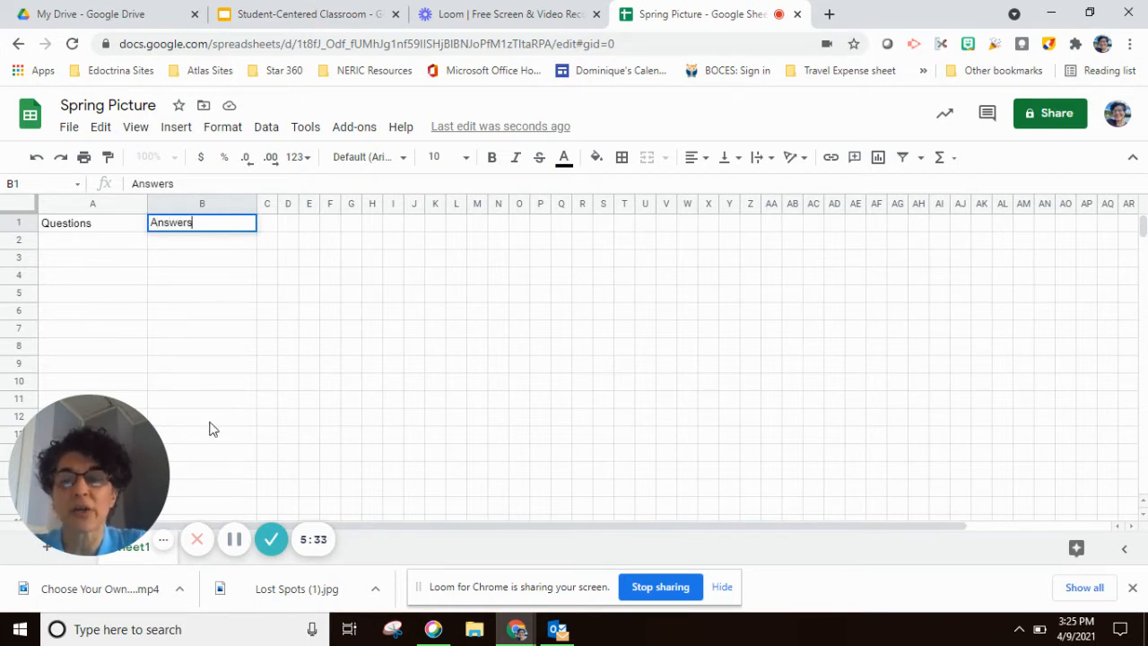
mouse_move(240, 366)
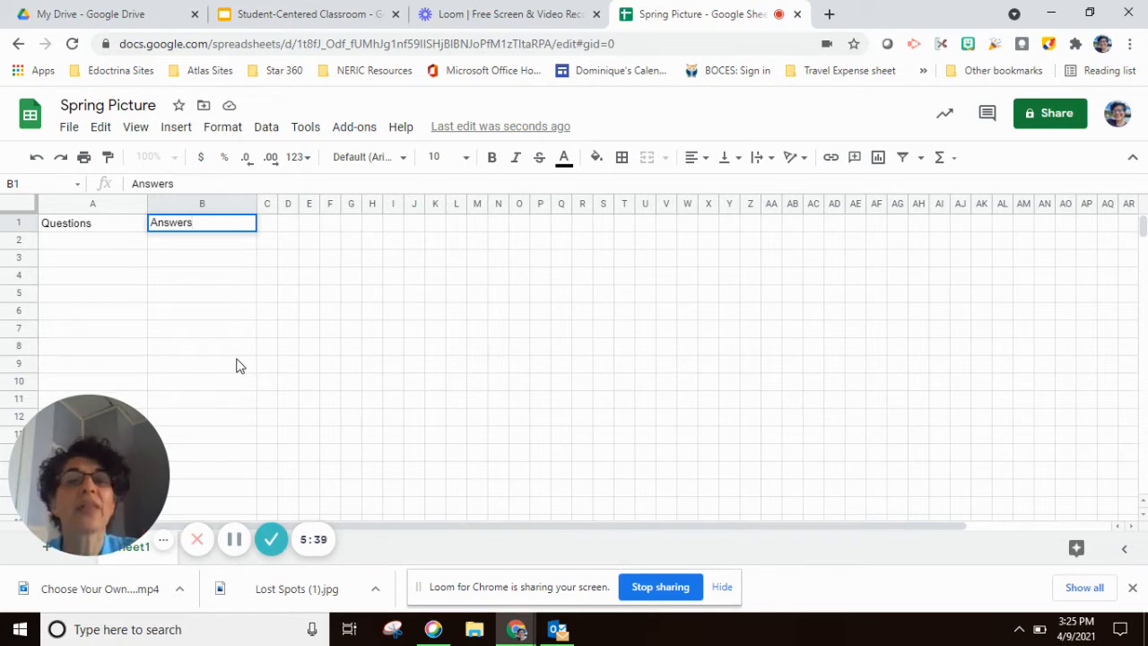
mouse_move(258, 398)
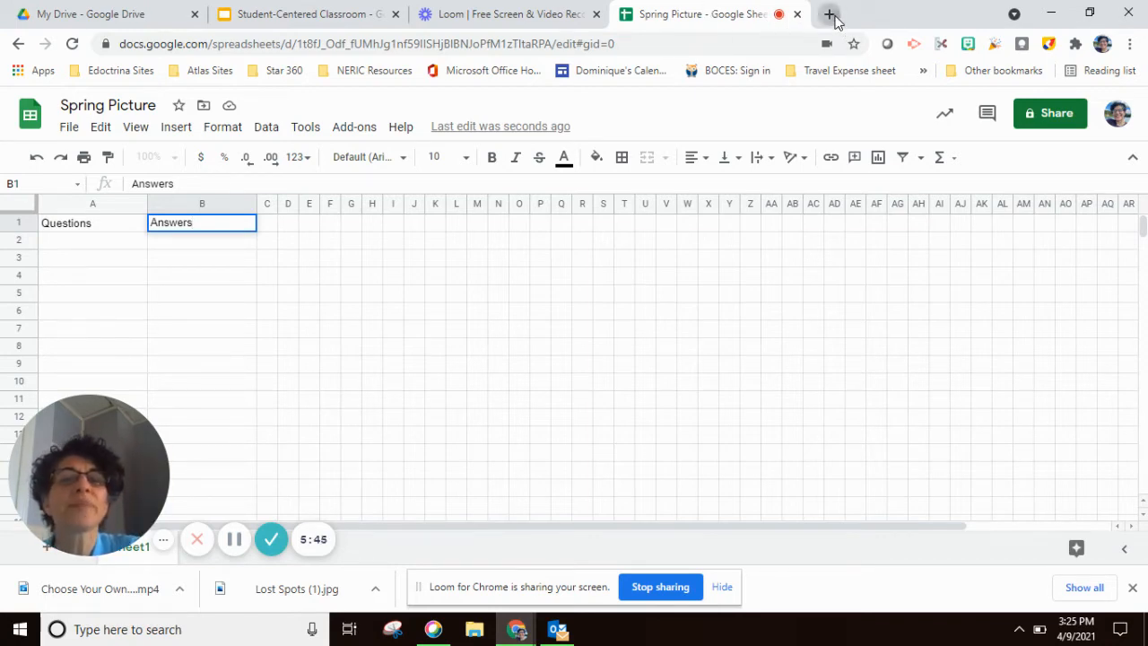
Add a blank Chrome tab, then return to the sheet and select cell A2 under Questions
left_click(830, 14)
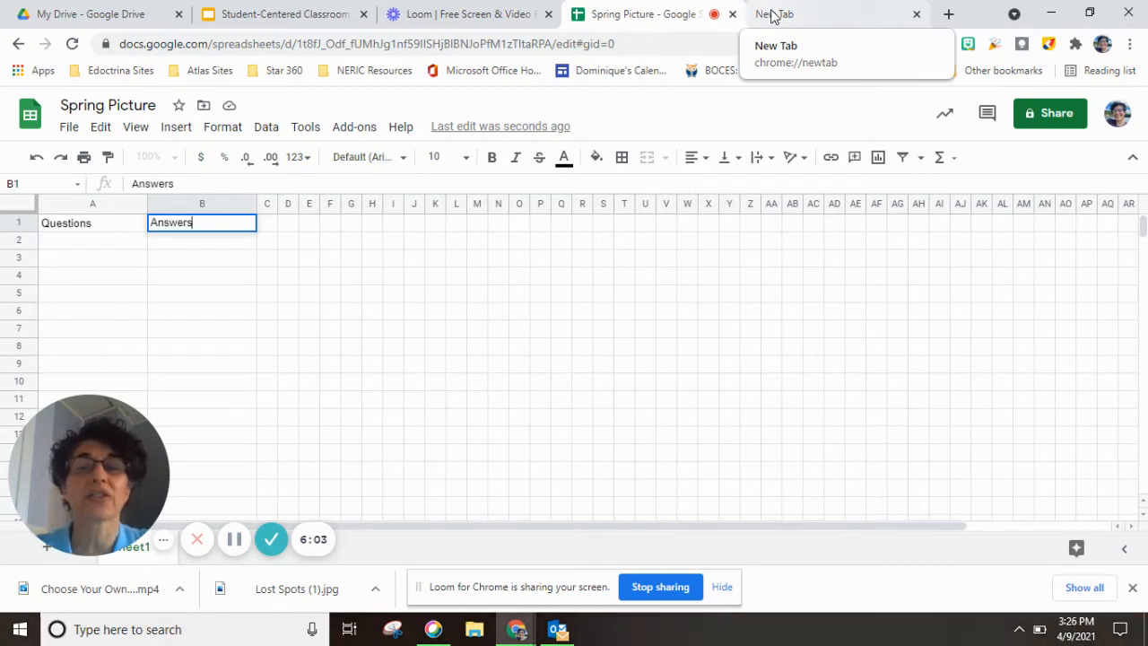
mouse_move(751, 35)
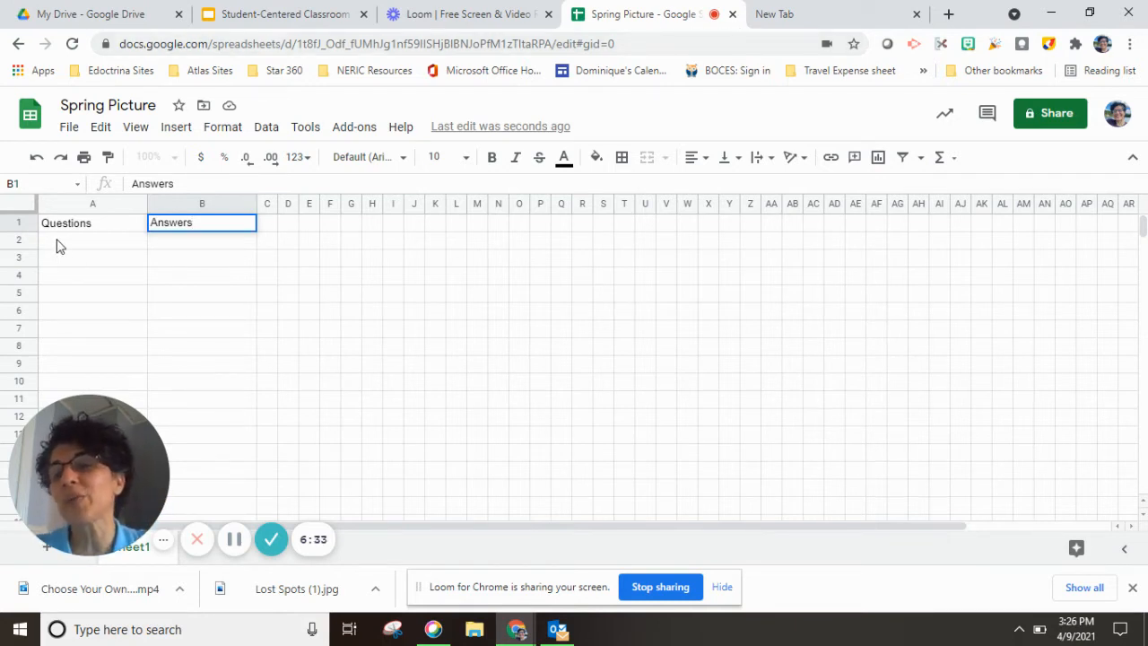
mouse_move(79, 272)
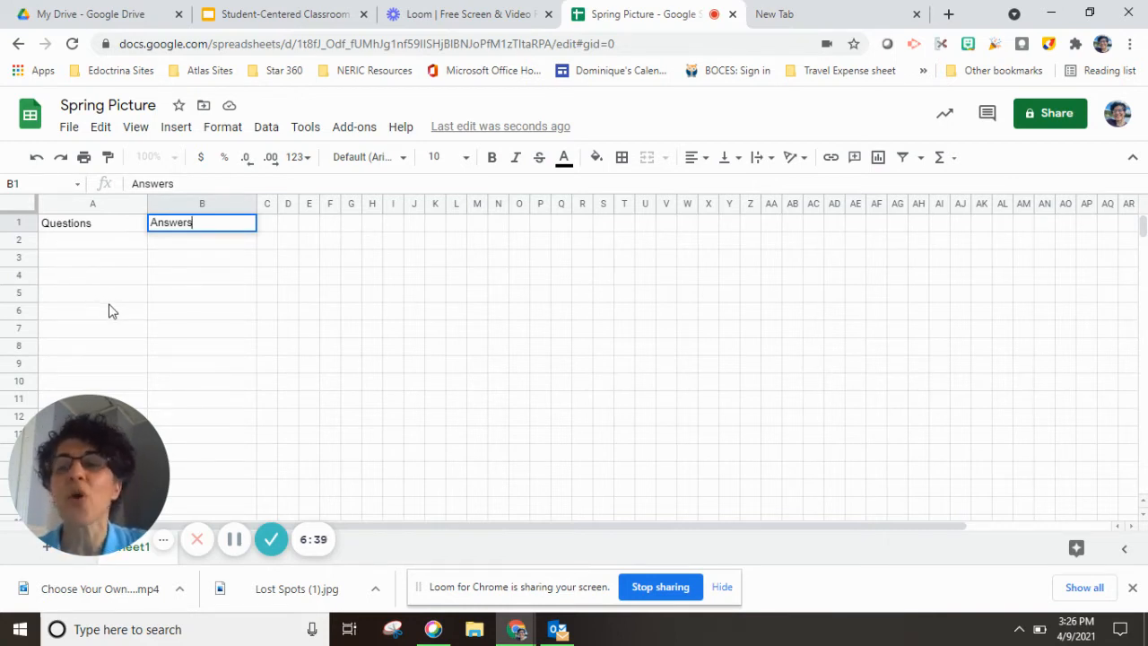
mouse_move(90, 386)
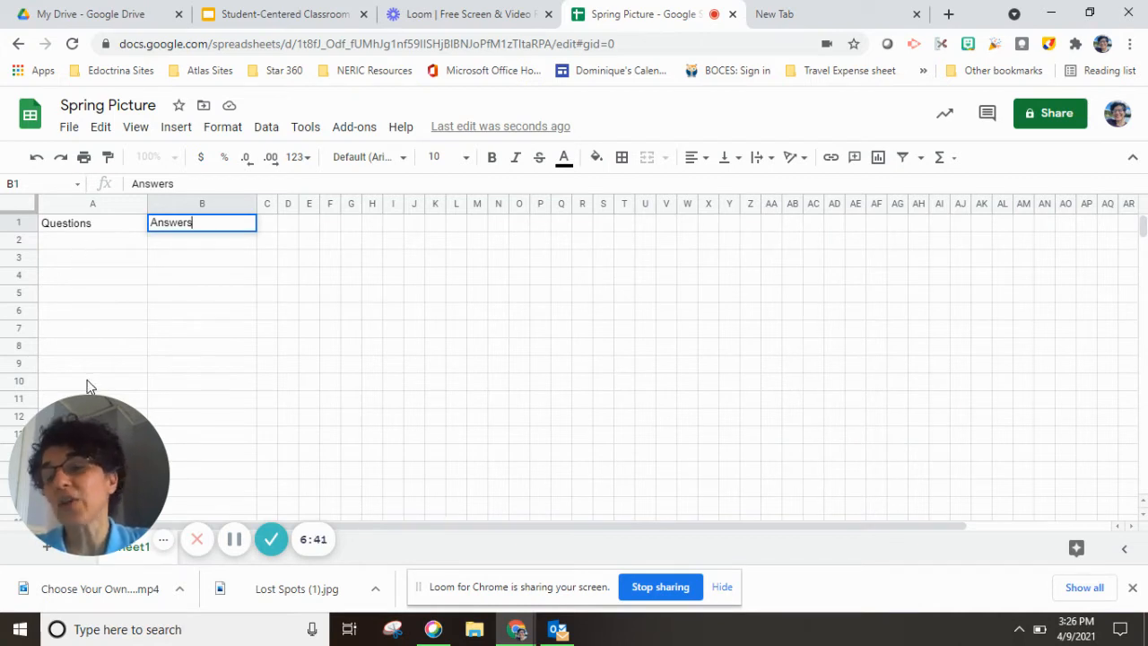
mouse_move(84, 375)
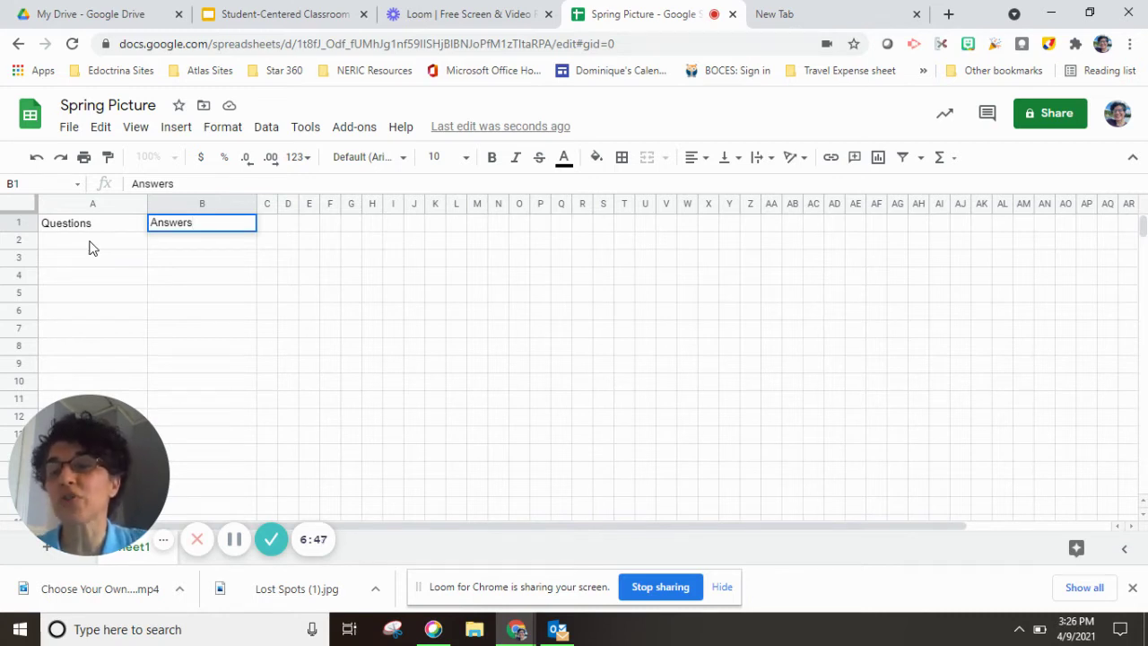
left_click(94, 240)
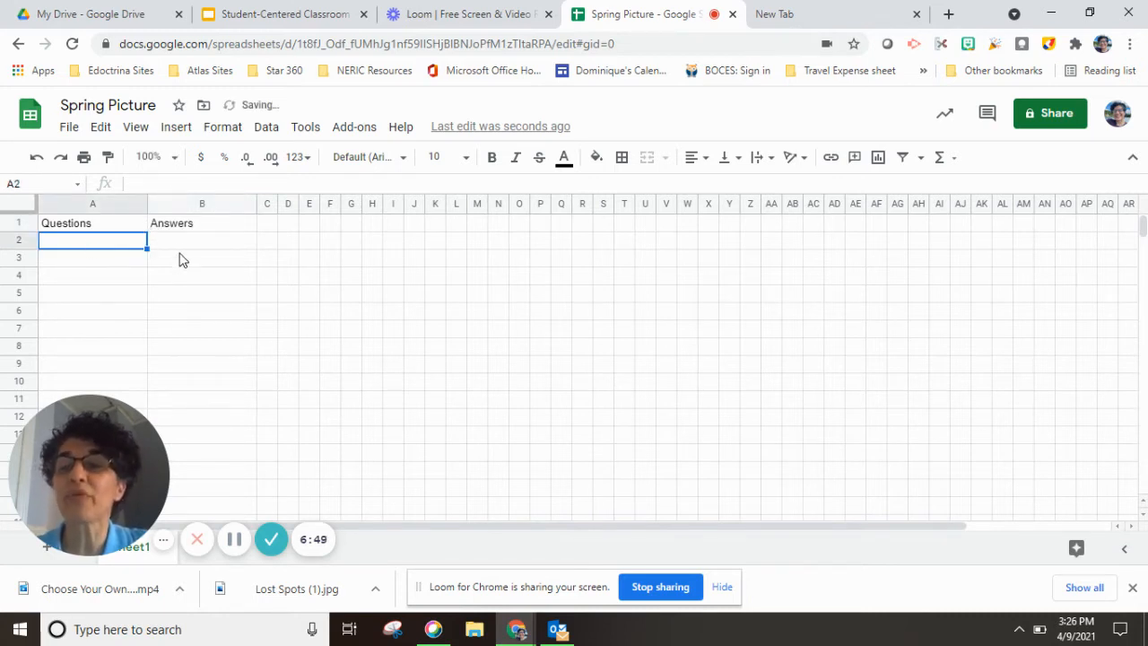
mouse_move(233, 271)
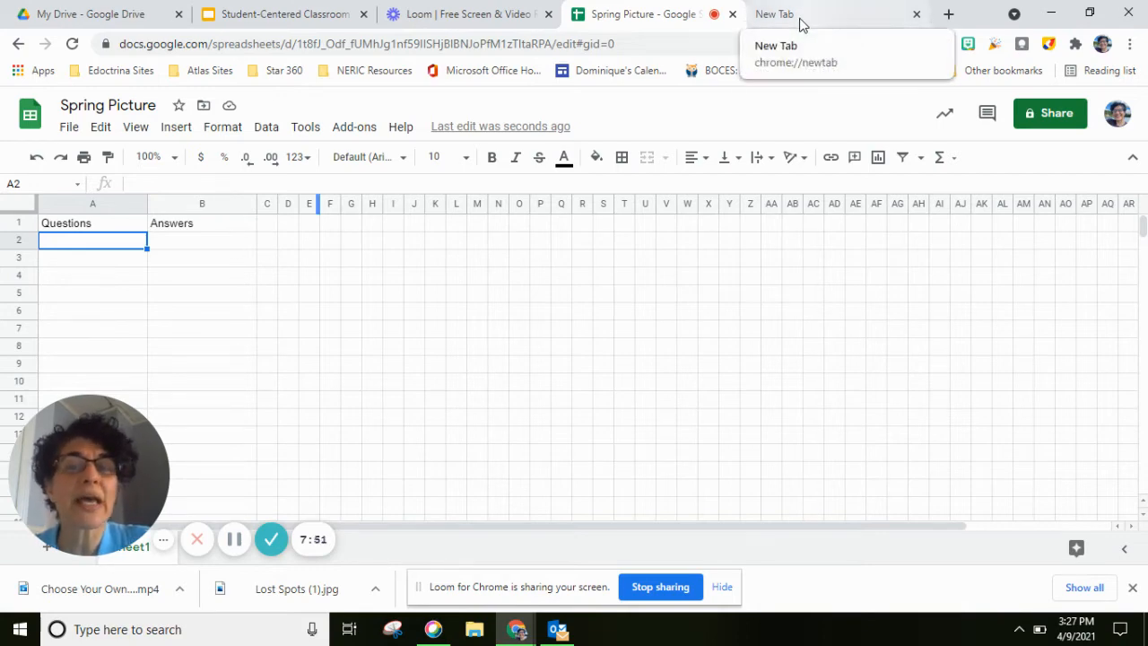
Search Google for 'duck with umbrella crossstitch pattern' in the new tab
left_click(834, 14)
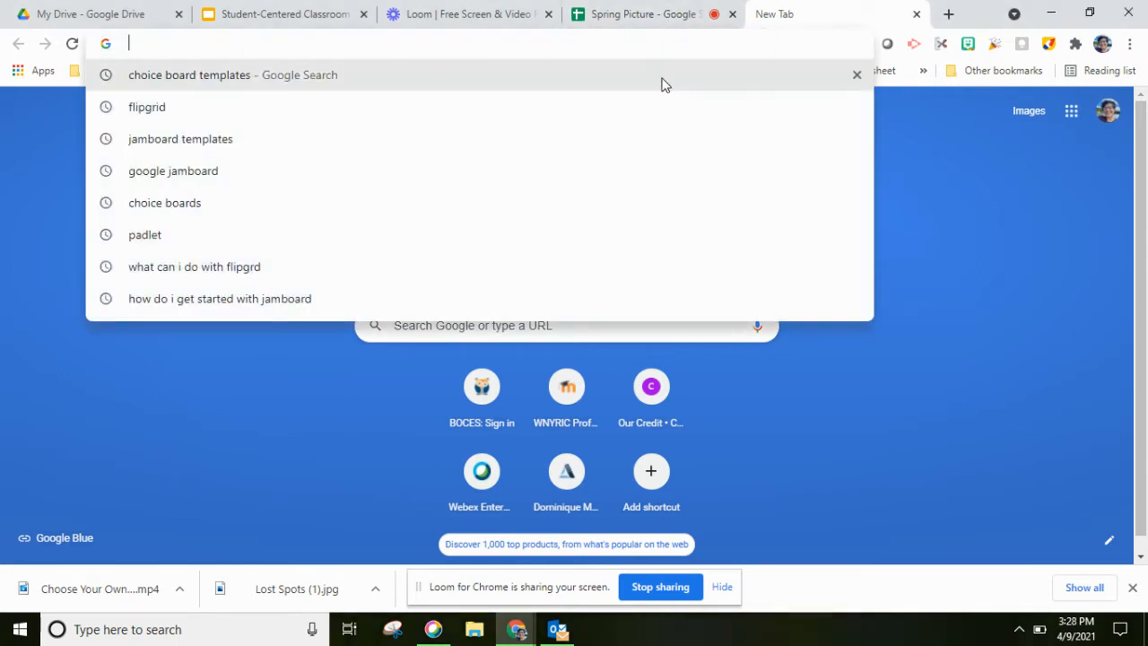
mouse_move(534, 93)
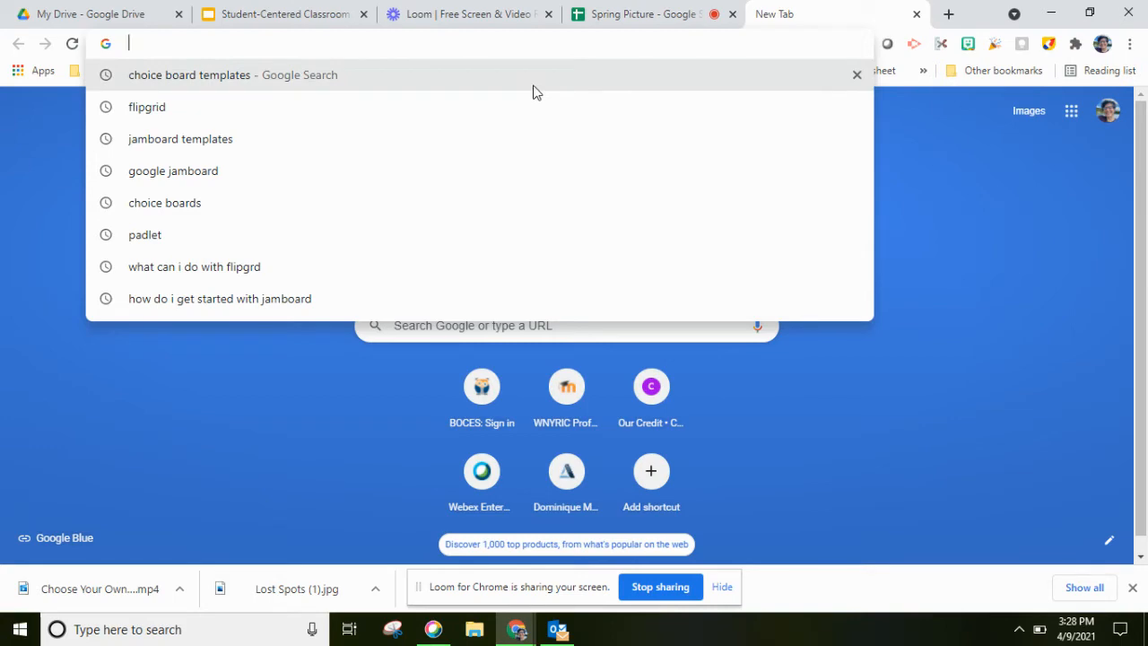
type("duck with umbrell")
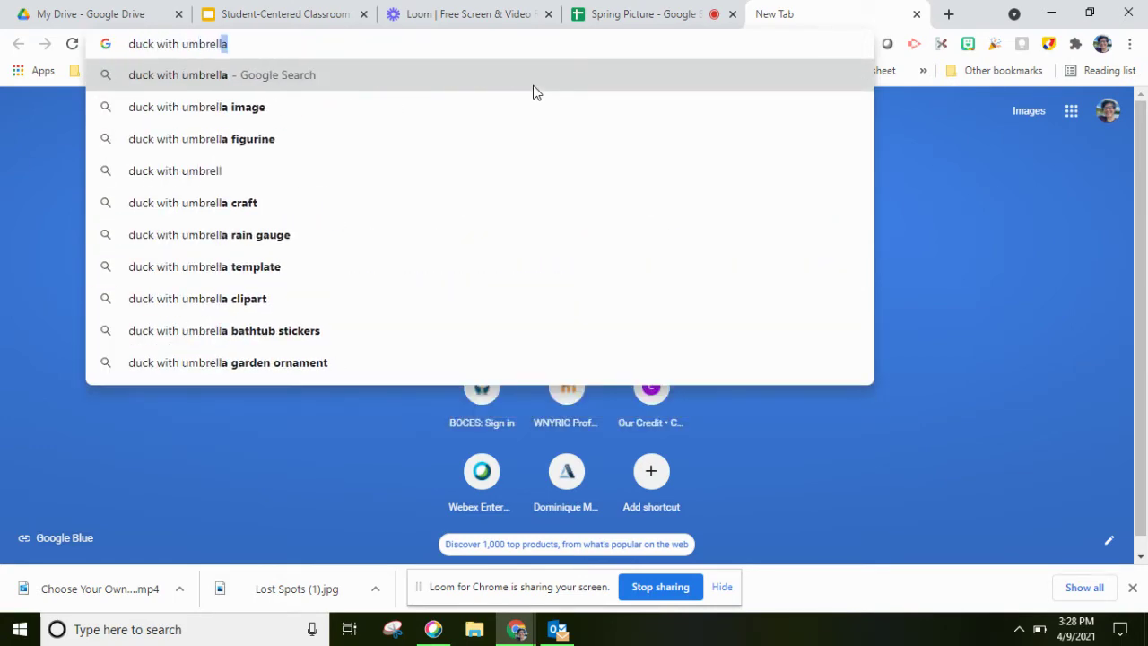
type("crosss")
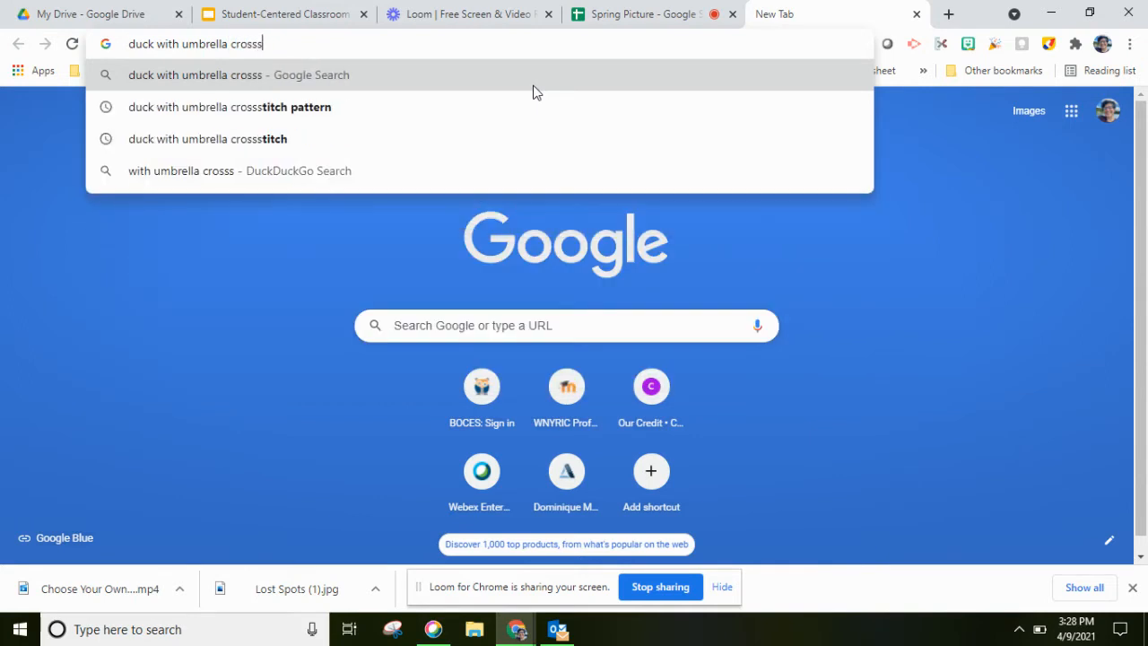
left_click(229, 108)
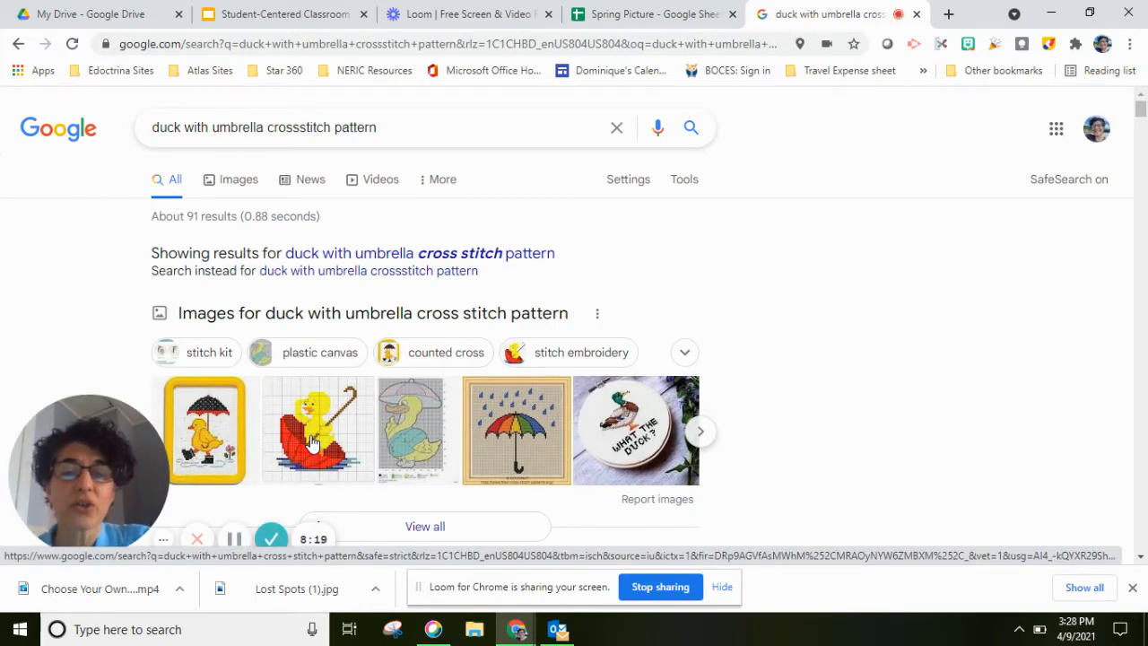
Browse Google image results, previewing umbrella duck and rubber duck cross-stitch charts
scroll("down", 3)
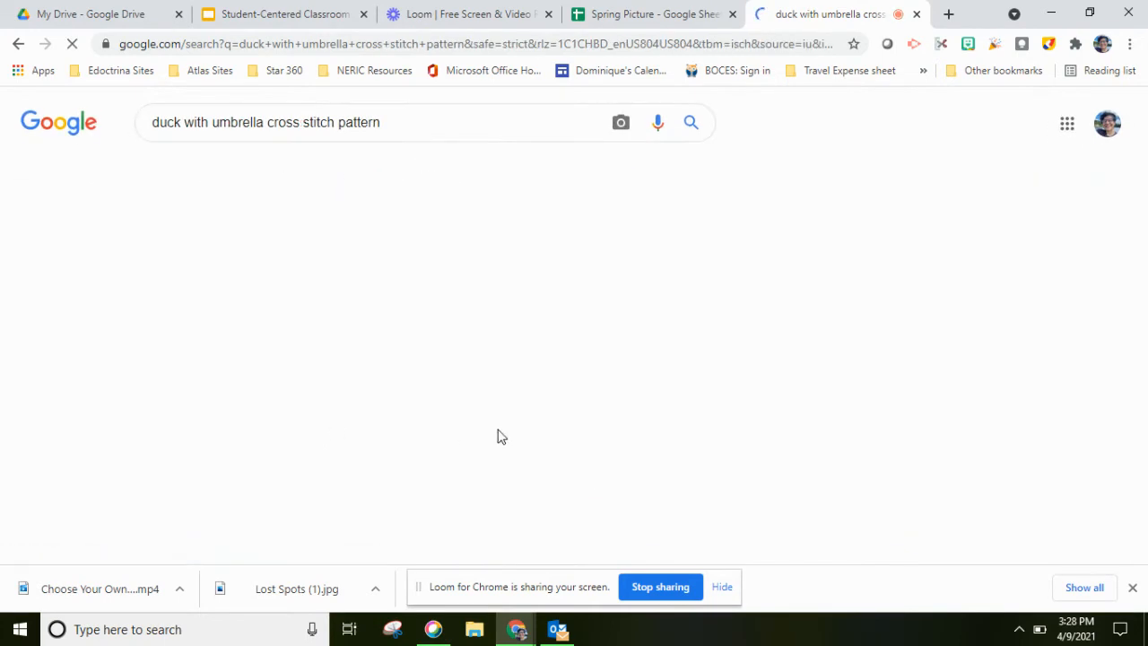
left_click(90, 219)
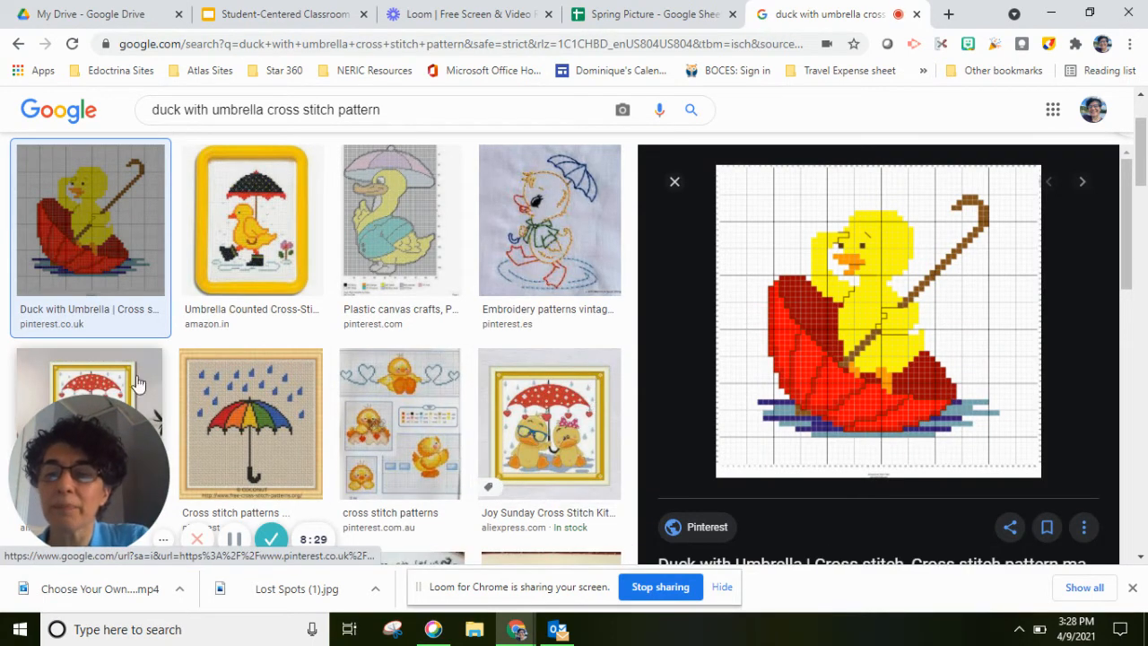
left_click(251, 423)
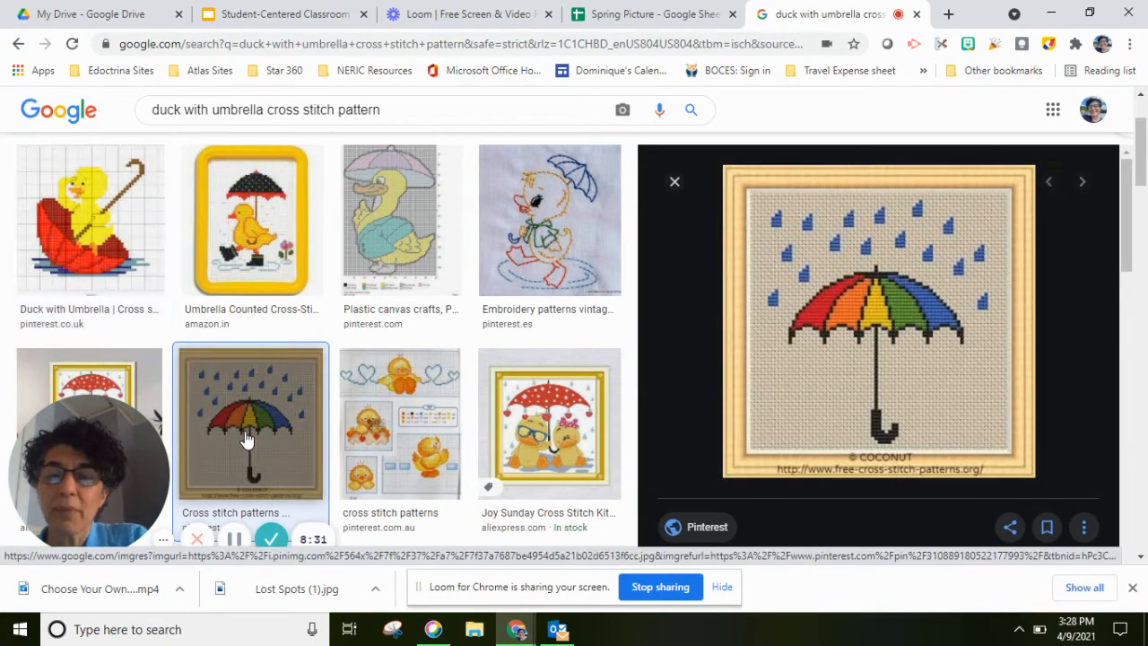
mouse_move(226, 427)
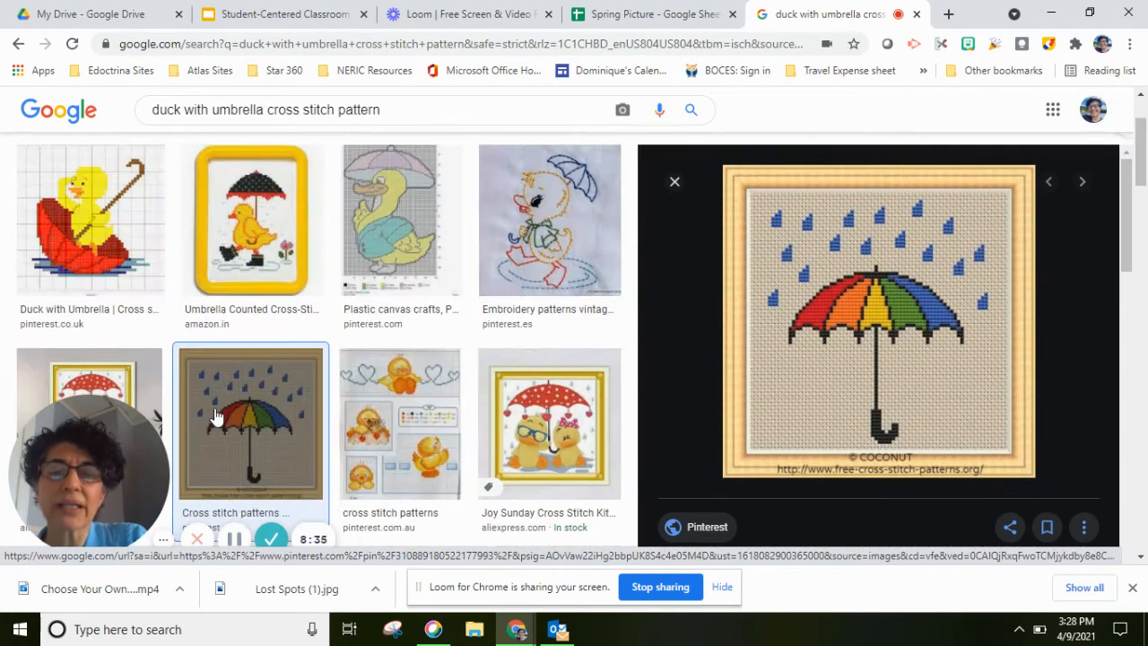
left_click(400, 219)
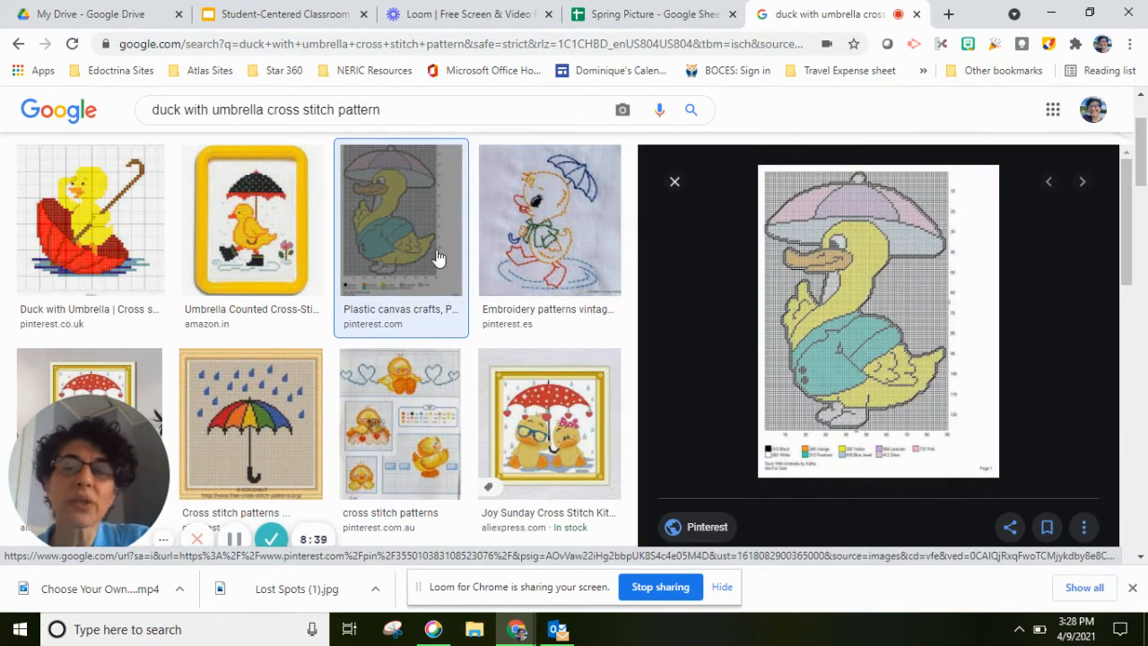
left_click(89, 219)
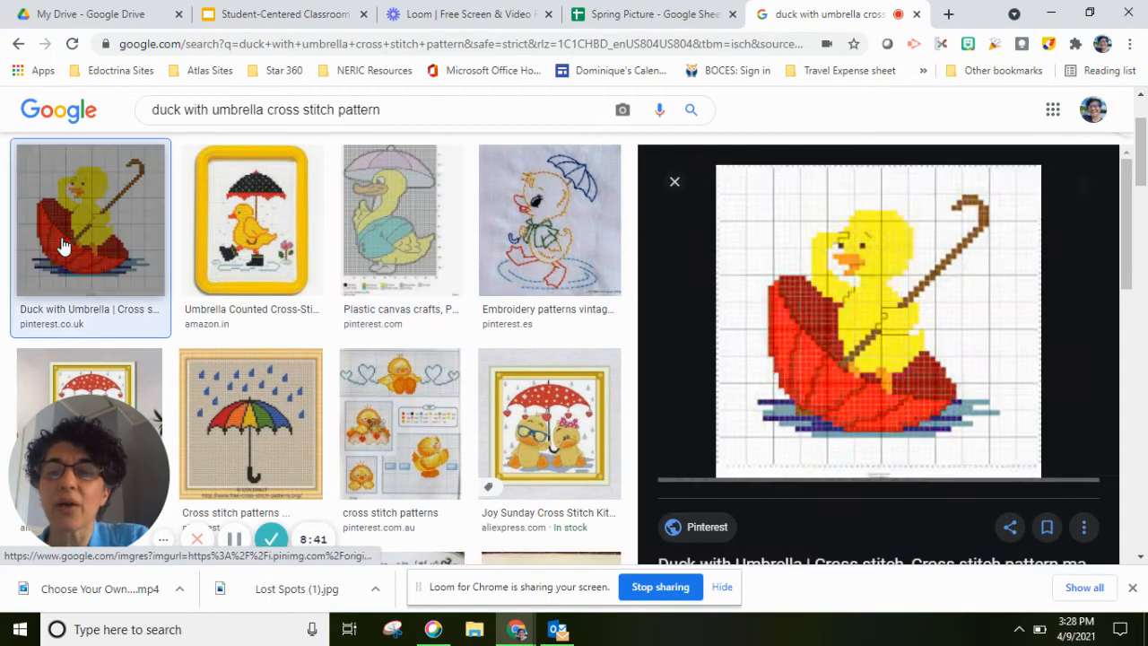
scroll("down", 3)
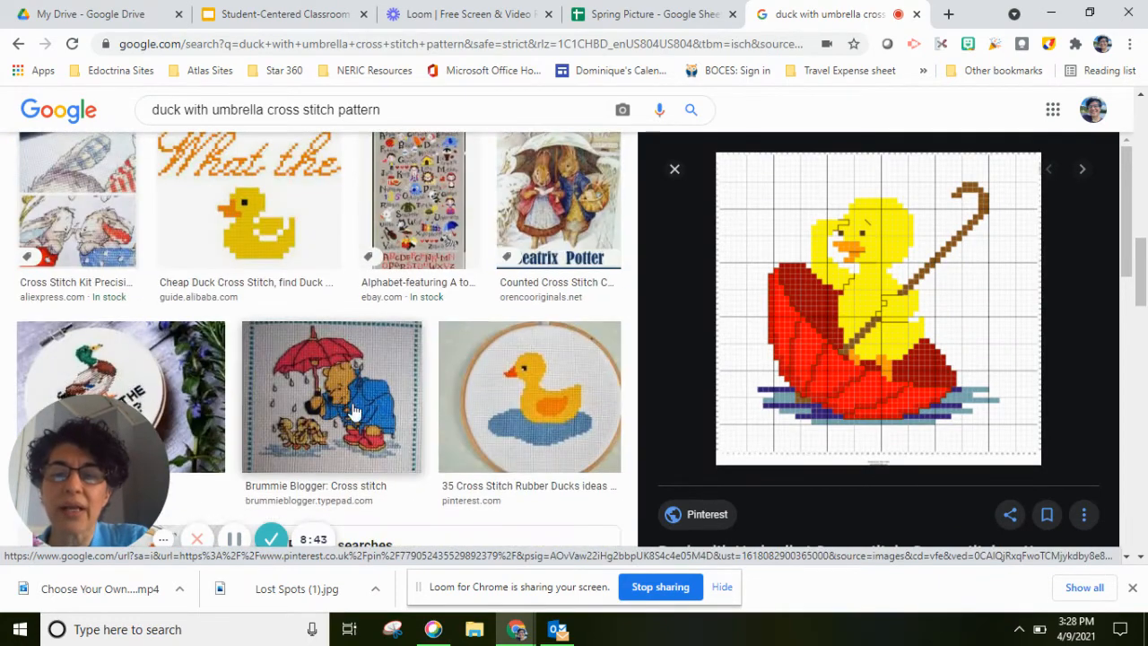
left_click(529, 394)
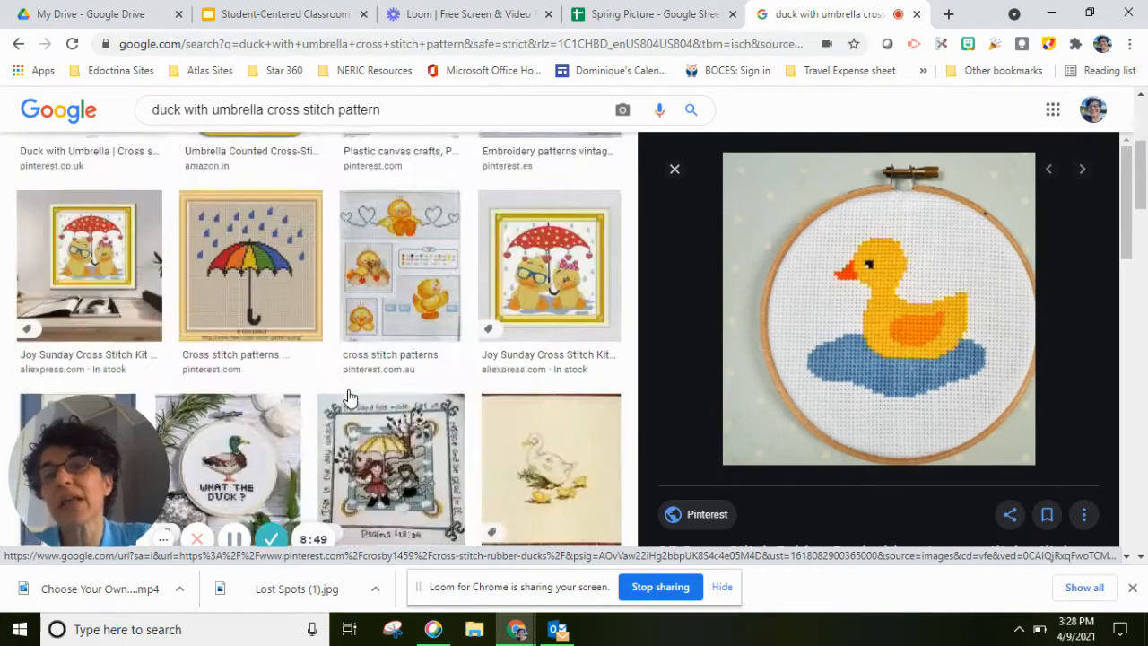
Find and preview the simple yellow duck cross-stitch pattern from Pinterest
scroll("down", 3)
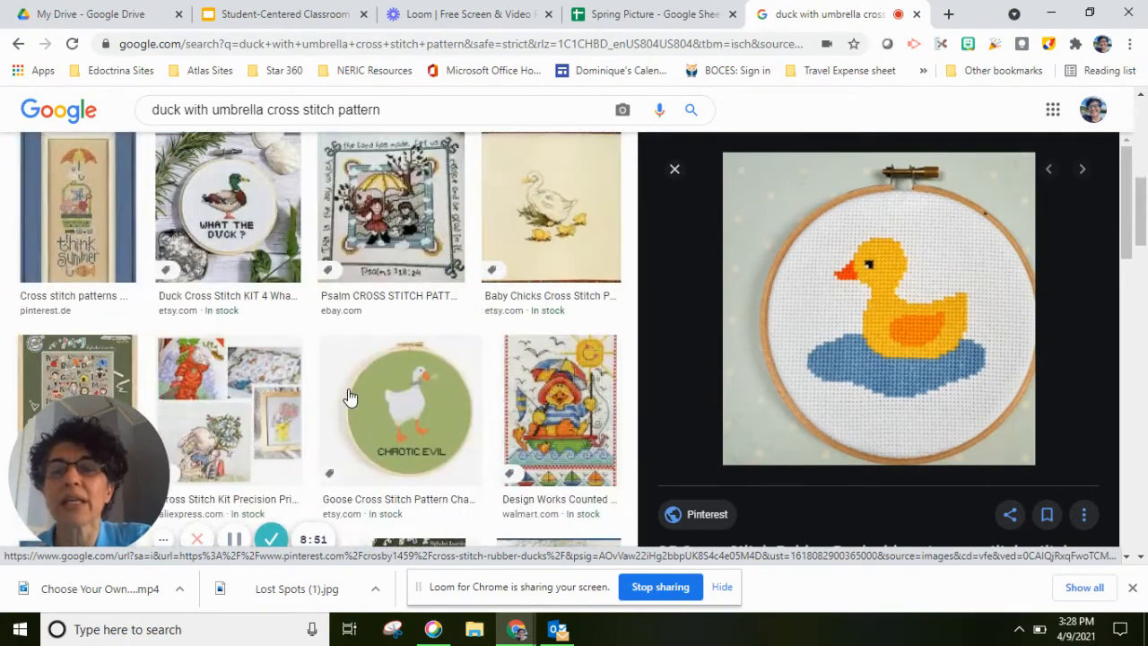
scroll("up", 3)
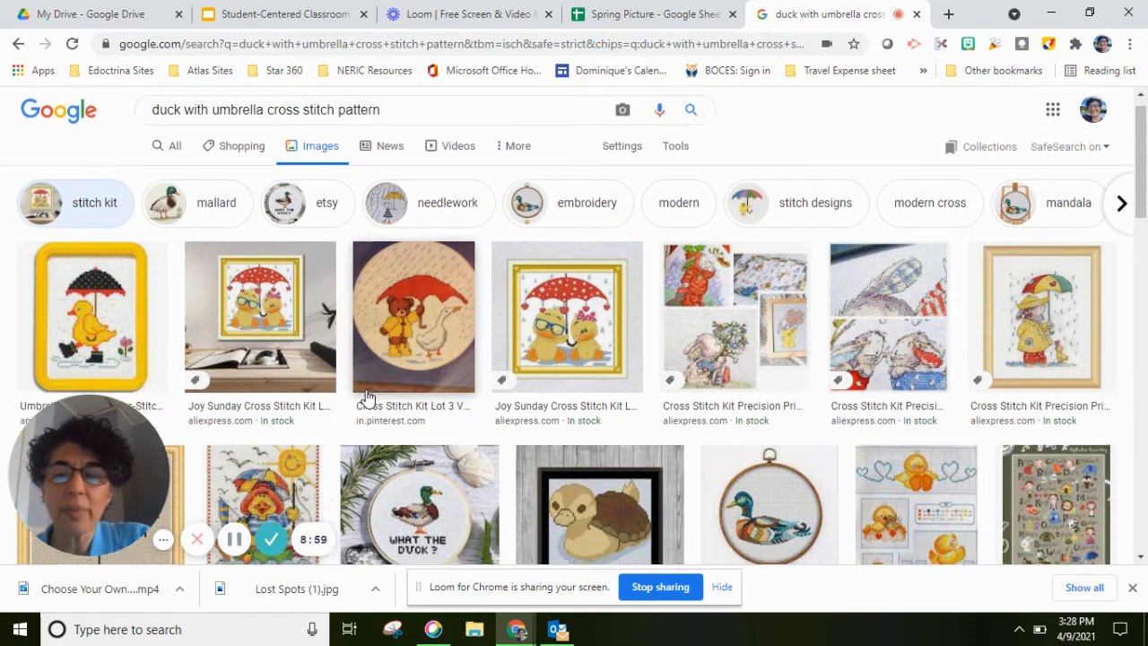
scroll("down", 3)
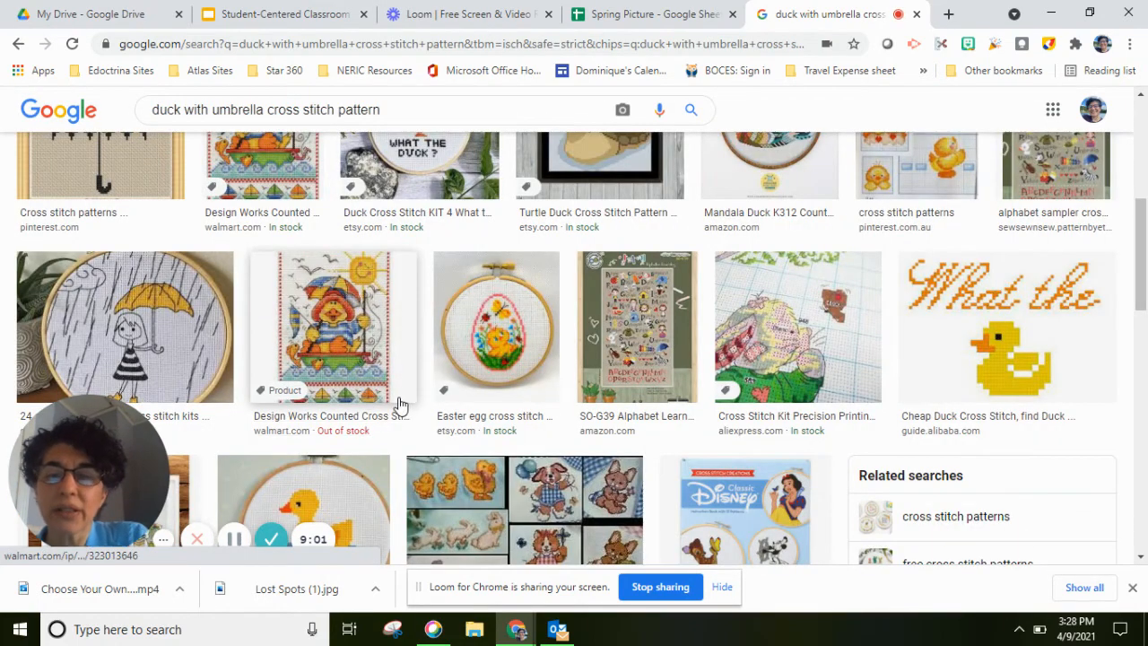
scroll("down", 3)
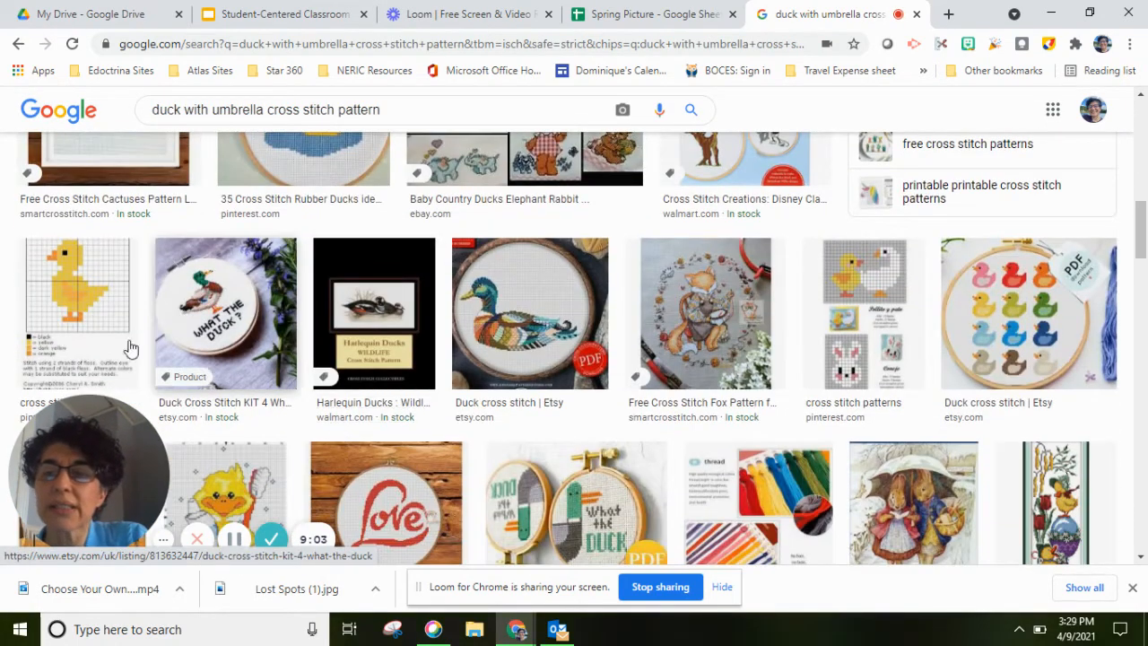
left_click(76, 312)
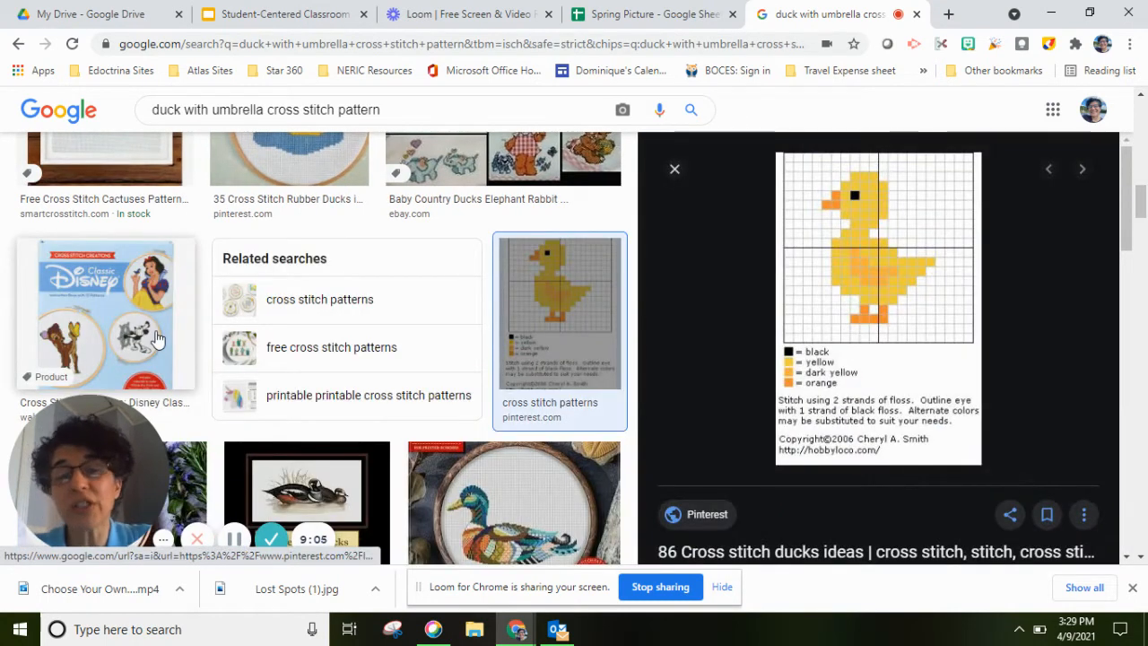
mouse_move(305, 254)
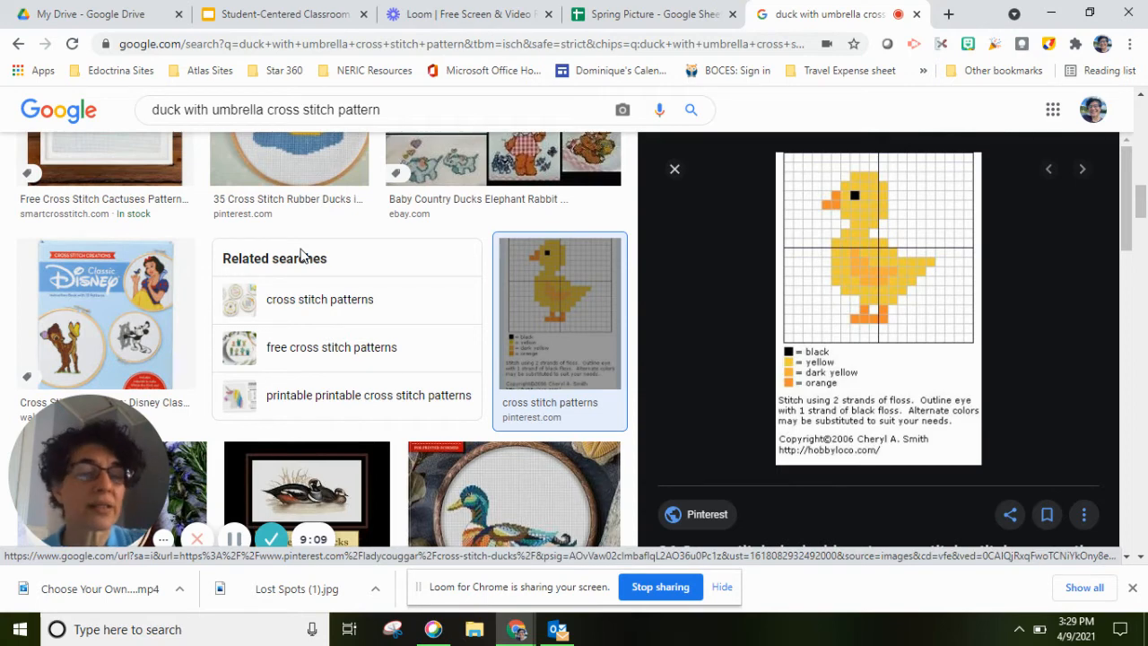
mouse_move(906, 211)
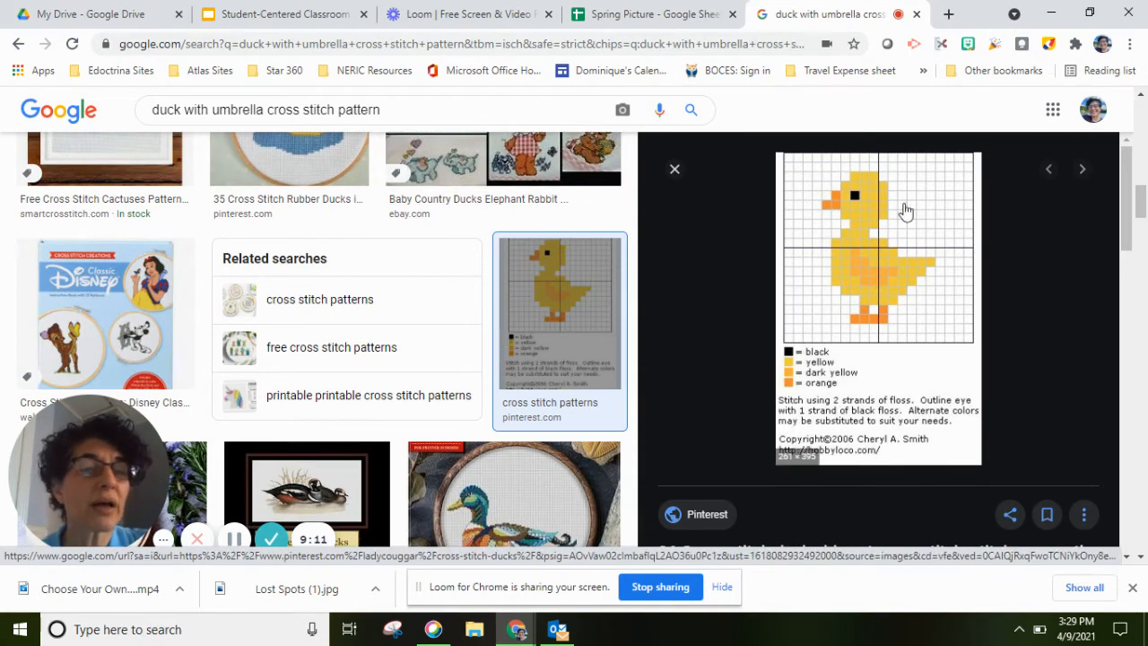
mouse_move(865, 265)
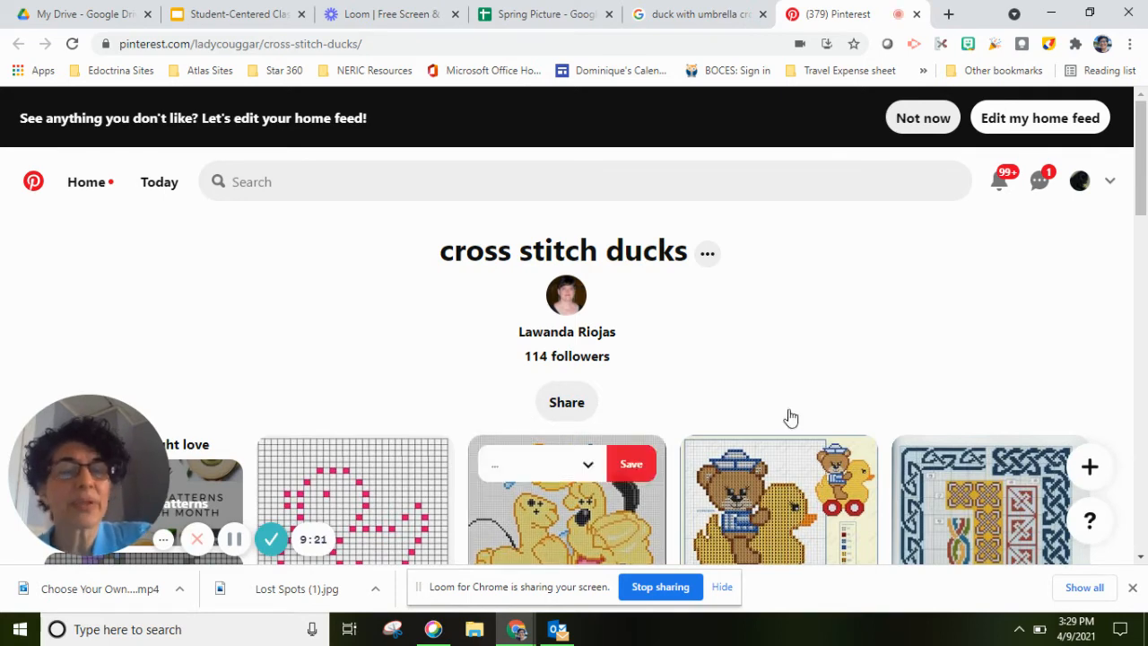
Open the pink grid pattern pin on the cross stitch ducks board and view the chart
scroll("down", 3)
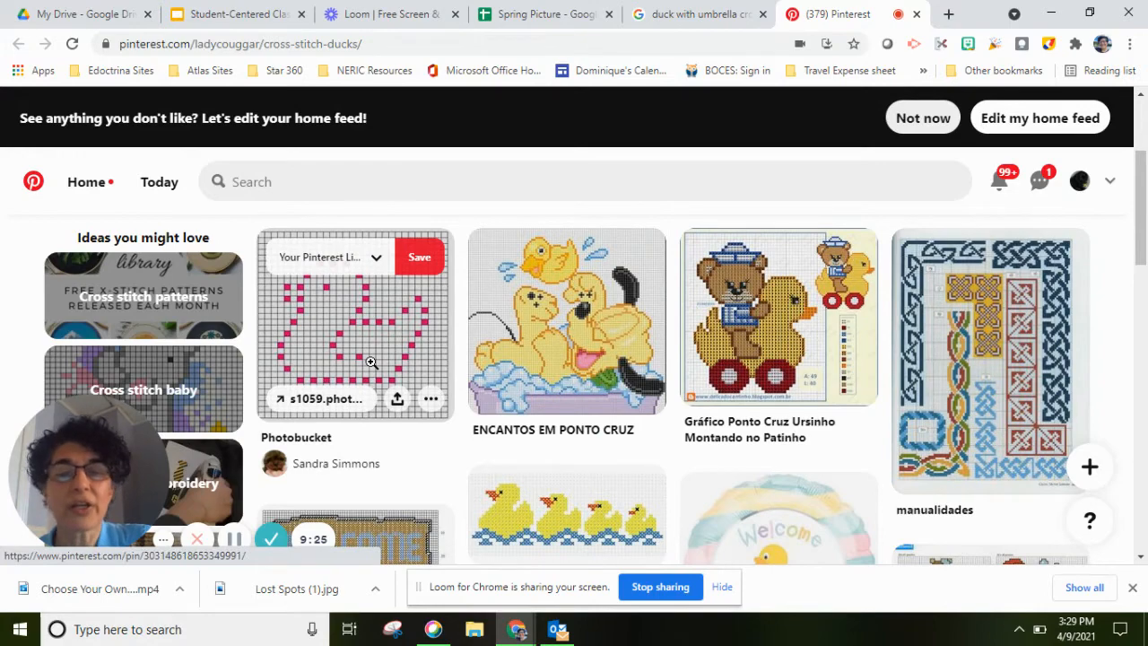
mouse_move(381, 363)
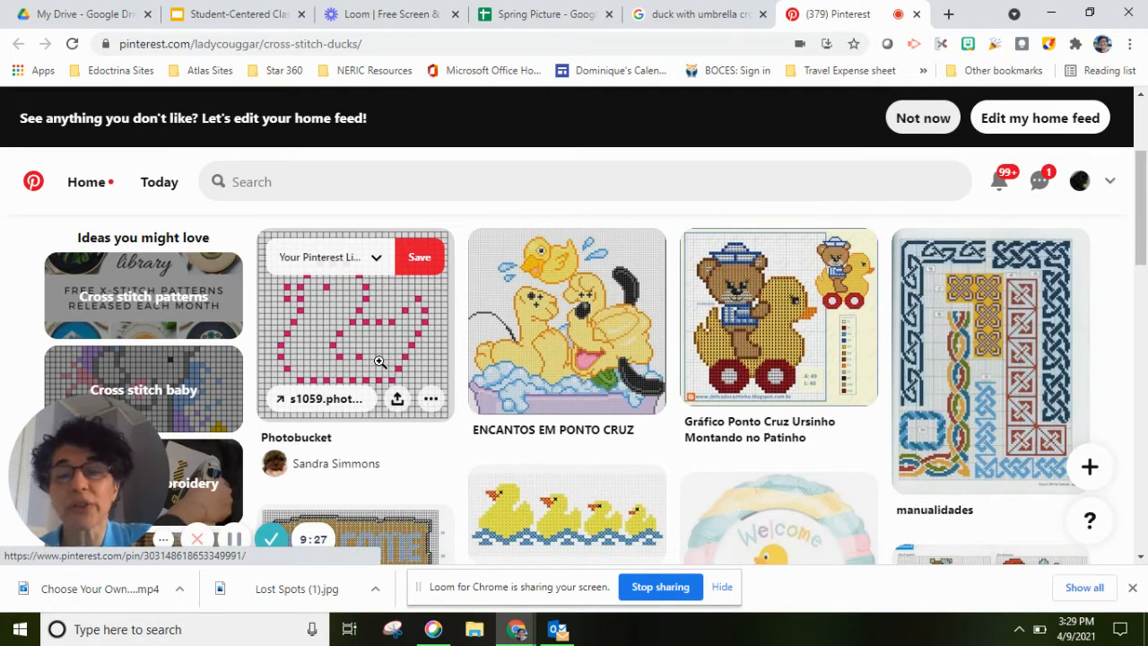
left_click(355, 323)
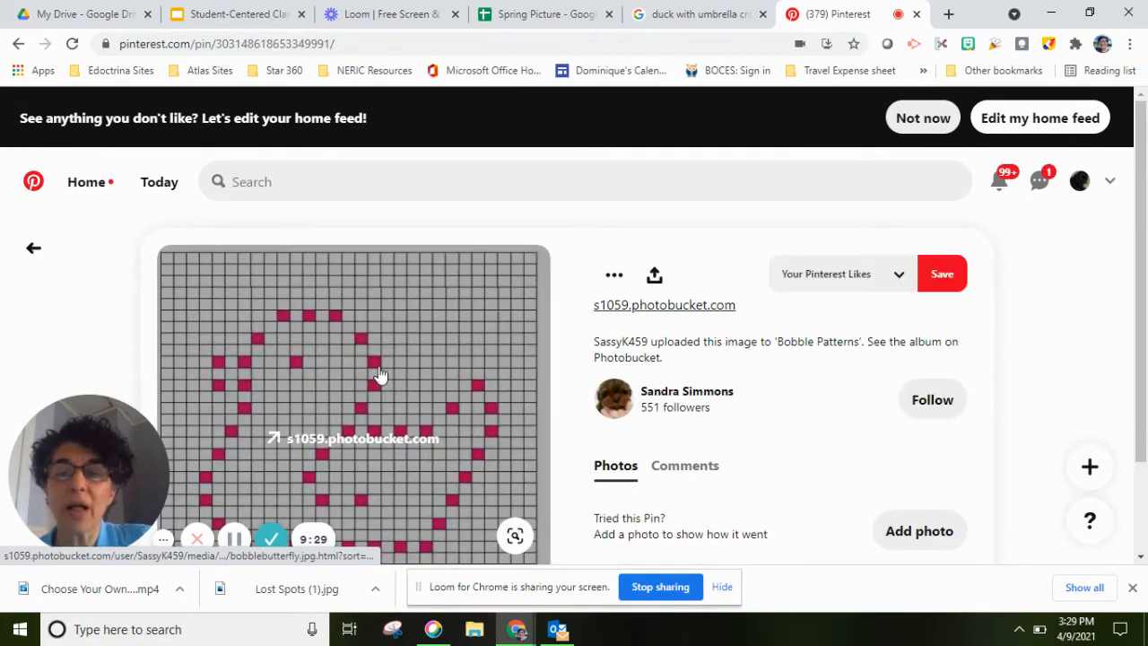
scroll("down", 3)
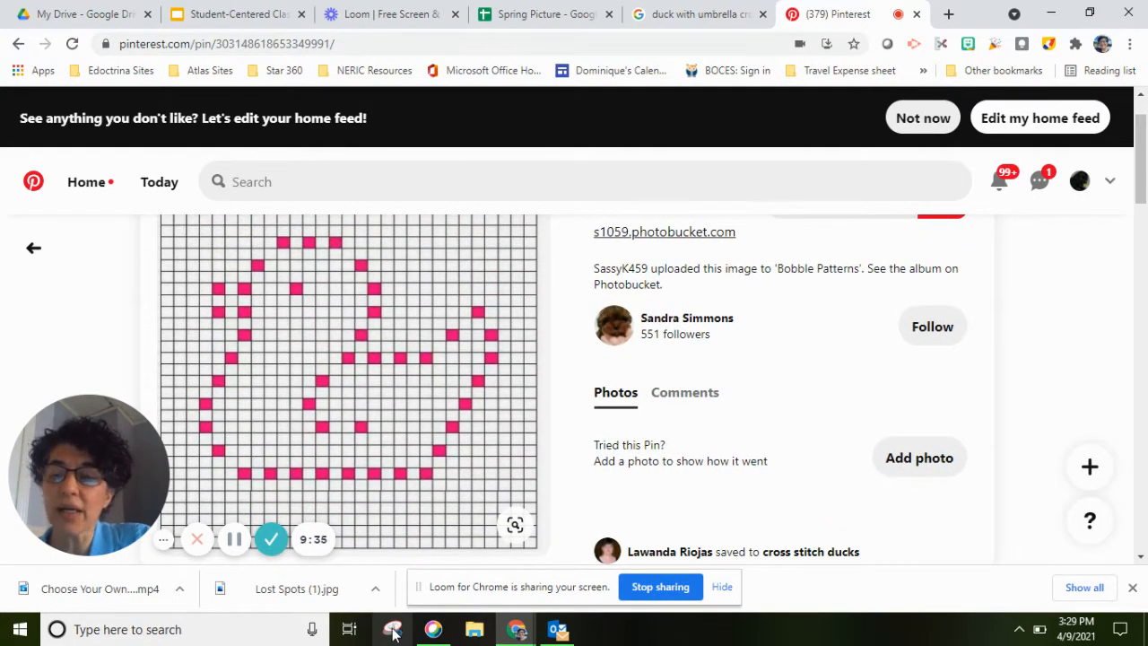
Capture the pink grid pattern with Snipping Tool and save it as a PNG in Documents
left_click(393, 627)
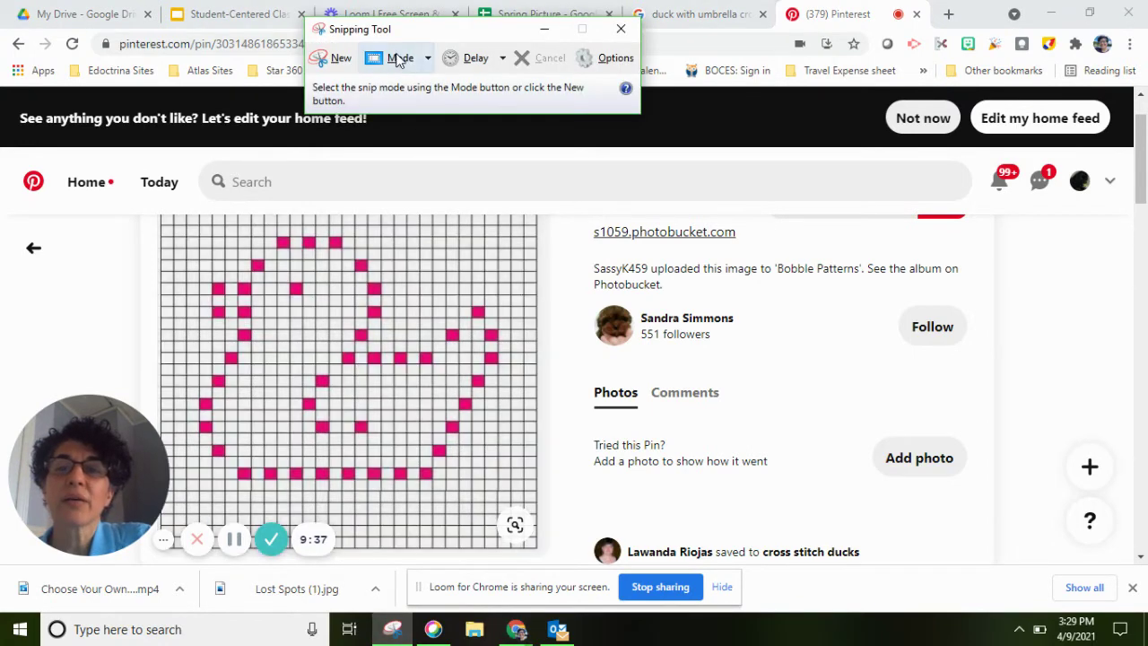
left_click(341, 57)
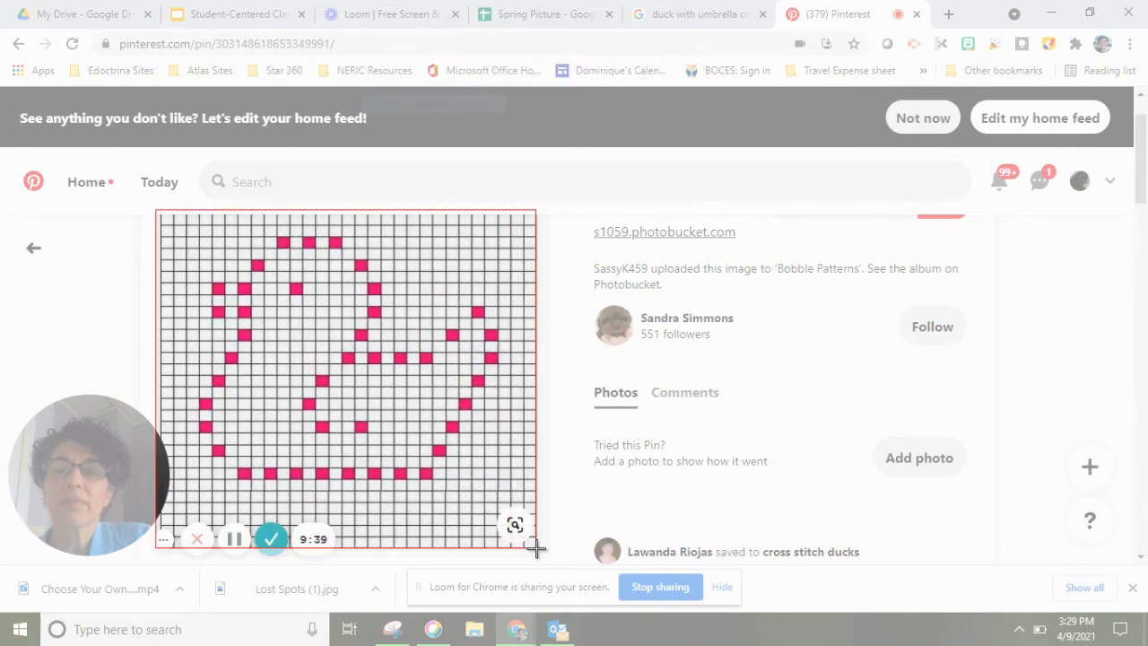
left_click(391, 627)
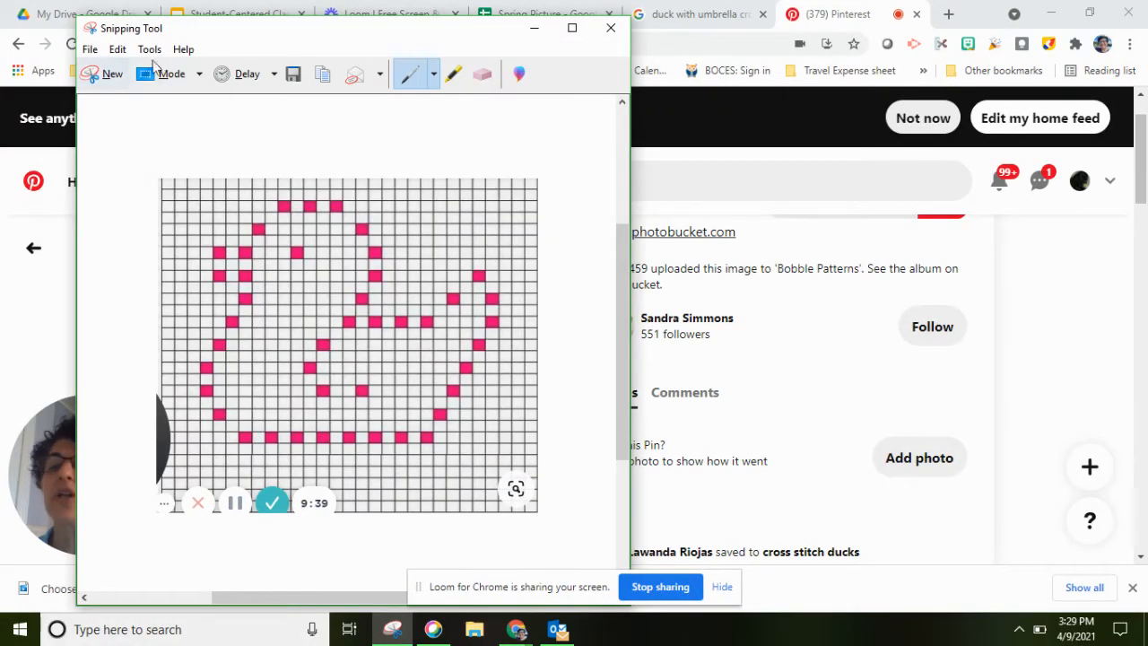
left_click(90, 50)
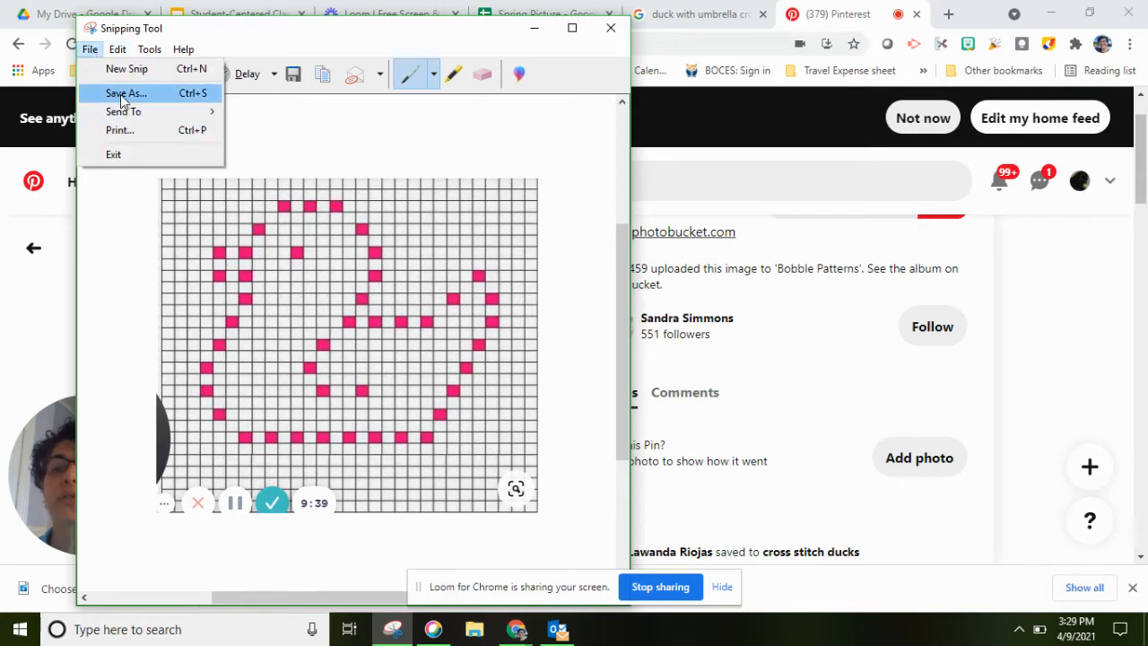
left_click(126, 93)
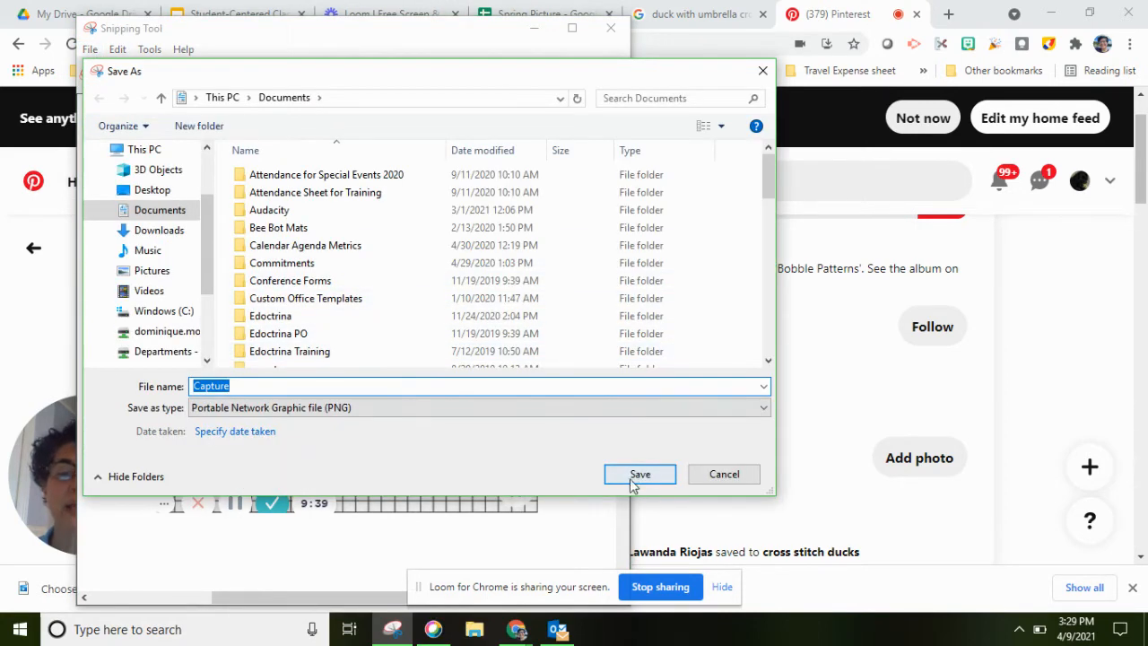
left_click(639, 473)
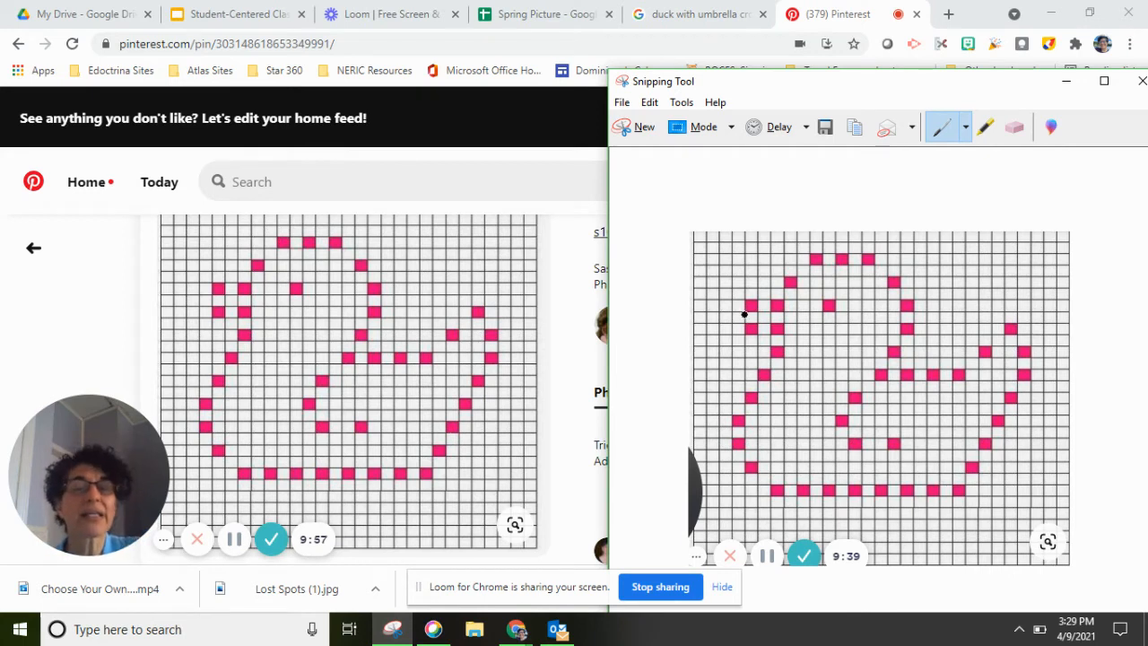
mouse_move(864, 337)
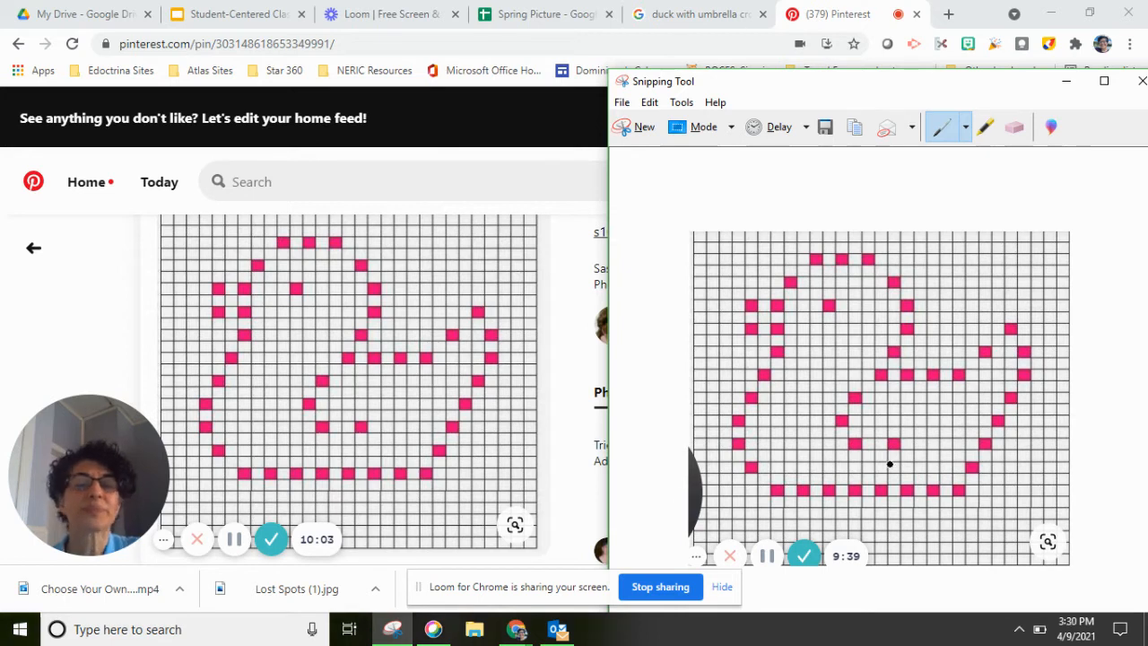
mouse_move(769, 161)
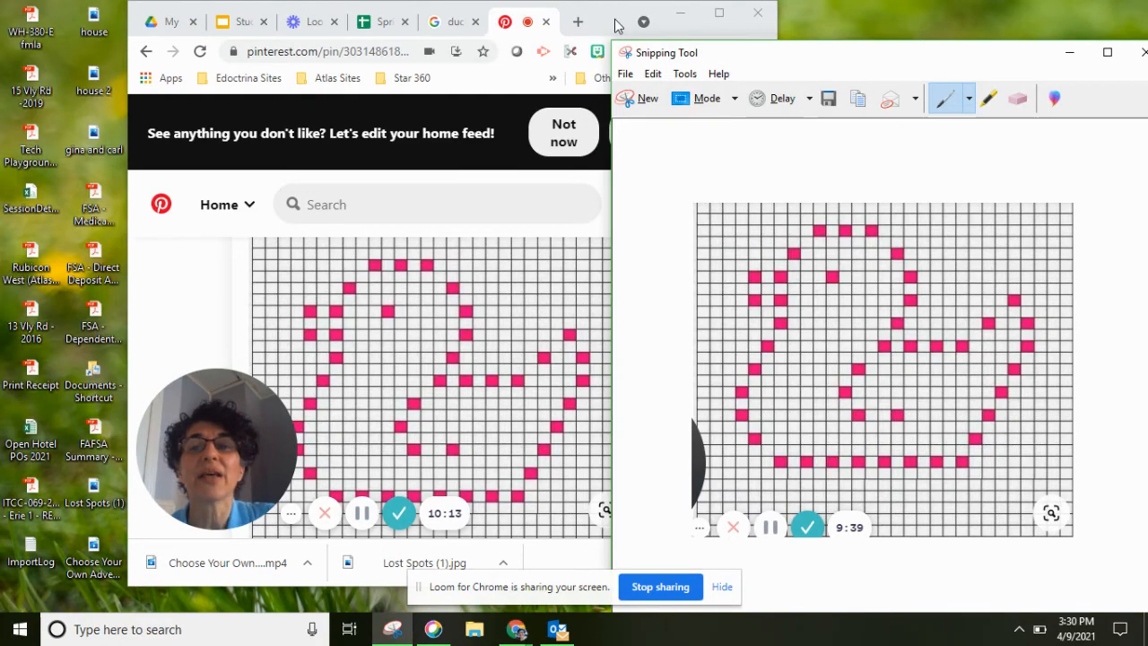
Return to the Spring Picture spreadsheet and scroll right across its empty columns
left_click(258, 22)
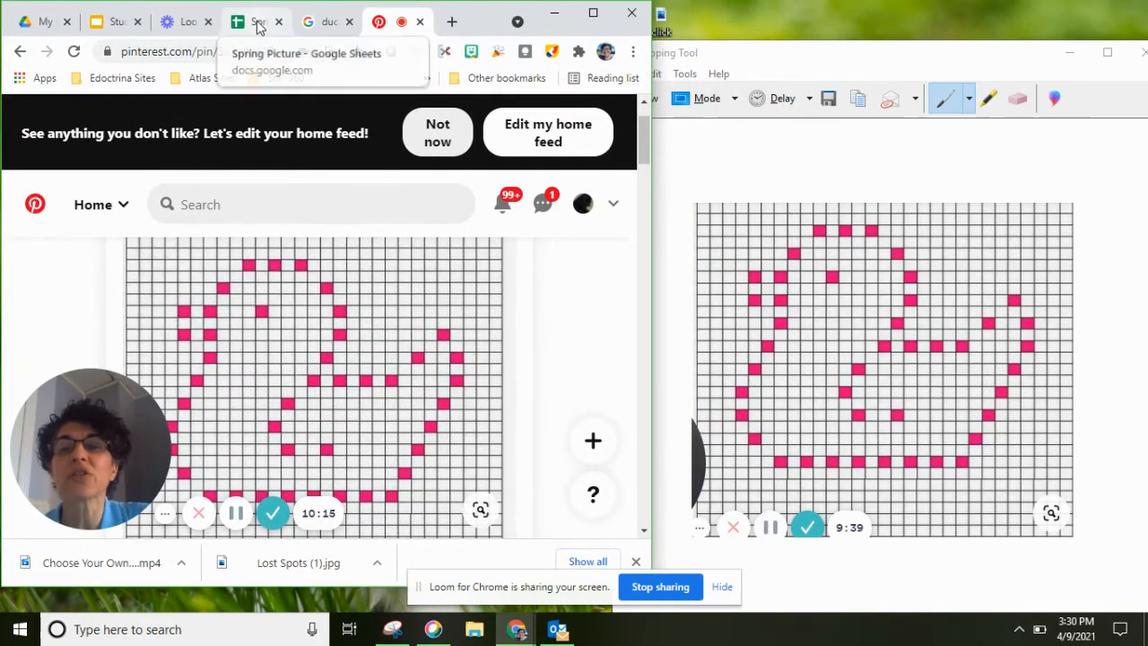
left_click(255, 22)
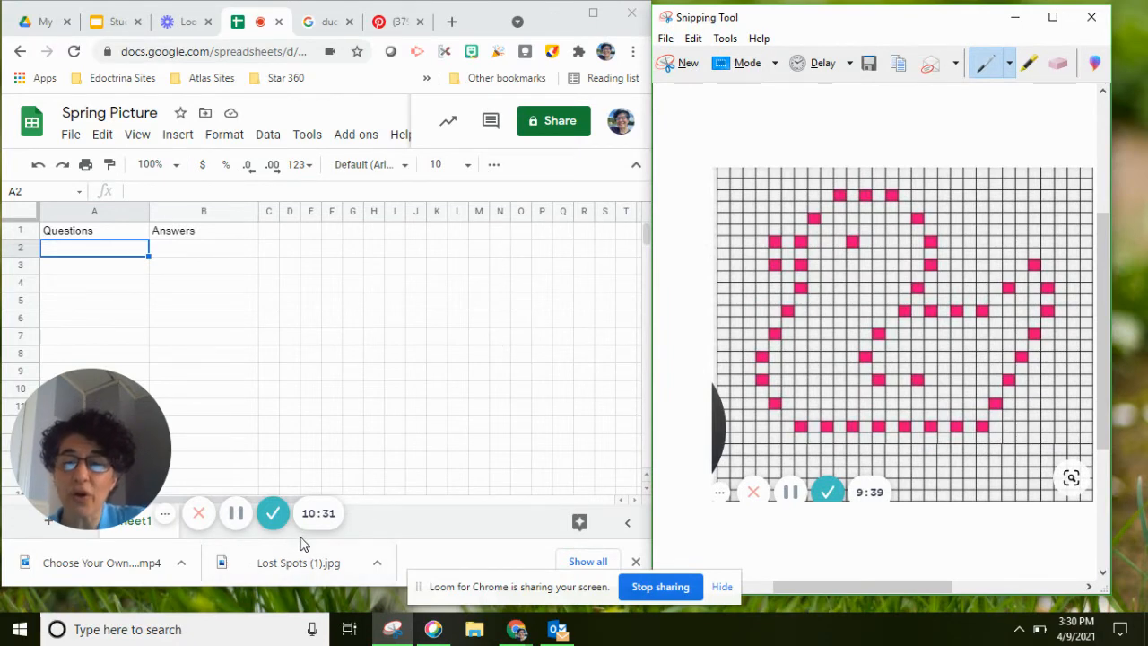
mouse_move(236, 513)
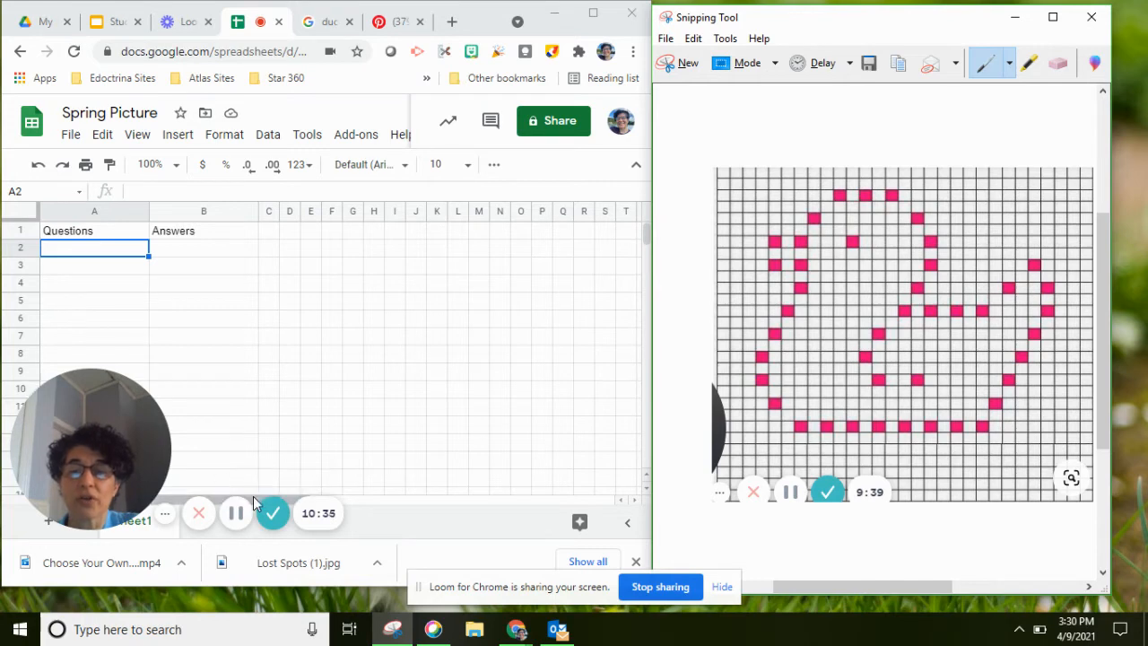
scroll("right", 3)
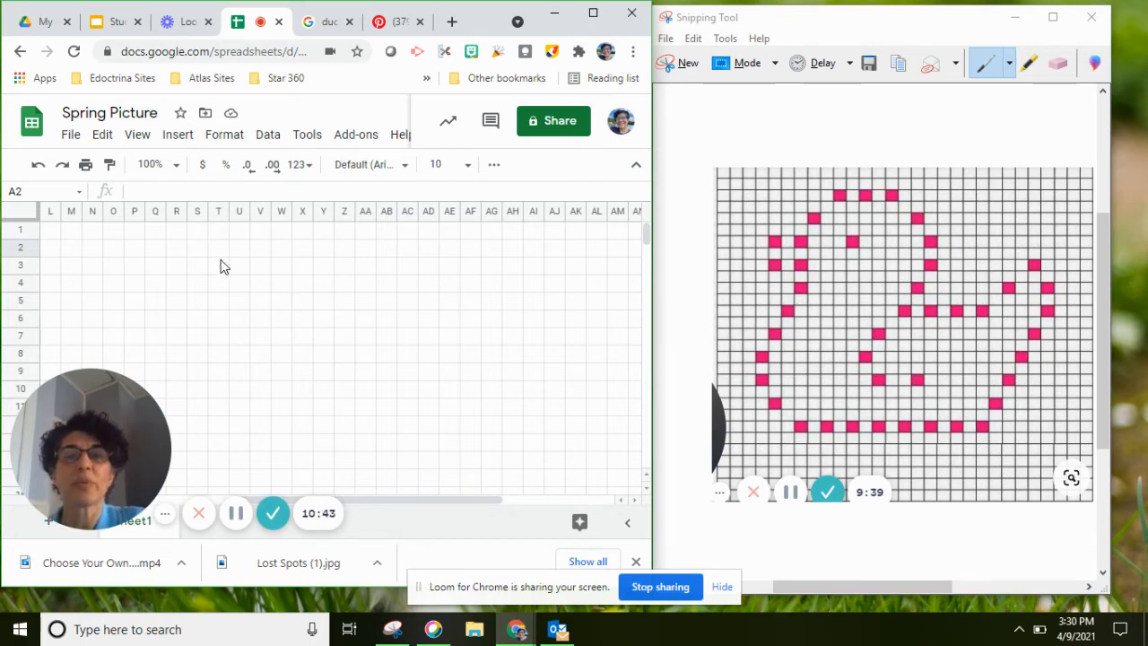
mouse_move(255, 324)
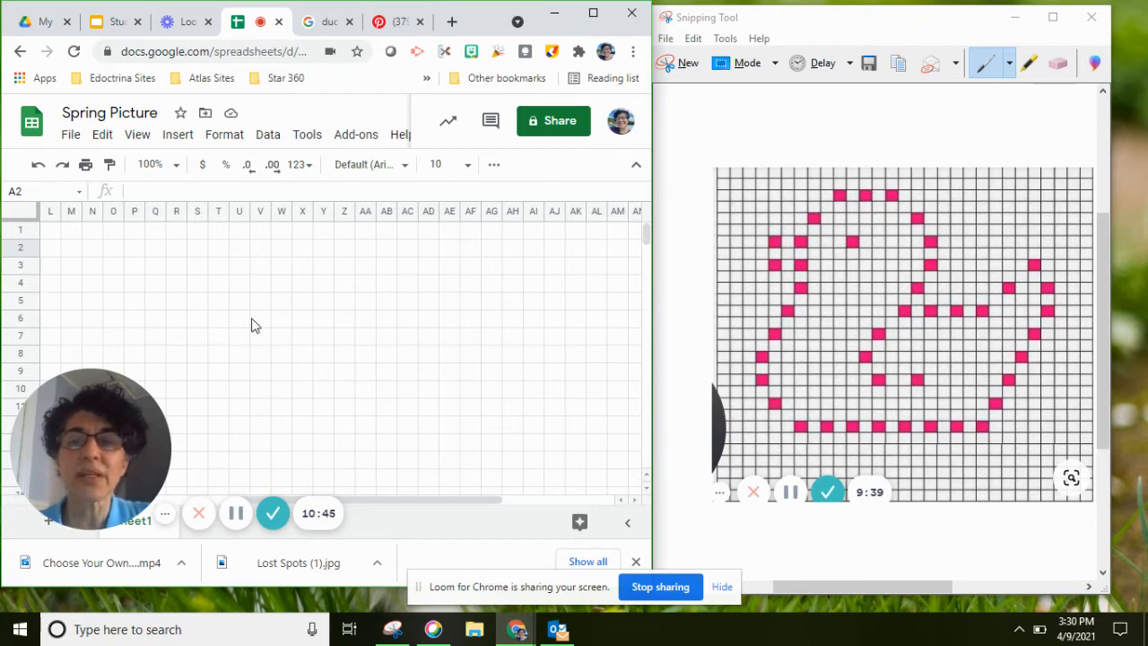
mouse_move(340, 244)
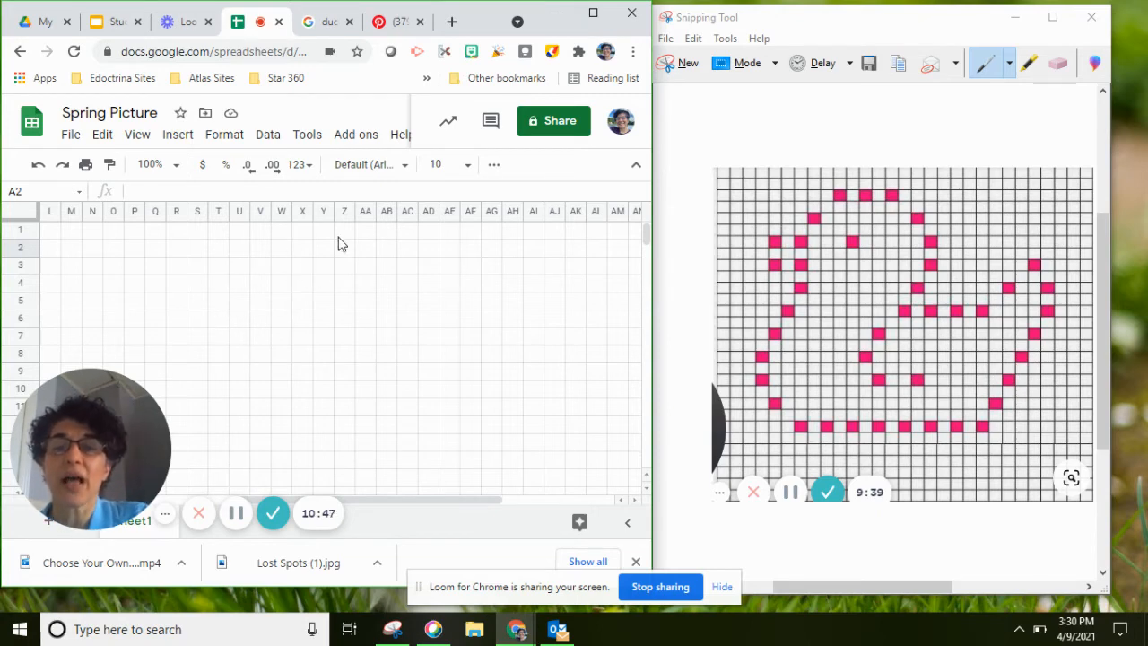
mouse_move(365, 255)
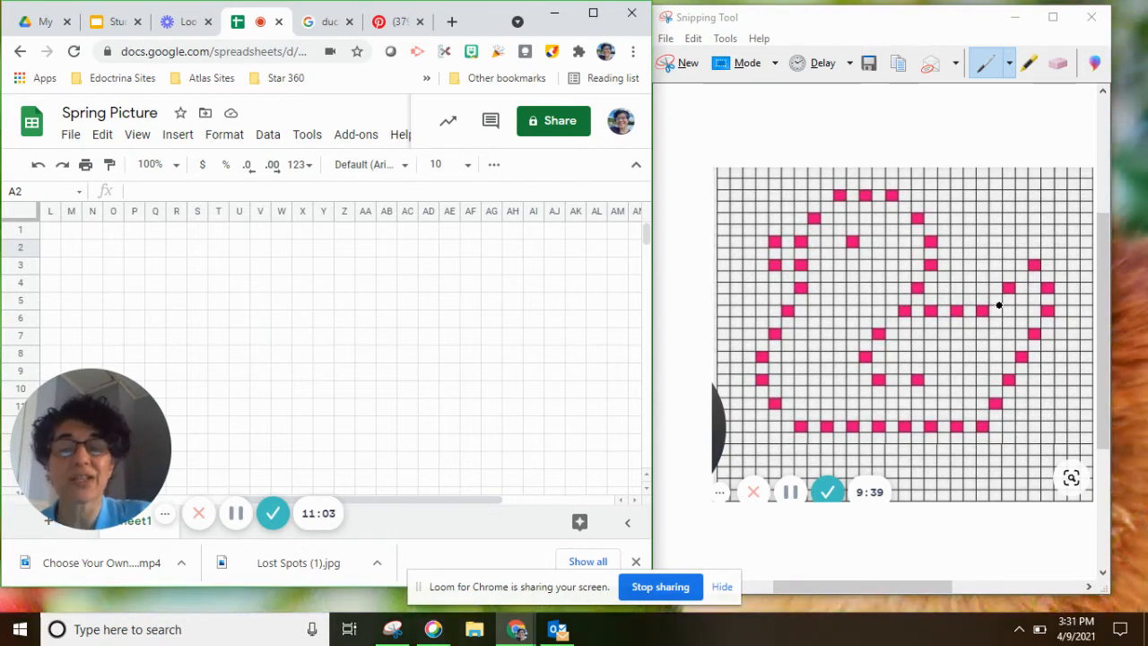
mouse_move(846, 363)
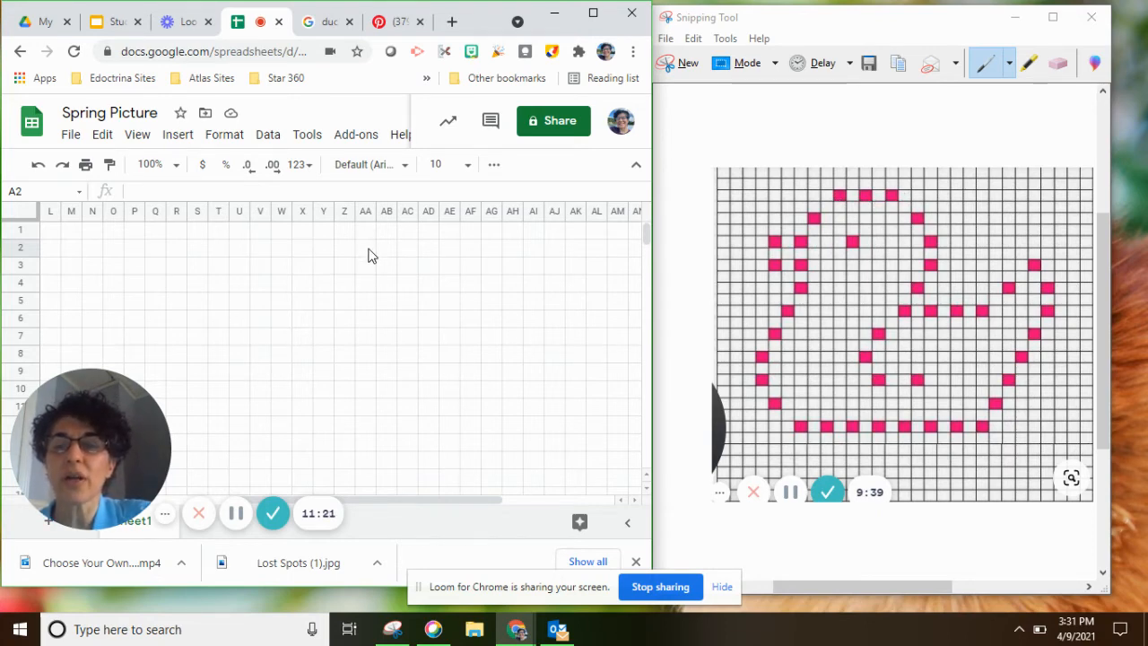
Fill three spaced cells in row 2 with orange as the first pixels
left_click(366, 247)
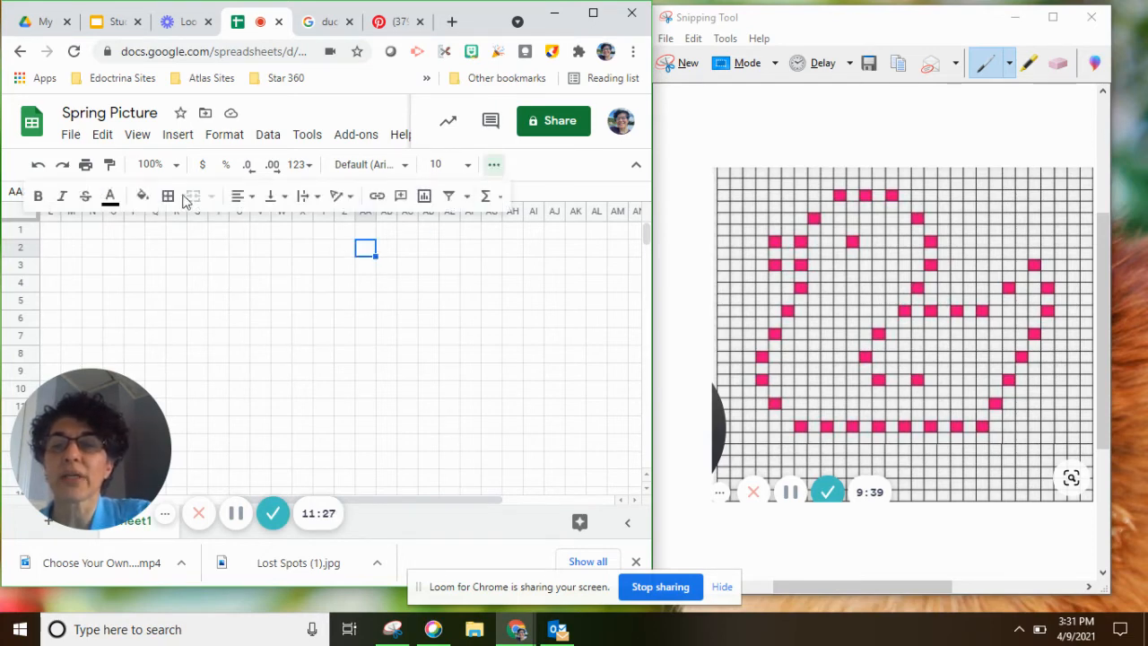
left_click(142, 195)
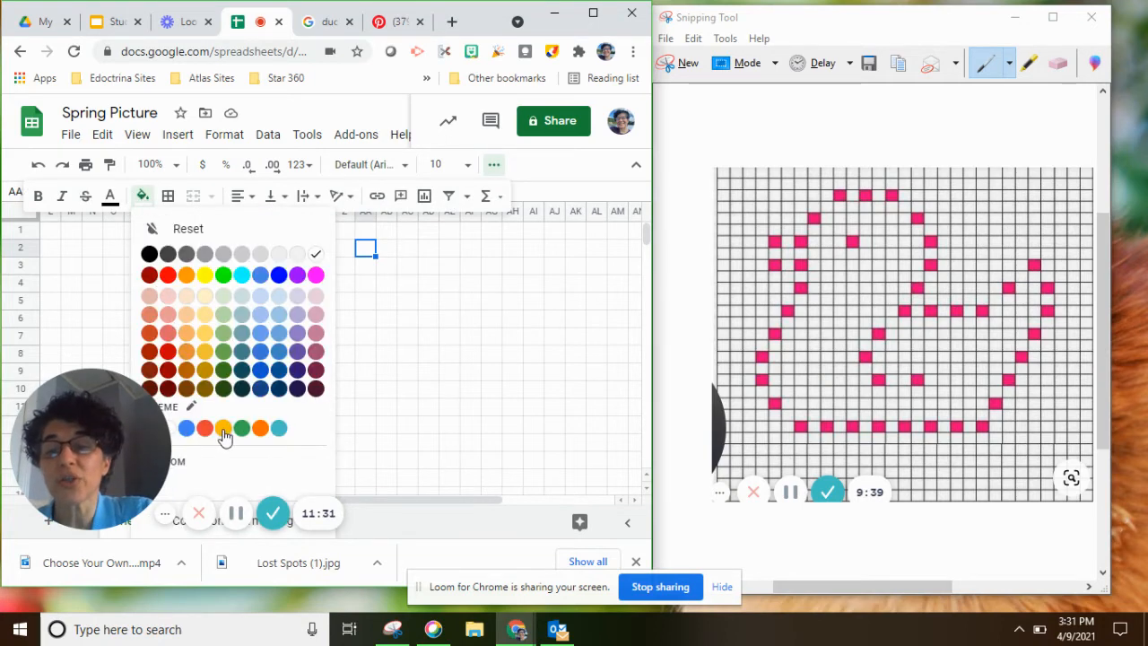
left_click(223, 427)
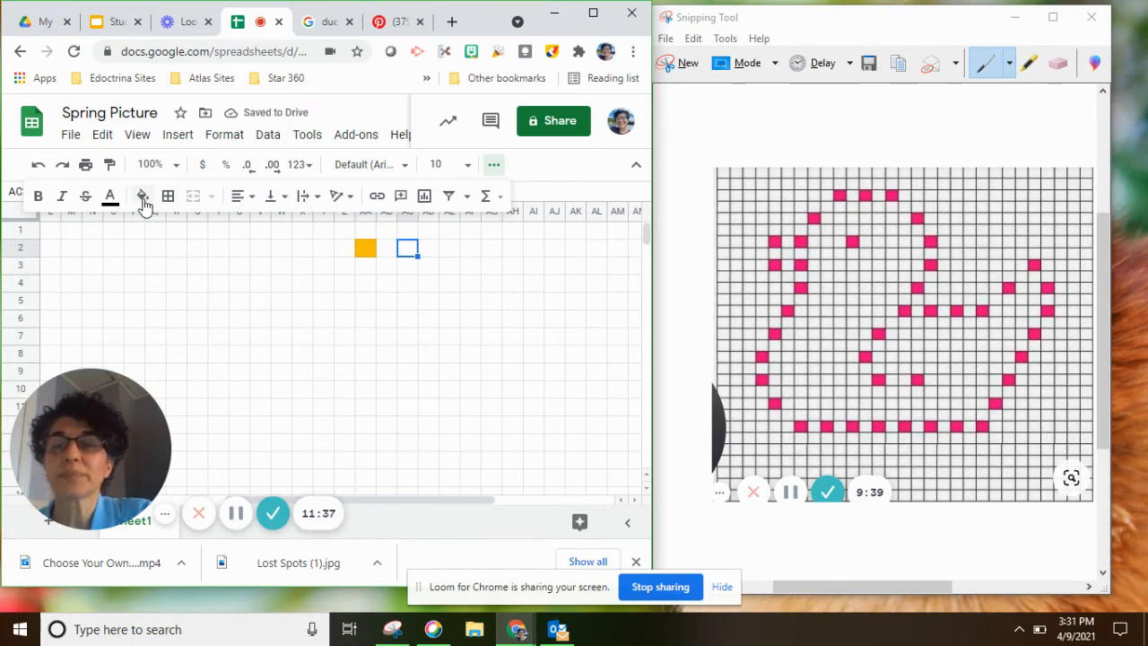
left_click(140, 196)
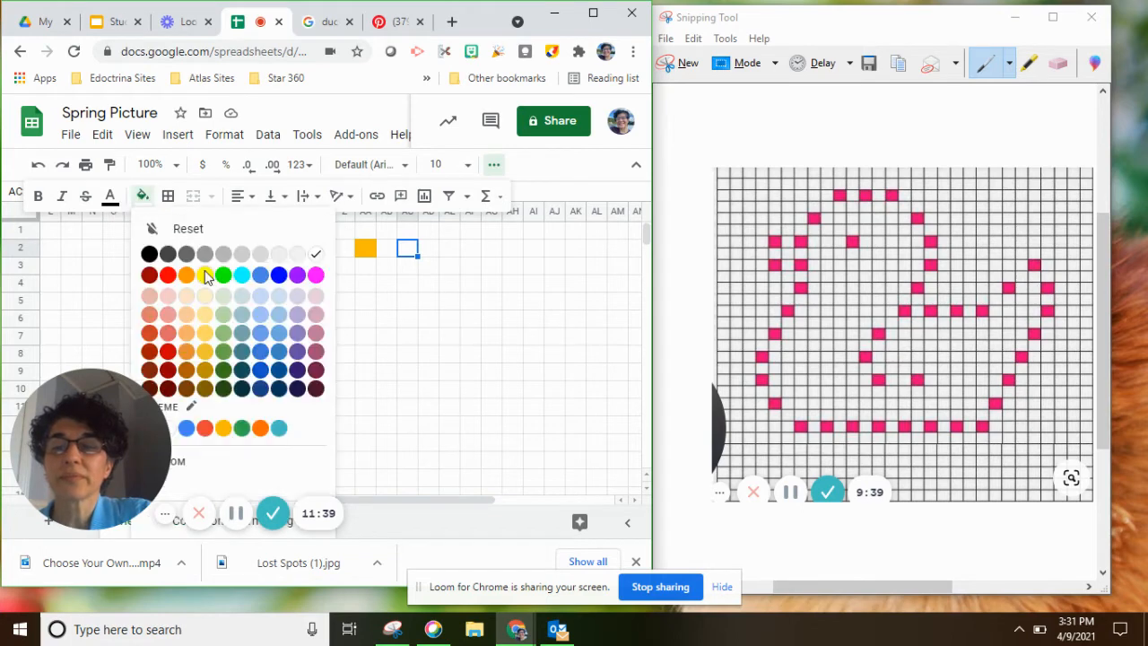
left_click(204, 276)
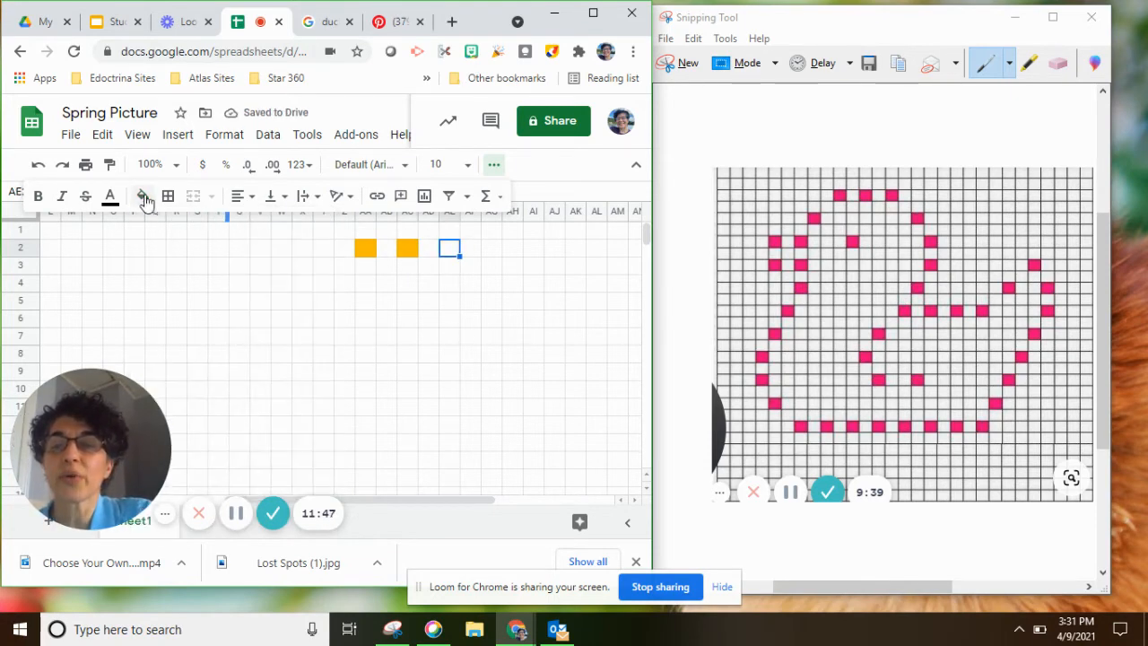
left_click(144, 195)
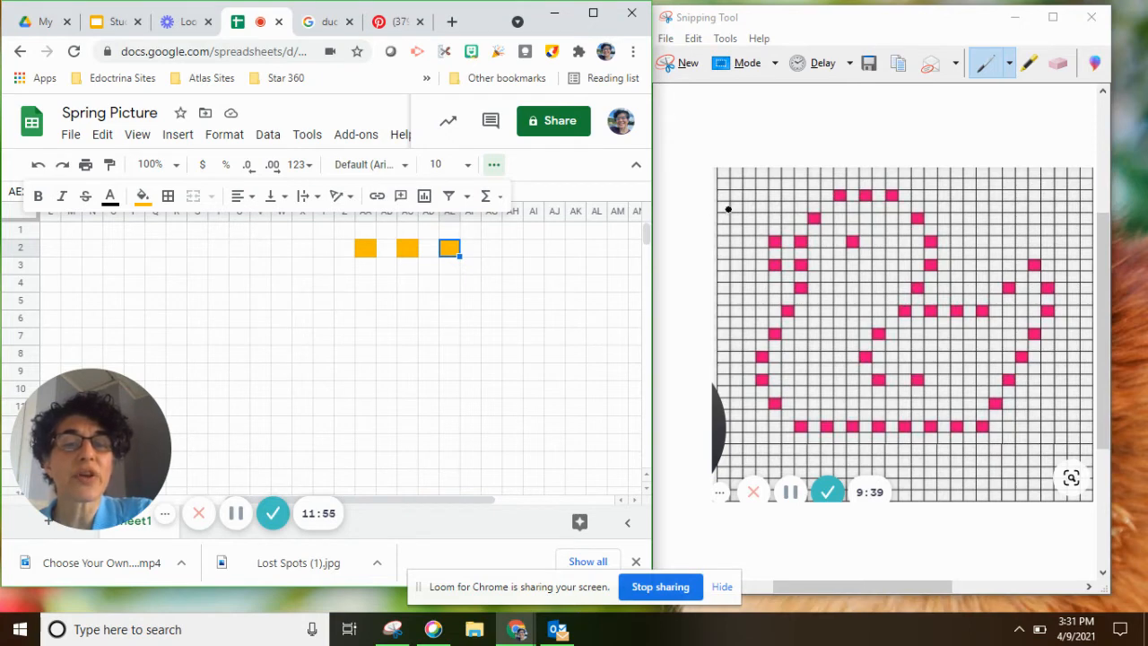
mouse_move(326, 276)
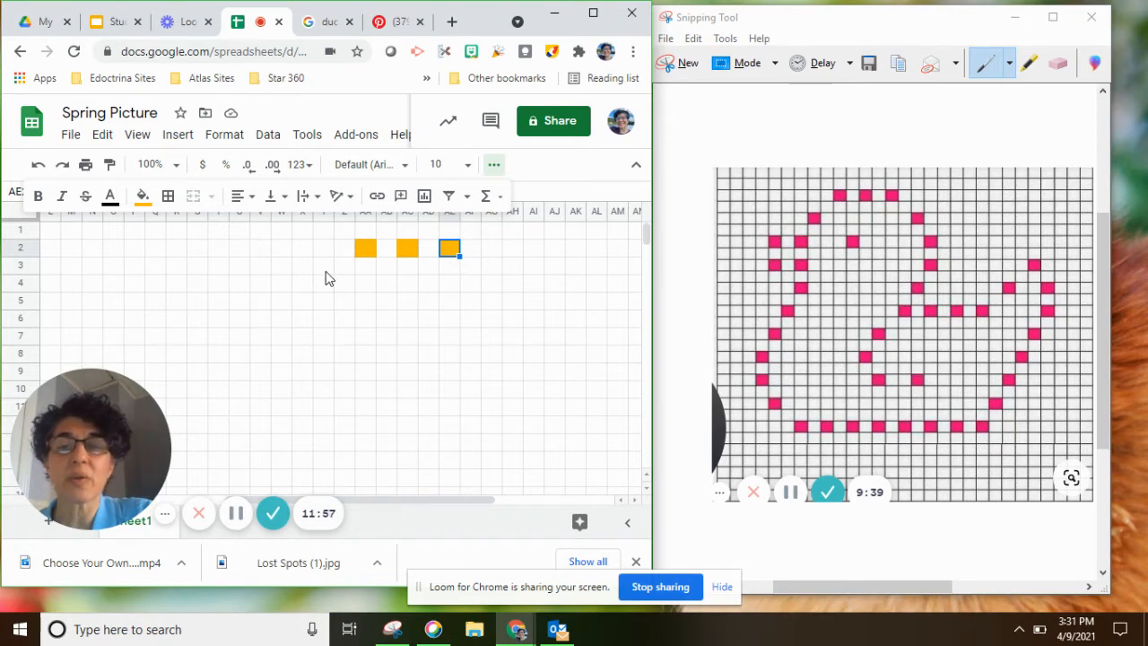
mouse_move(341, 285)
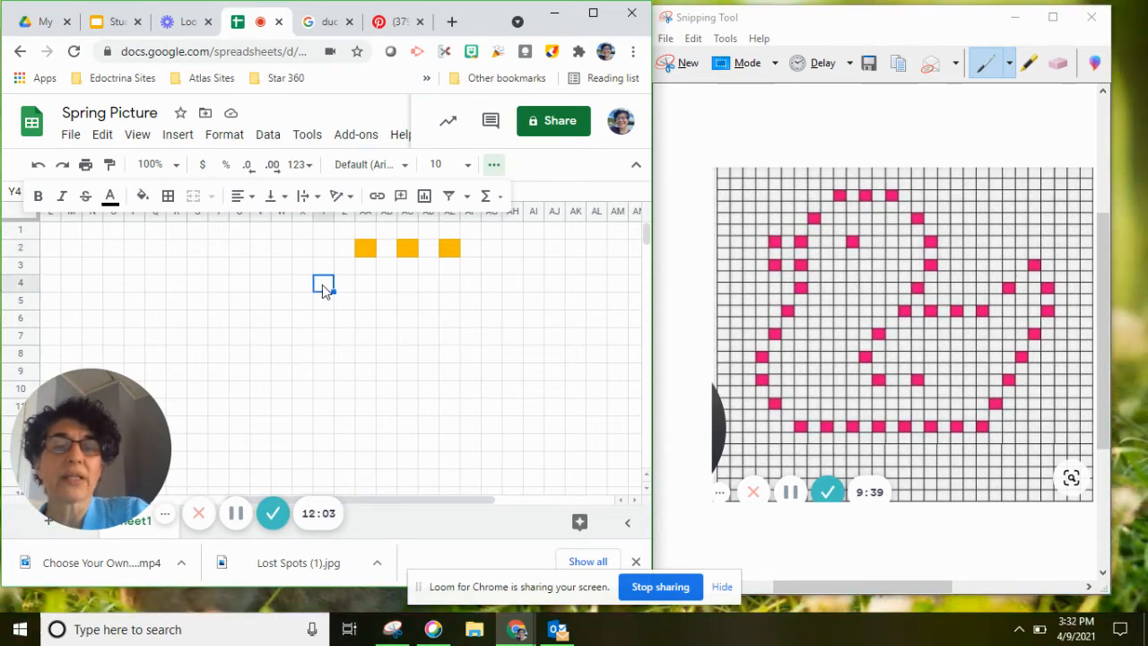
mouse_move(806, 217)
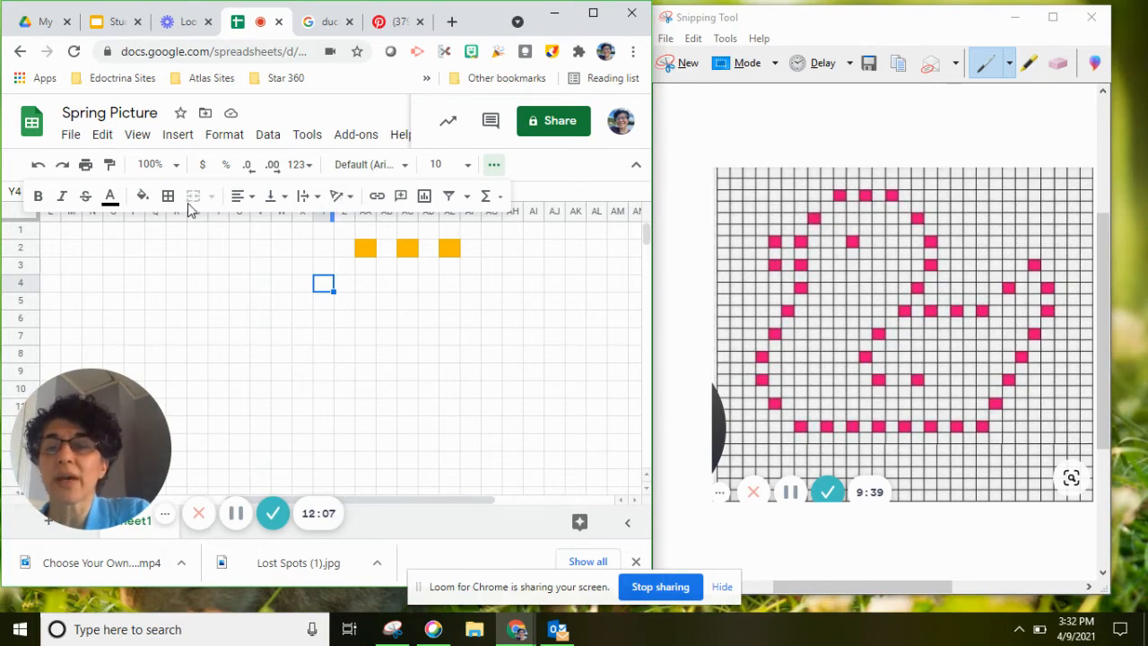
Fill two cells further apart in row 4 with orange
left_click(141, 196)
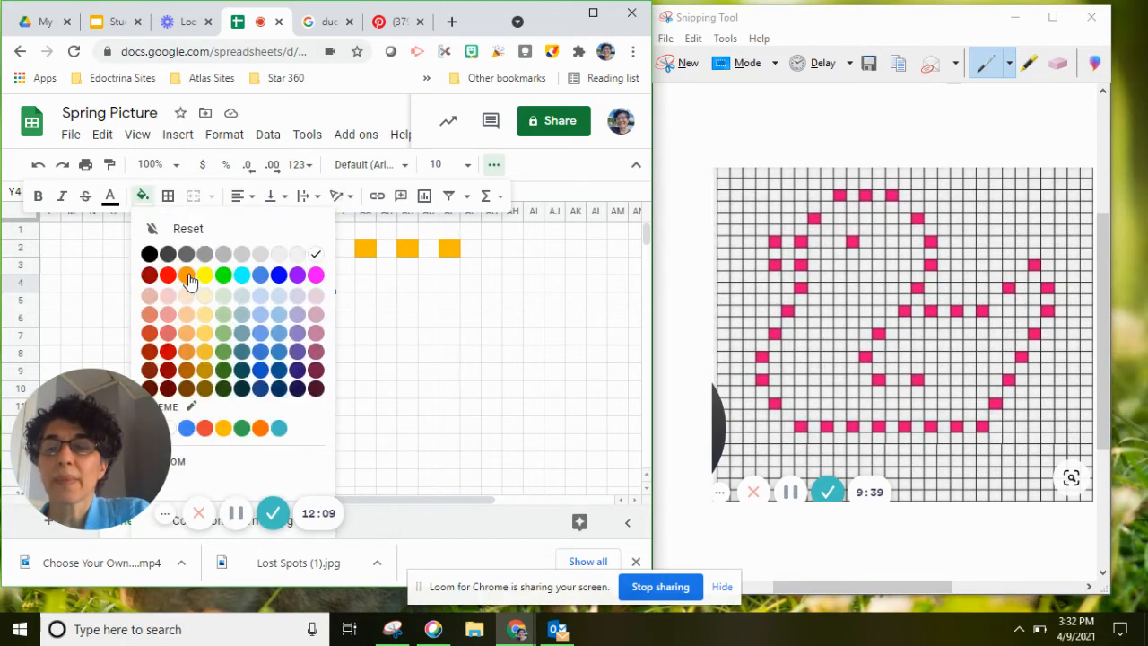
left_click(204, 275)
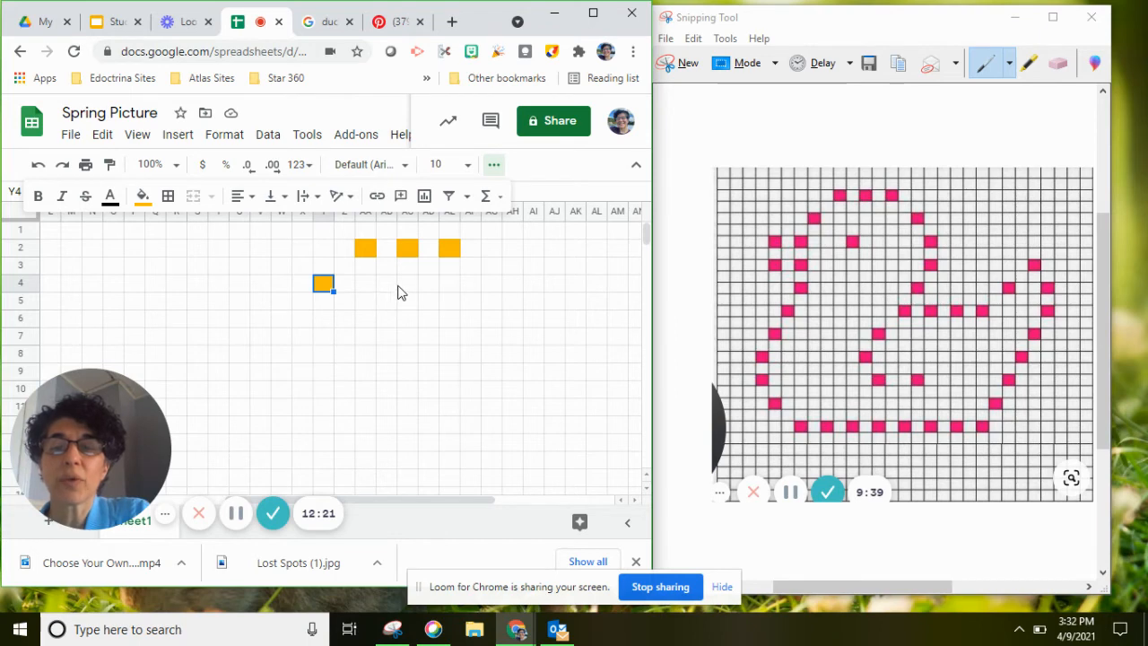
mouse_move(475, 293)
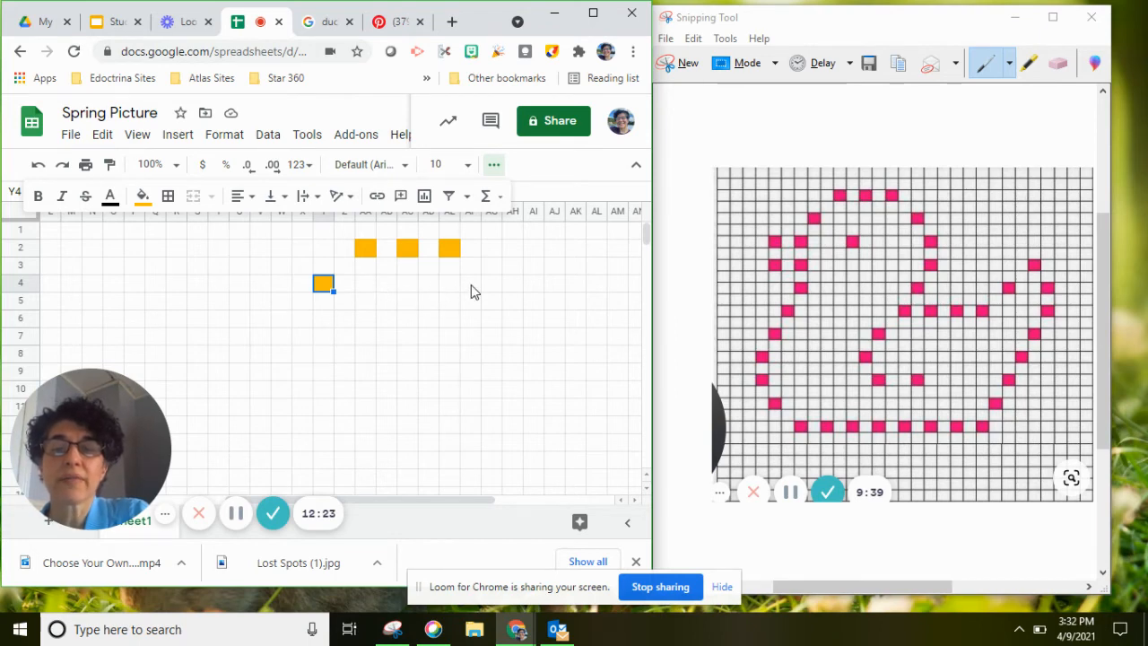
left_click(491, 283)
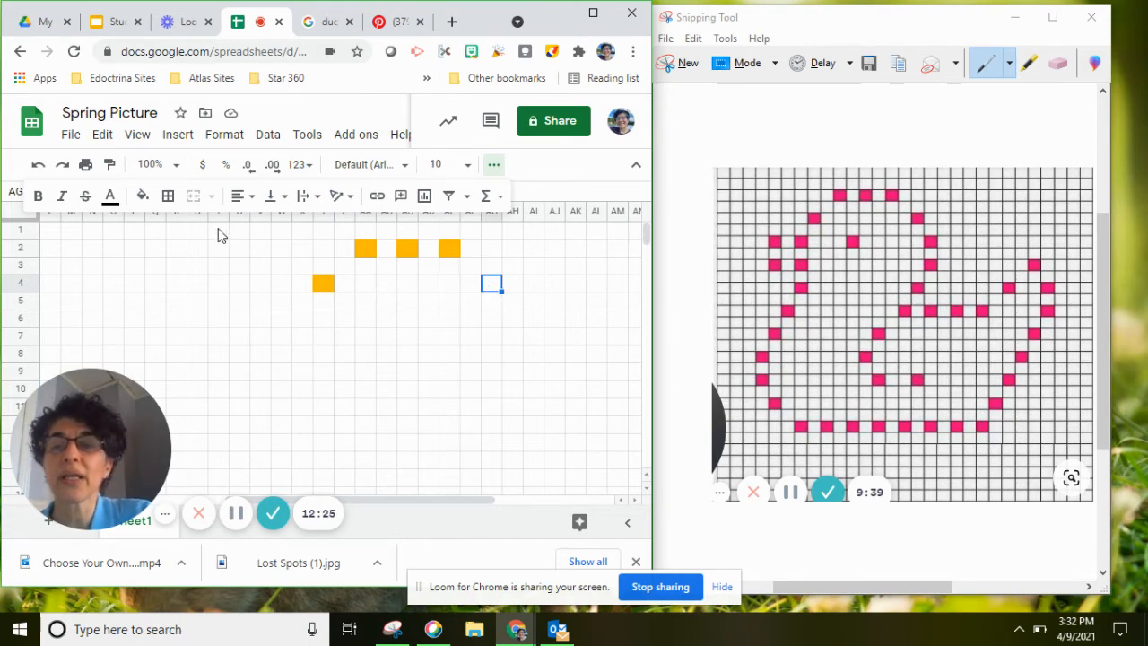
left_click(141, 196)
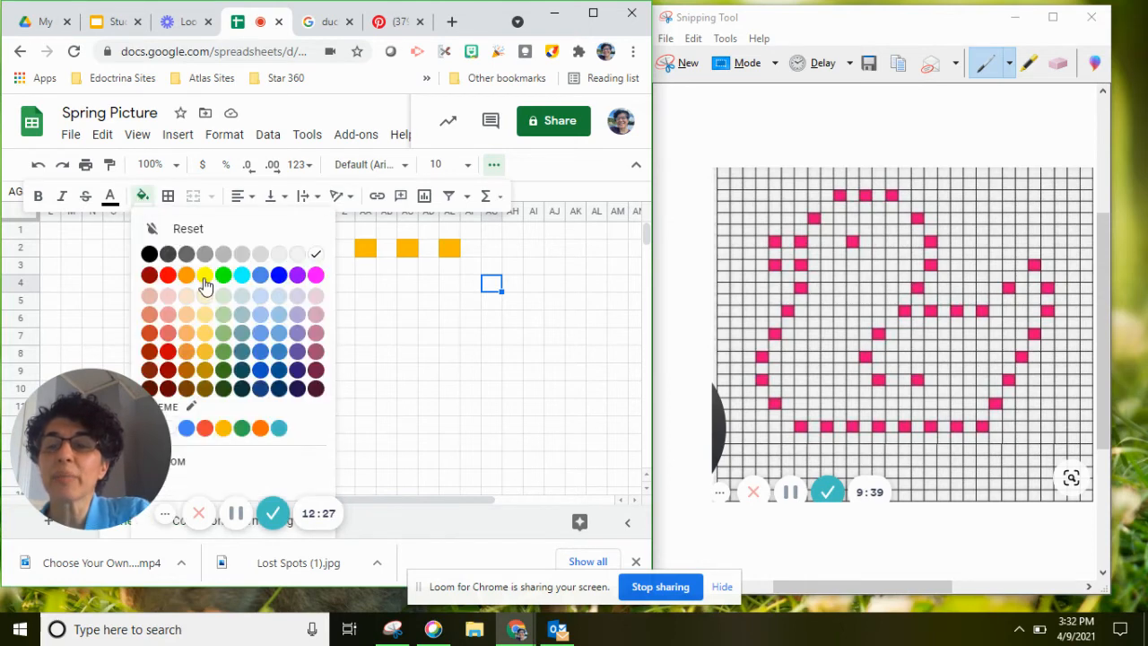
left_click(205, 274)
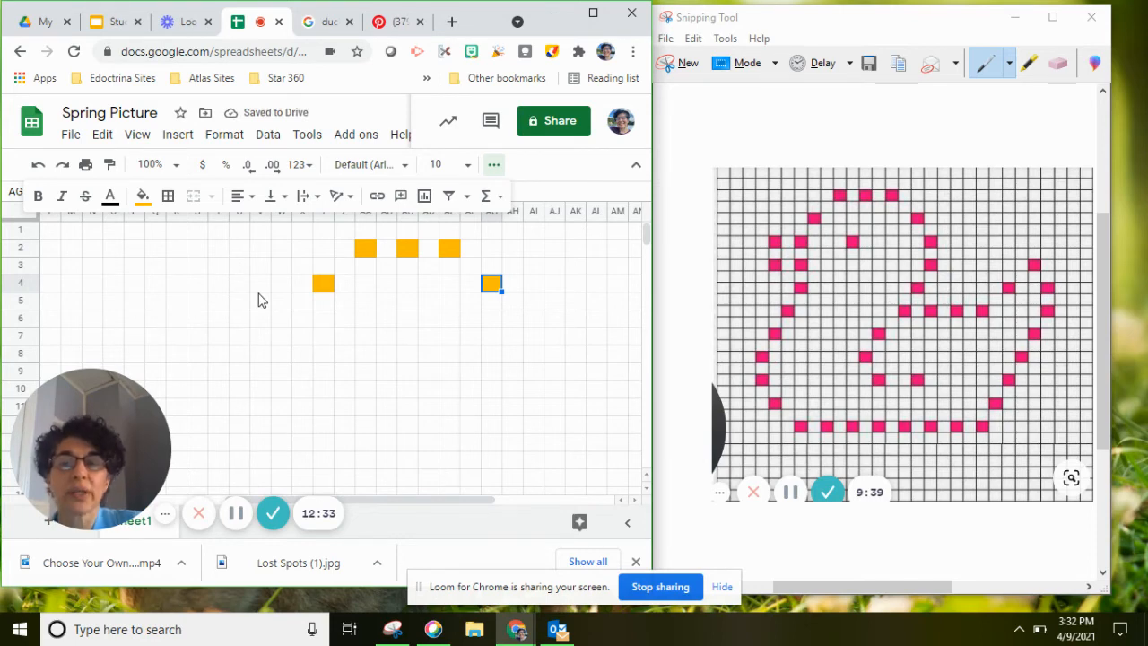
mouse_move(224, 355)
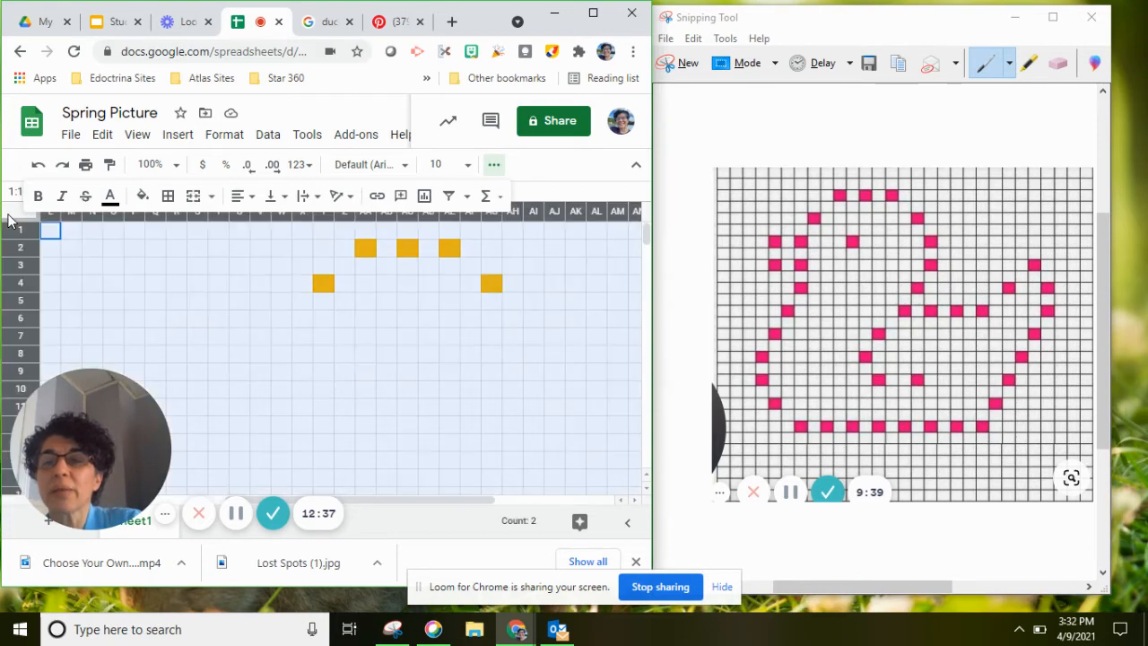
mouse_move(169, 195)
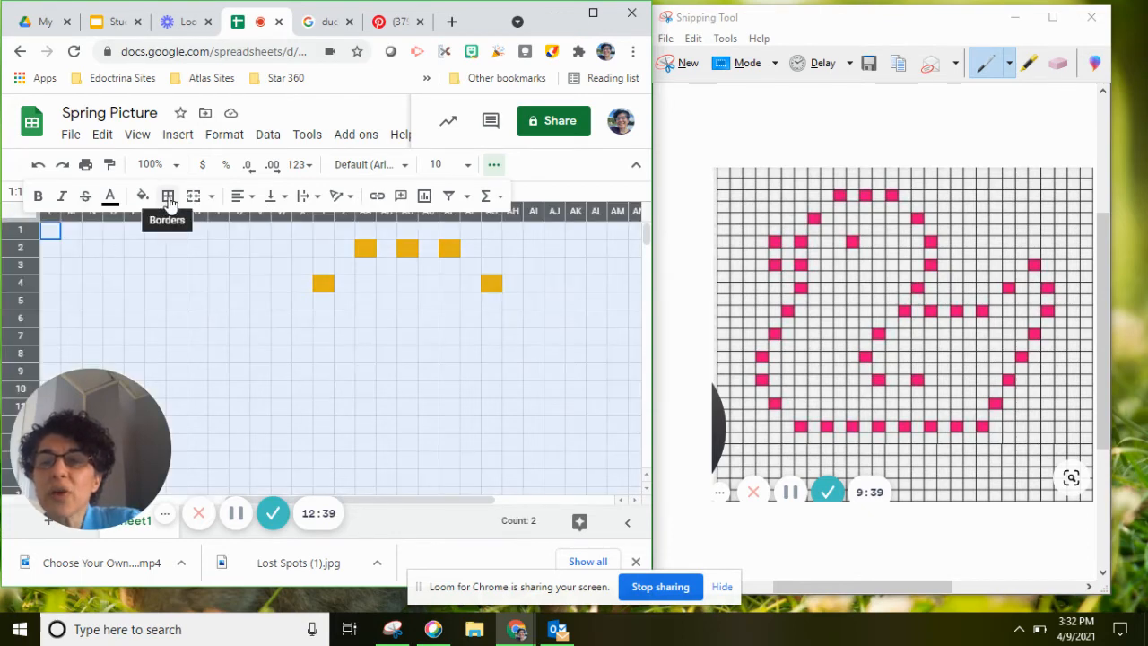
Apply grey All borders to every cell, forming a visible drawing grid
left_click(168, 196)
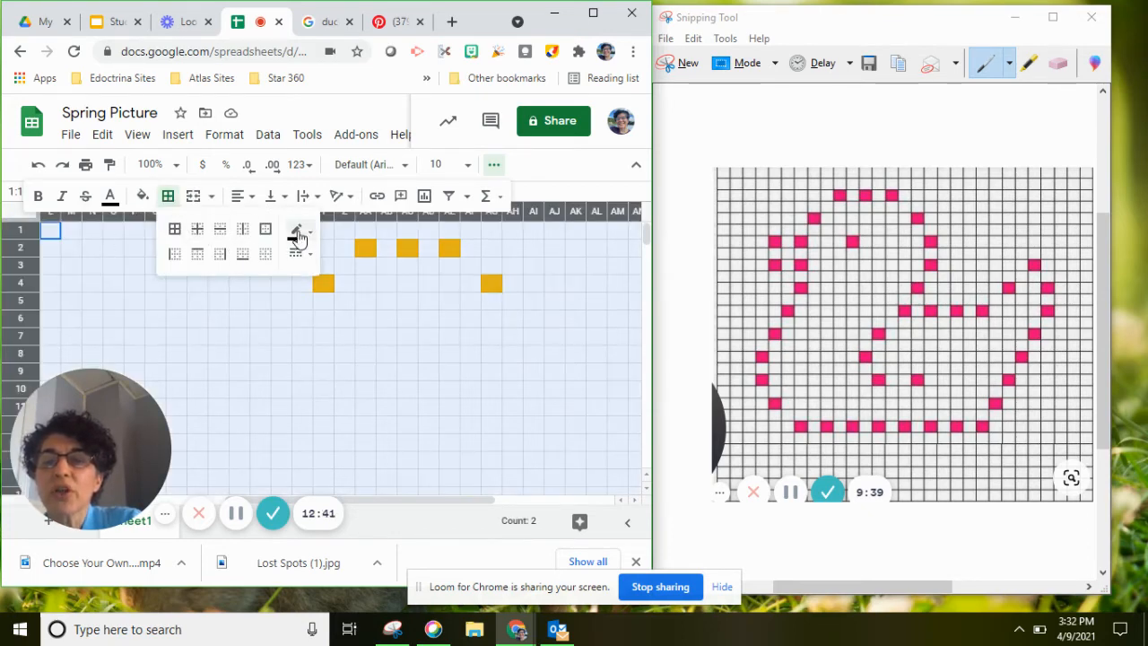
left_click(298, 230)
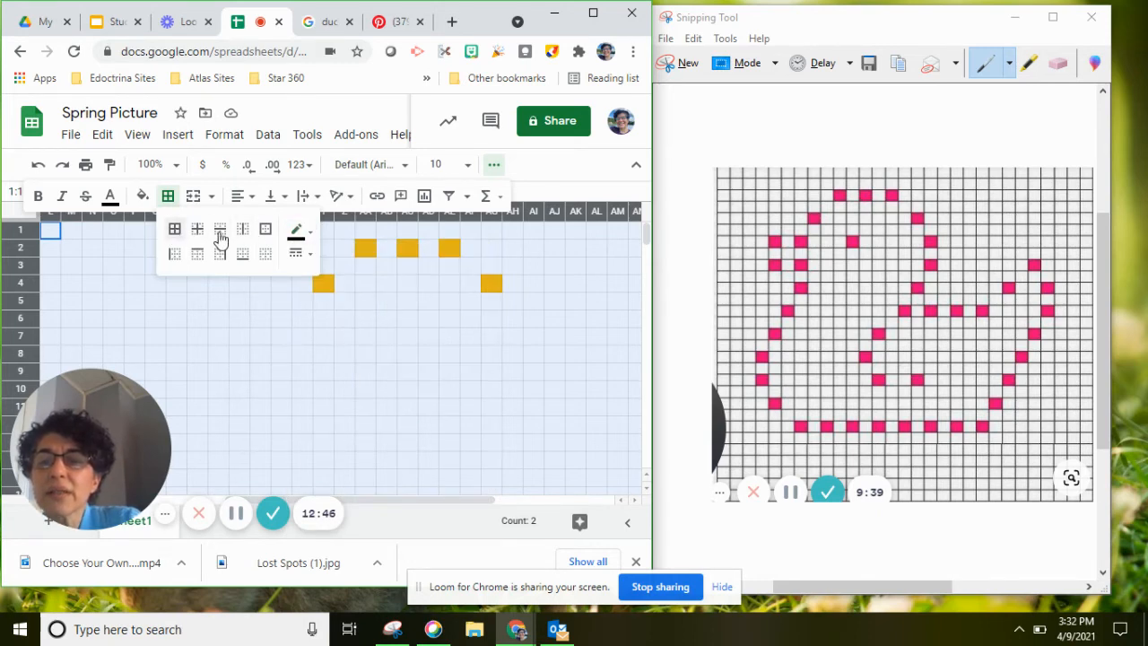
left_click(294, 229)
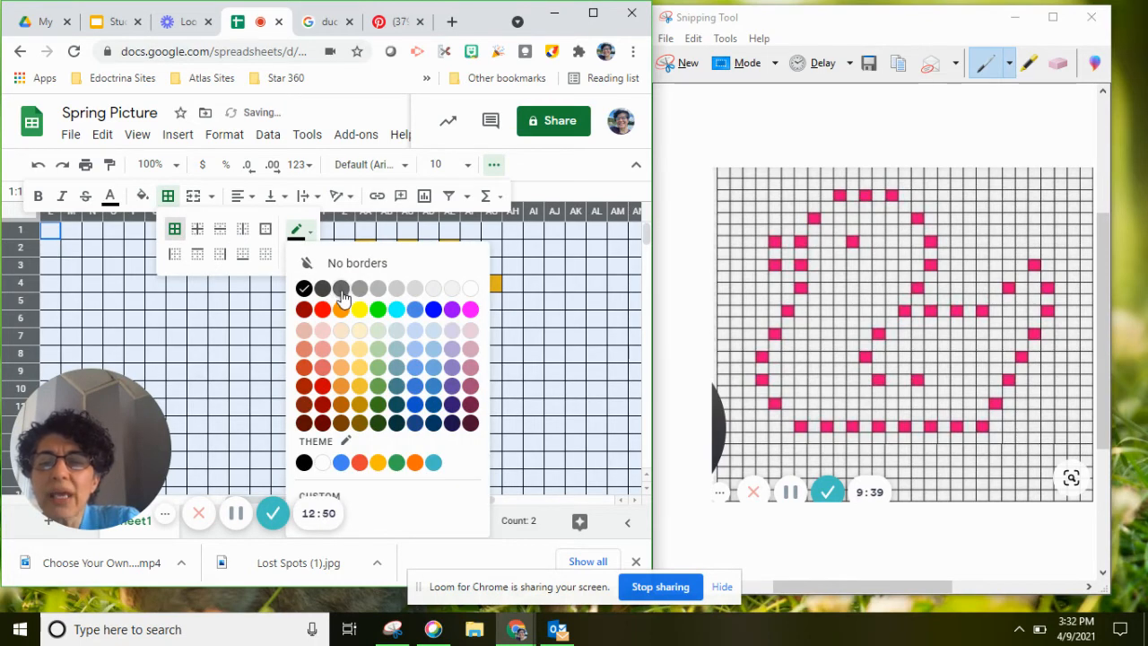
left_click(341, 308)
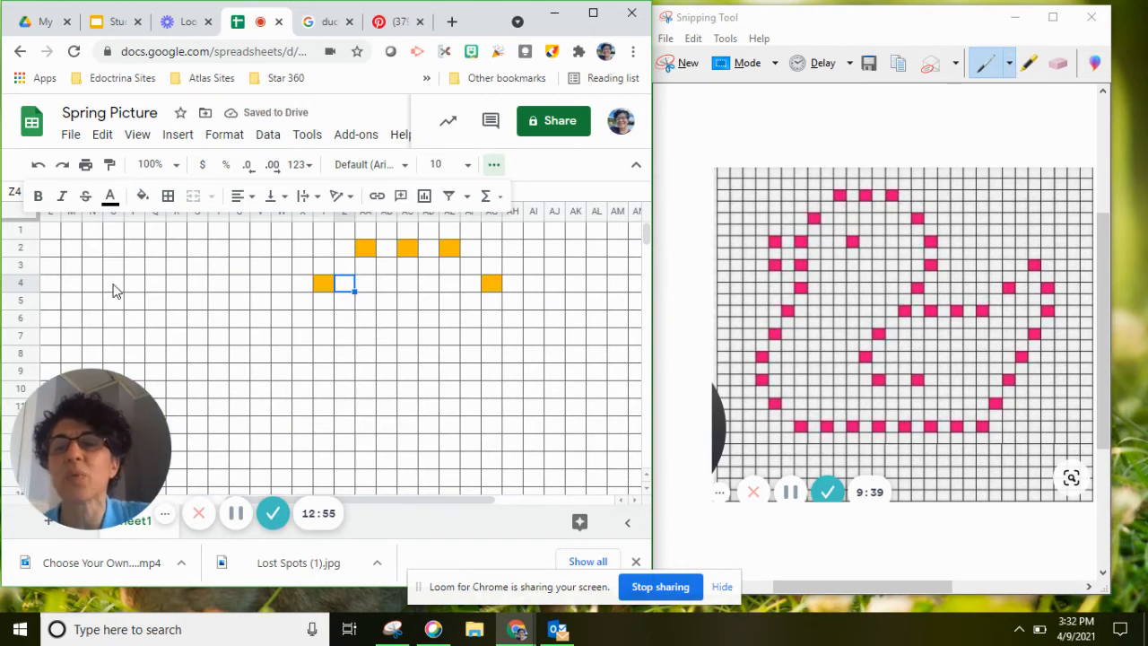
mouse_move(183, 233)
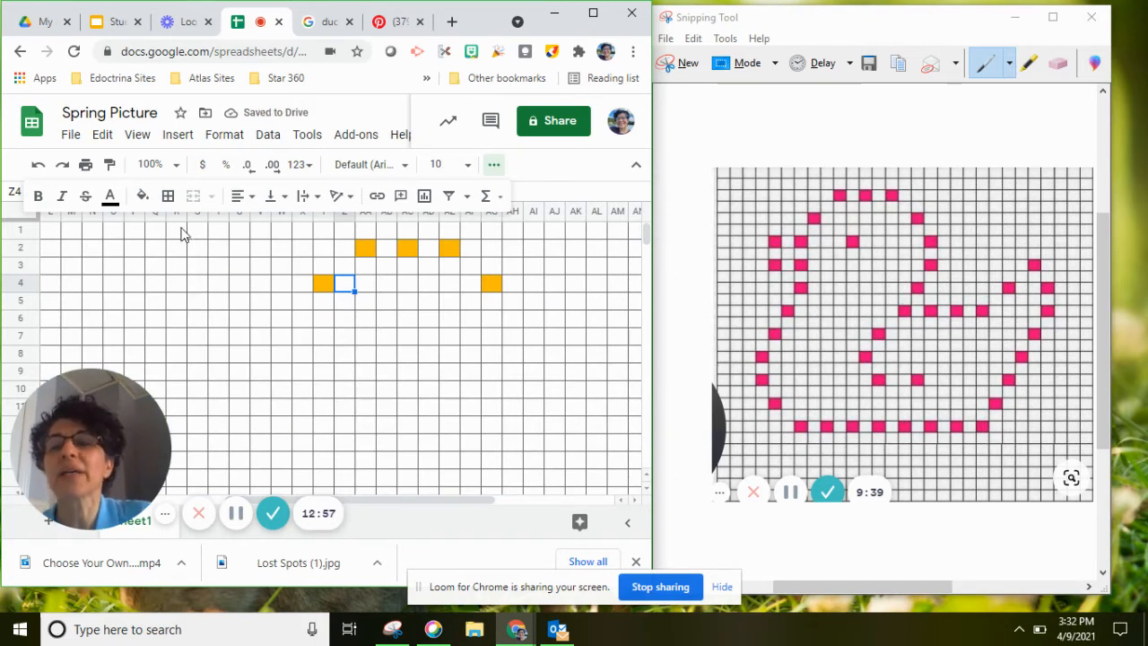
mouse_move(167, 196)
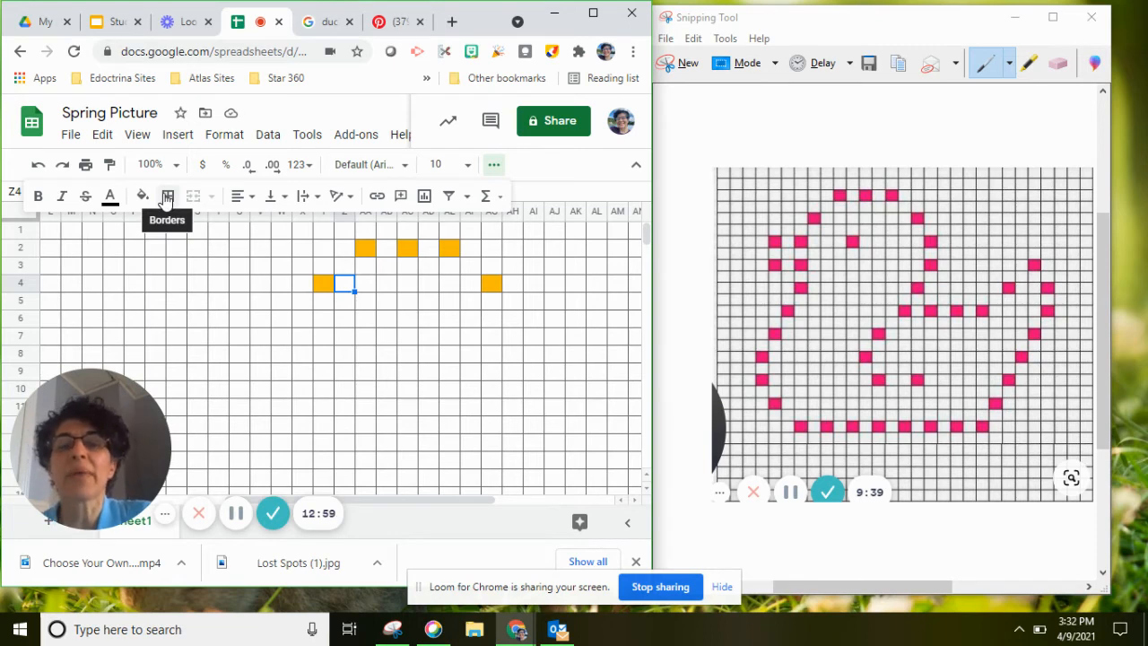
mouse_move(345, 348)
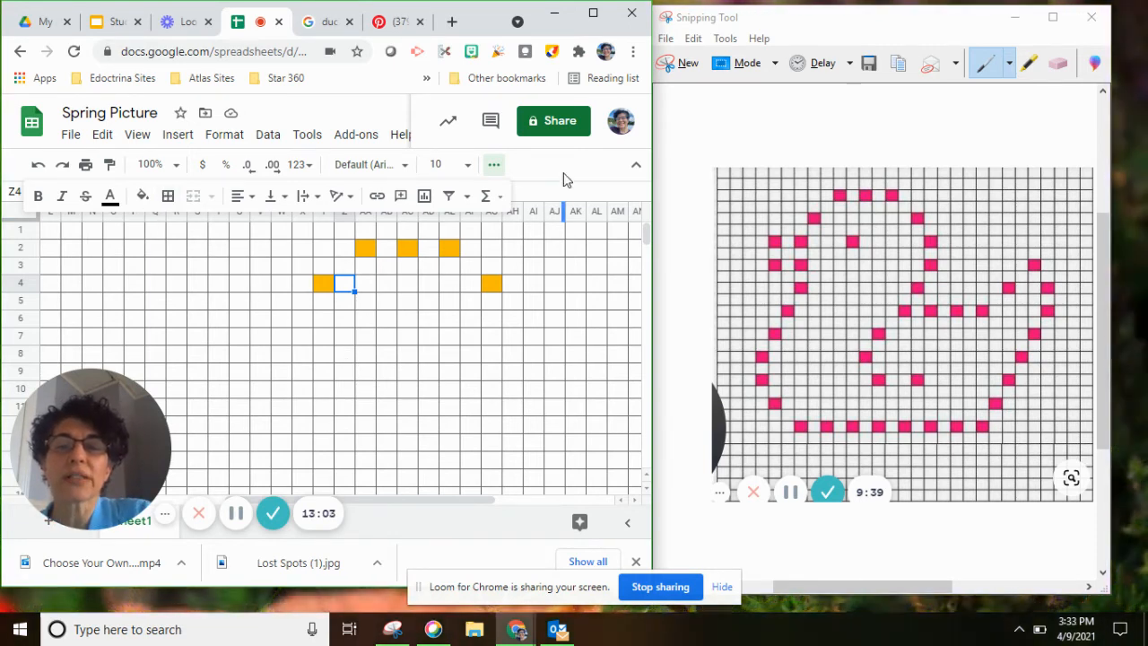
mouse_move(473, 337)
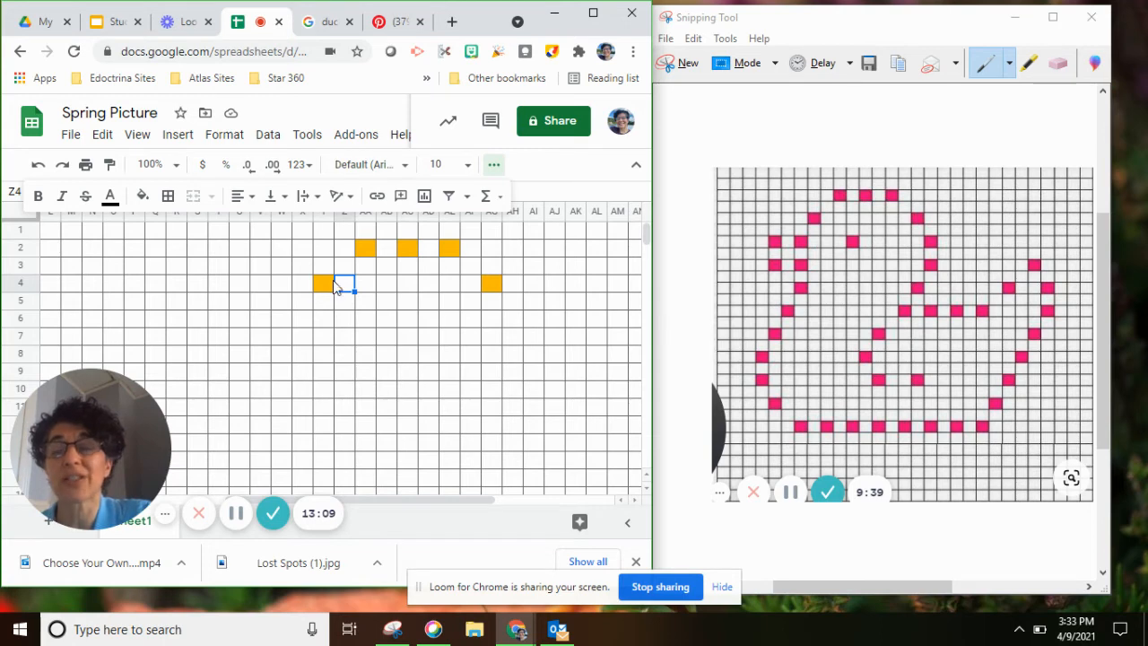
mouse_move(421, 370)
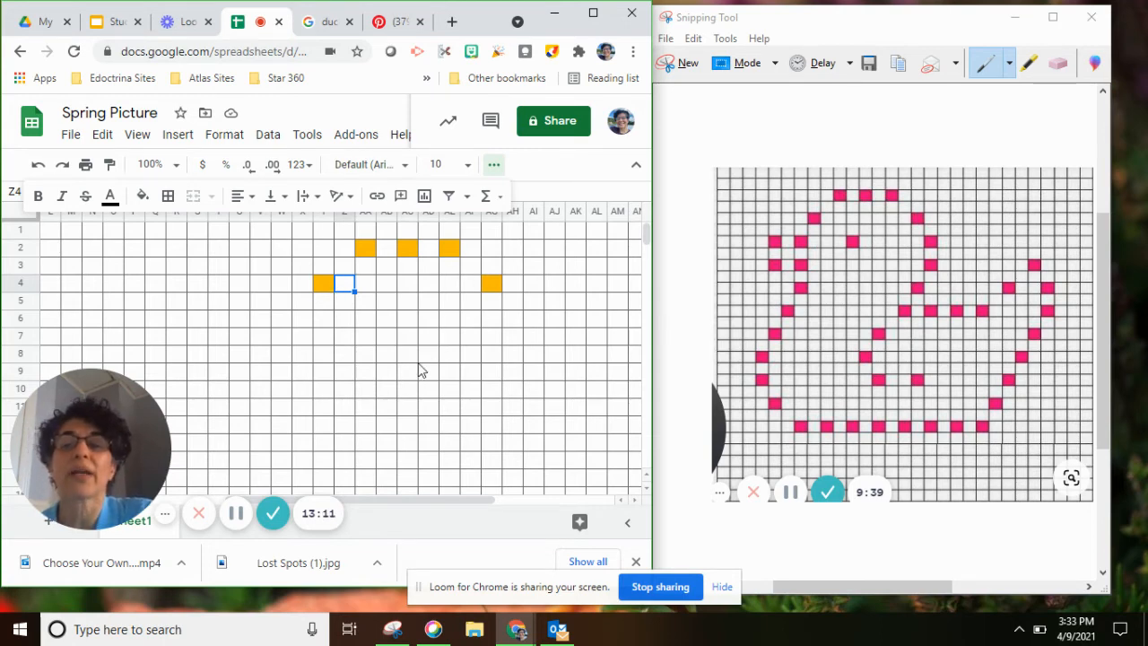
mouse_move(475, 348)
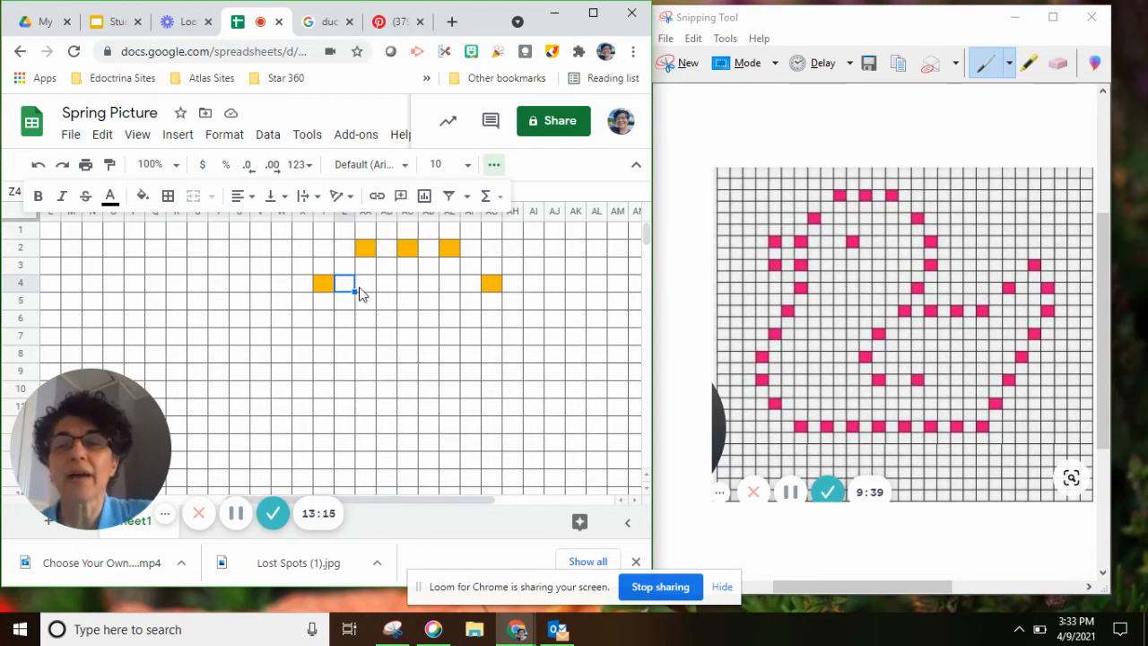
mouse_move(492, 363)
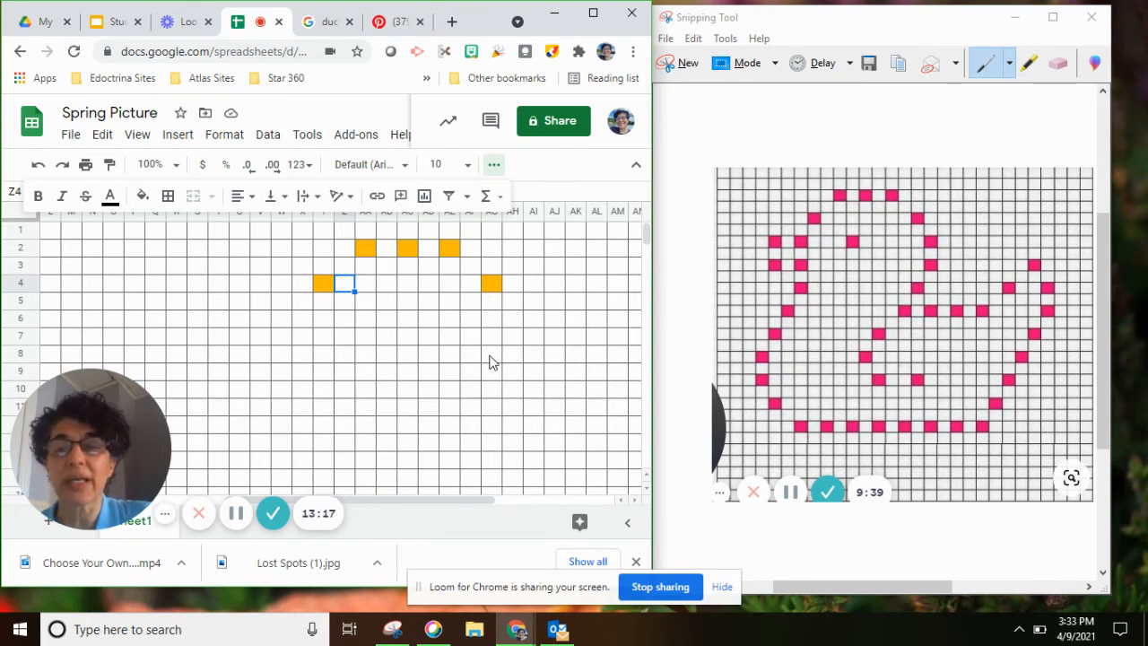
mouse_move(448, 122)
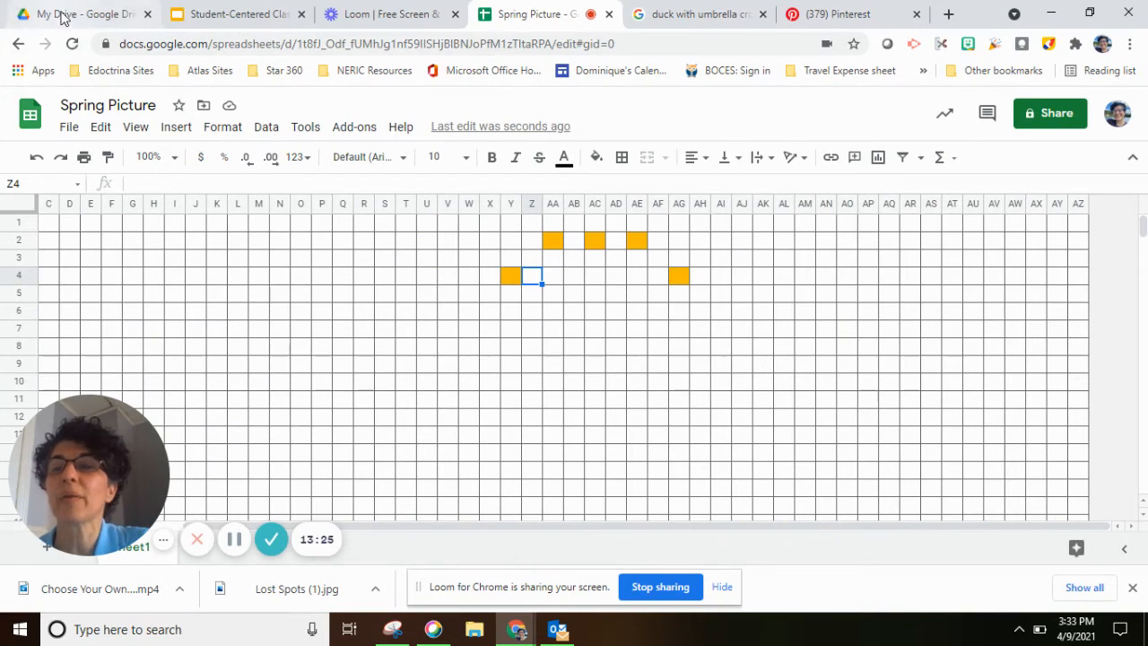
Open the untitled chick pixel-art spreadsheet from the My Drive file list
left_click(81, 15)
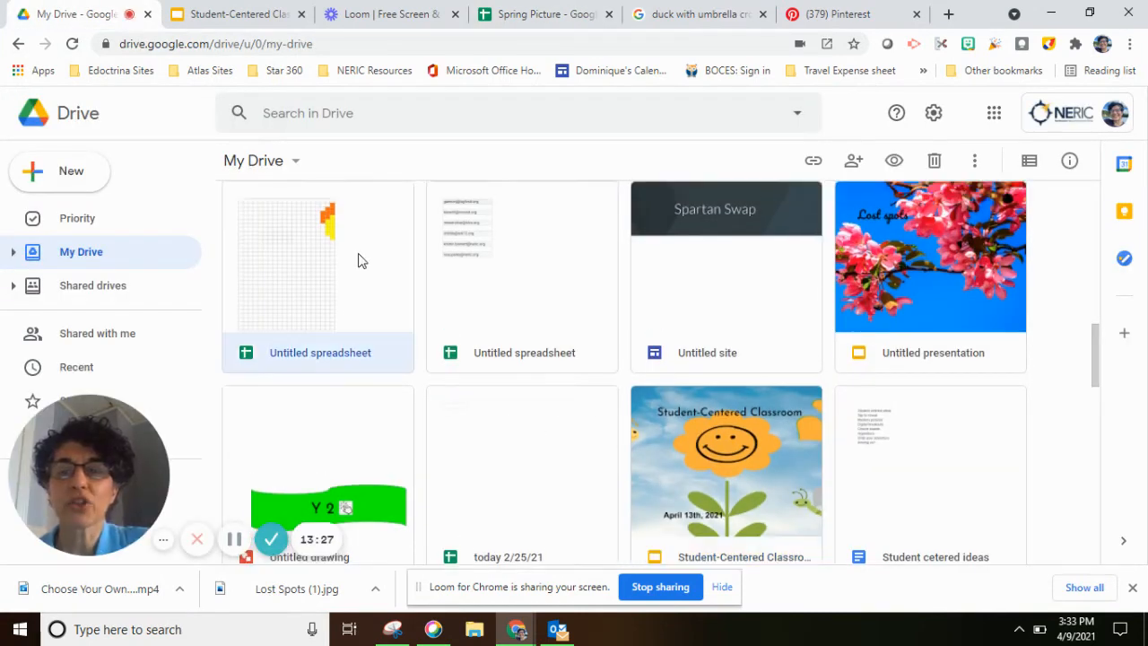
double_click(318, 269)
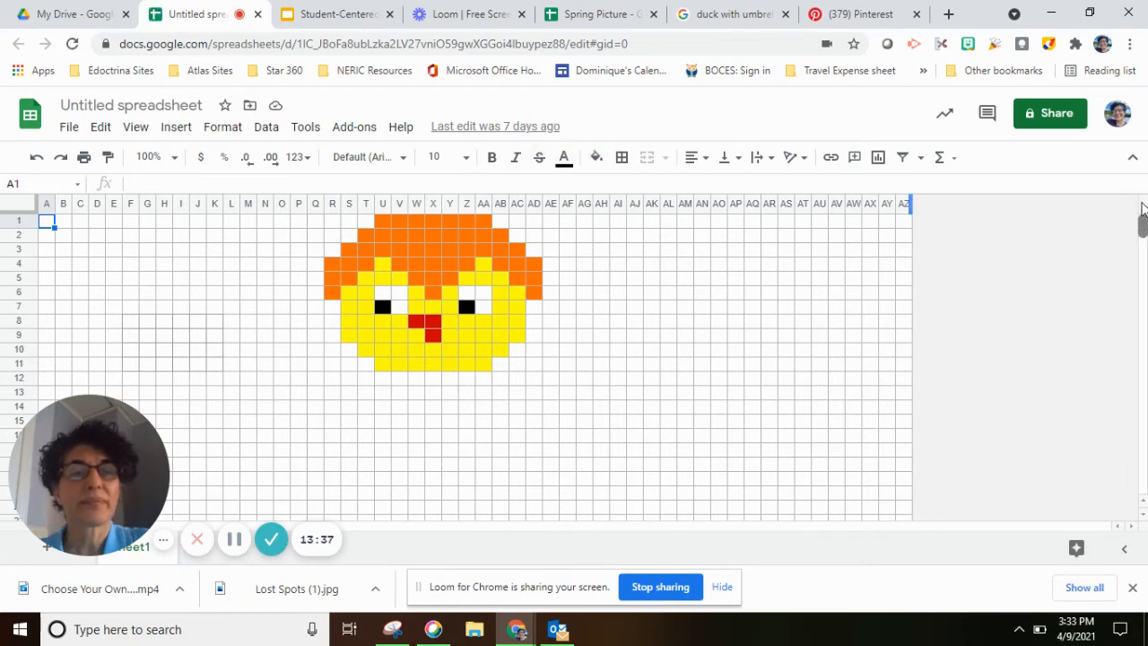
Scroll down the chick pixel-art example sheet to view it
scroll("down", 3)
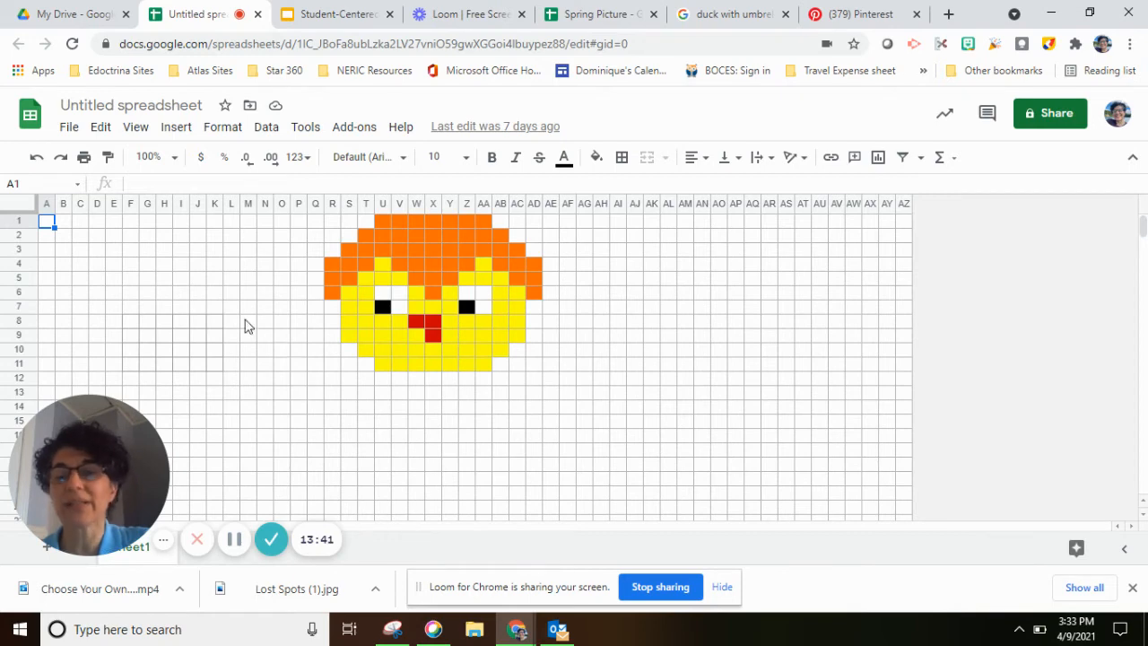
mouse_move(404, 330)
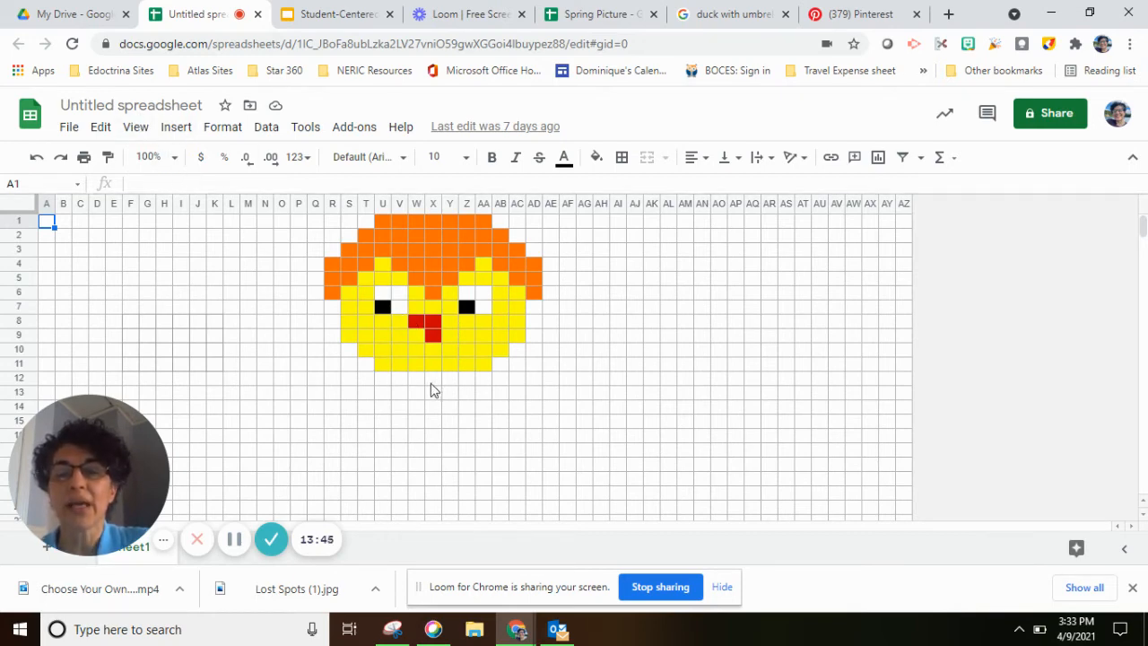
mouse_move(406, 269)
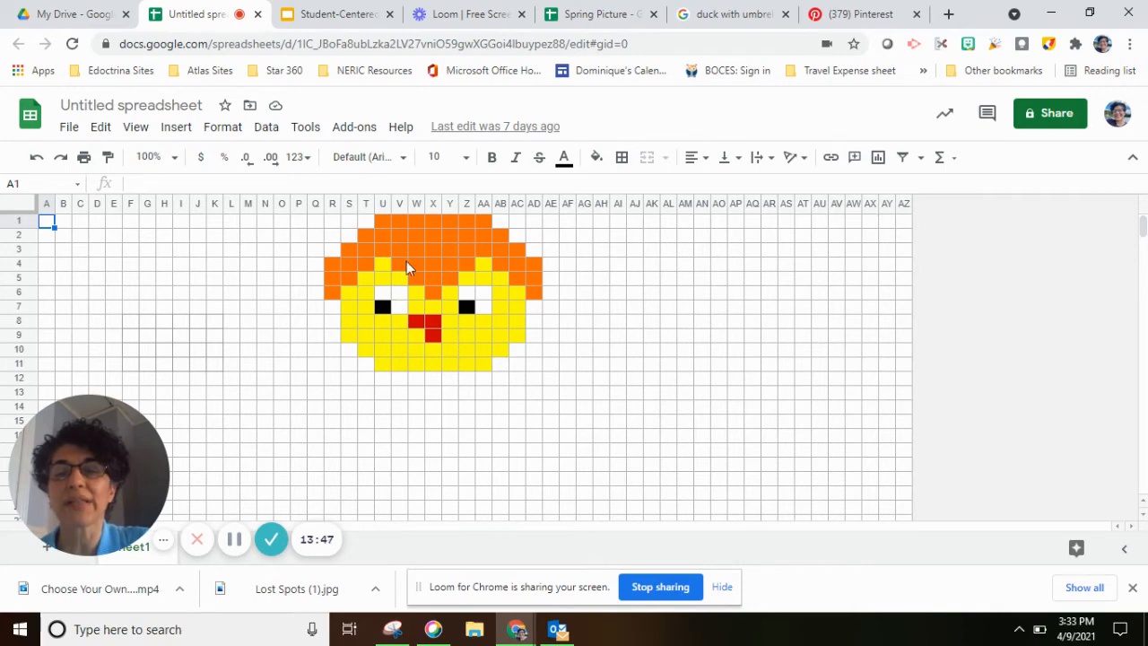
mouse_move(431, 337)
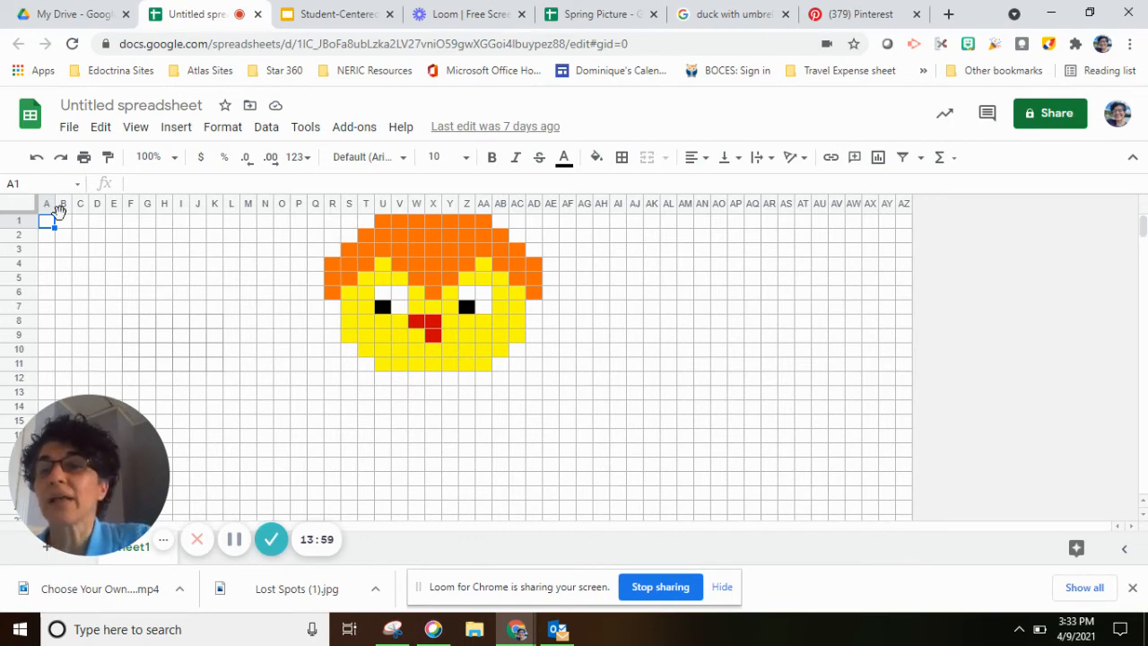
mouse_move(80, 205)
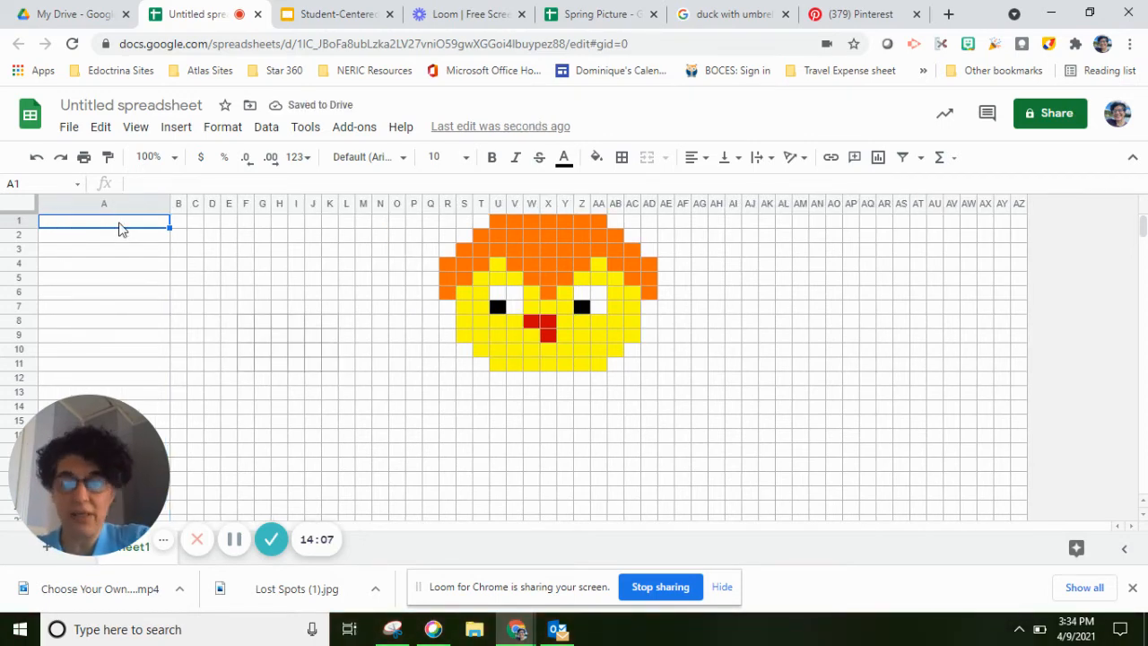
Enter the headers 'Questions' in A1 and 'Answers' in B1, then move to A2
type("Question")
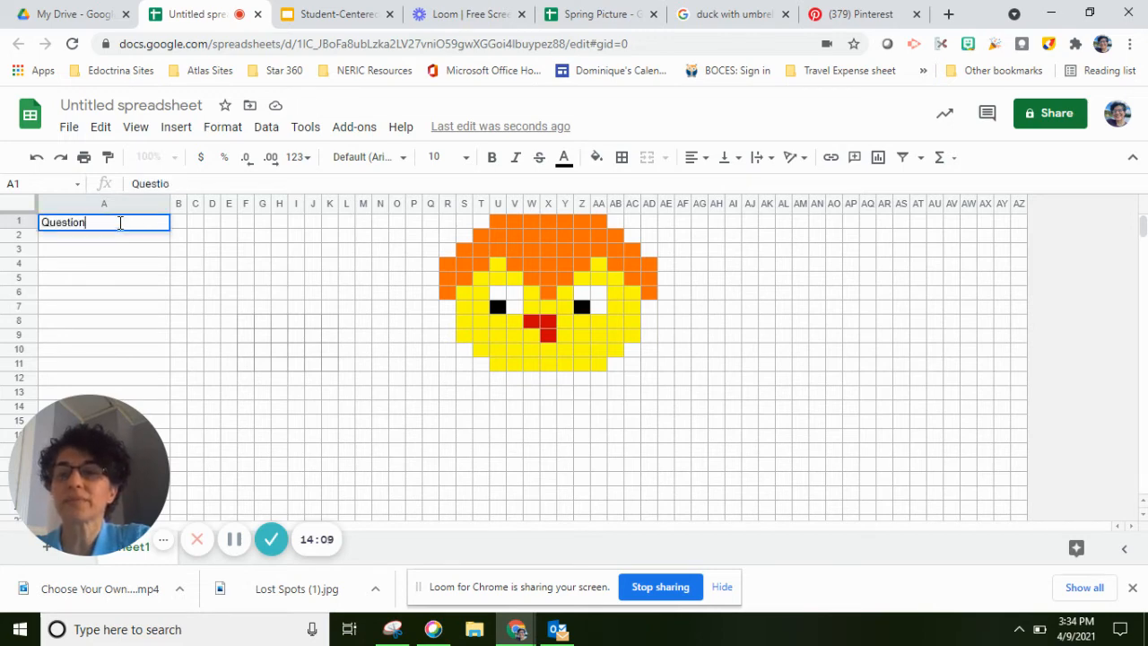
type("s")
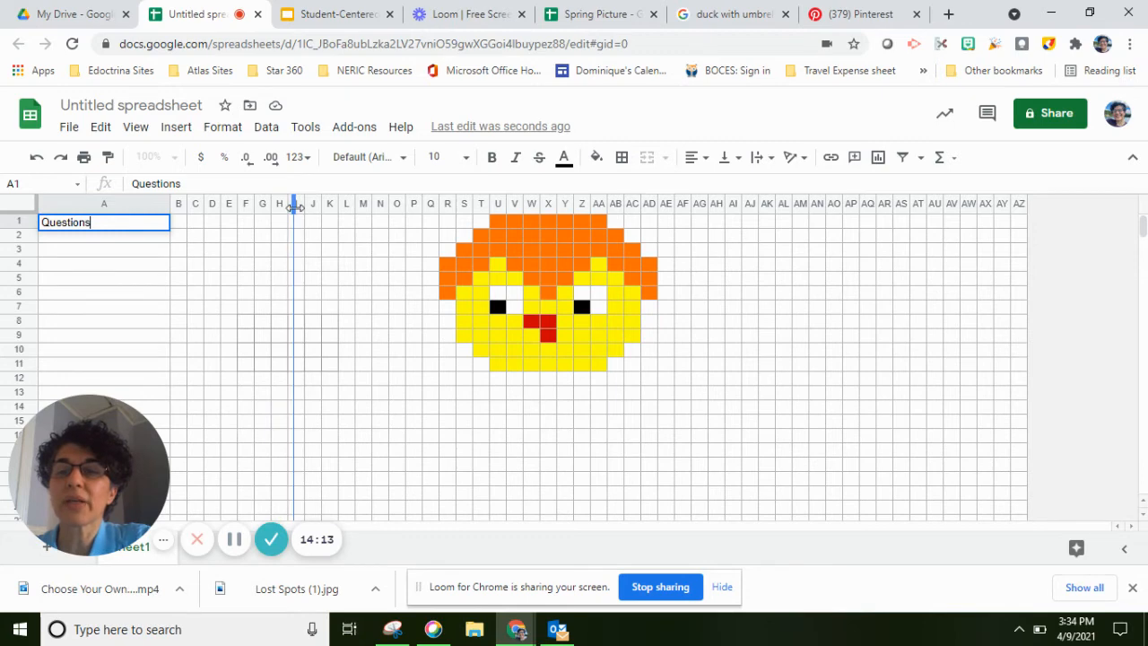
type("Answers")
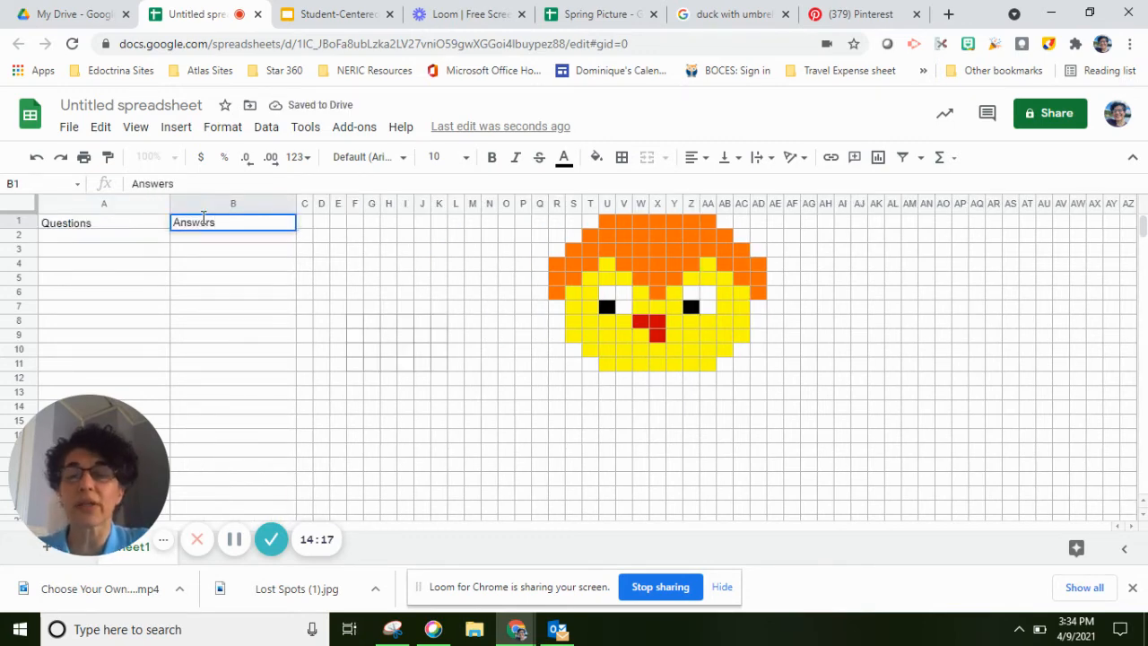
mouse_move(675, 321)
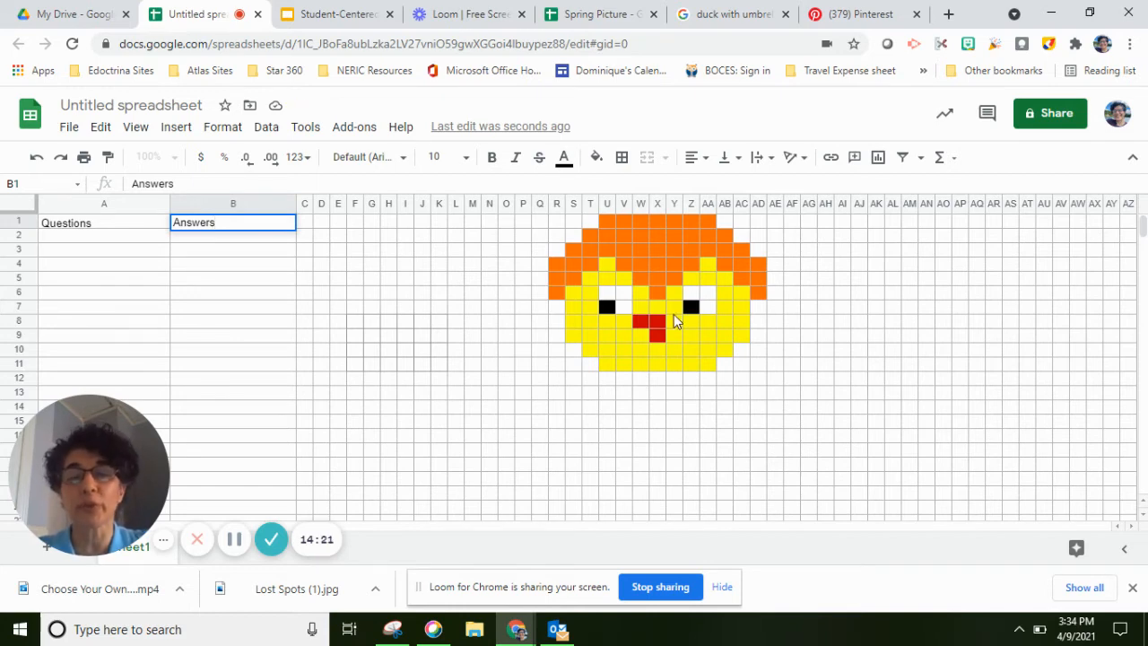
mouse_move(1137, 237)
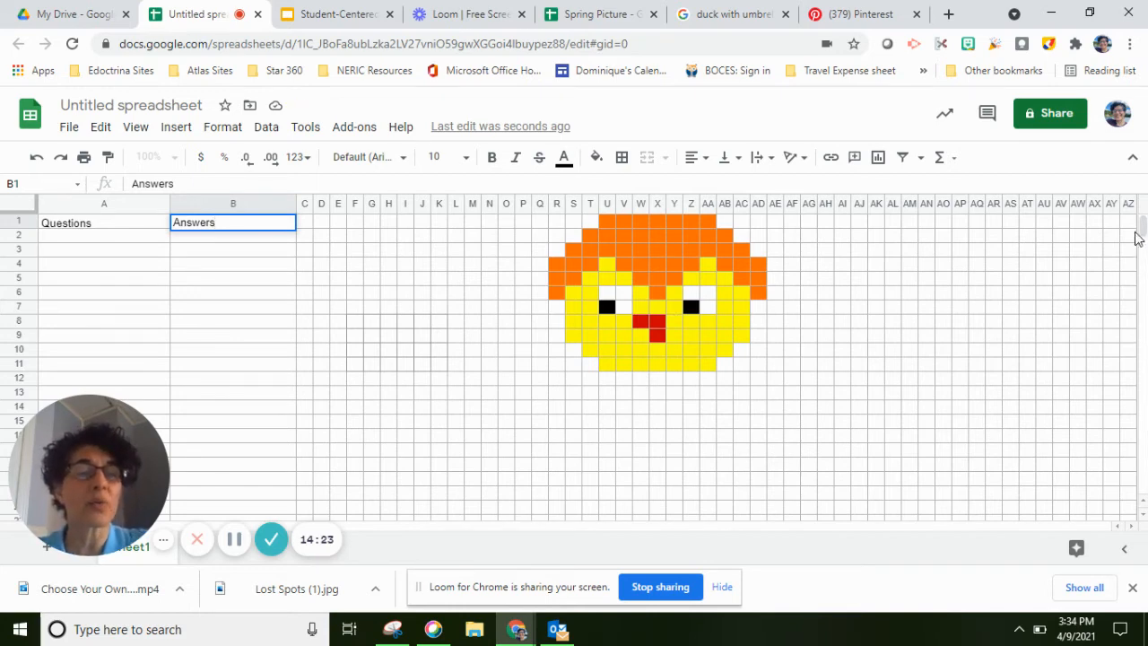
scroll("down", 3)
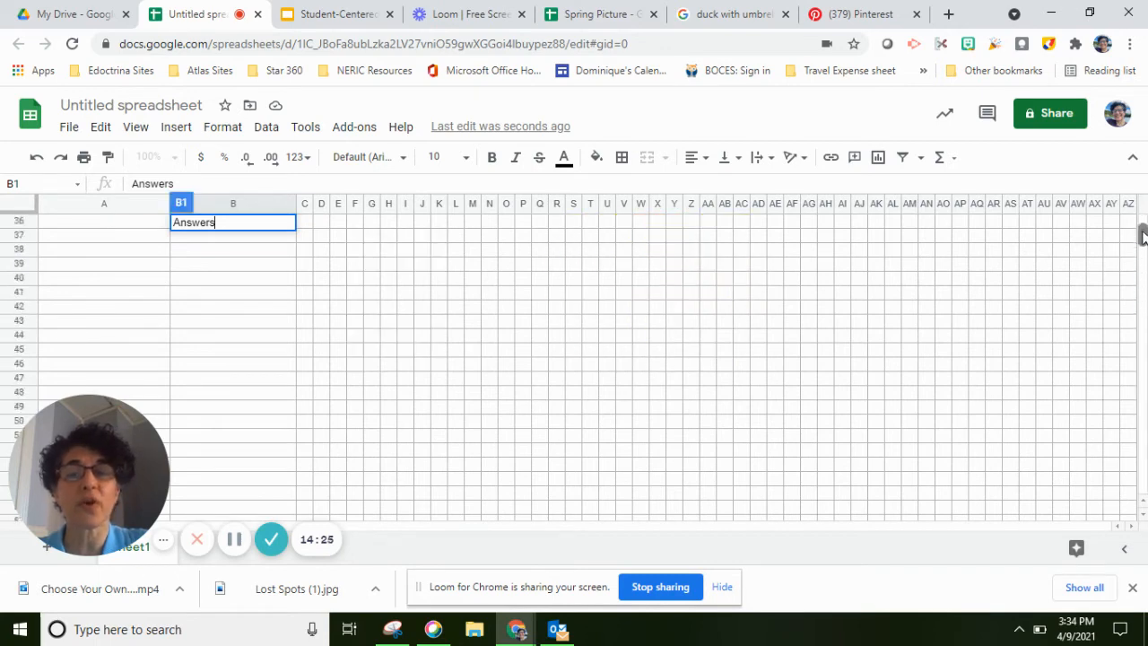
scroll("up", 3)
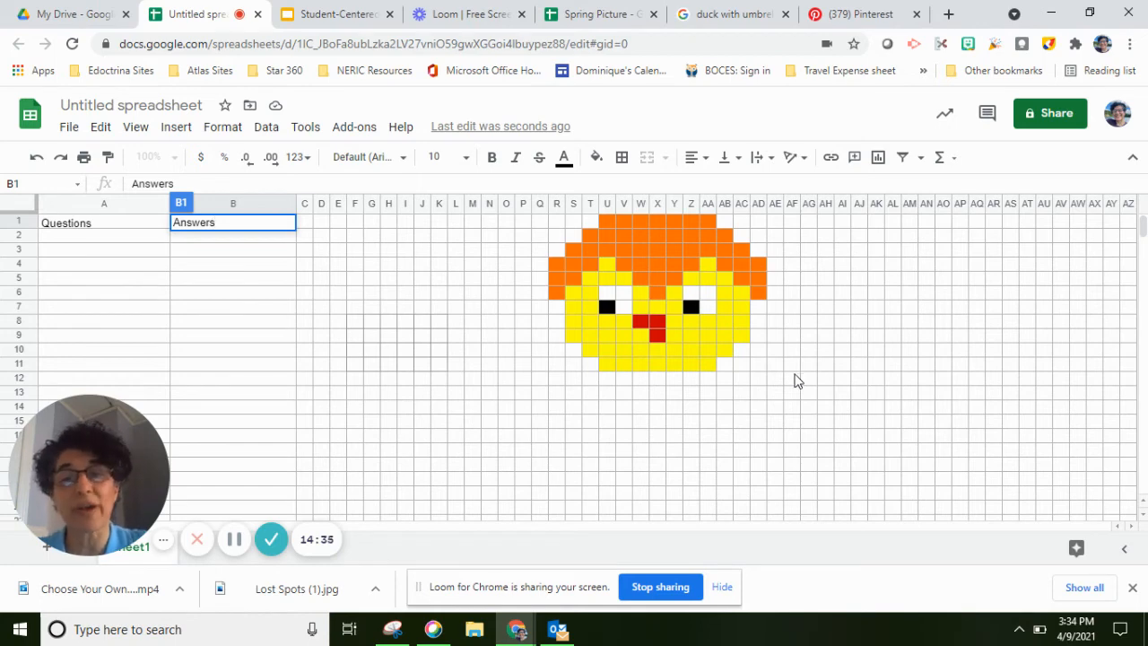
mouse_move(574, 484)
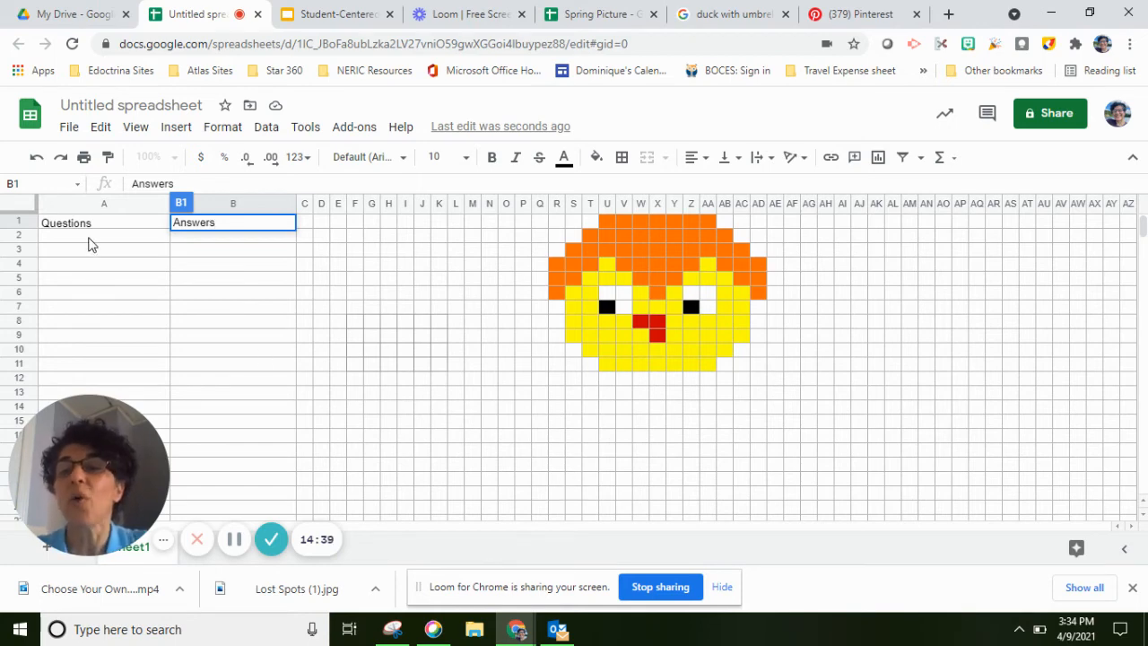
left_click(104, 233)
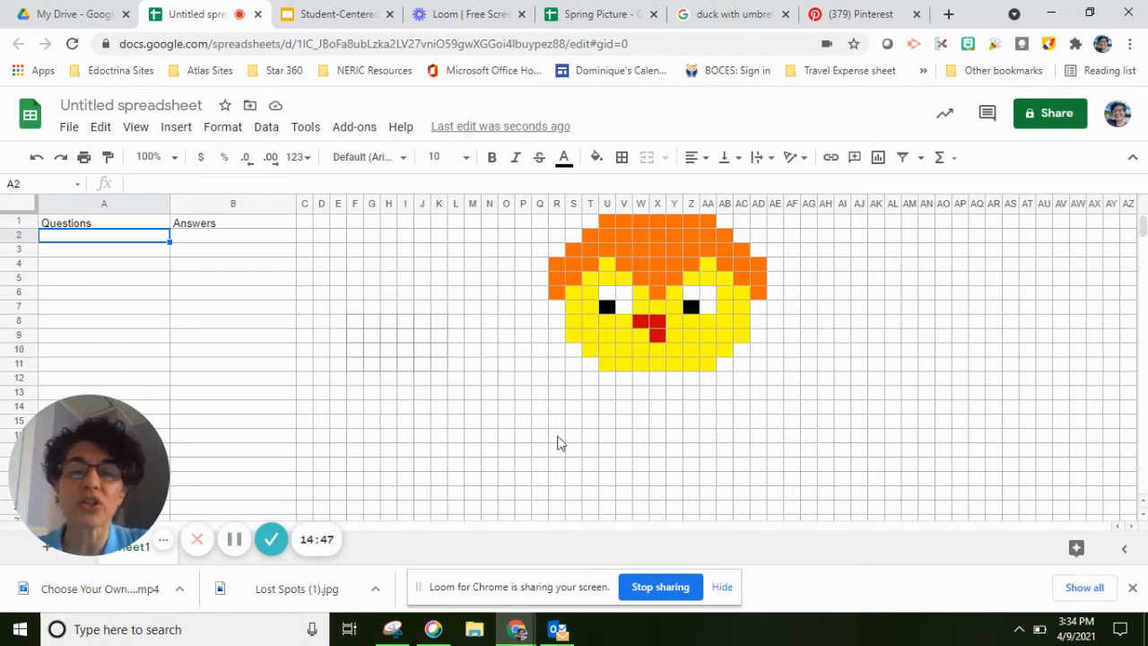
mouse_move(674, 517)
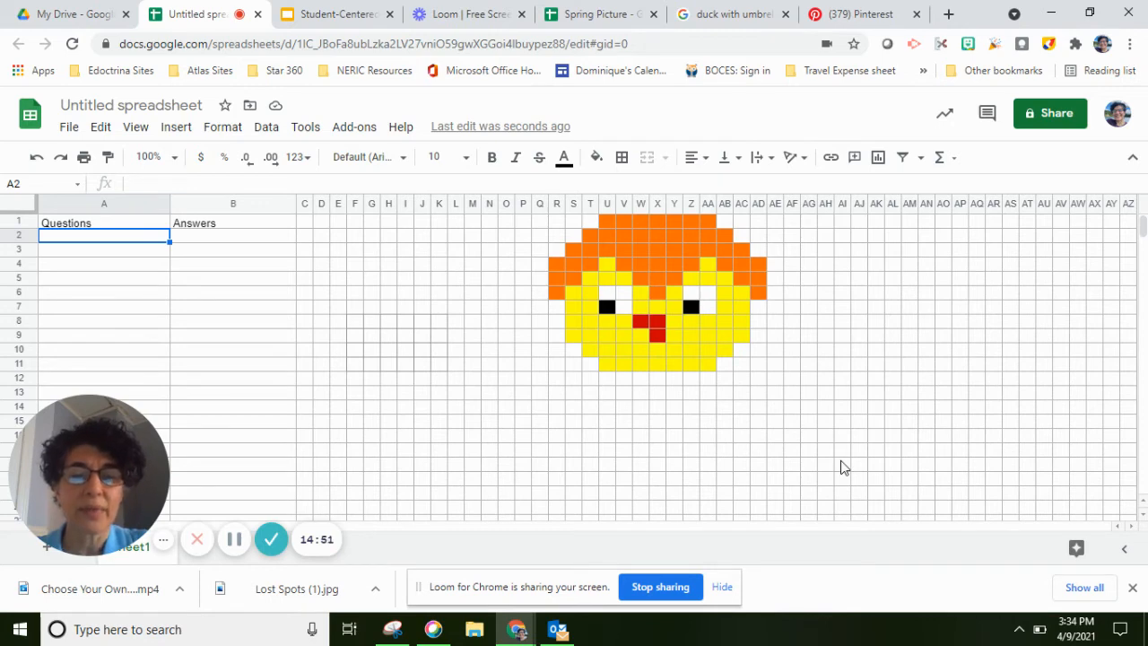
mouse_move(698, 395)
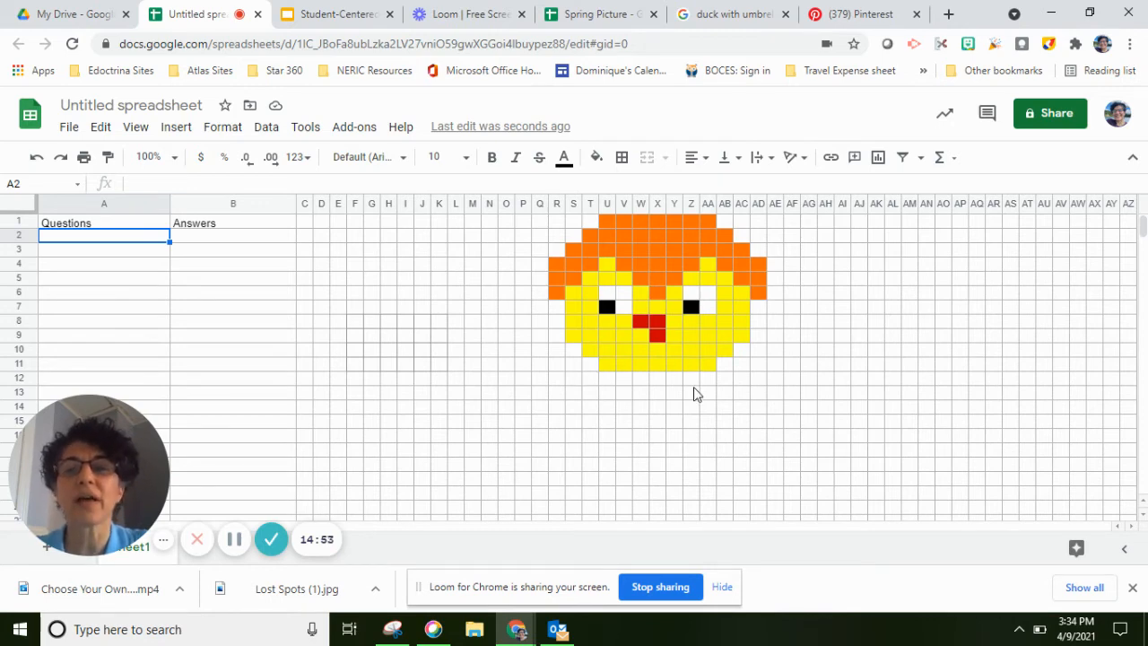
mouse_move(685, 409)
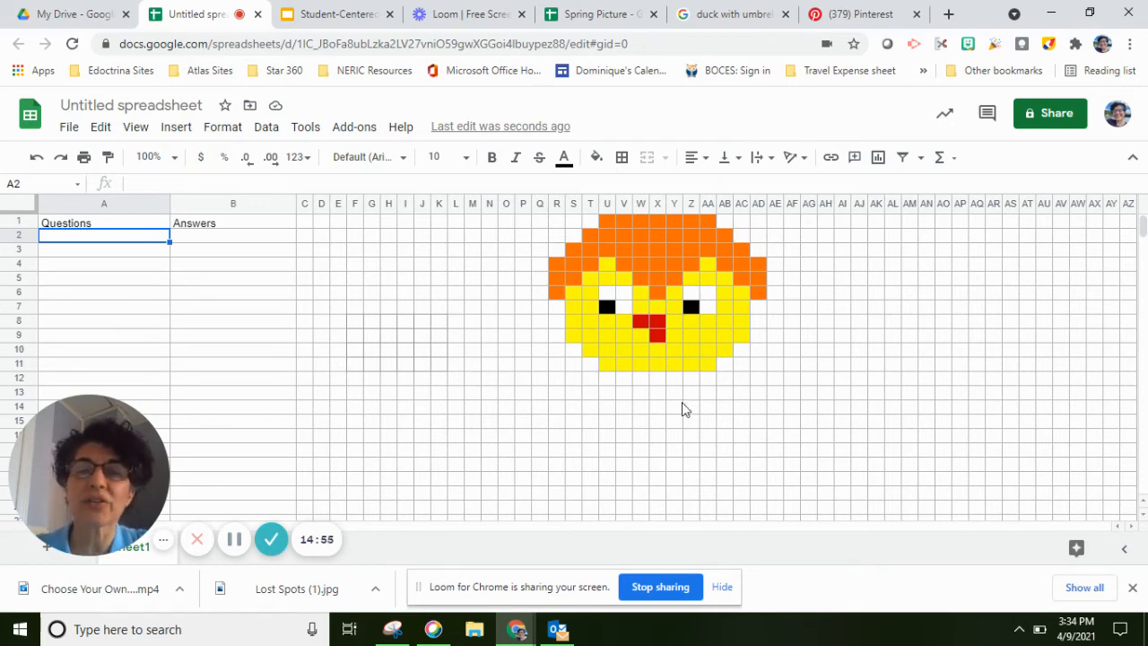
mouse_move(572, 280)
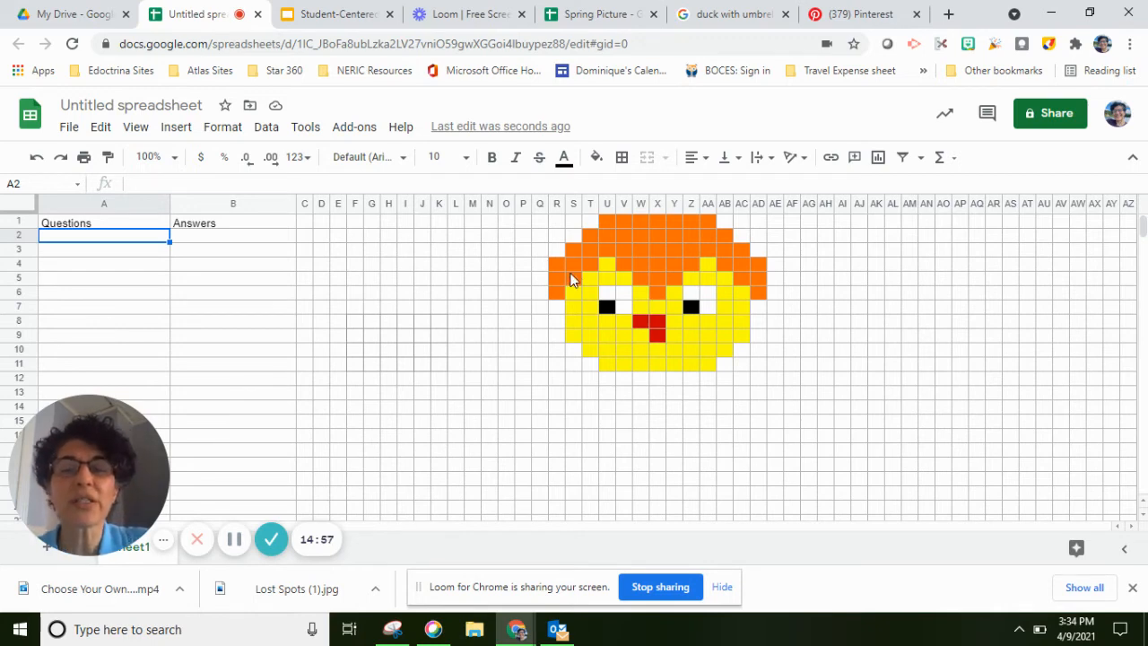
mouse_move(115, 250)
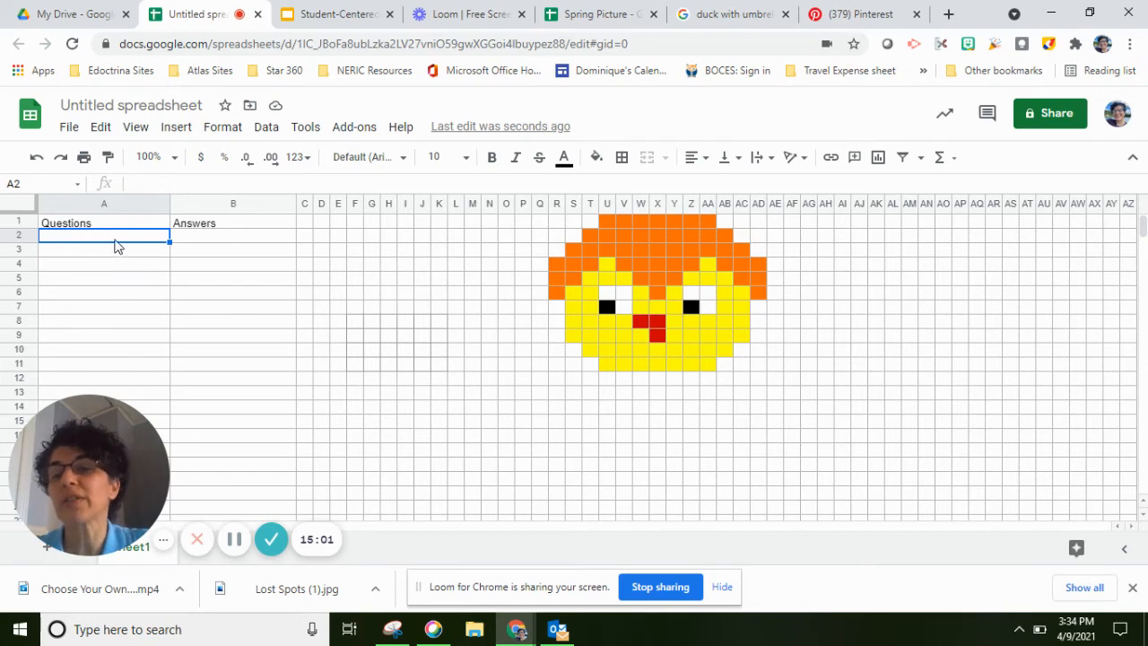
mouse_move(161, 287)
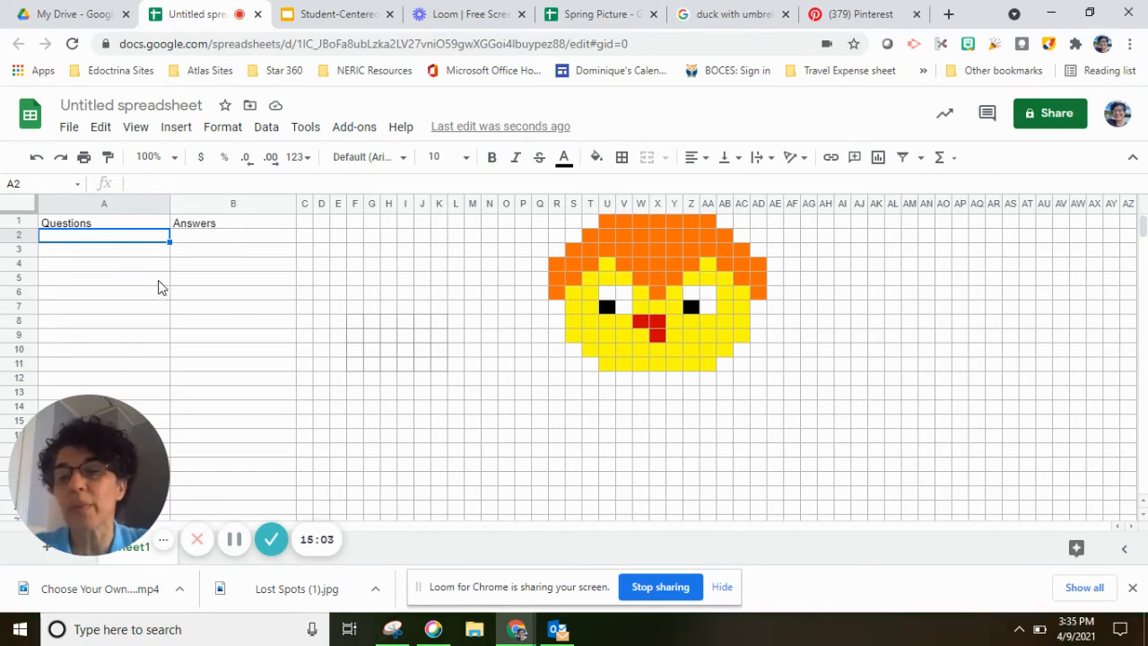
mouse_move(312, 111)
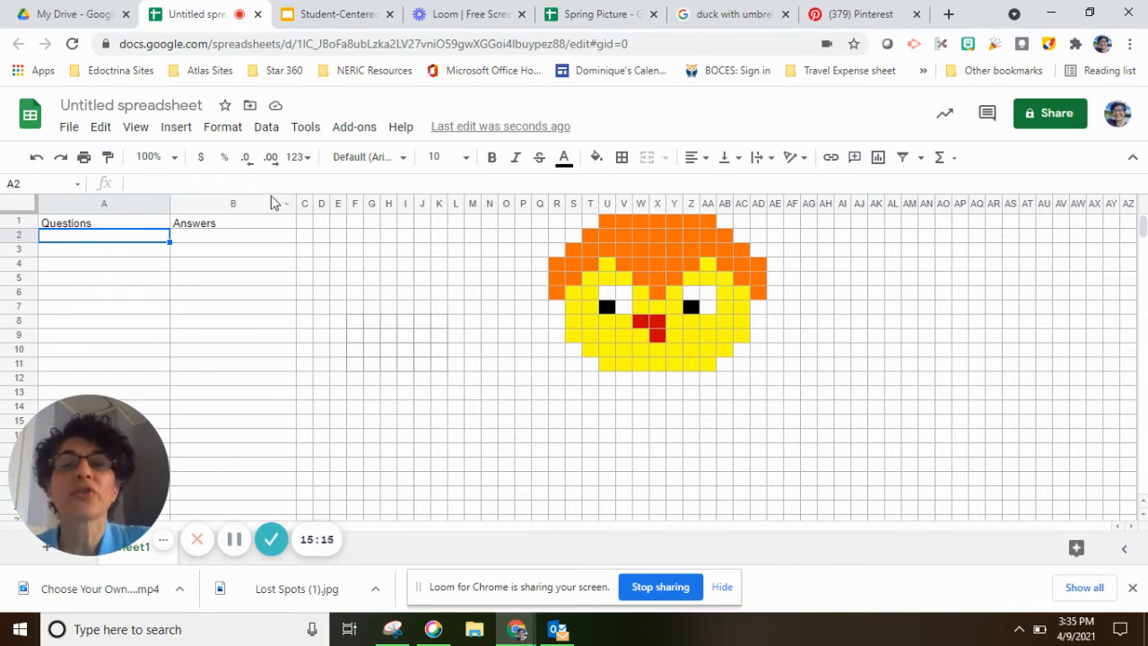
Start a conditional formatting rule for A2 and bring up its range picker
left_click(222, 125)
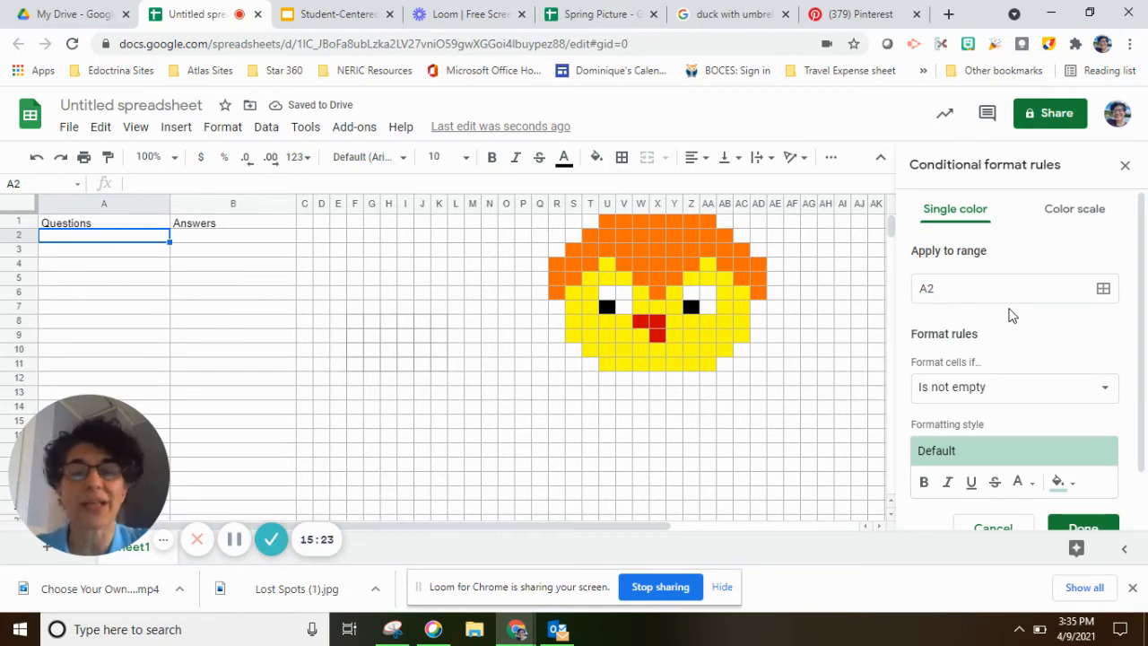
mouse_move(1076, 355)
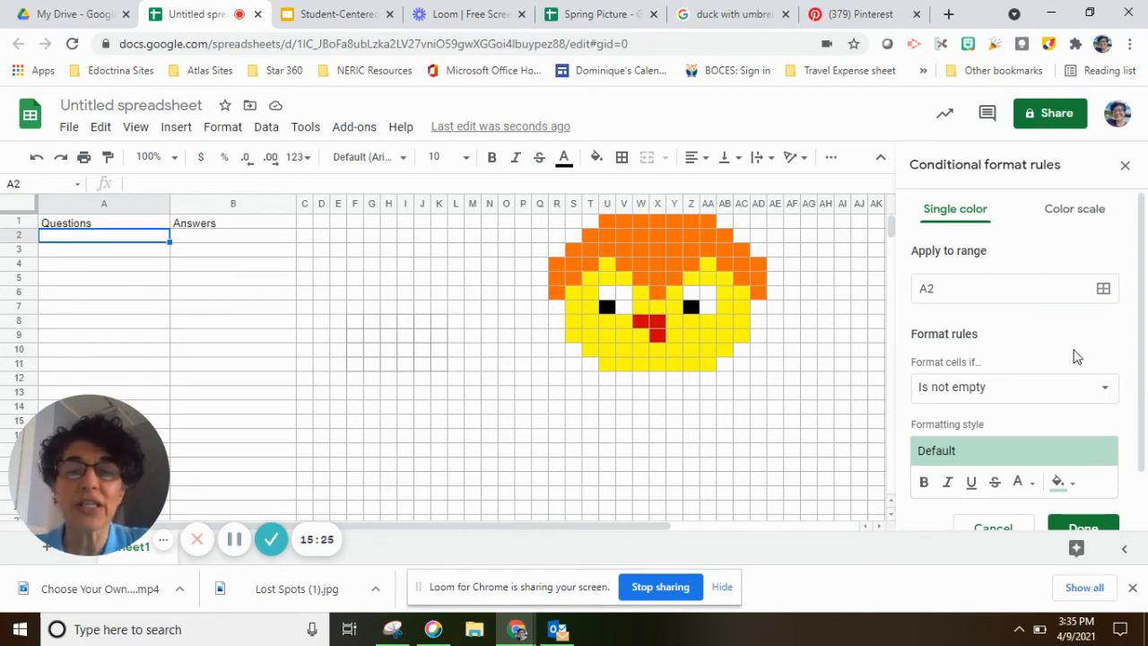
left_click(1105, 287)
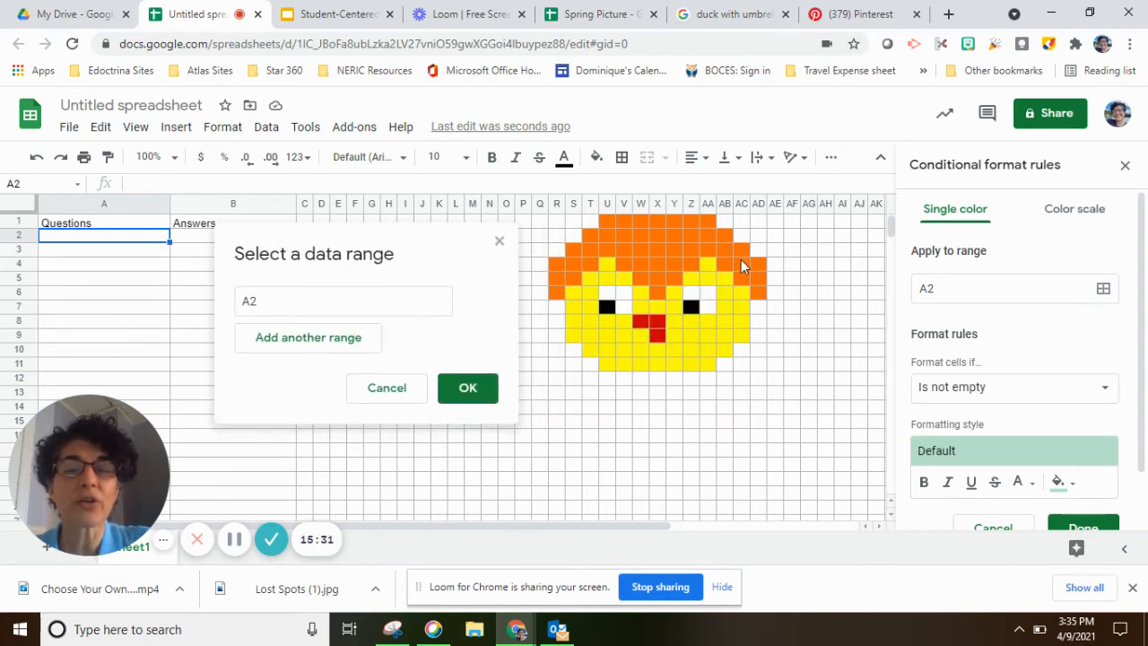
mouse_move(665, 249)
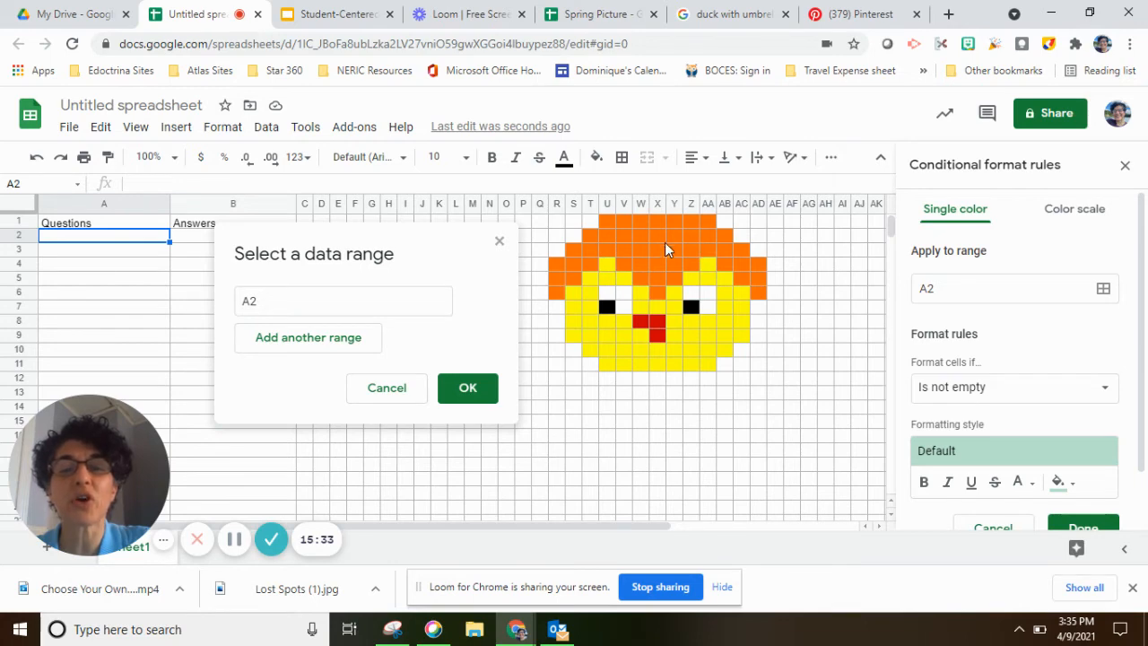
mouse_move(382, 349)
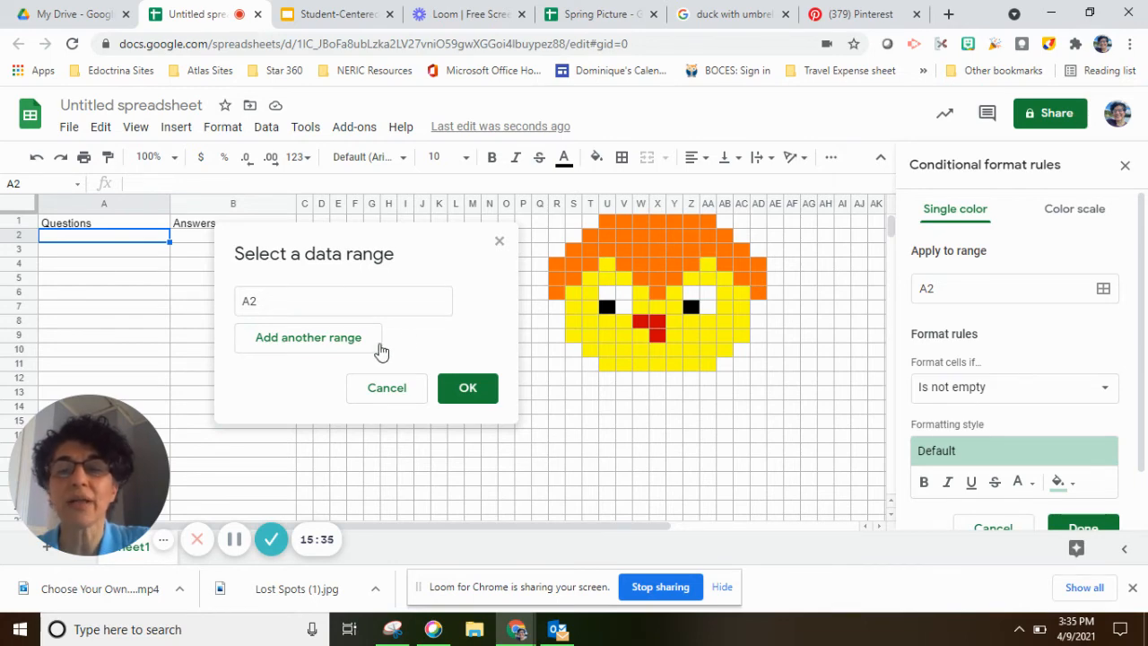
mouse_move(308, 338)
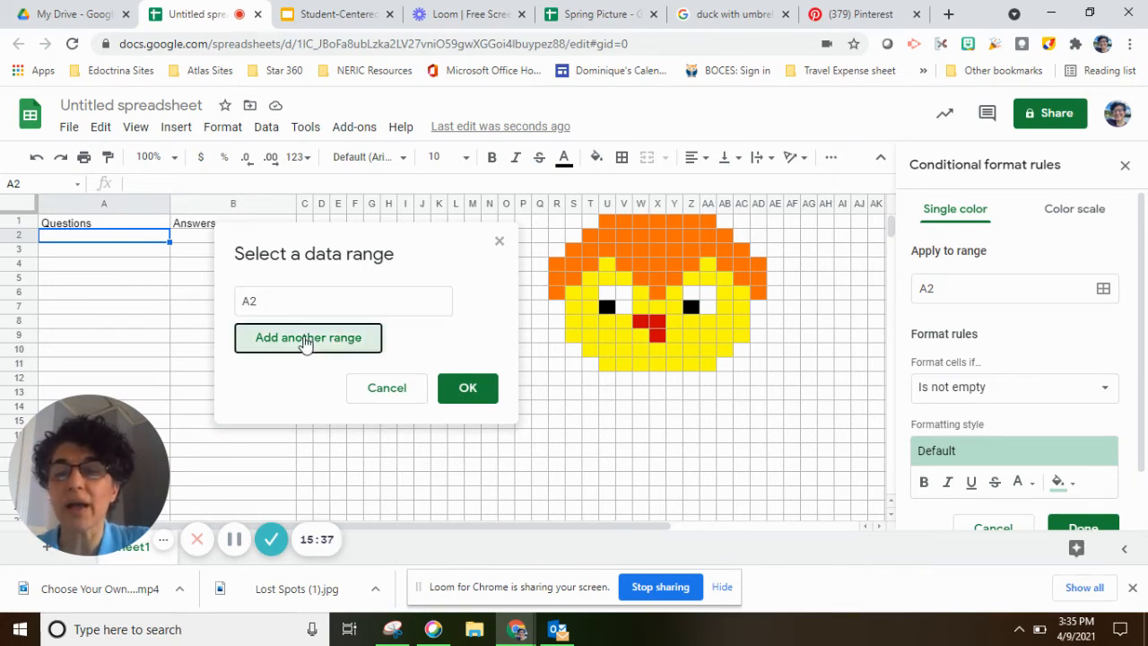
Add the chick hair ranges R4:R6 through AD4:AD6 to the rule and confirm them
left_click(309, 337)
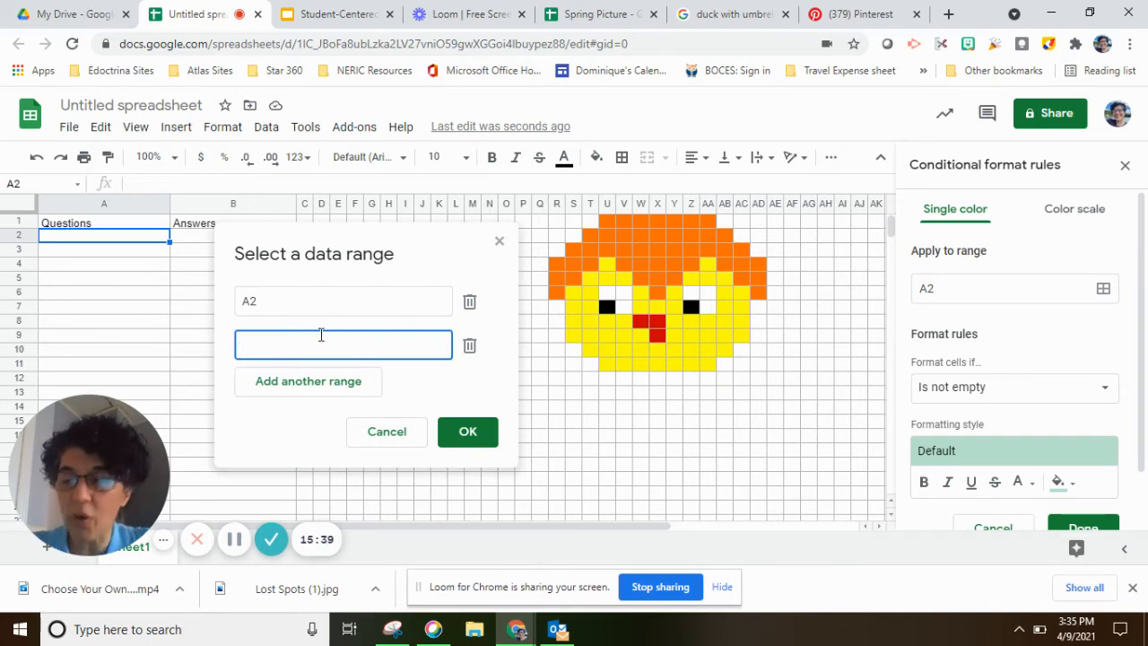
mouse_move(552, 271)
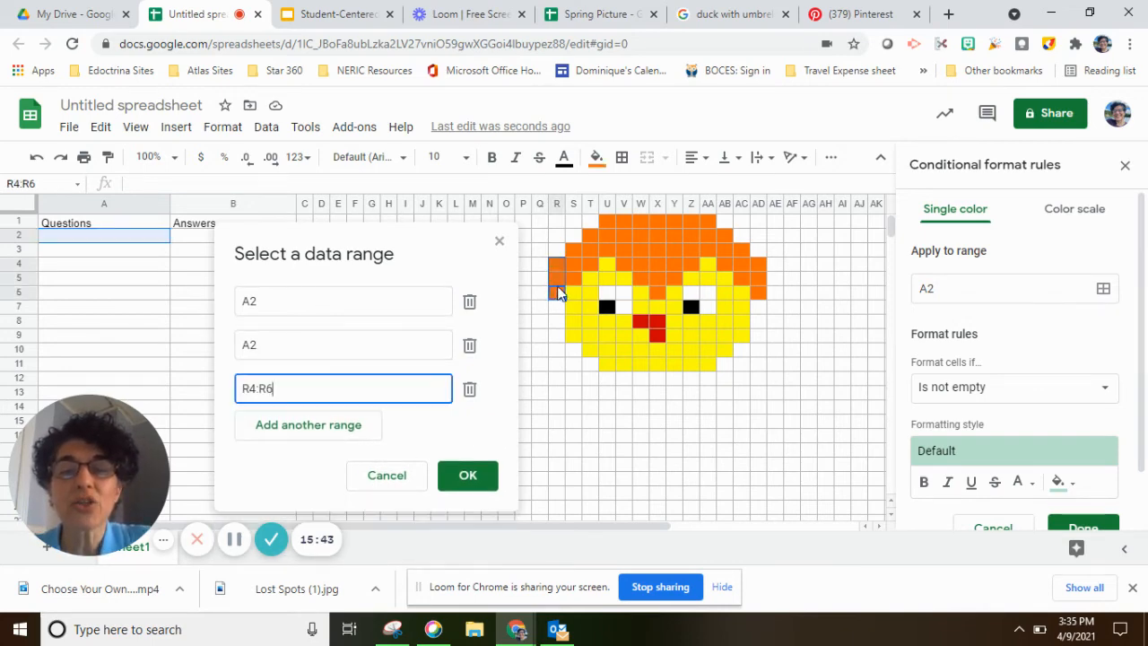
left_click(309, 423)
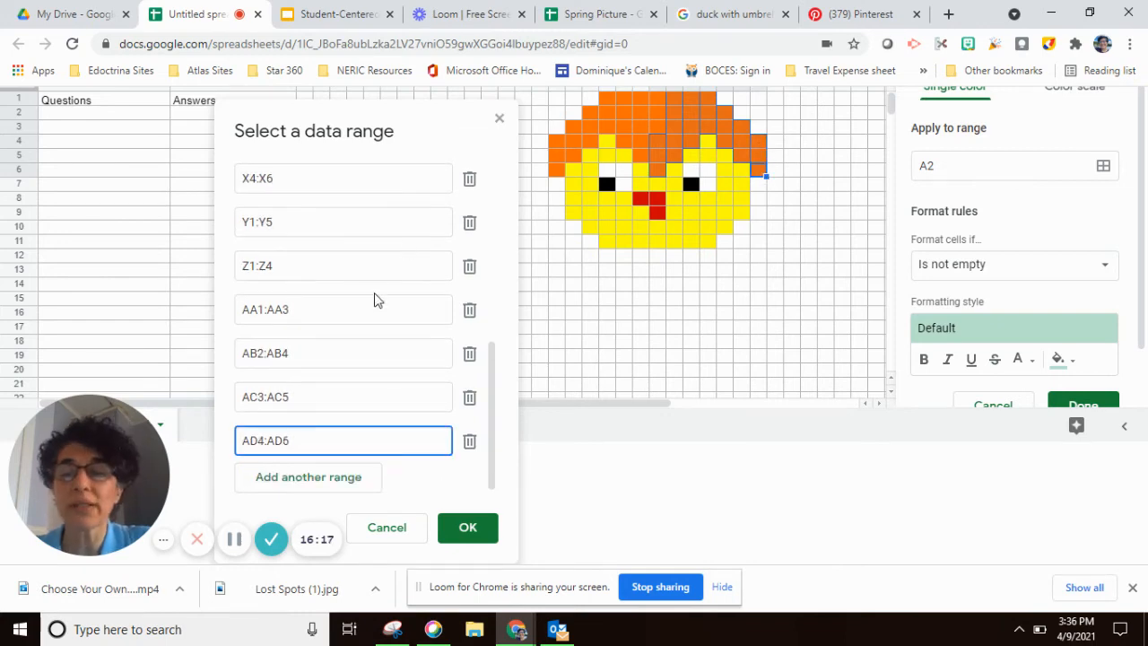
left_click(466, 527)
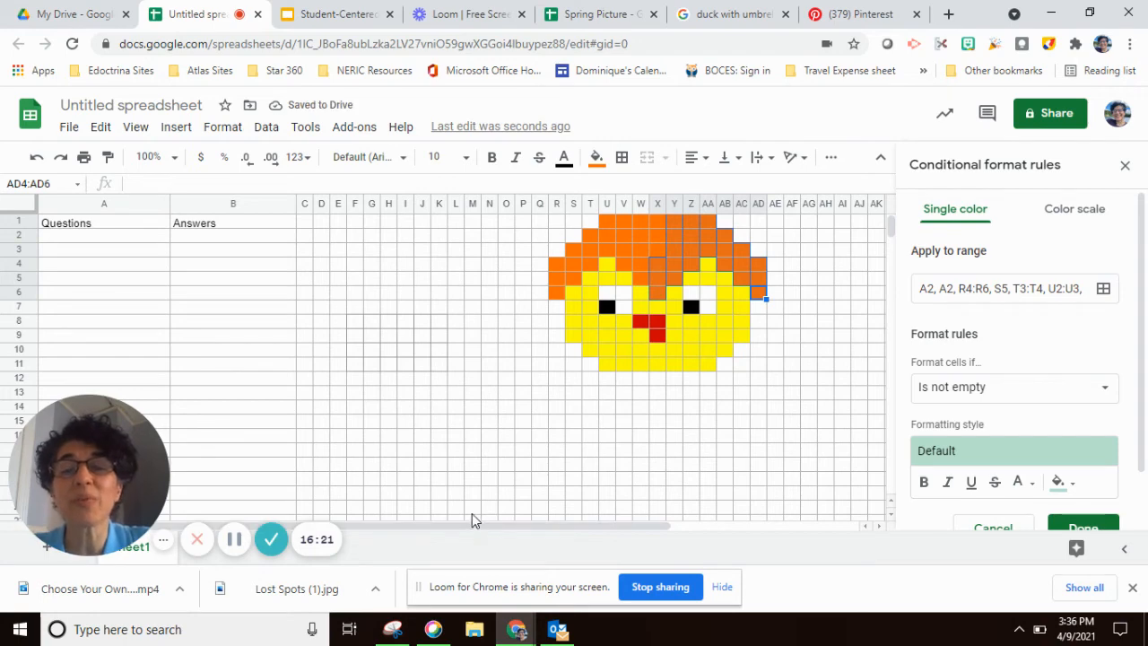
mouse_move(458, 506)
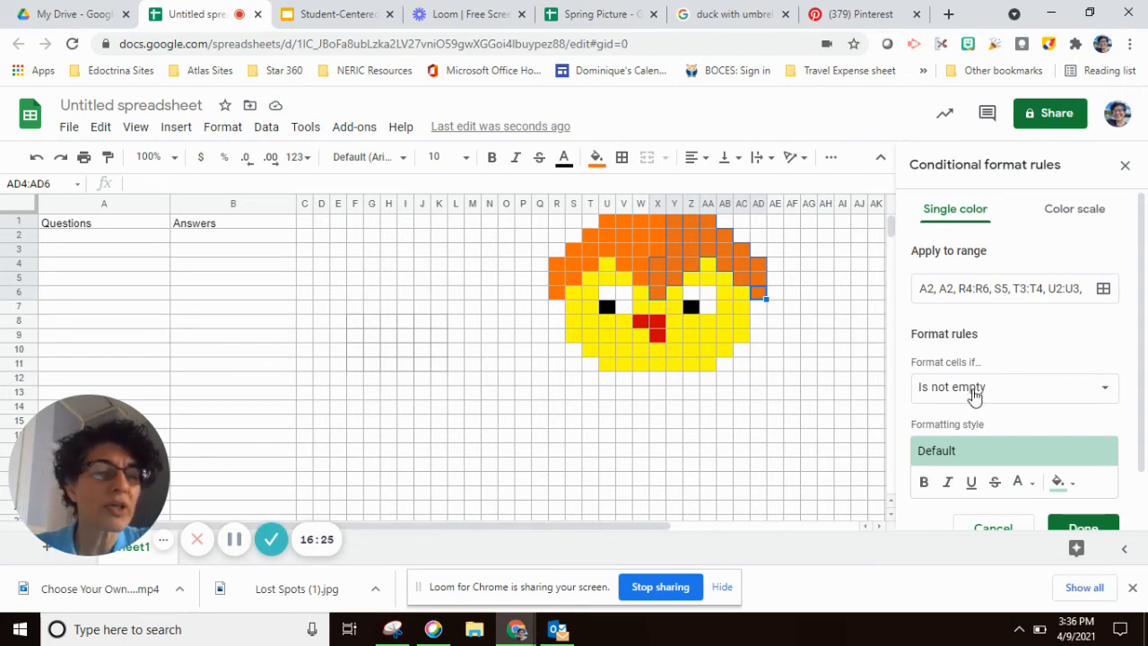
Set the rule to custom formula =$B$2="egg" with an orange fill
left_click(1013, 387)
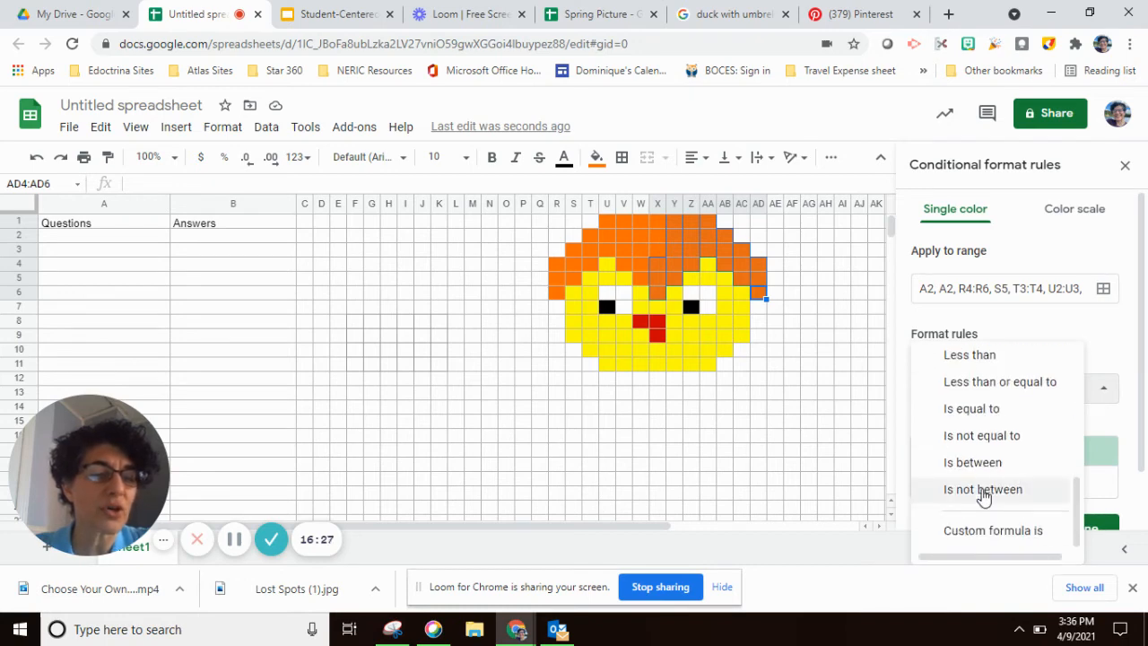
left_click(994, 531)
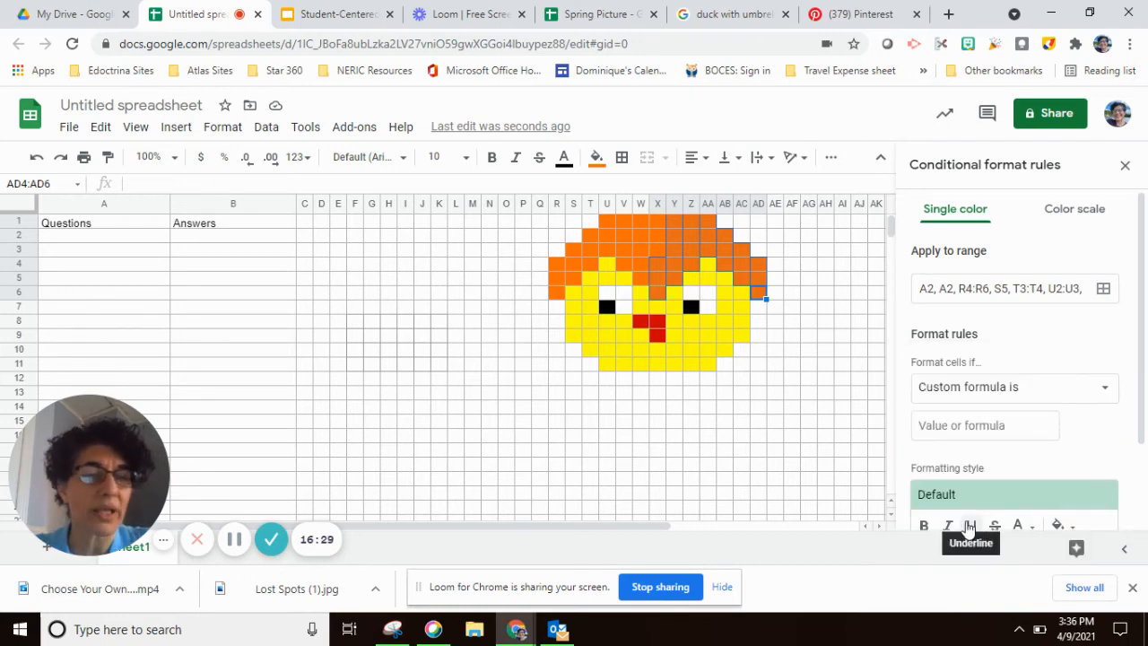
left_click(983, 425)
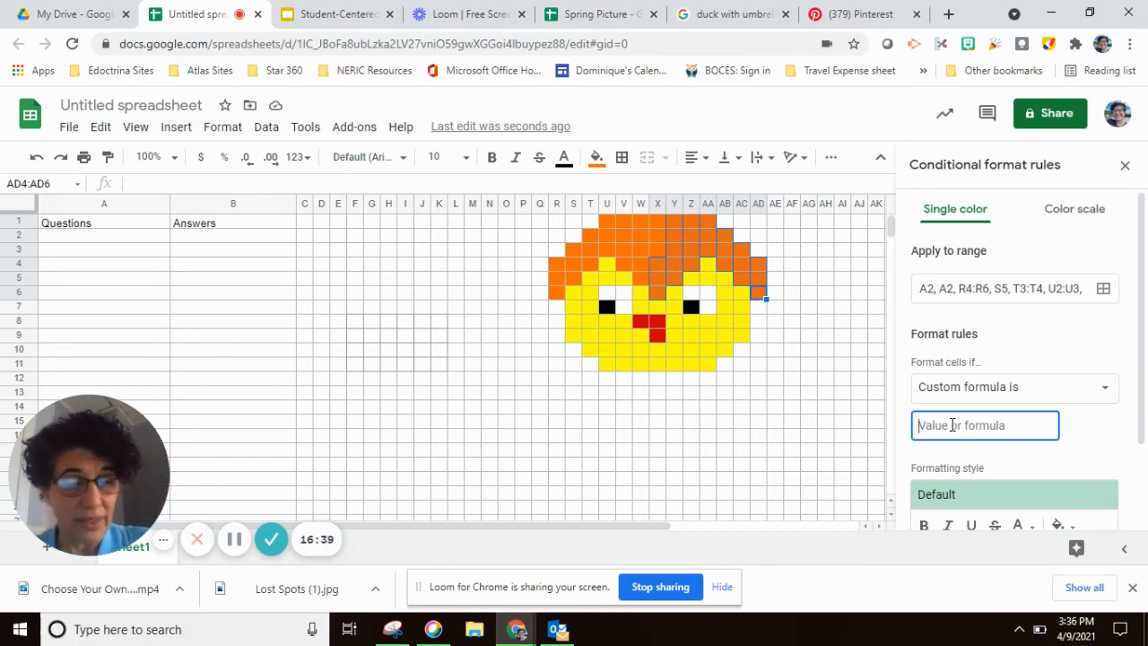
type("=")
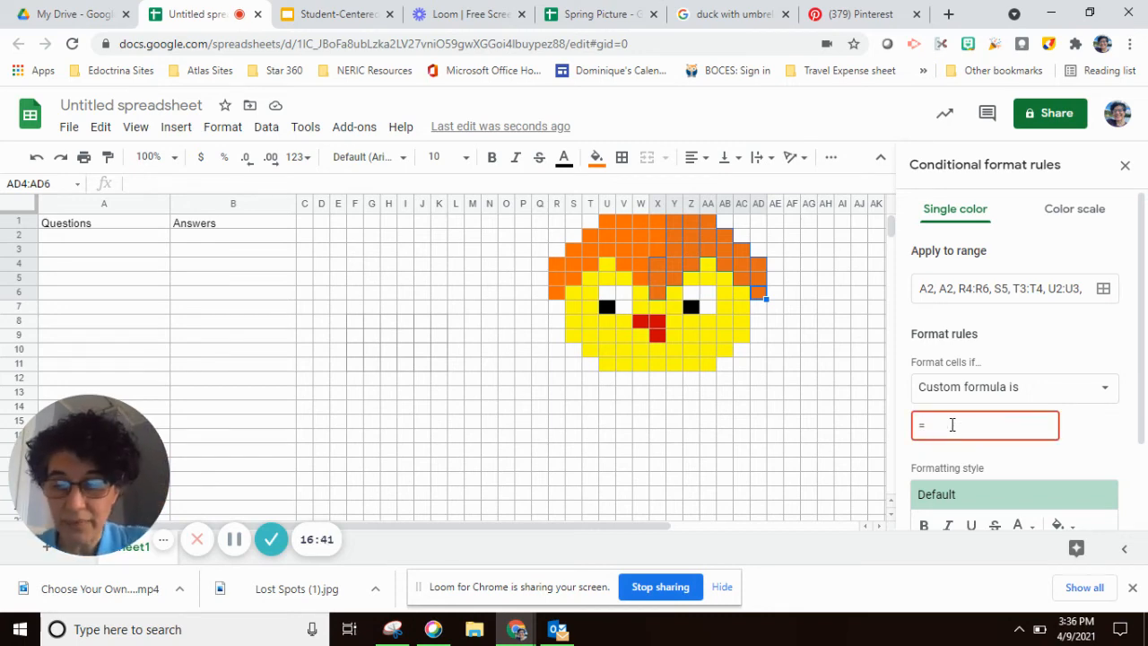
type("$")
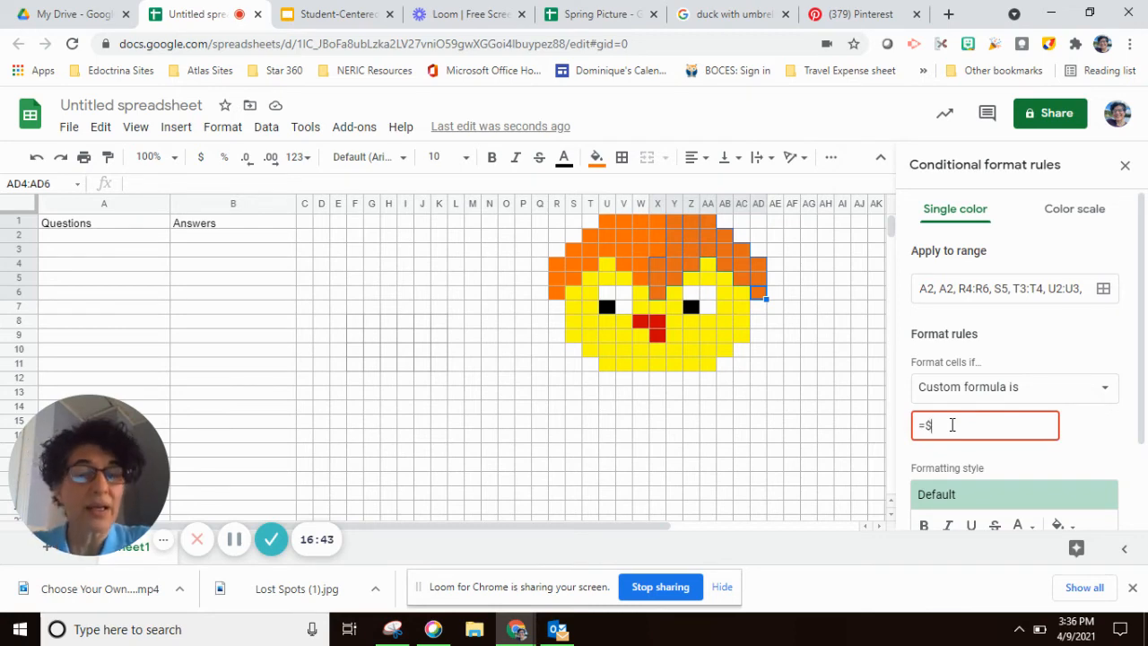
type("B")
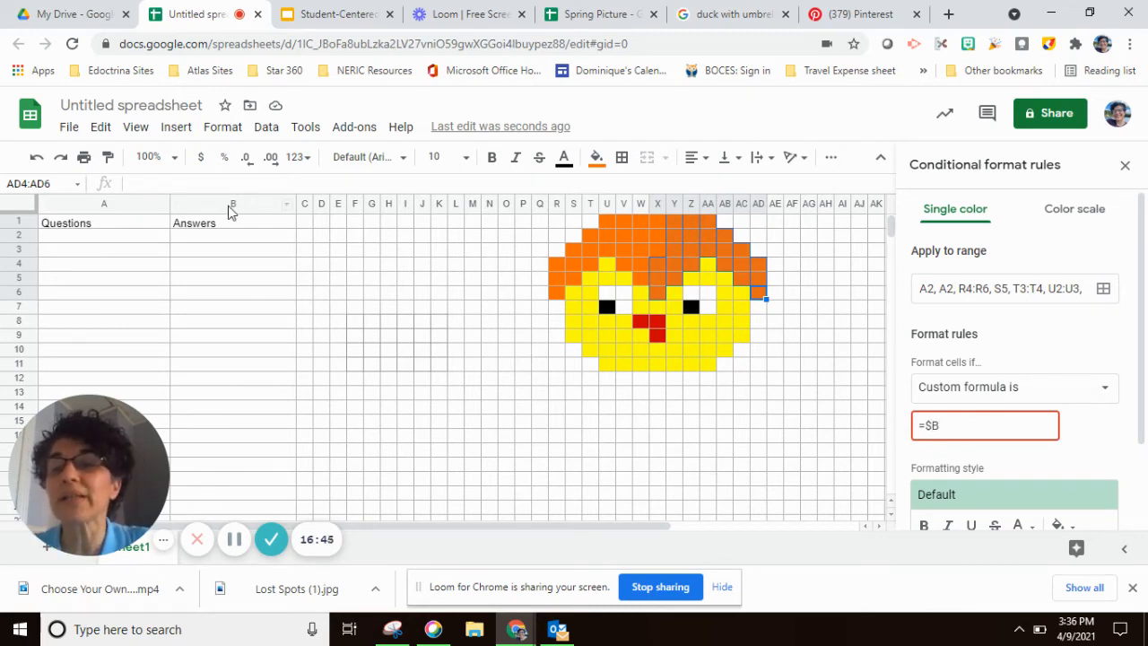
mouse_move(219, 397)
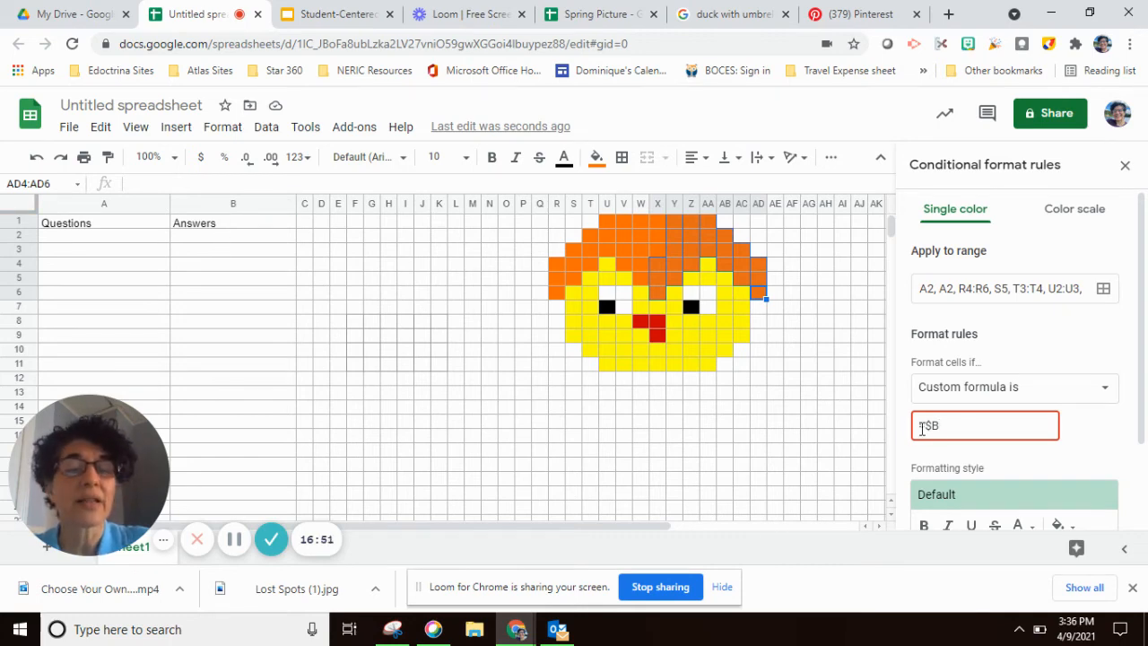
type("=$B")
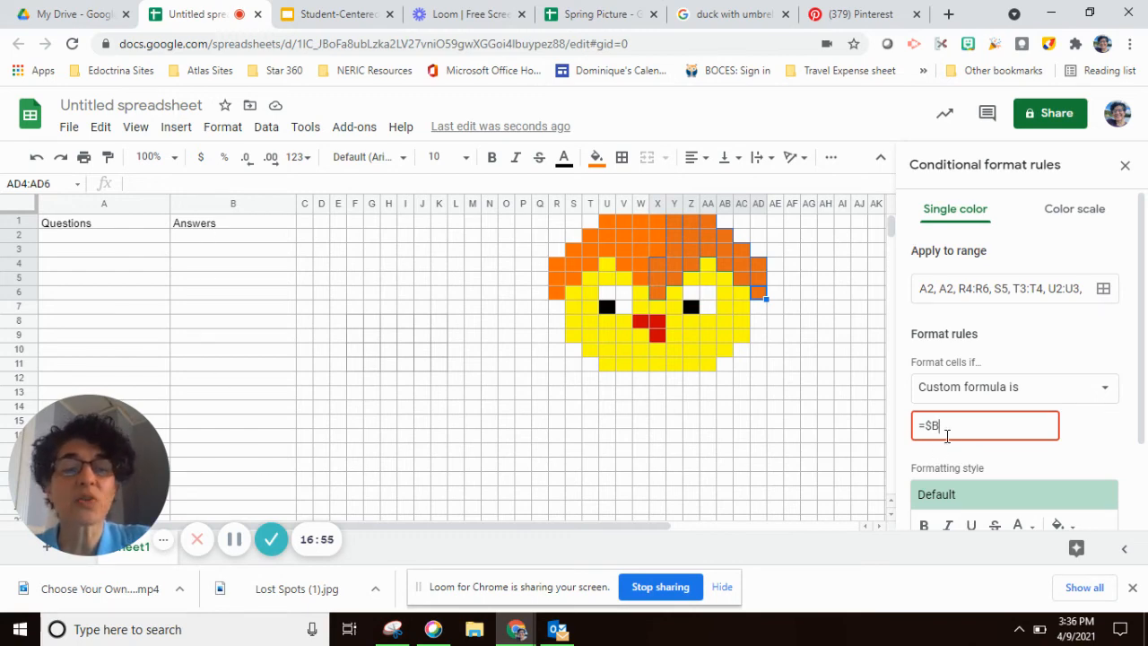
mouse_move(1015, 524)
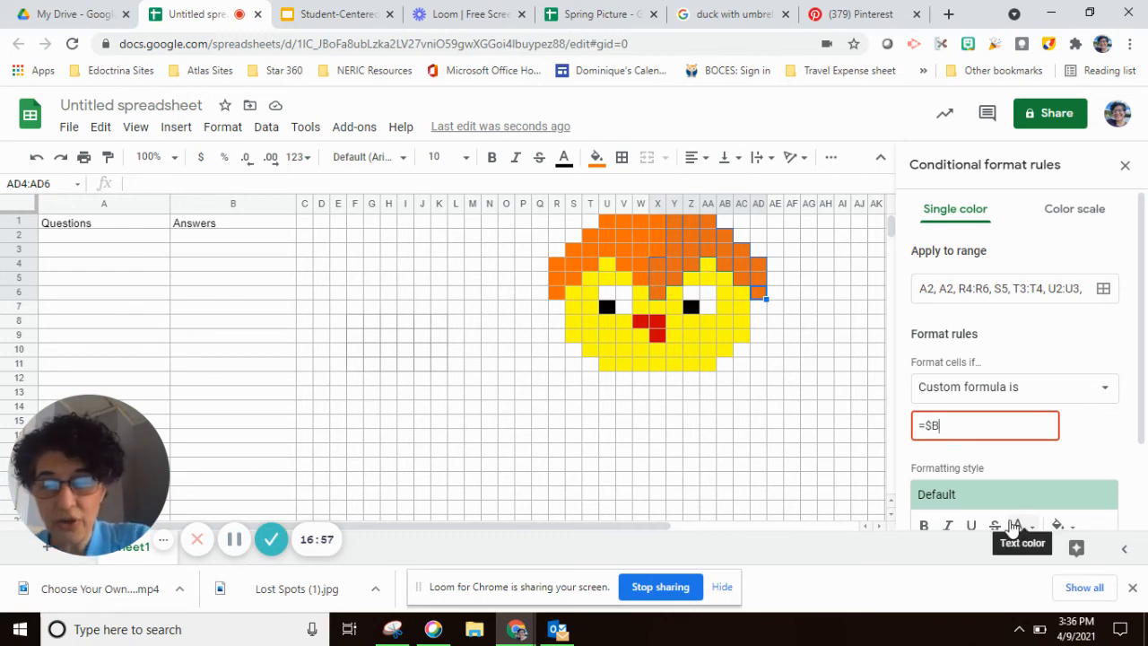
type("$")
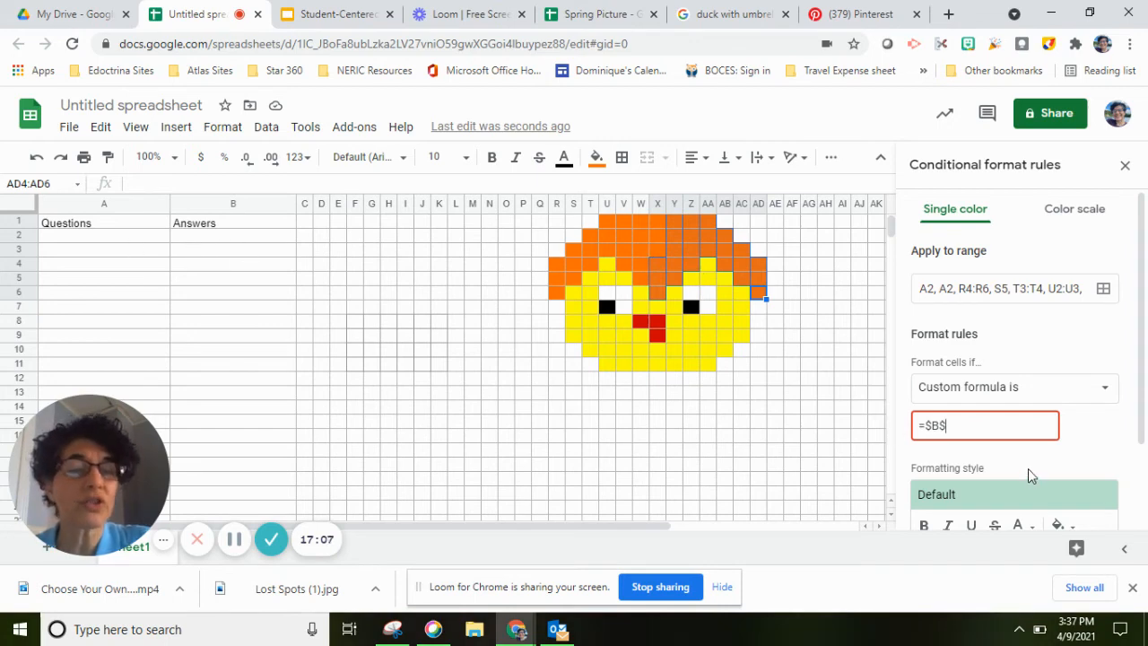
type("2")
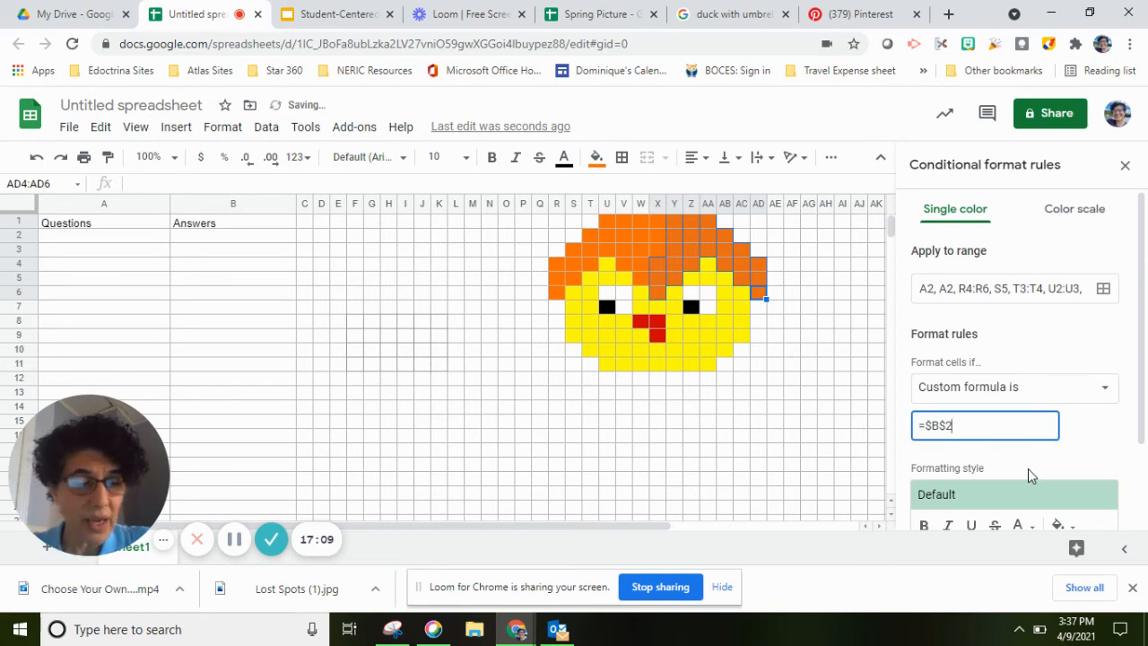
type("=\"")
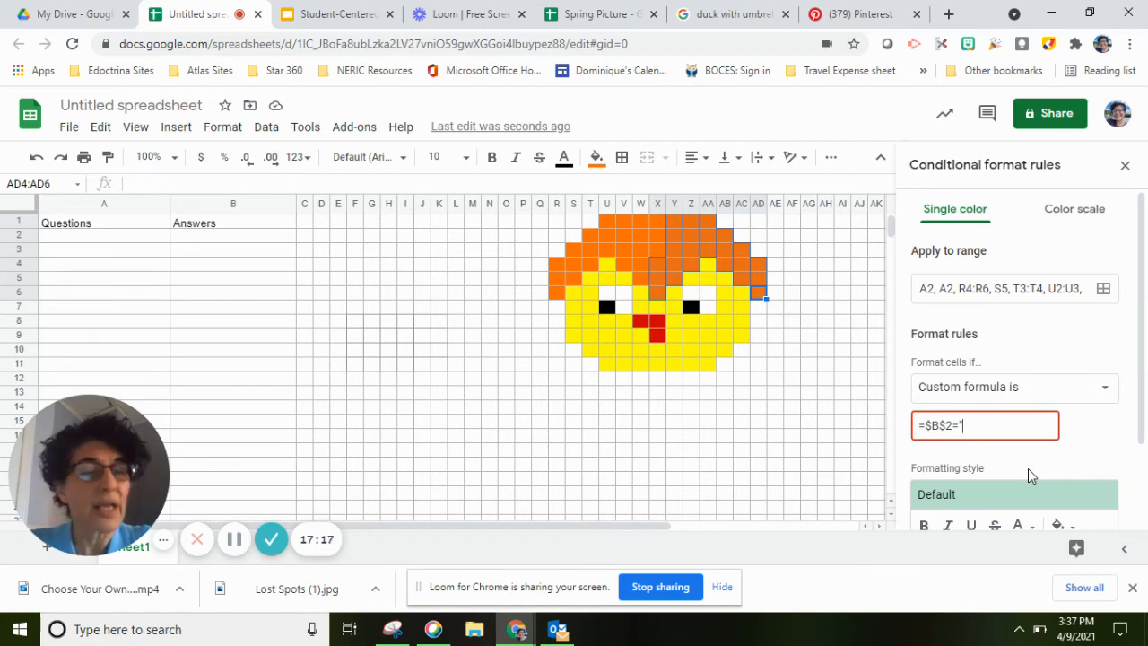
type("egg\"")
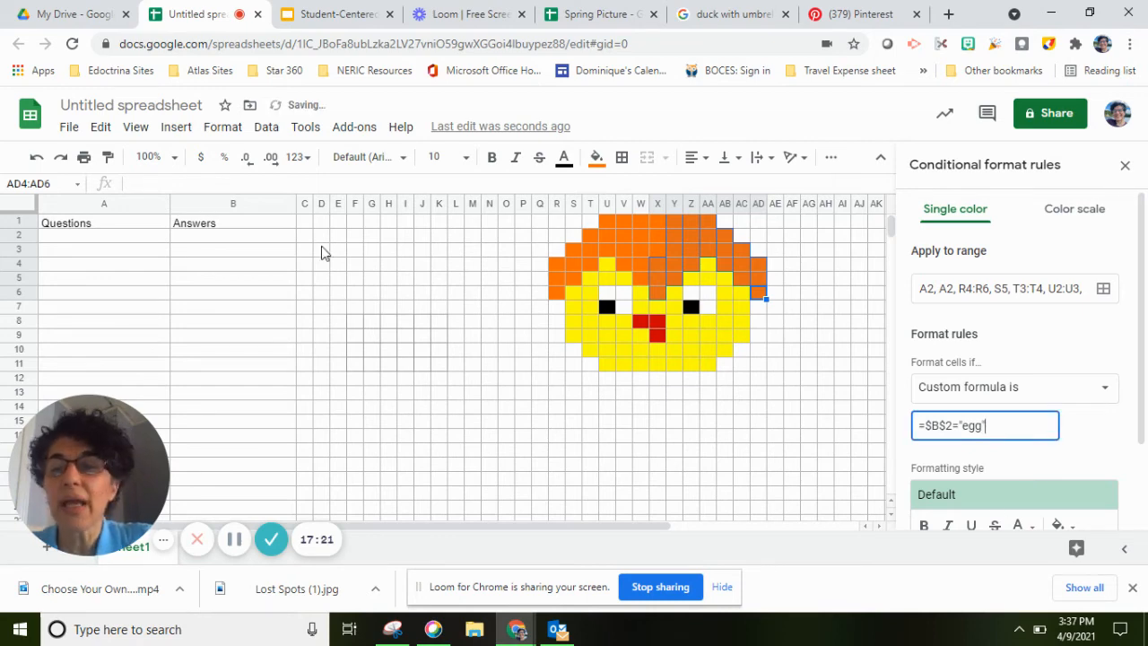
mouse_move(965, 529)
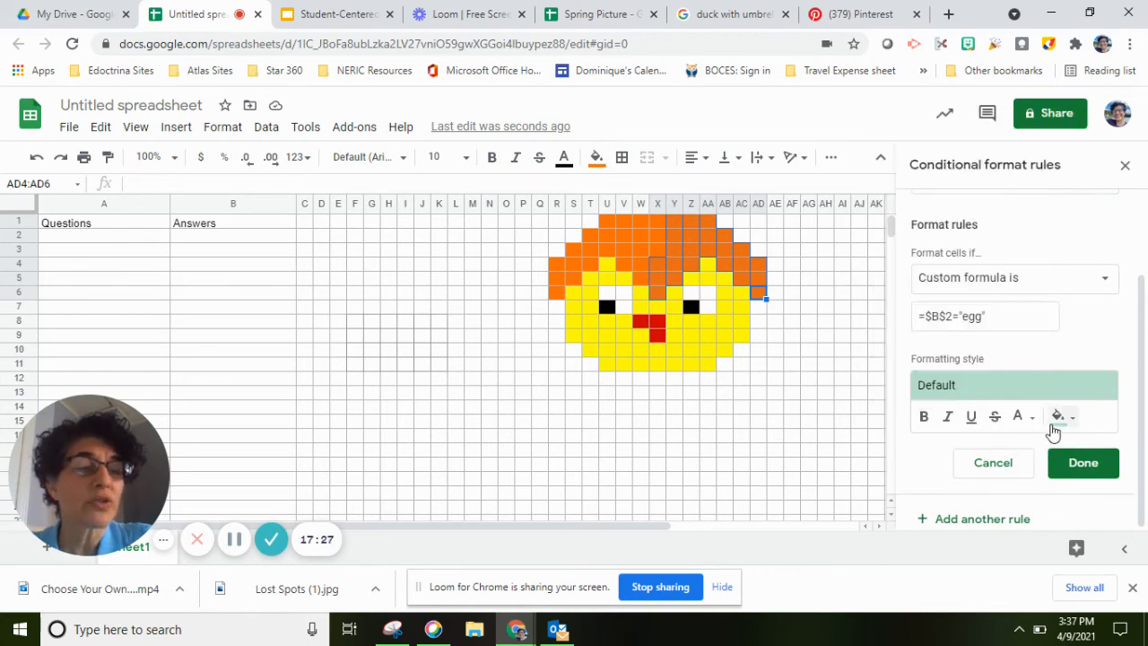
left_click(1056, 416)
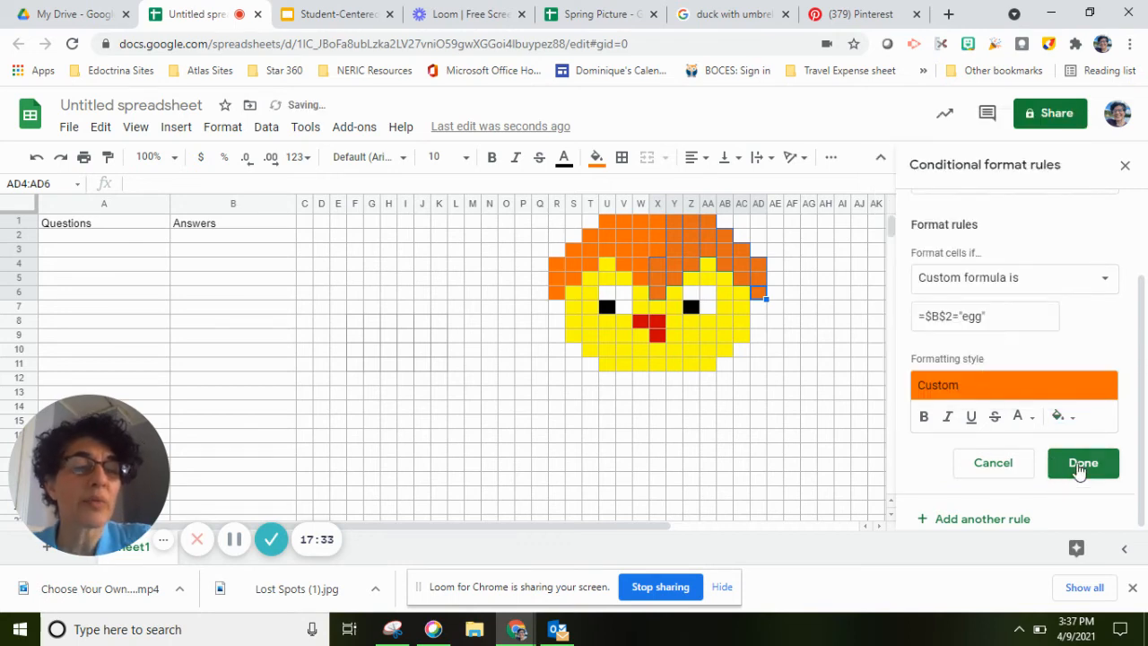
Save the orange rule, enter 'geg' in A2, check the rule and select B2 for the answer 'egg'
left_click(1084, 463)
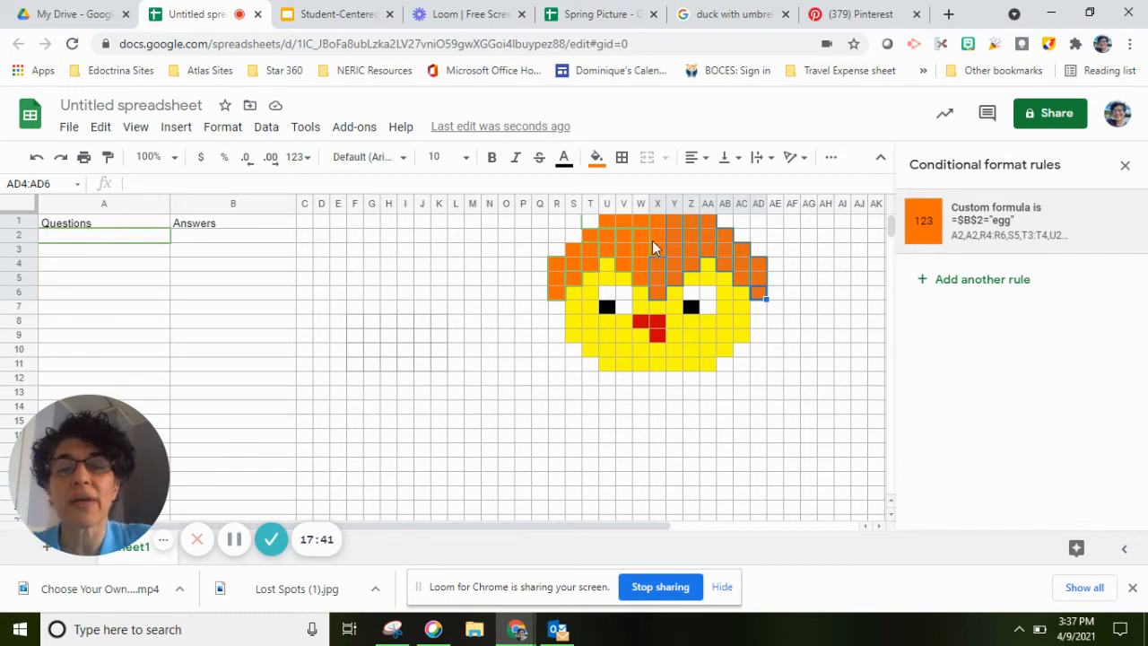
mouse_move(126, 244)
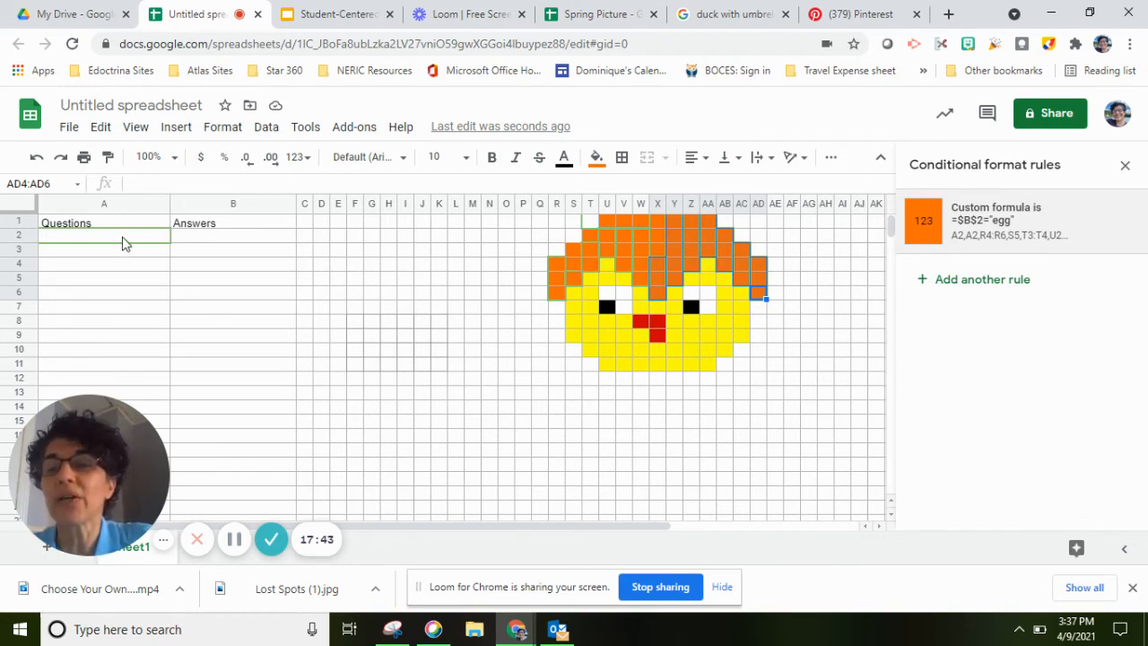
left_click(104, 235)
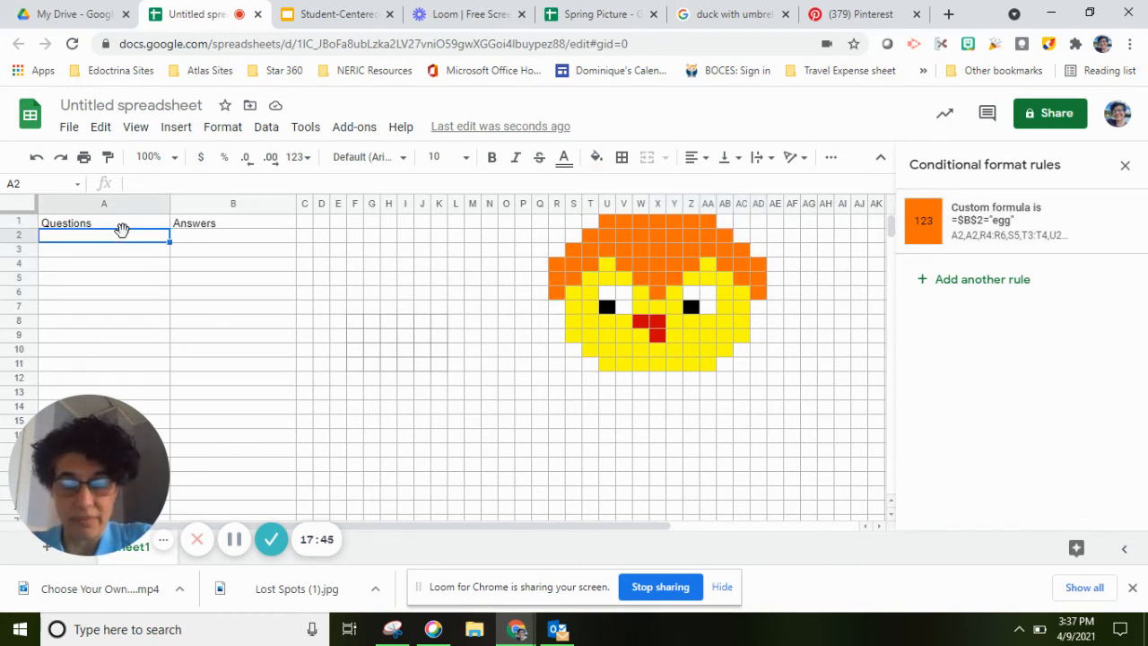
type("geg")
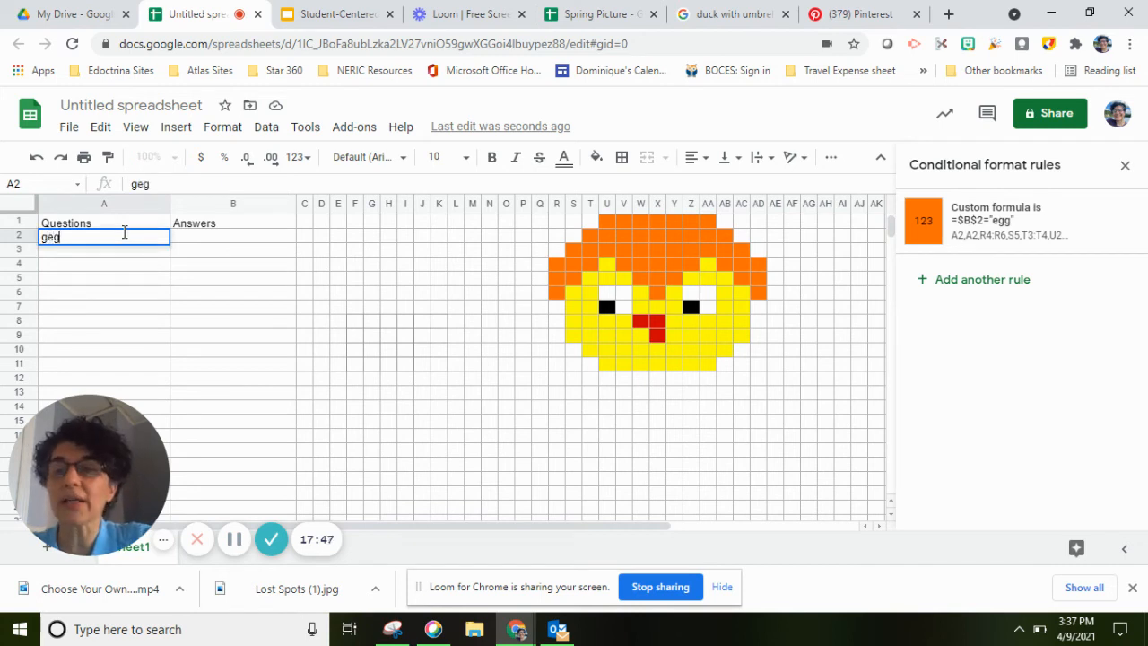
mouse_move(201, 244)
type("egg")
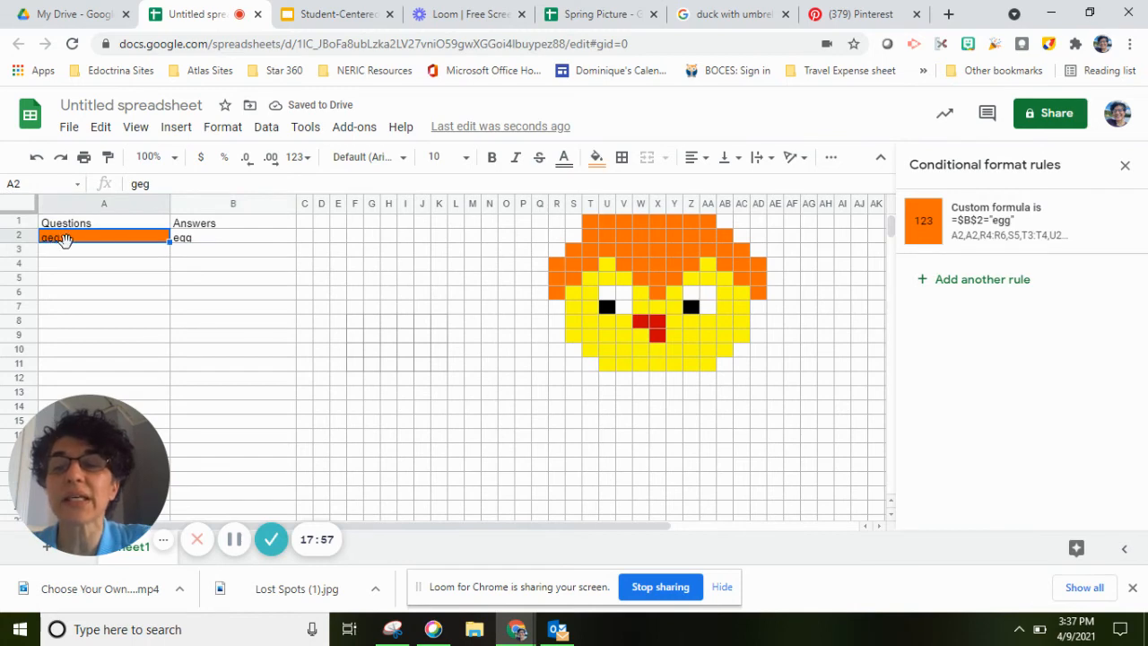
left_click(1014, 219)
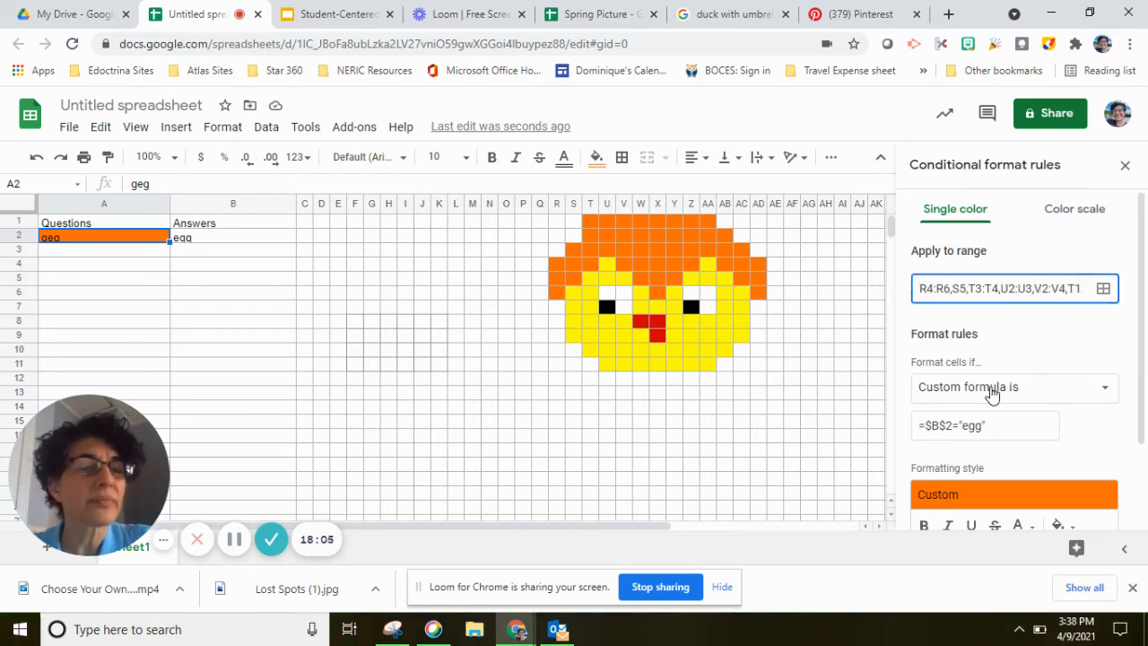
mouse_move(1093, 472)
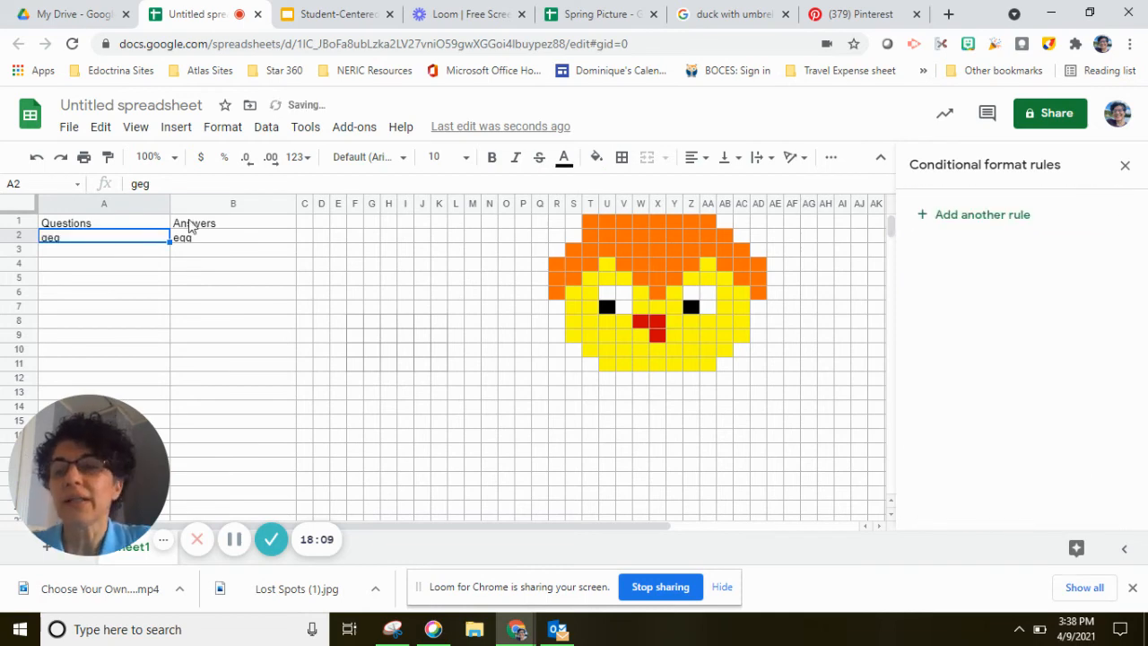
left_click(233, 237)
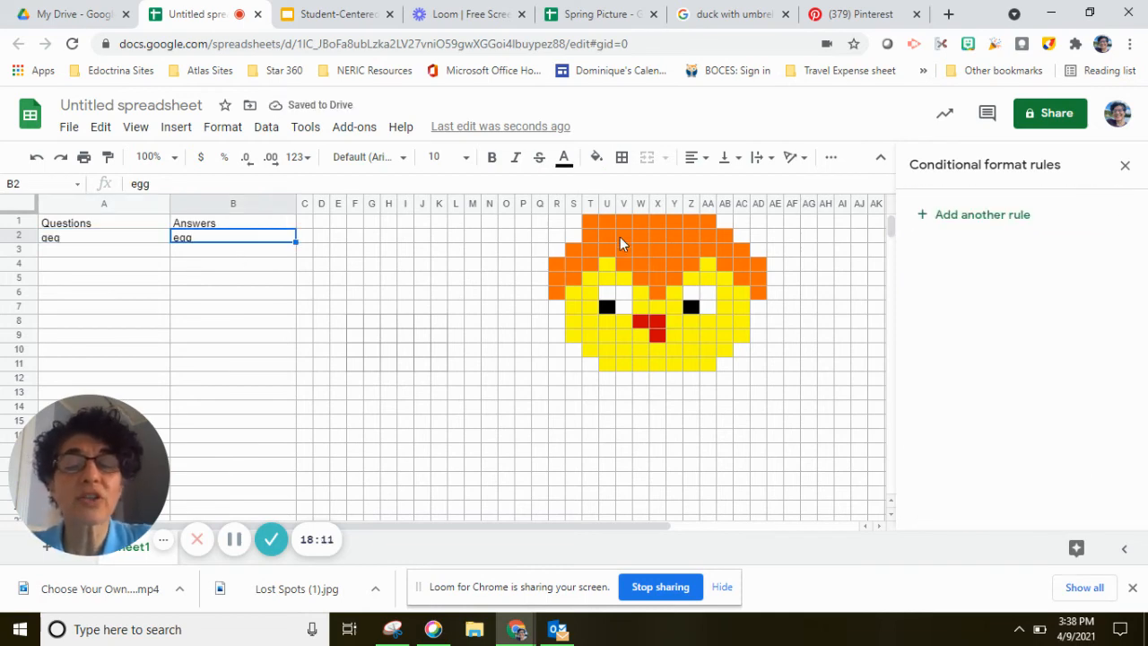
mouse_move(513, 249)
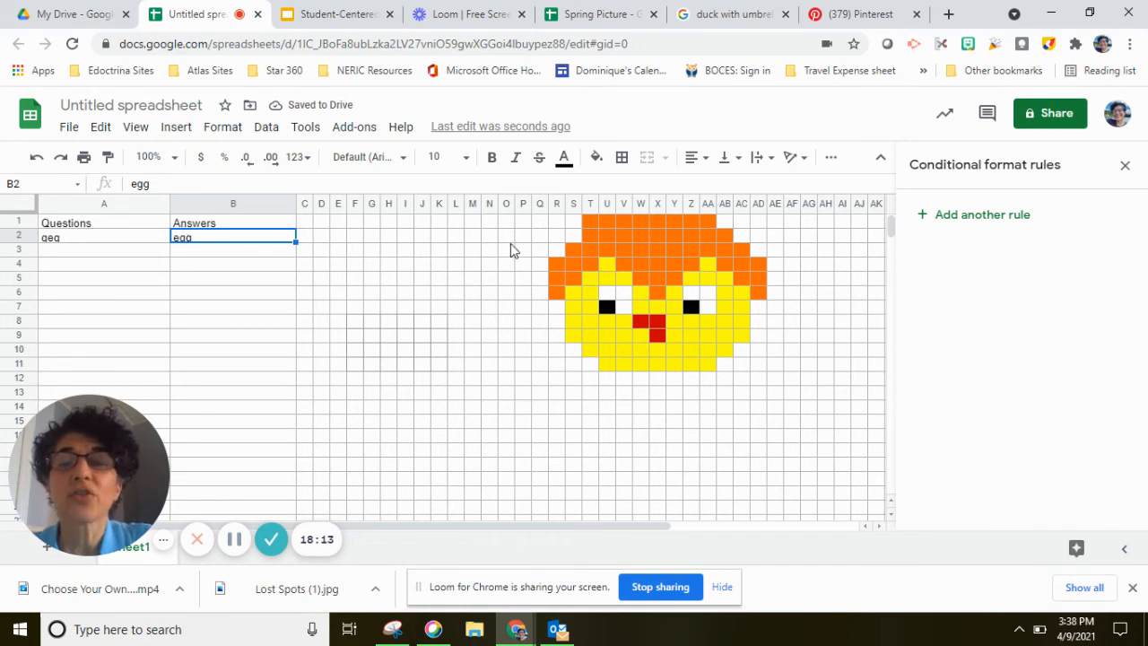
mouse_move(552, 226)
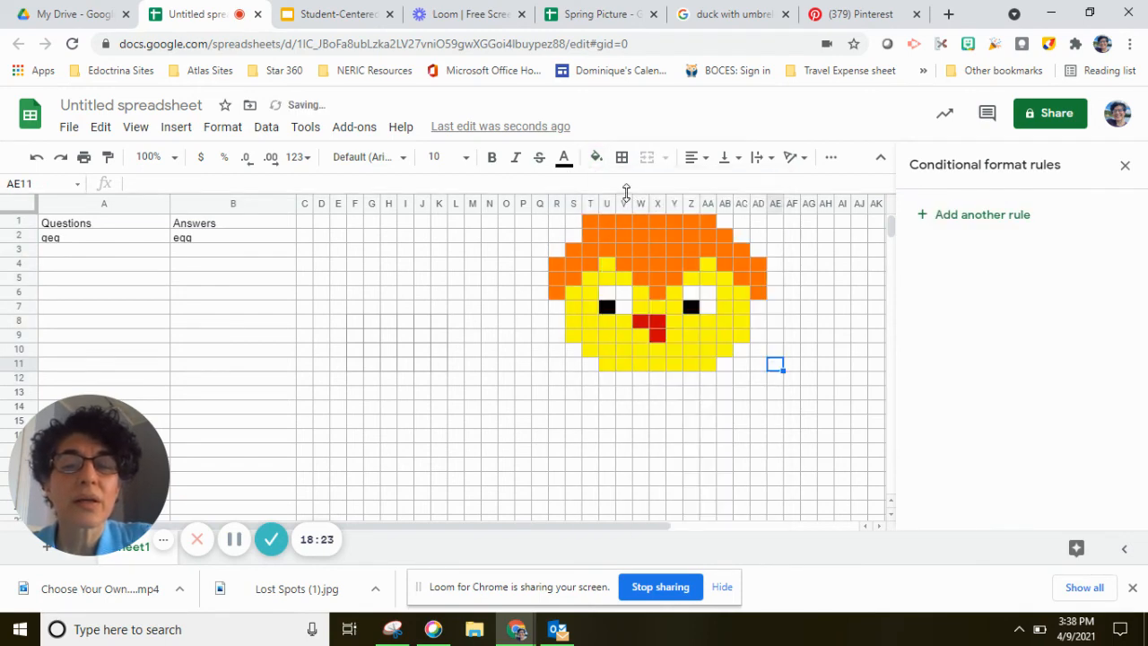
mouse_move(662, 298)
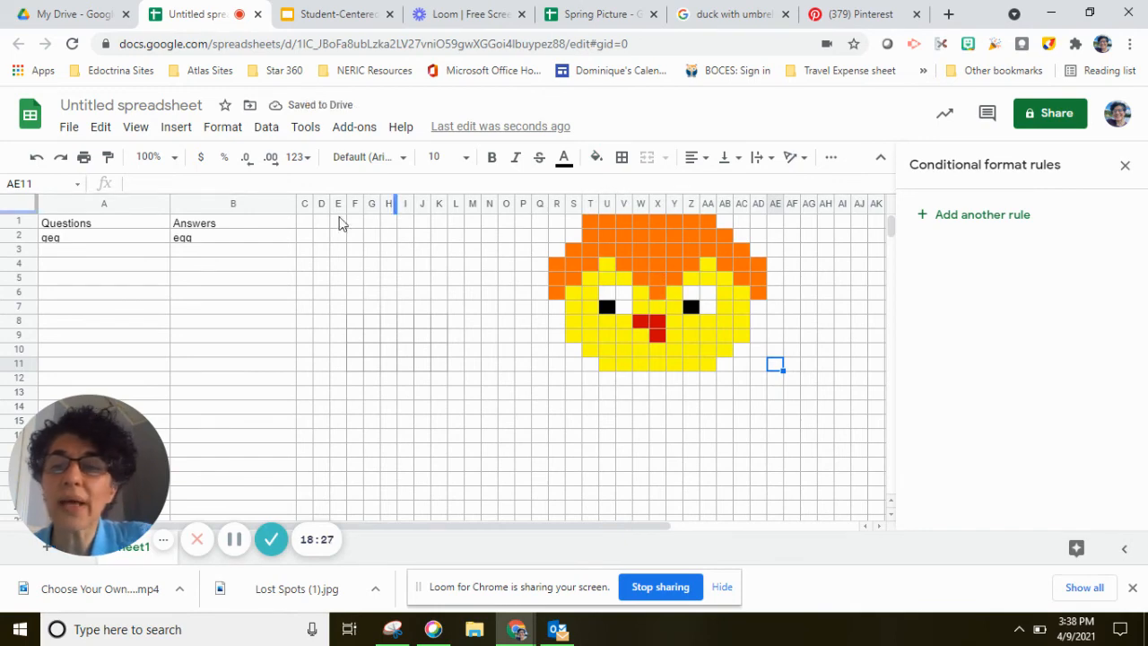
mouse_move(901, 222)
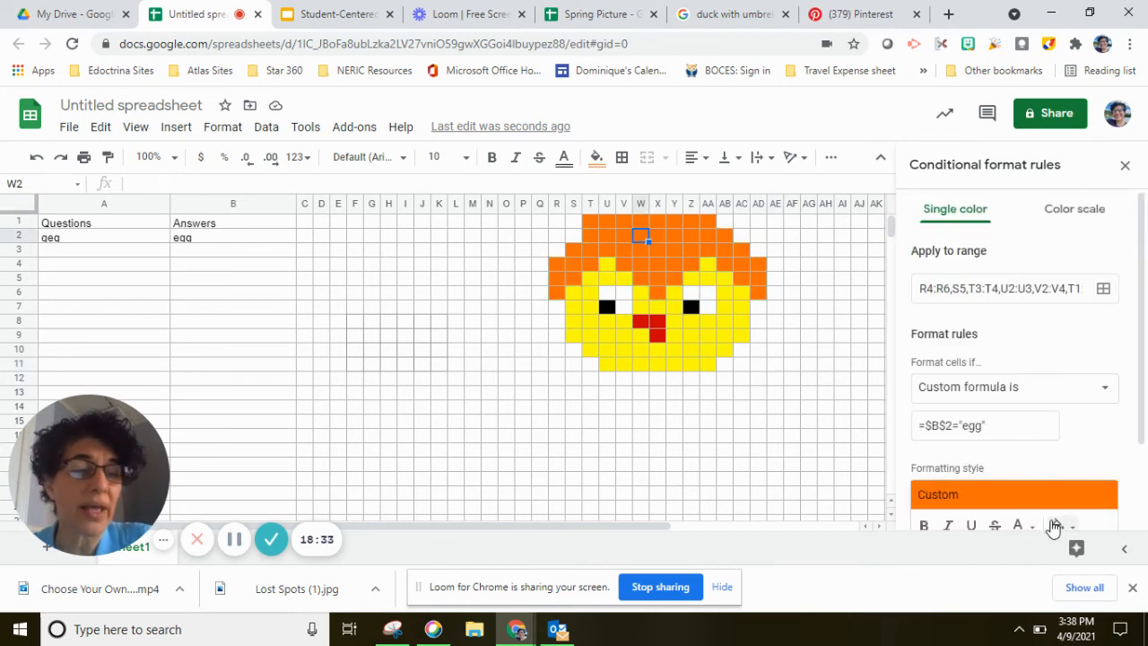
Revise the rule's apply-to range with hat ranges such as S2, T3:X3 and X1
left_click(1058, 513)
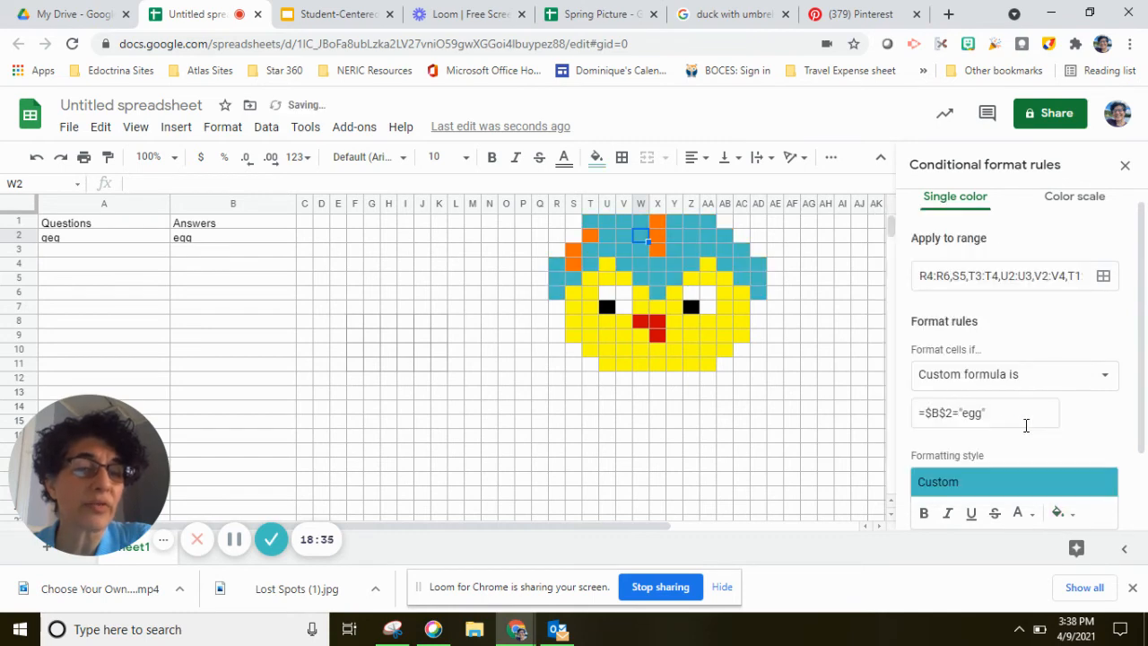
mouse_move(655, 235)
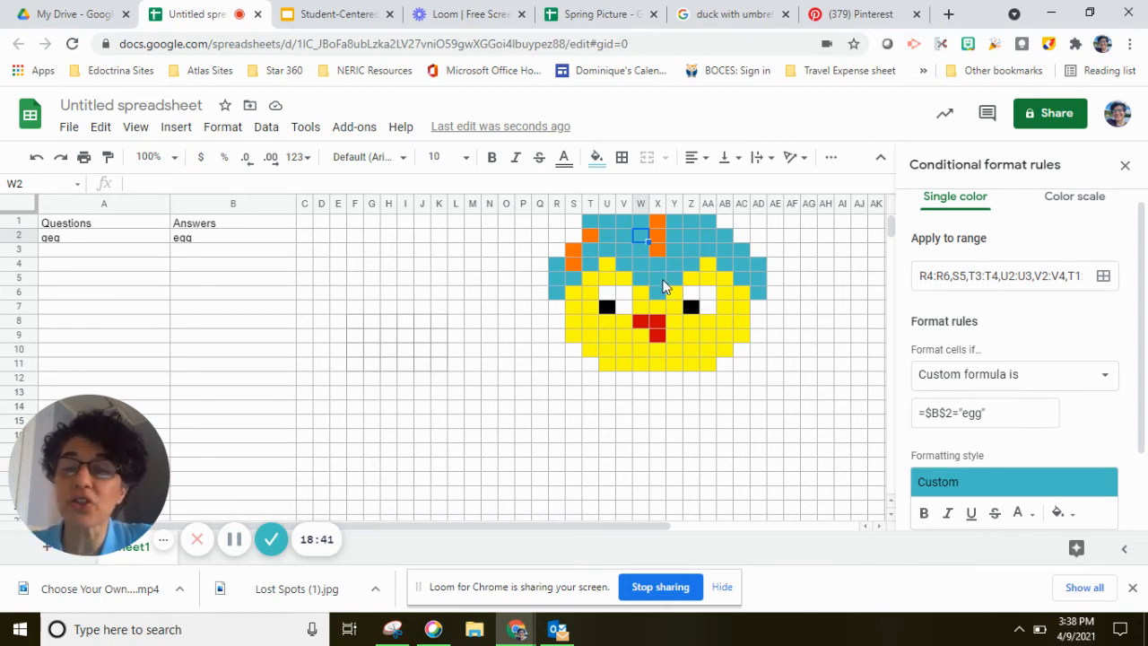
mouse_move(1105, 276)
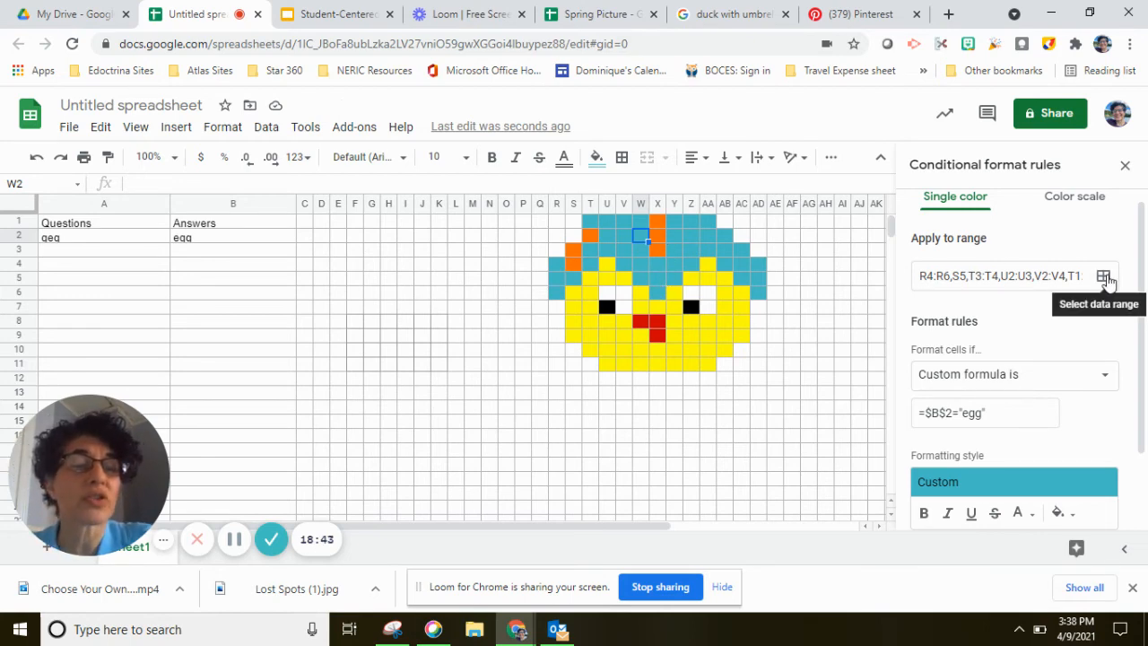
left_click(1103, 277)
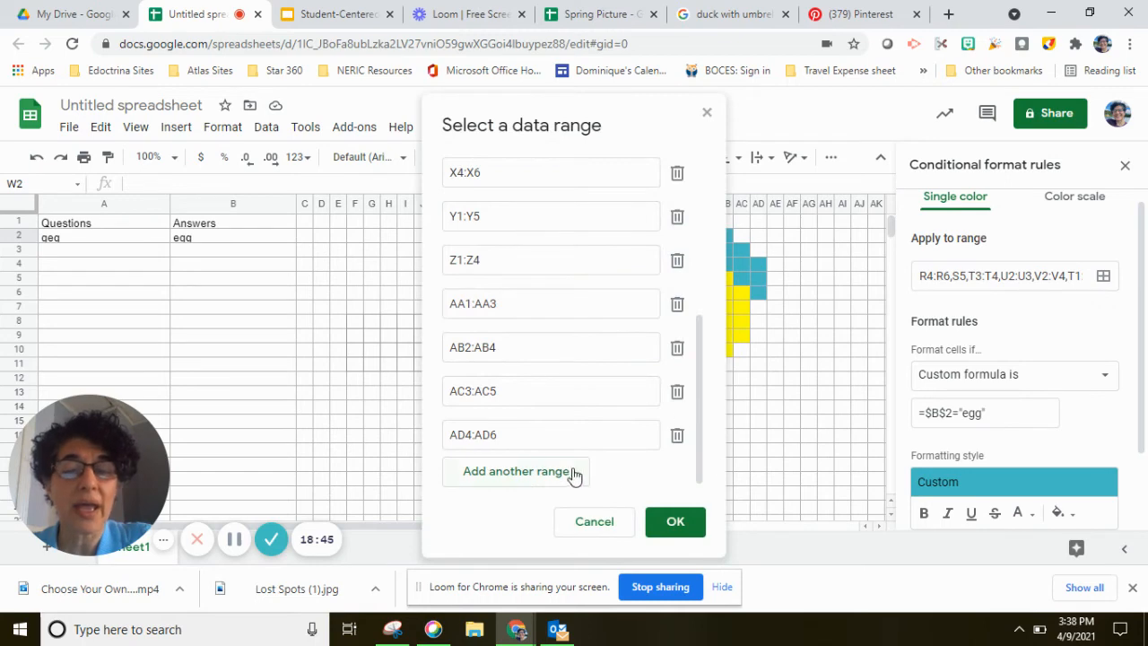
left_click(517, 470)
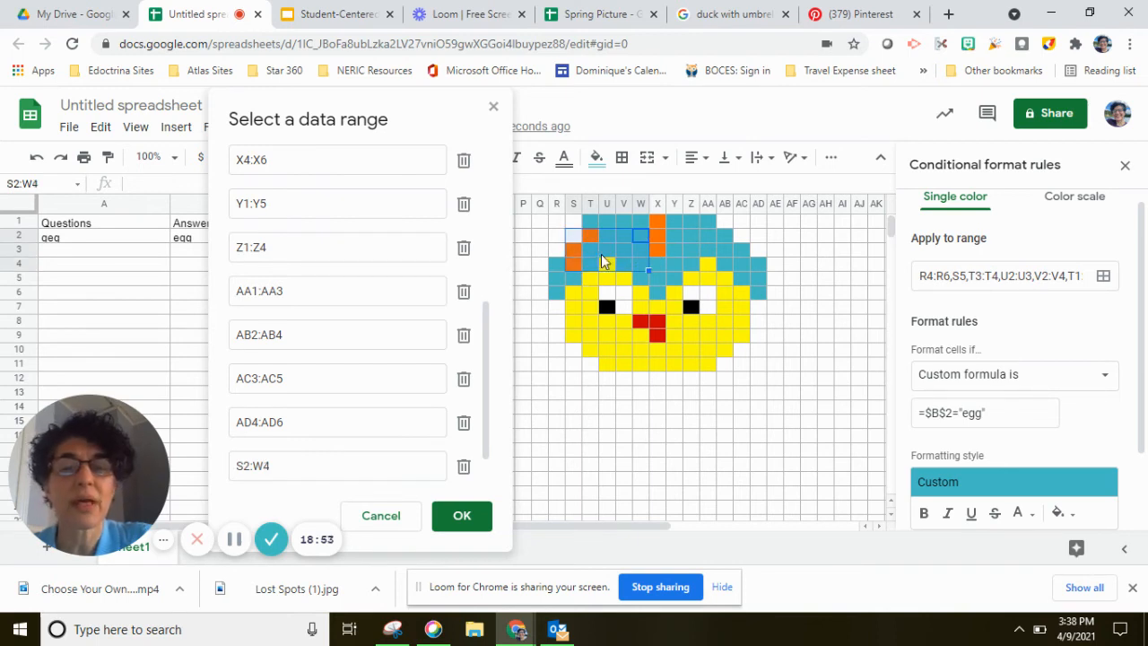
left_click(463, 466)
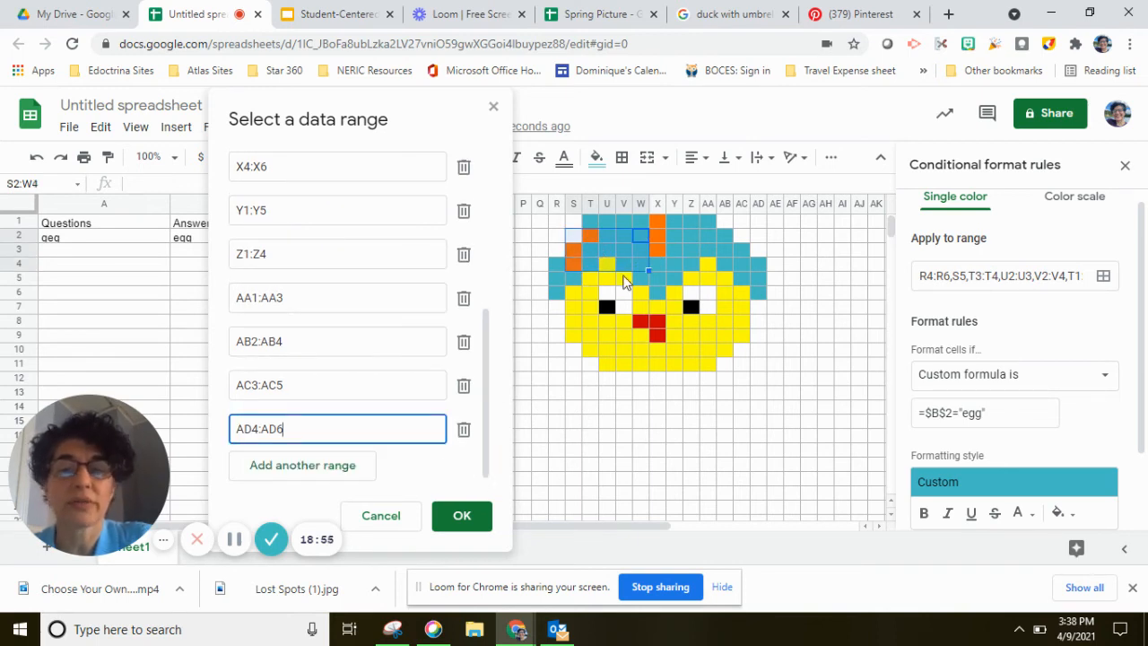
scroll("up", 3)
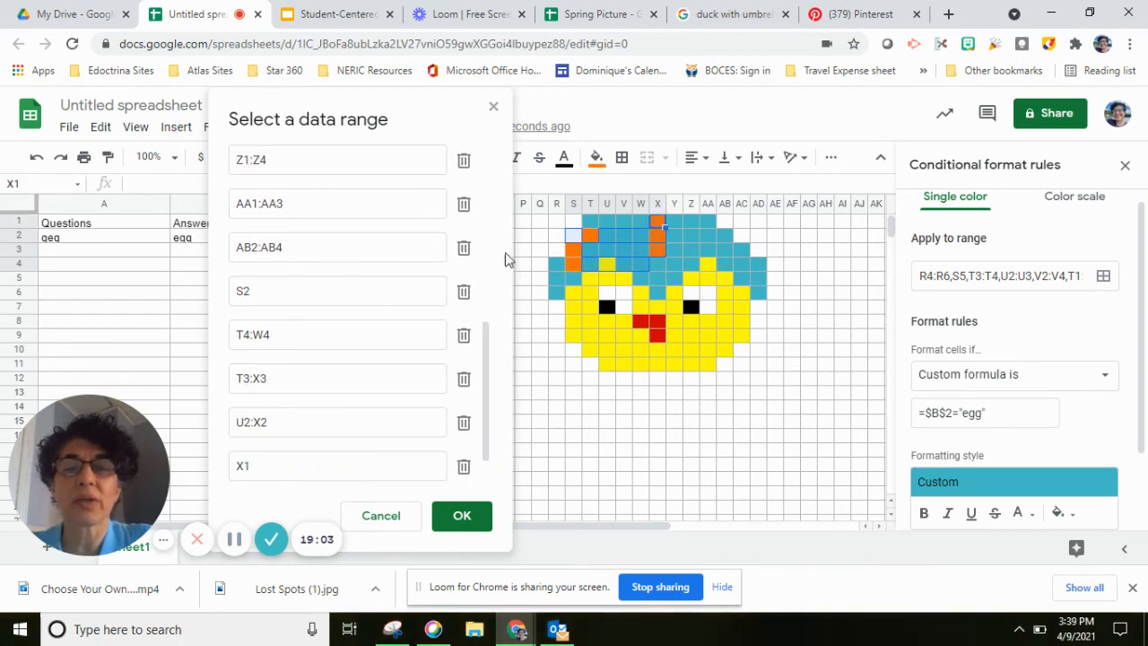
left_click(461, 515)
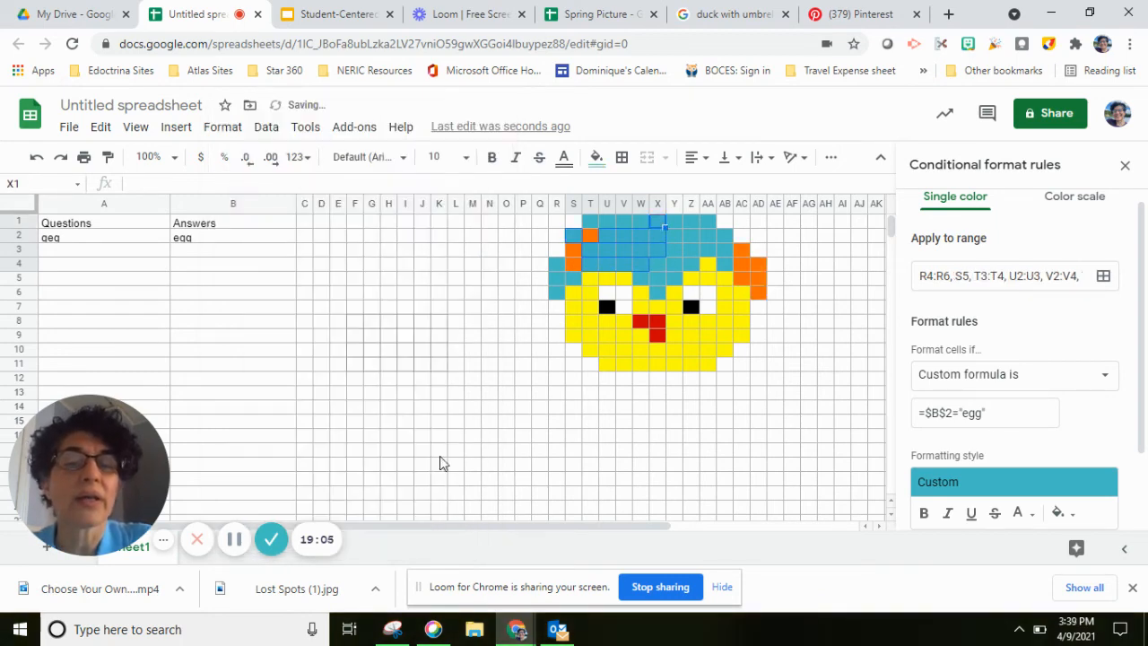
mouse_move(757, 301)
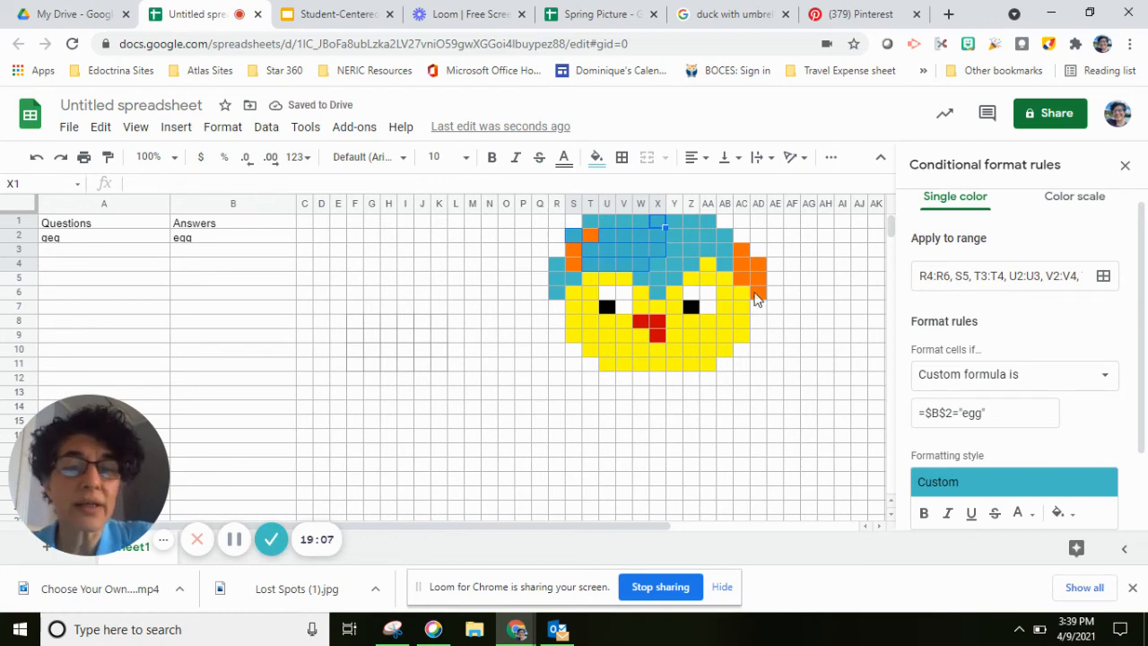
mouse_move(506, 222)
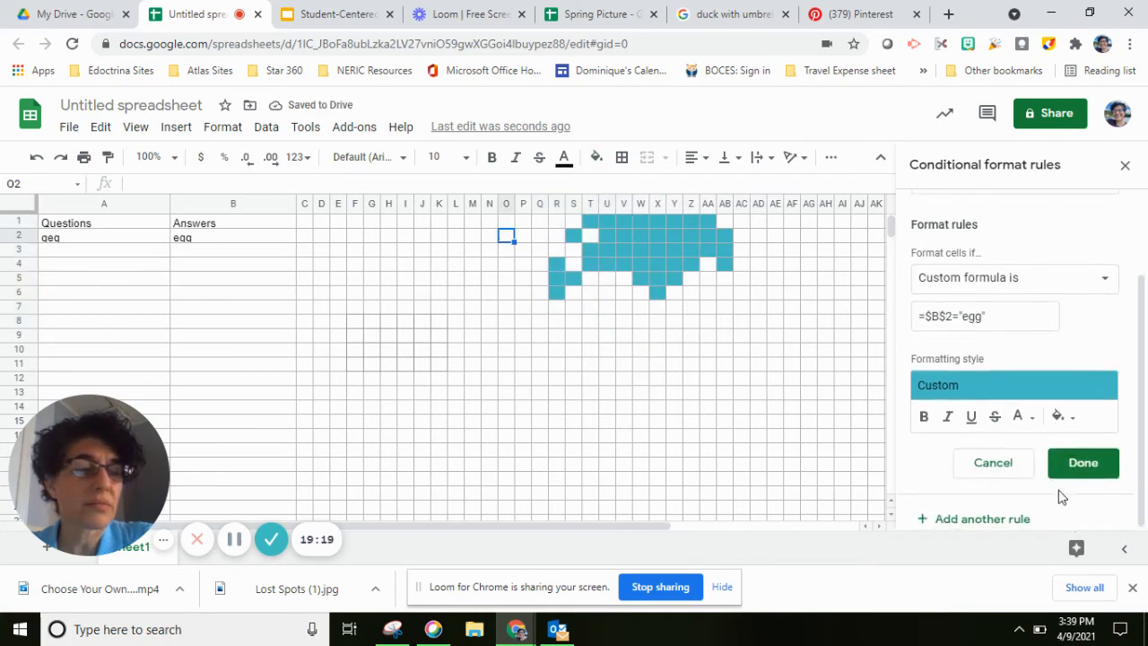
Save the teal hat rule and close the Conditional format rules sidebar
left_click(1084, 463)
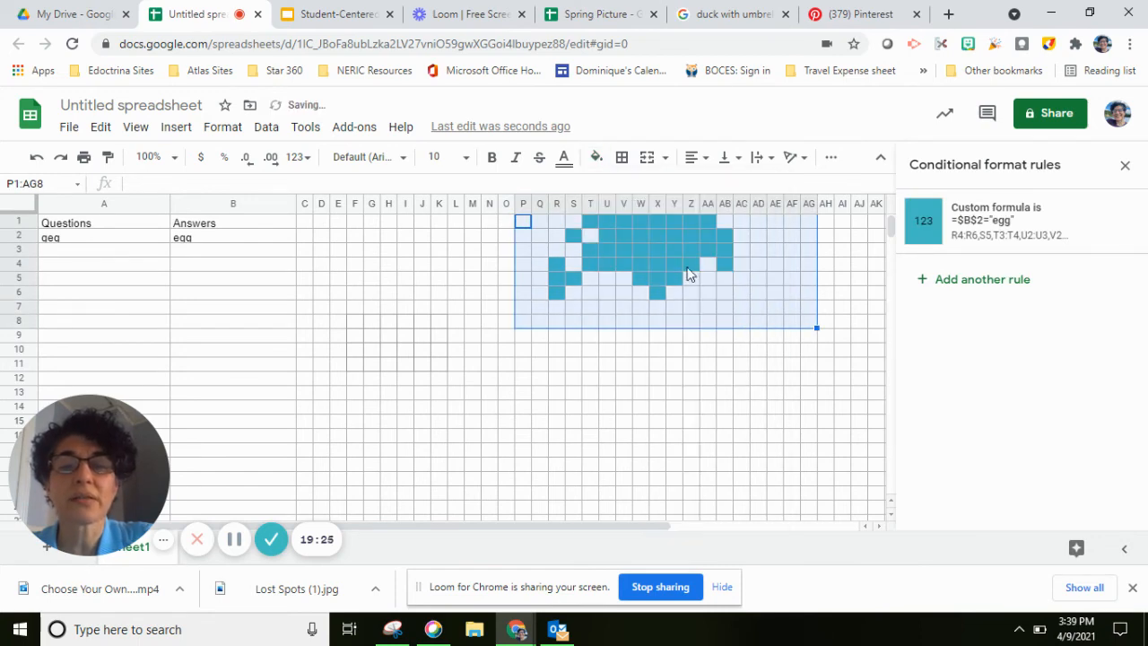
mouse_move(409, 294)
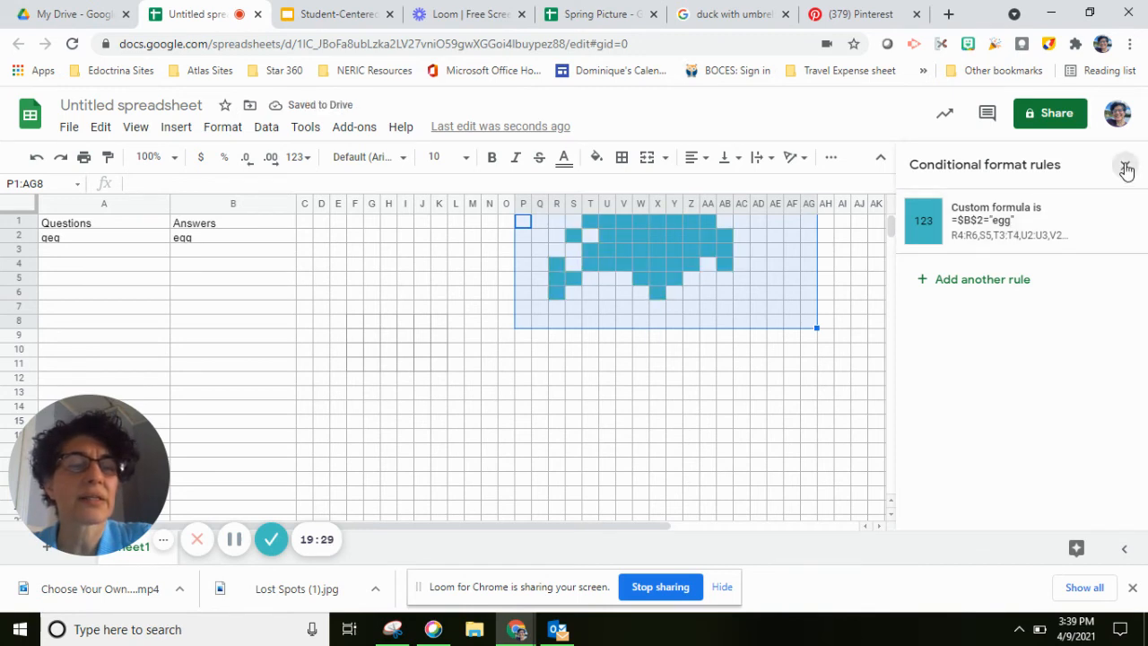
left_click(1126, 168)
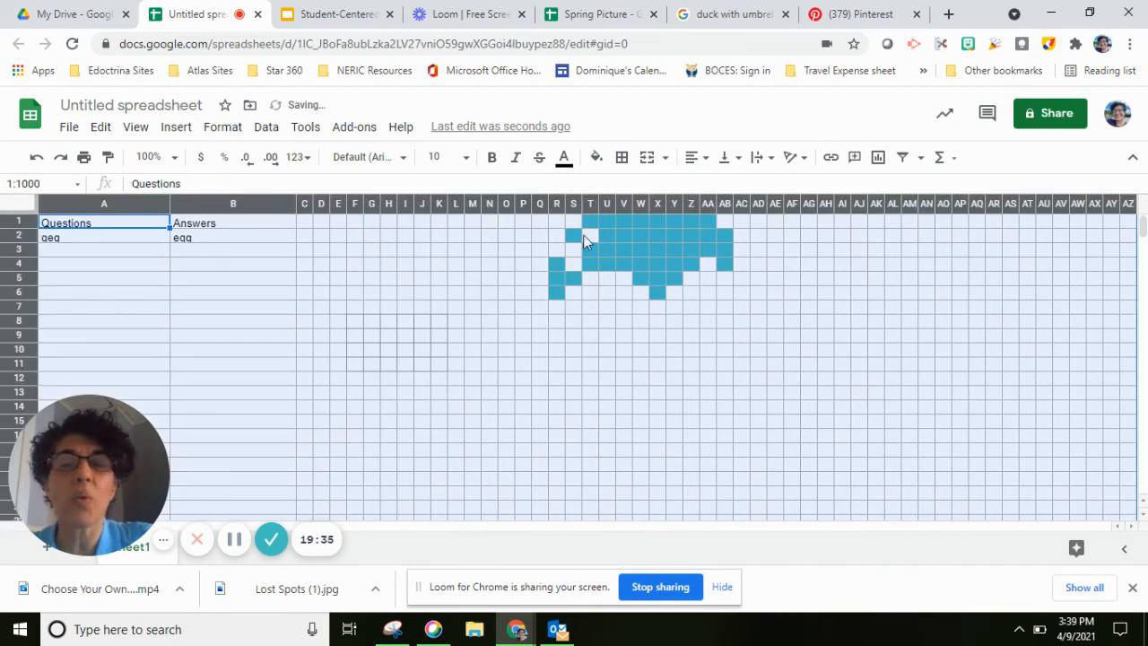
Retype 'egg' in B2 to restore the hat shape, then reopen its rule for editing
left_click(596, 158)
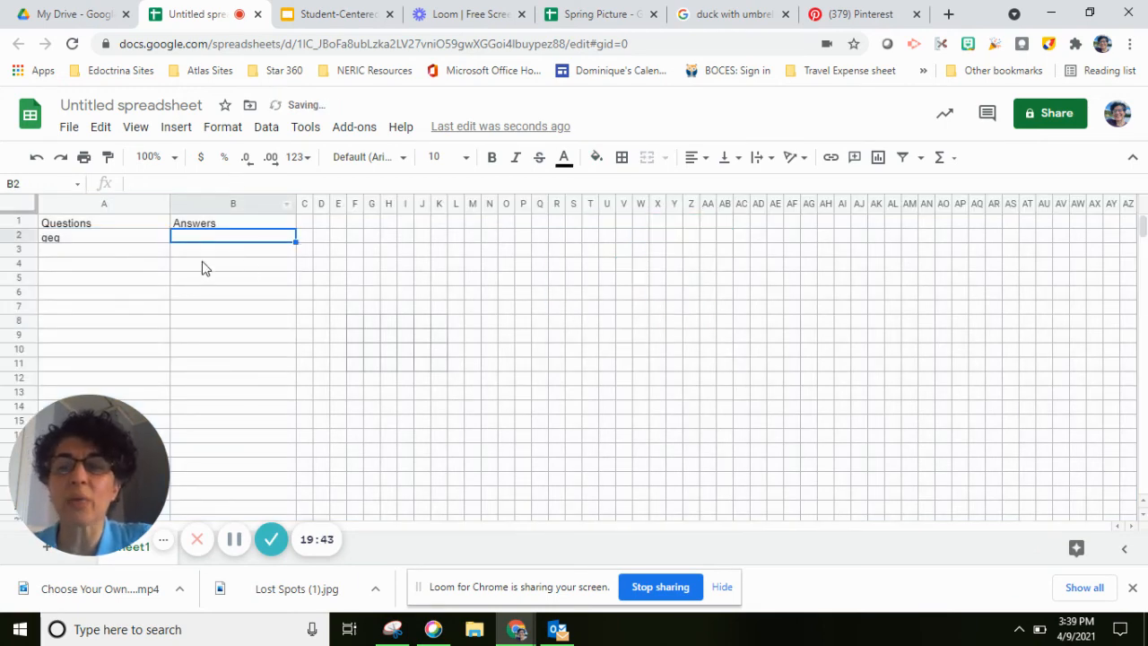
mouse_move(174, 301)
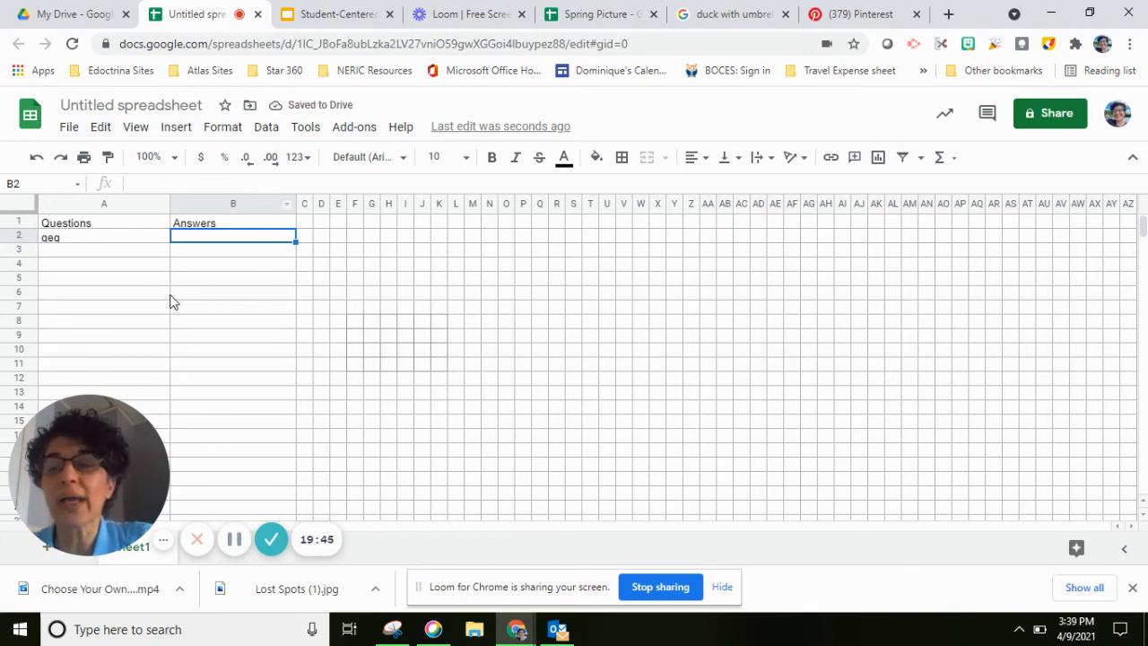
mouse_move(47, 391)
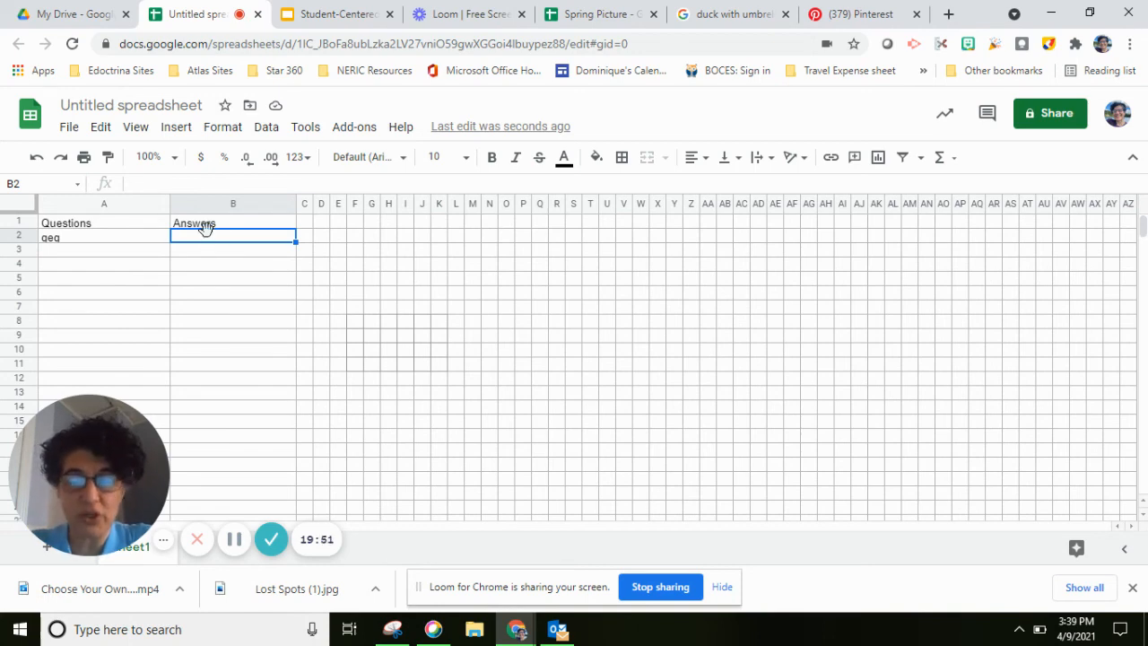
type("egg")
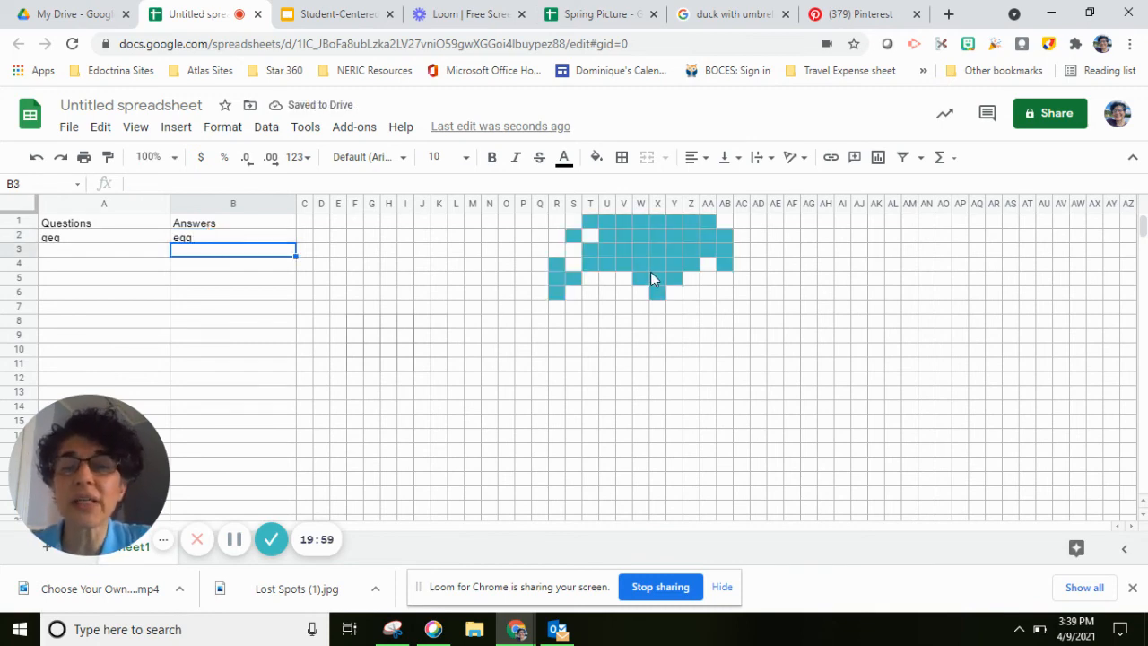
left_click(656, 236)
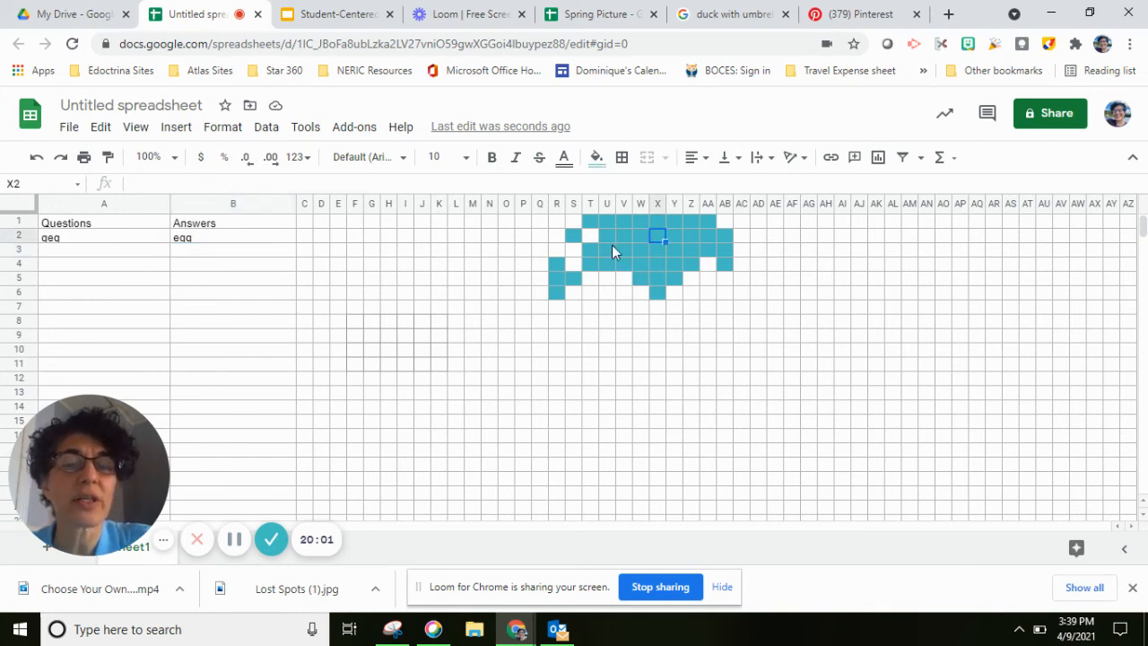
left_click(223, 126)
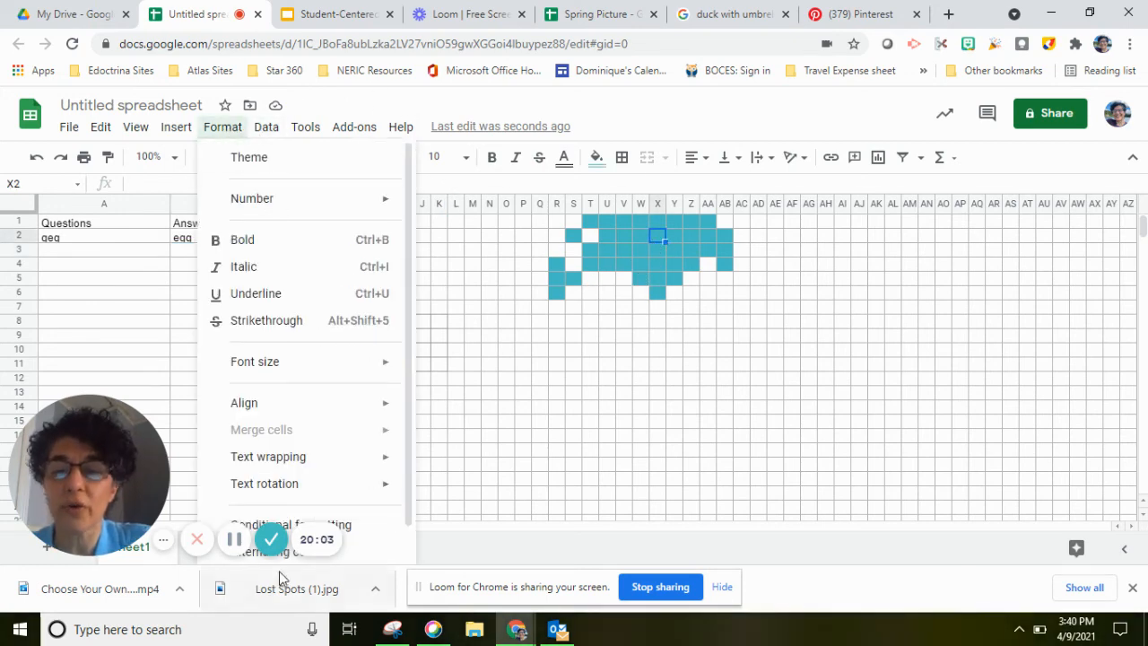
left_click(291, 523)
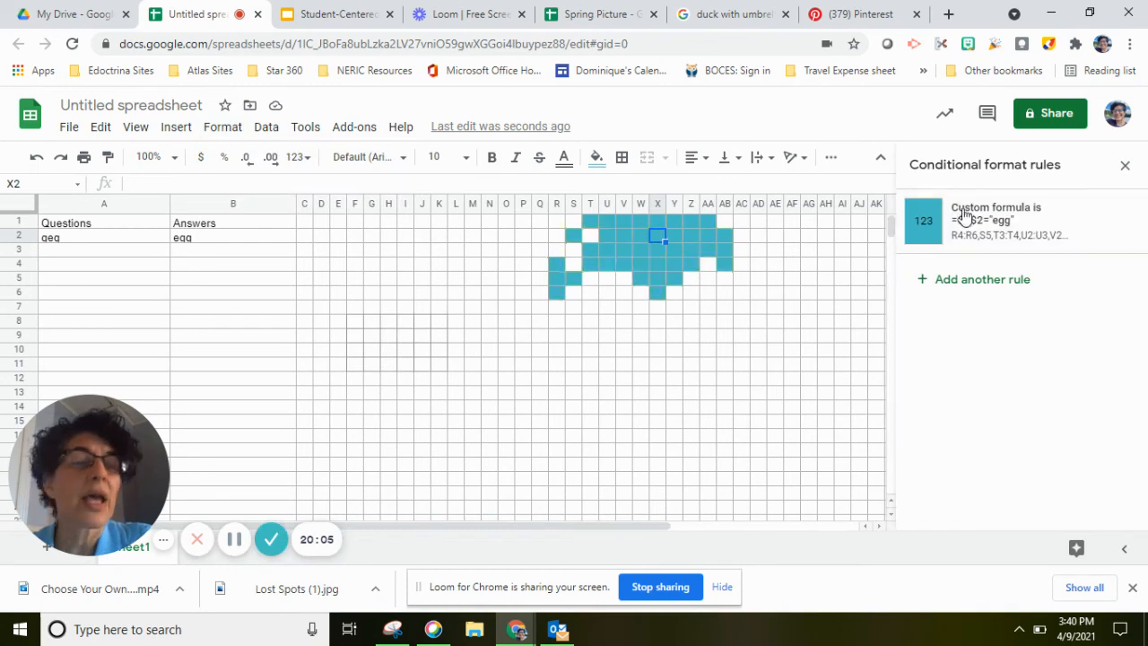
left_click(996, 219)
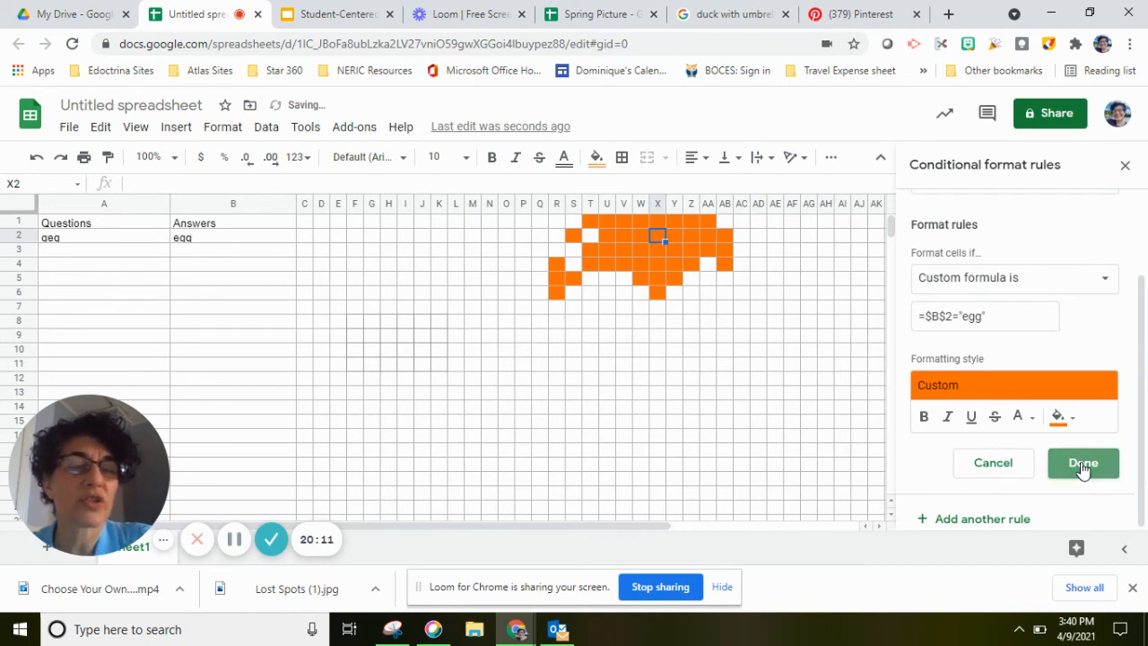
Save the rule so the hat cells fill orange instead of teal
left_click(1083, 463)
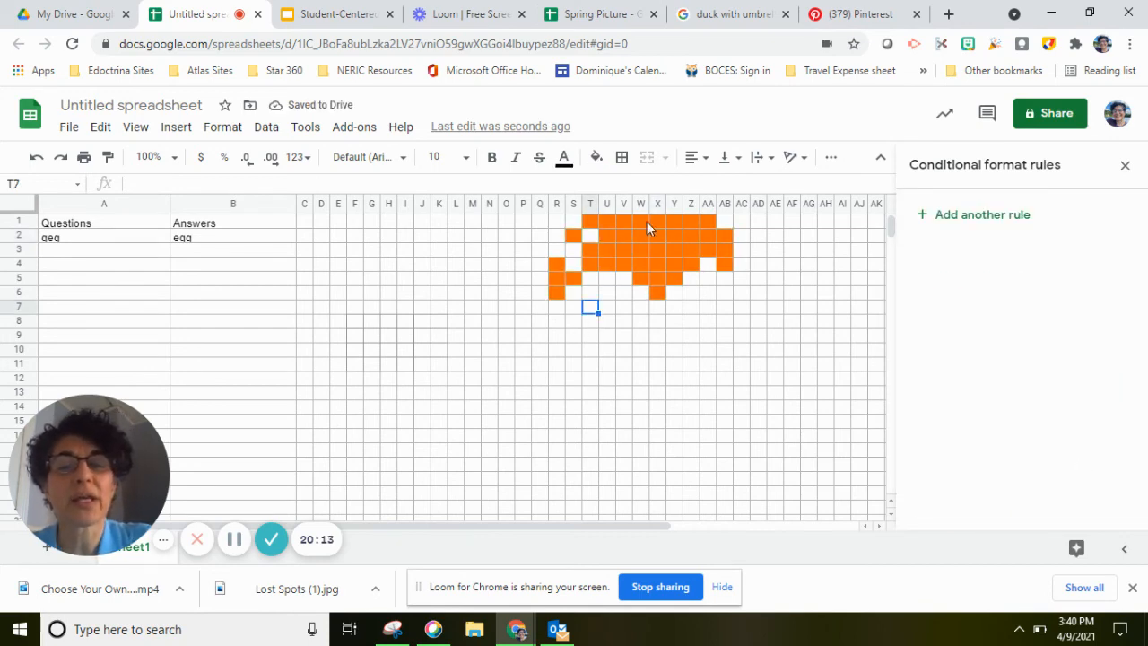
mouse_move(577, 402)
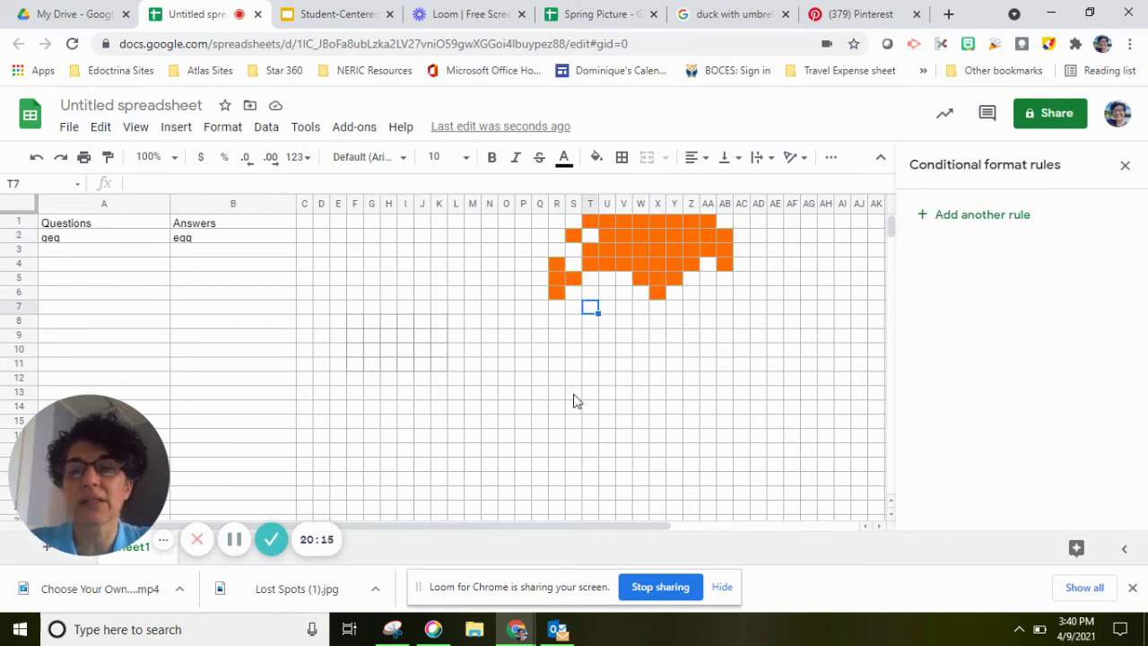
mouse_move(603, 378)
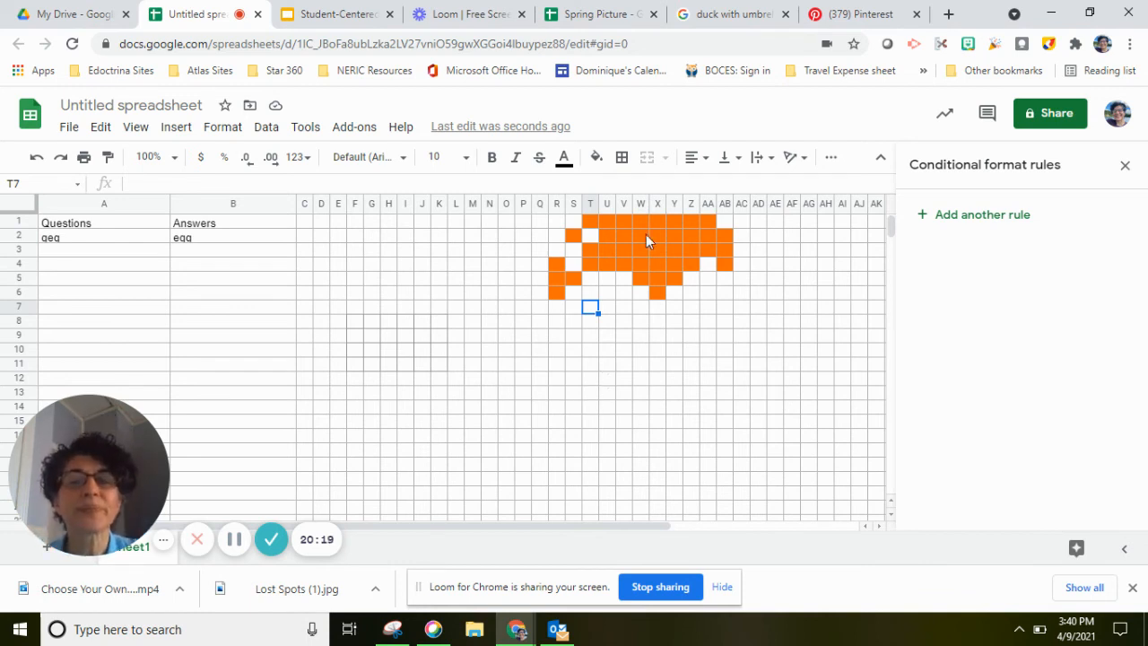
mouse_move(624, 296)
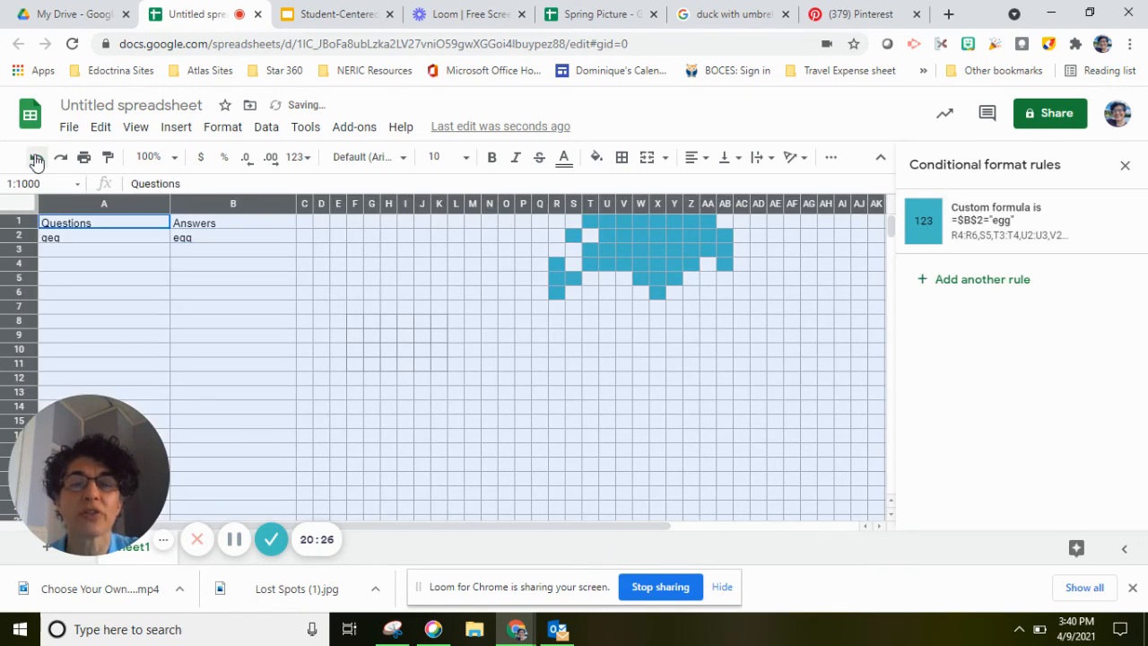
Restore the full chick picture with orange hat and yellow face
left_click_drag(538, 222, 624, 323)
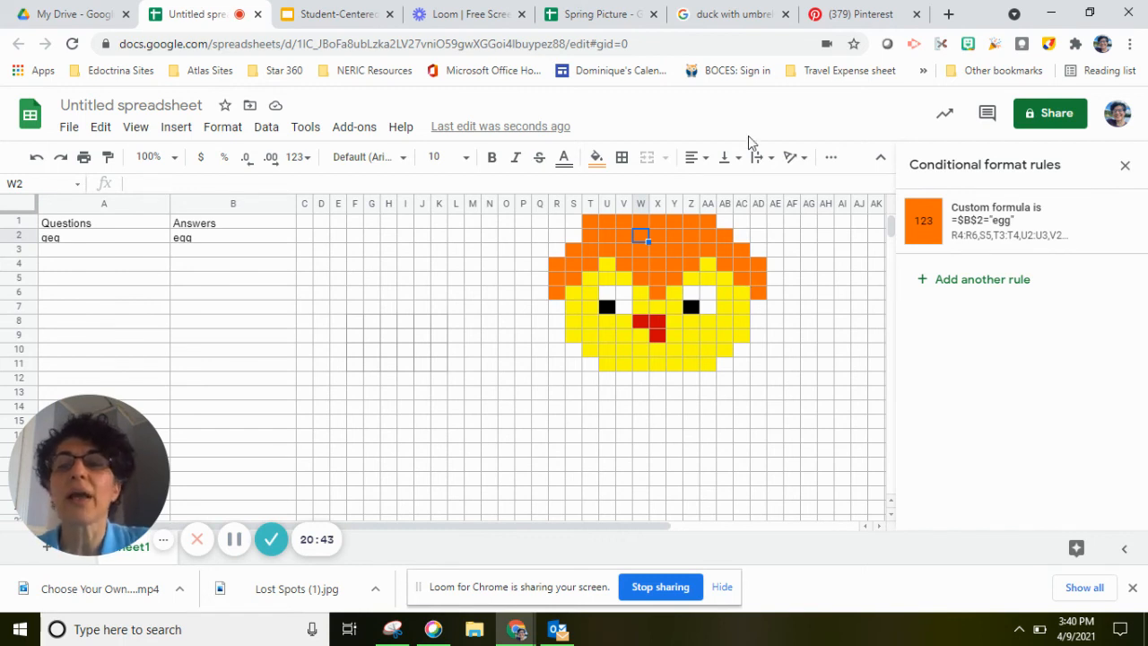
mouse_move(301, 402)
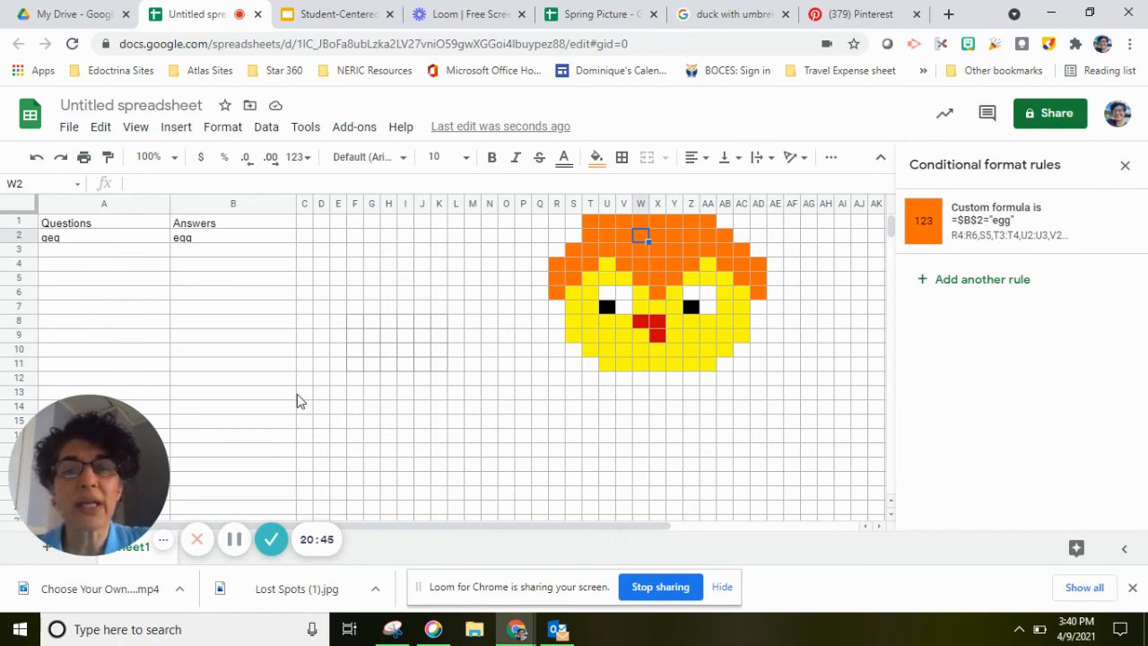
mouse_move(563, 169)
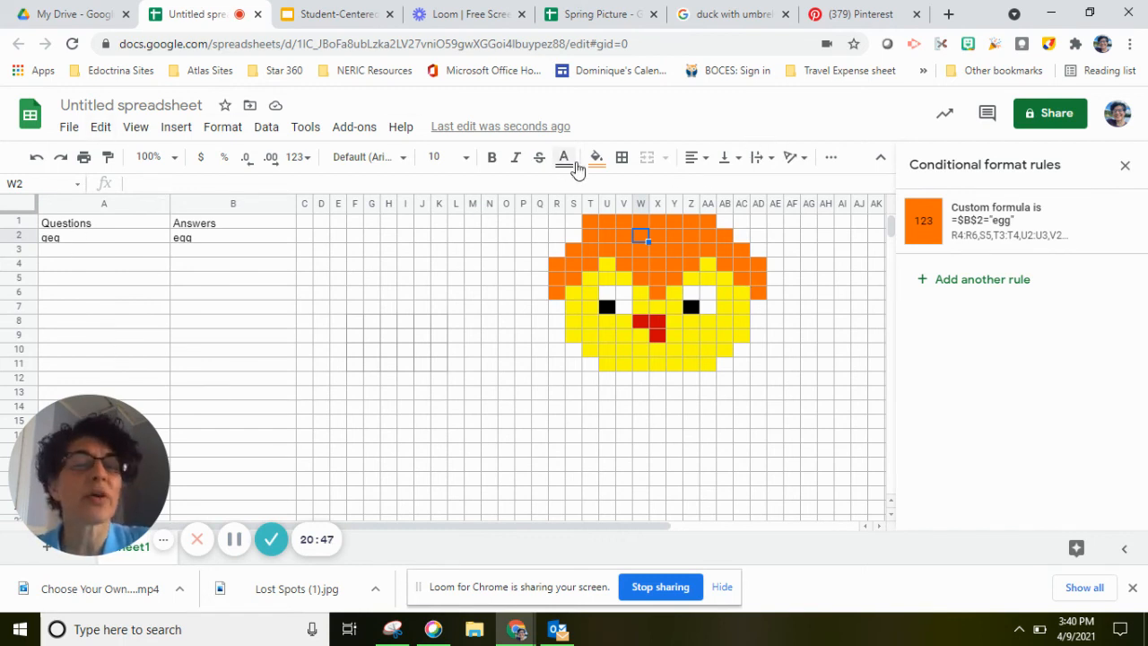
mouse_move(1050, 113)
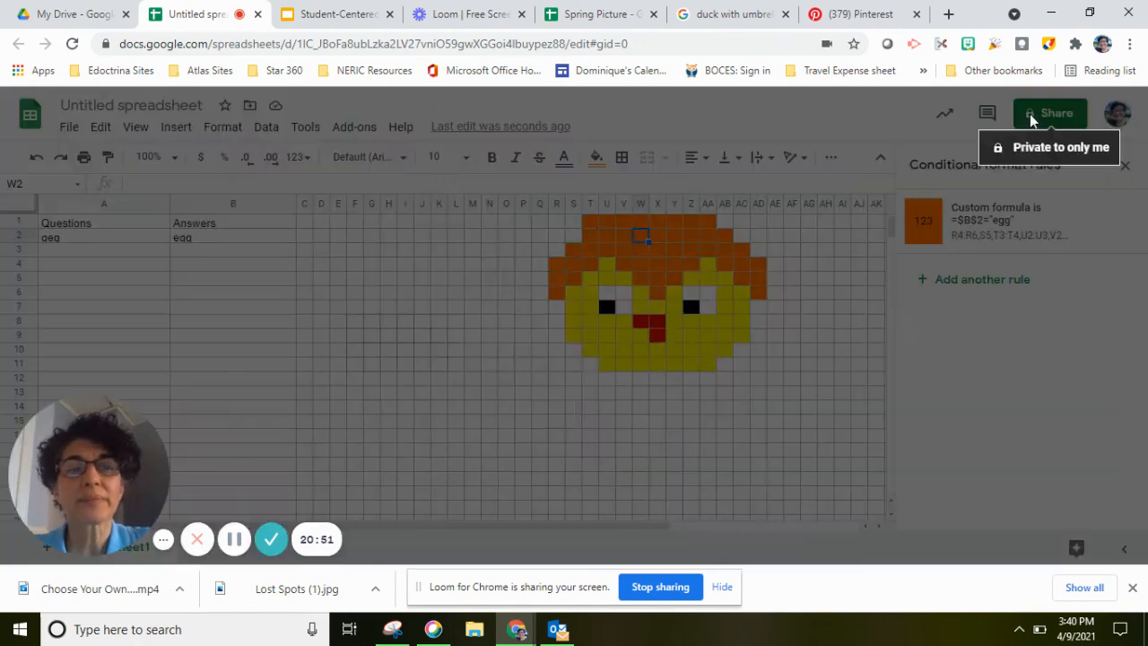
Name the spreadsheet 'Mystery picture' from the Share dialog and copy its link
left_click(1049, 111)
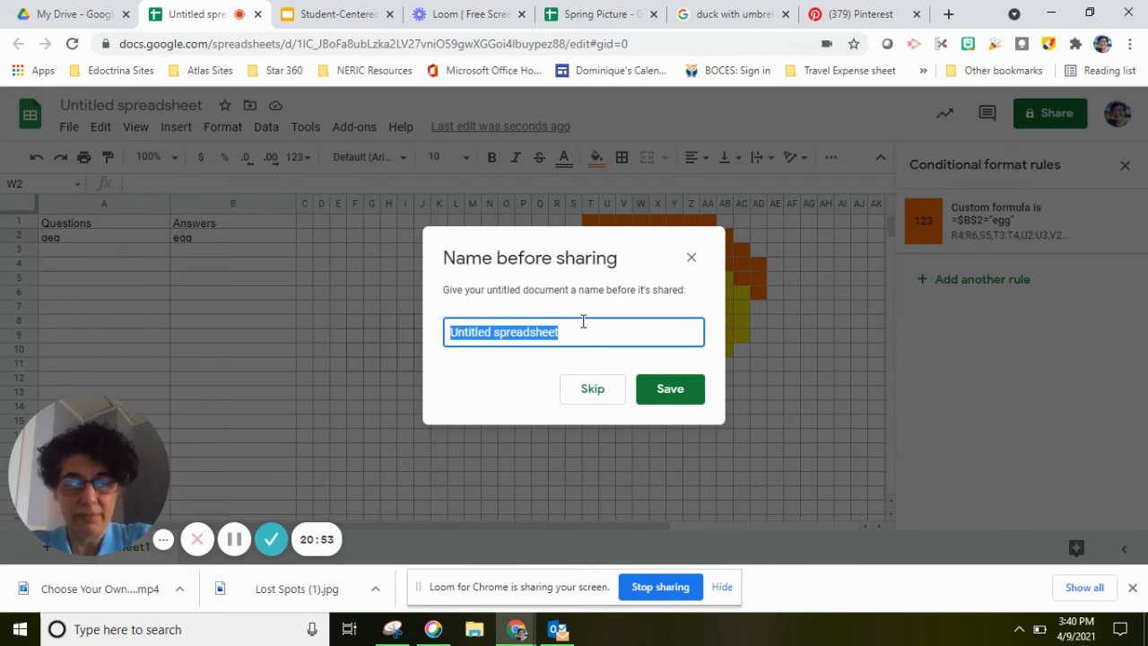
type("Mystery picu")
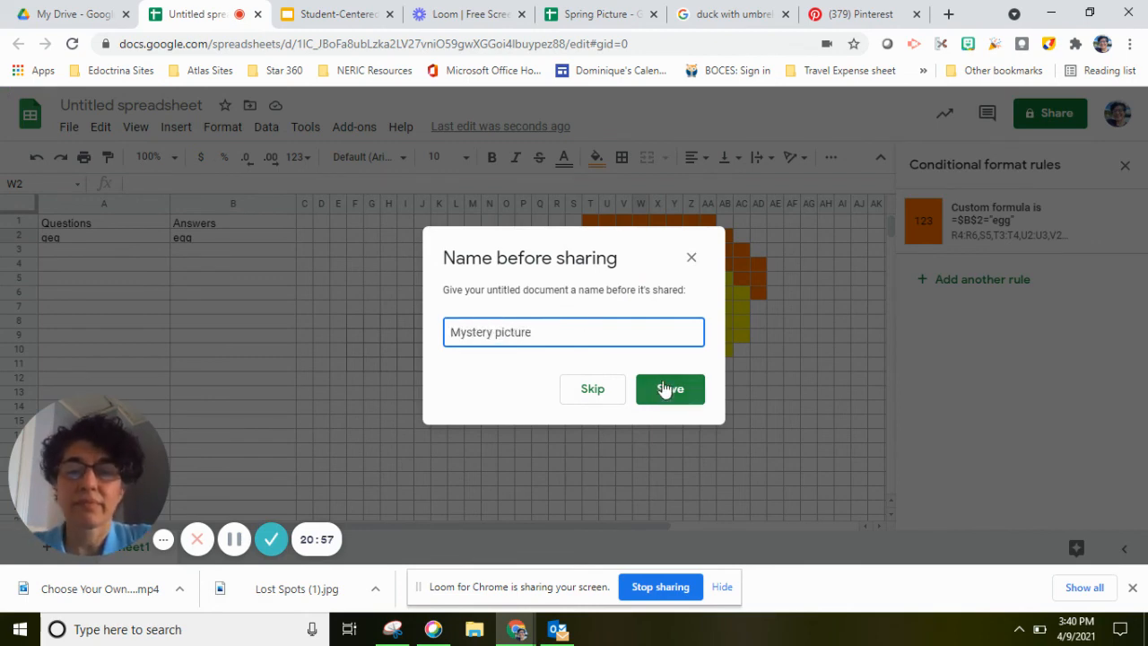
left_click(670, 387)
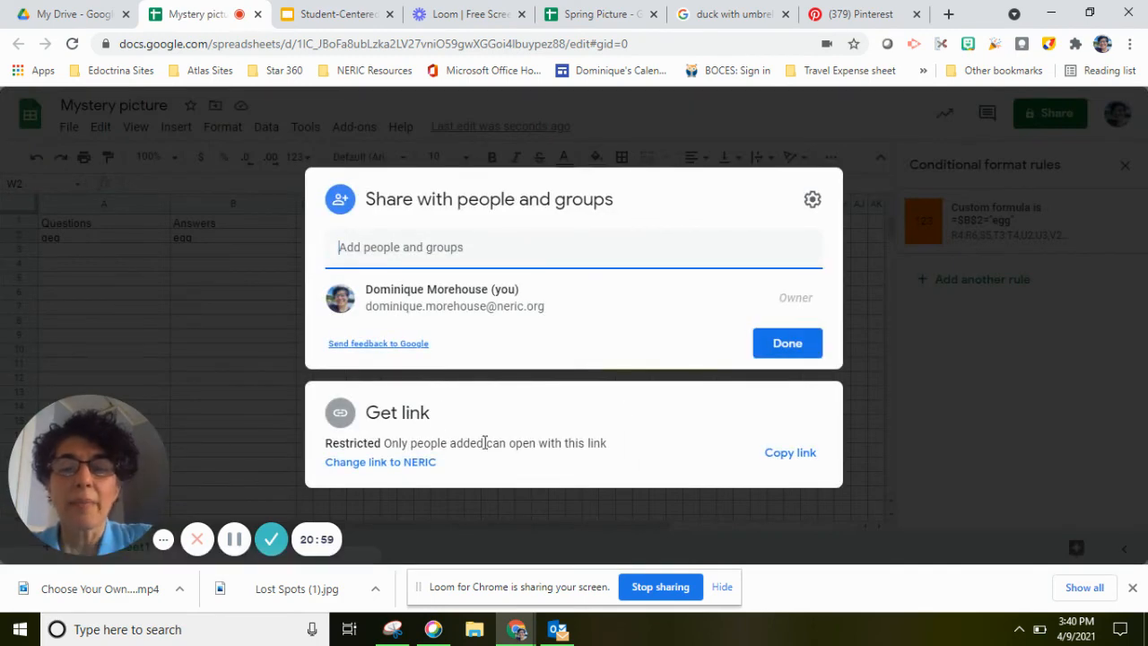
left_click(789, 452)
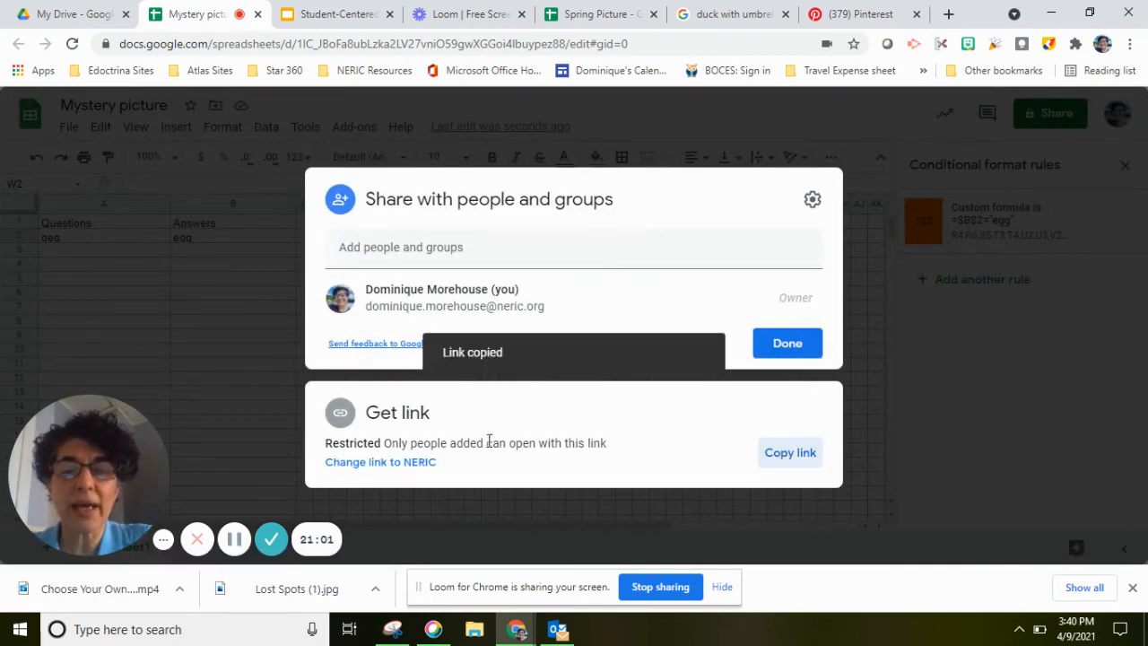
Set General access so anyone with the link can view, and finish sharing
left_click(380, 463)
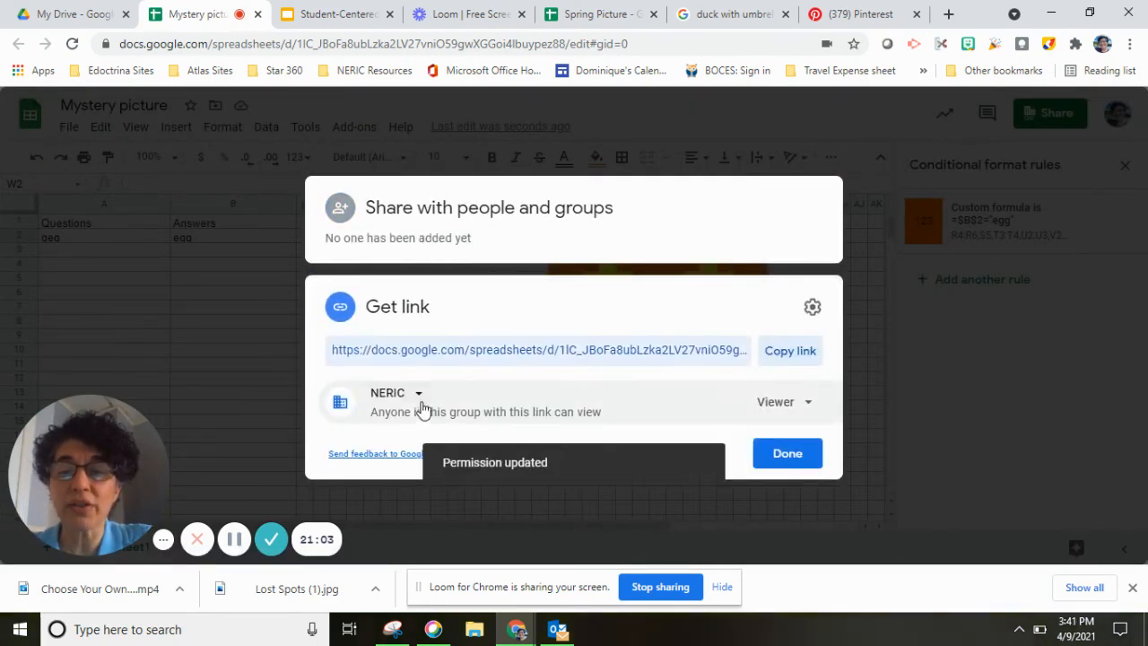
left_click(395, 402)
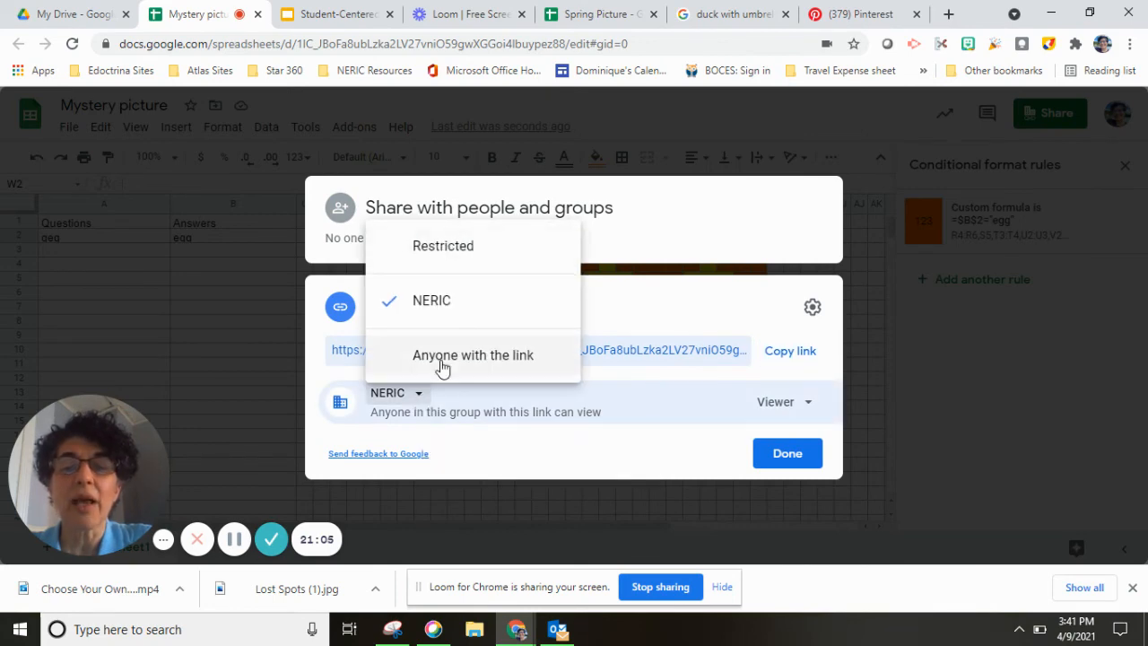
left_click(474, 355)
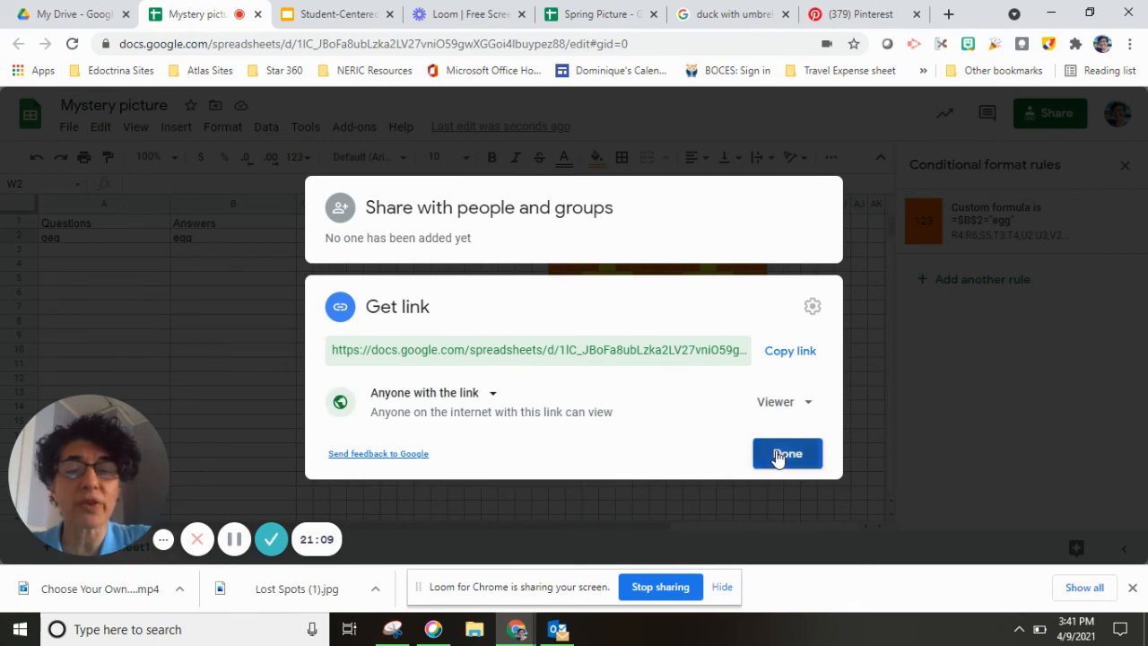
left_click(786, 452)
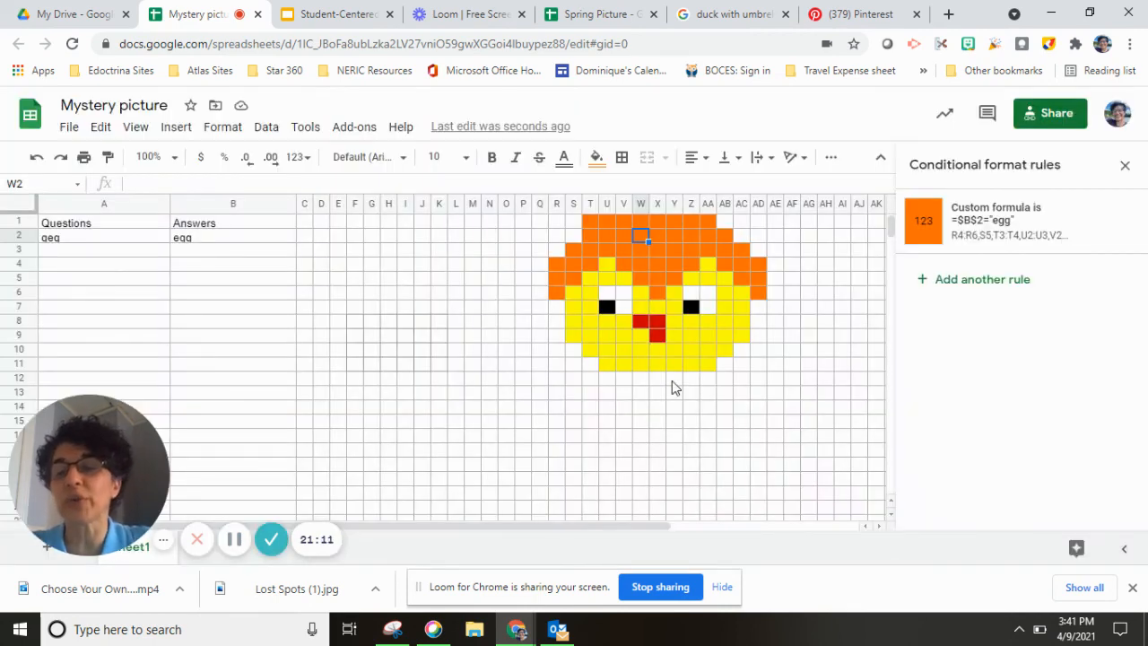
mouse_move(617, 135)
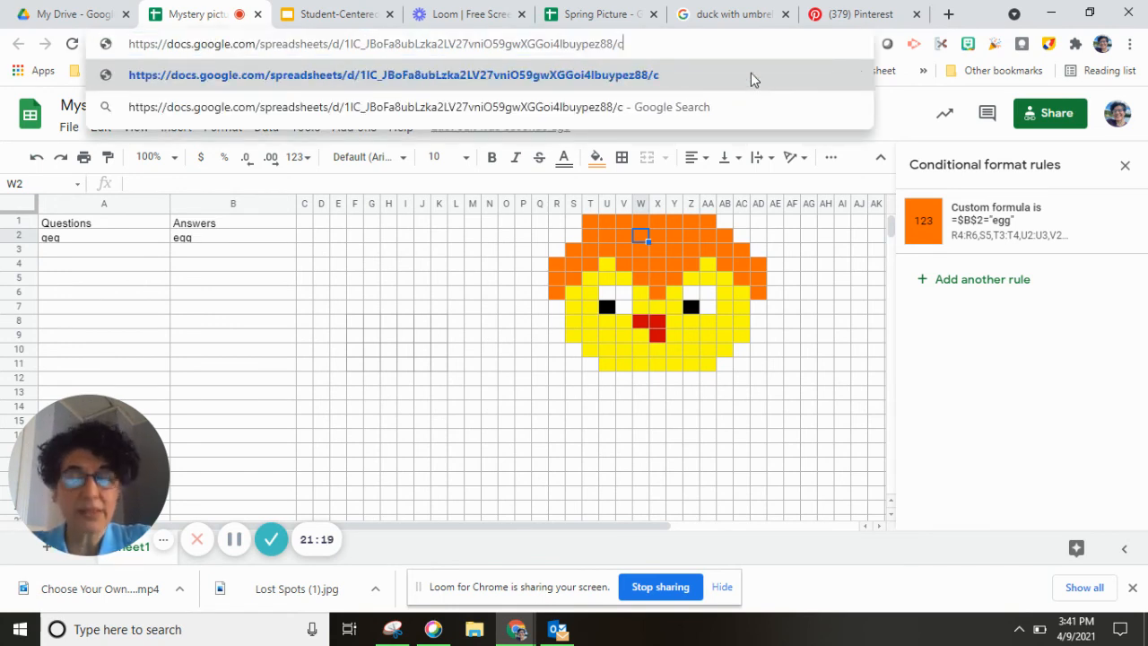
Change the sheet's address-bar URL ending from /edit to /copy
type("opy")
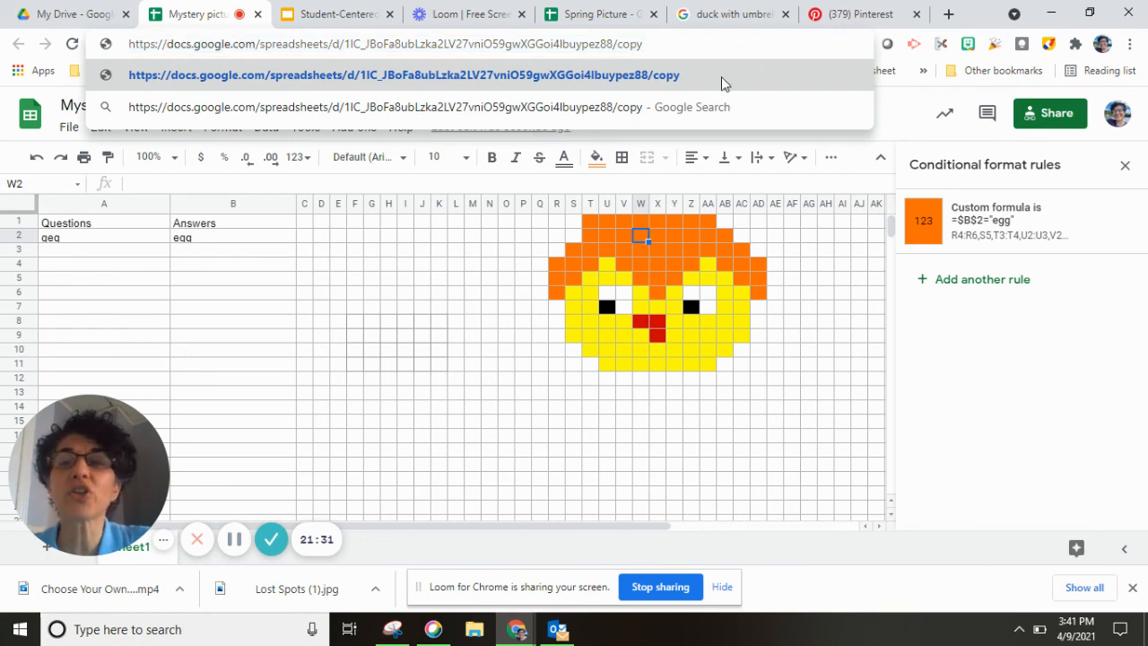
mouse_move(68, 14)
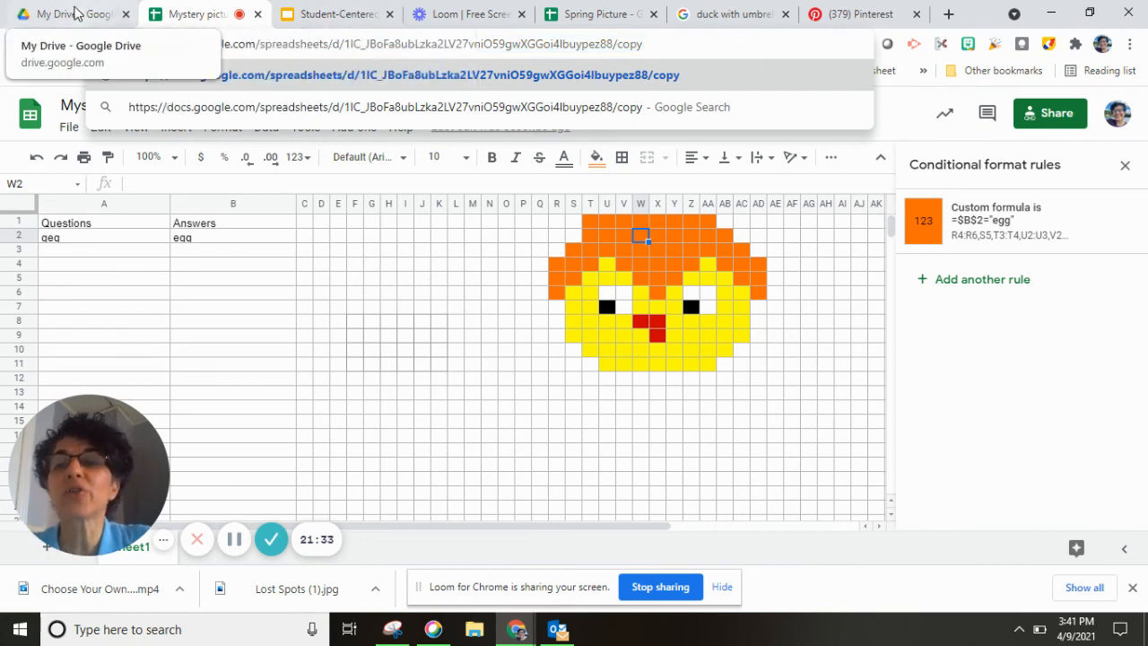
Return to My Drive and open a copy of the Spring Mystery Picture sheet
left_click(68, 15)
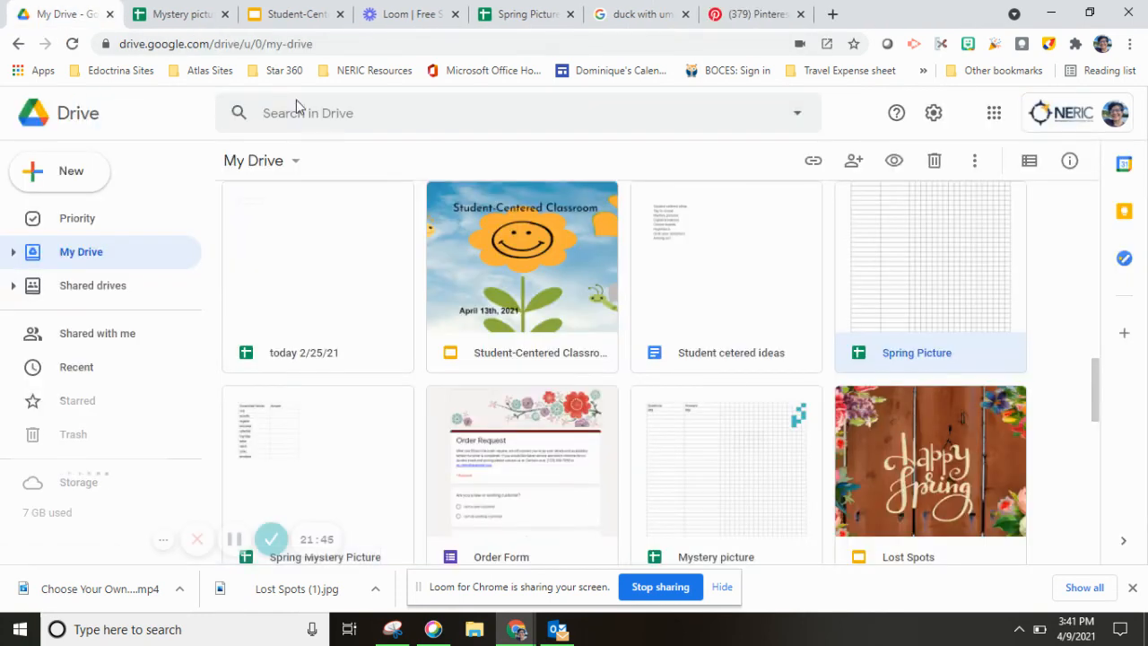
scroll("down", 3)
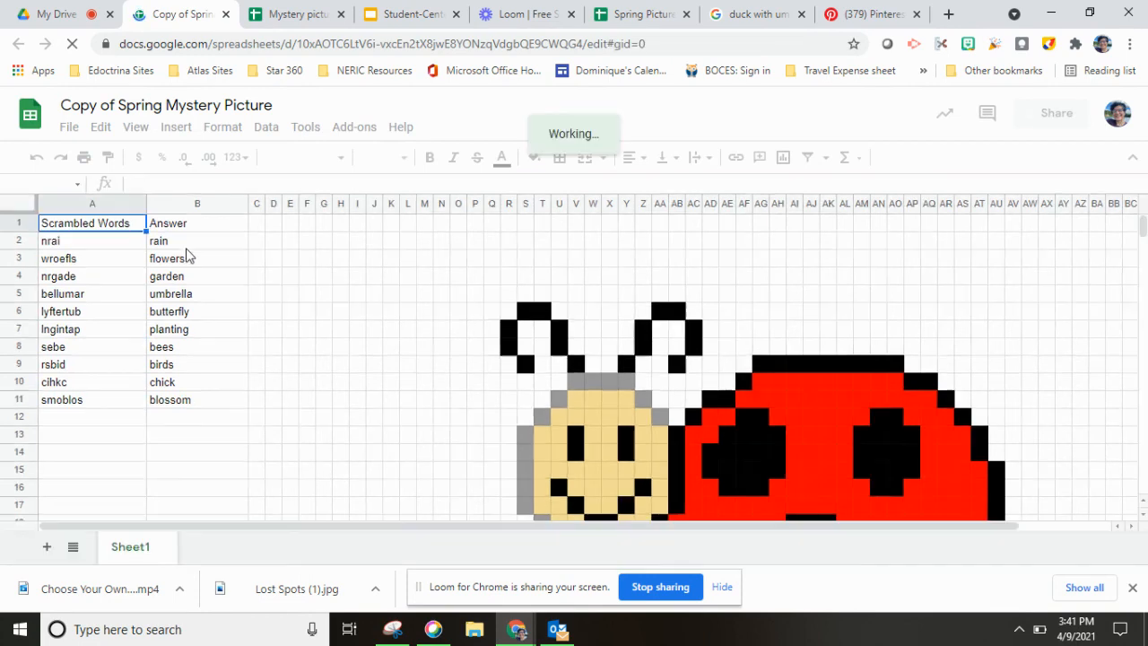
Fill the first answers: rain, flower, garden, umbrella and butterfly
left_click(197, 241)
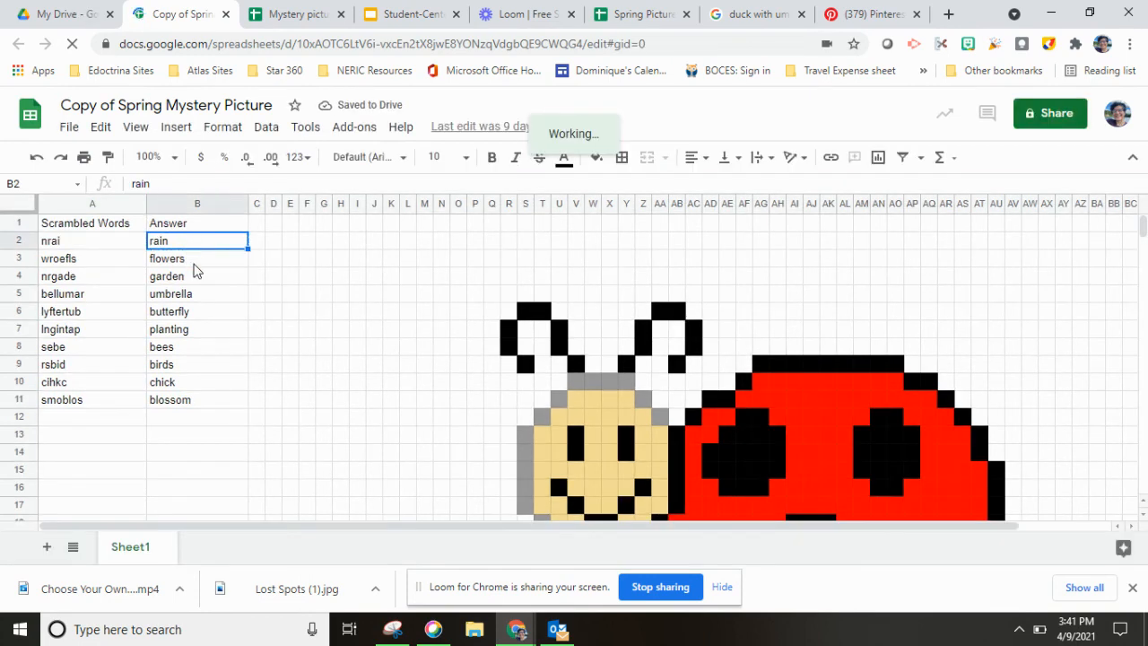
left_click(197, 294)
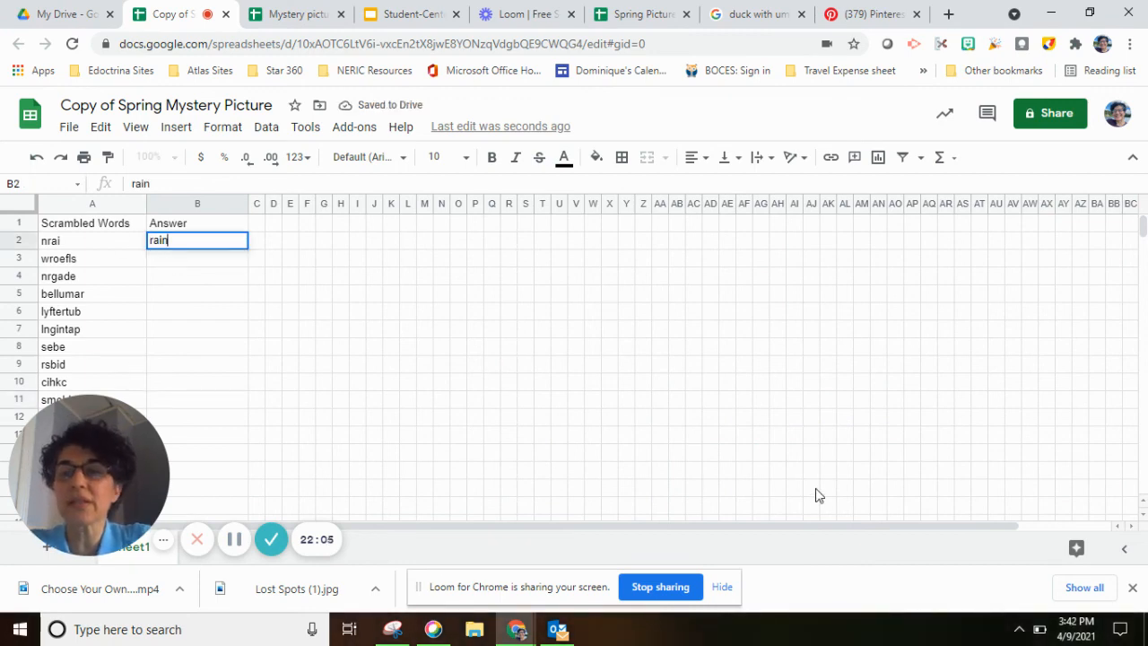
type("flower")
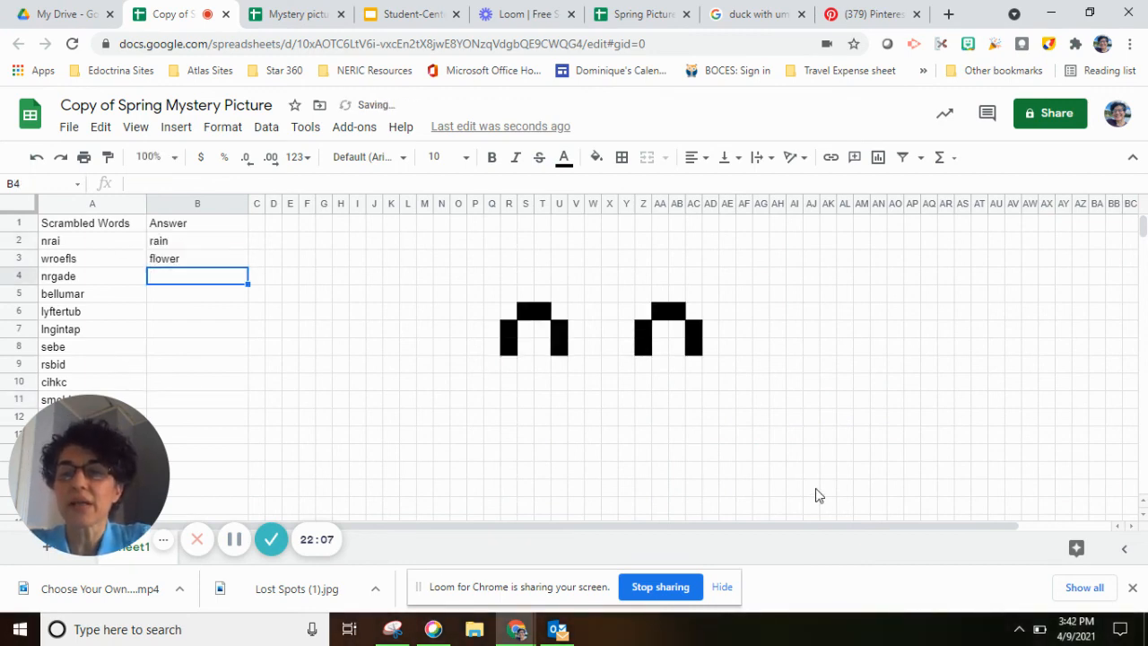
type("garden")
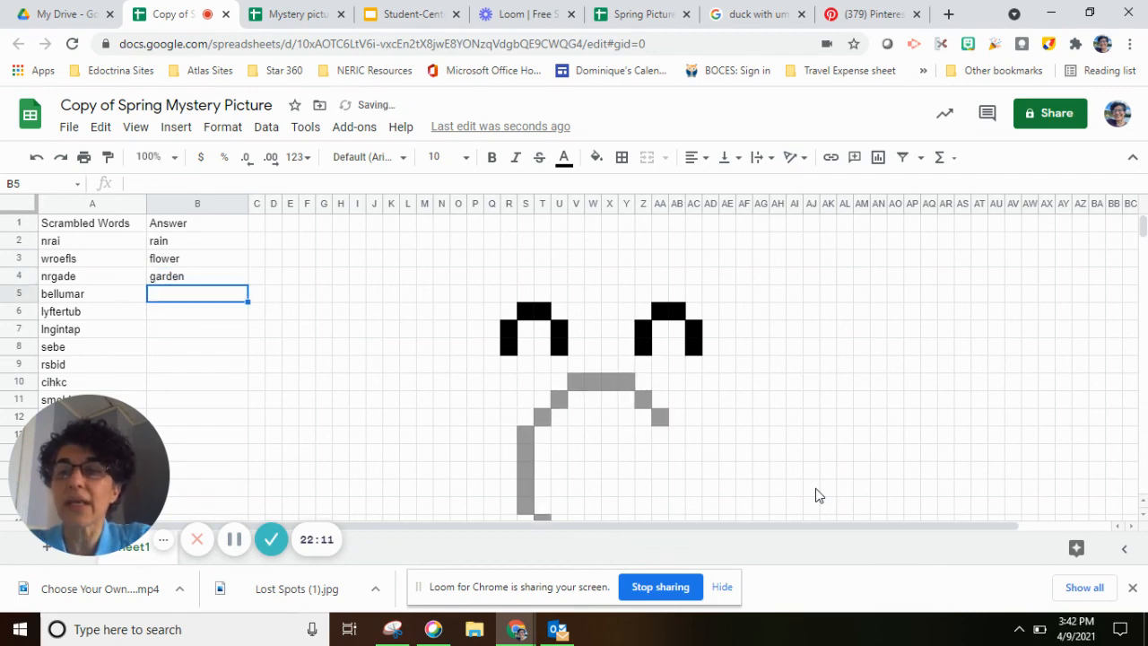
type("umbrella")
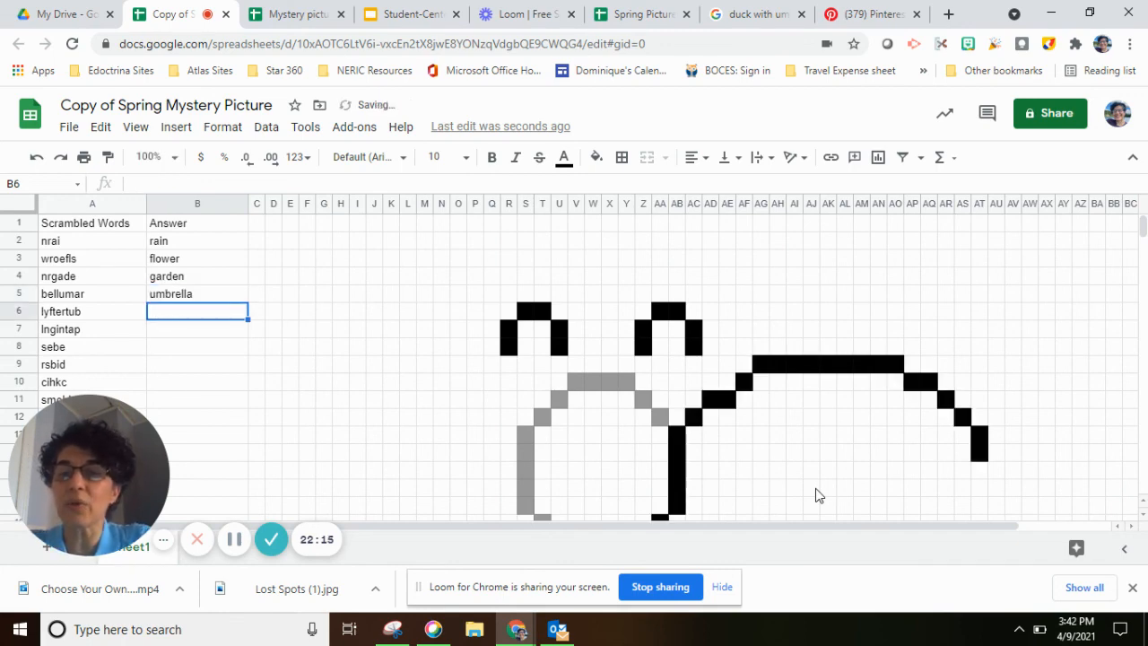
type("fbutt")
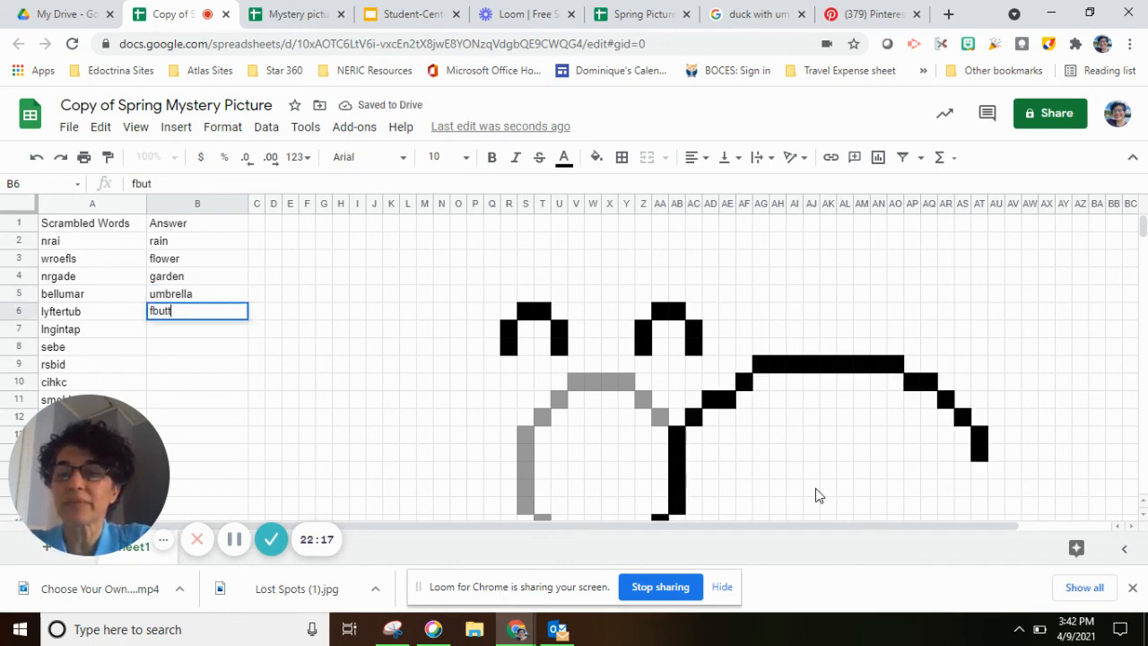
type("butterfly")
left_click(197, 328)
type("planting")
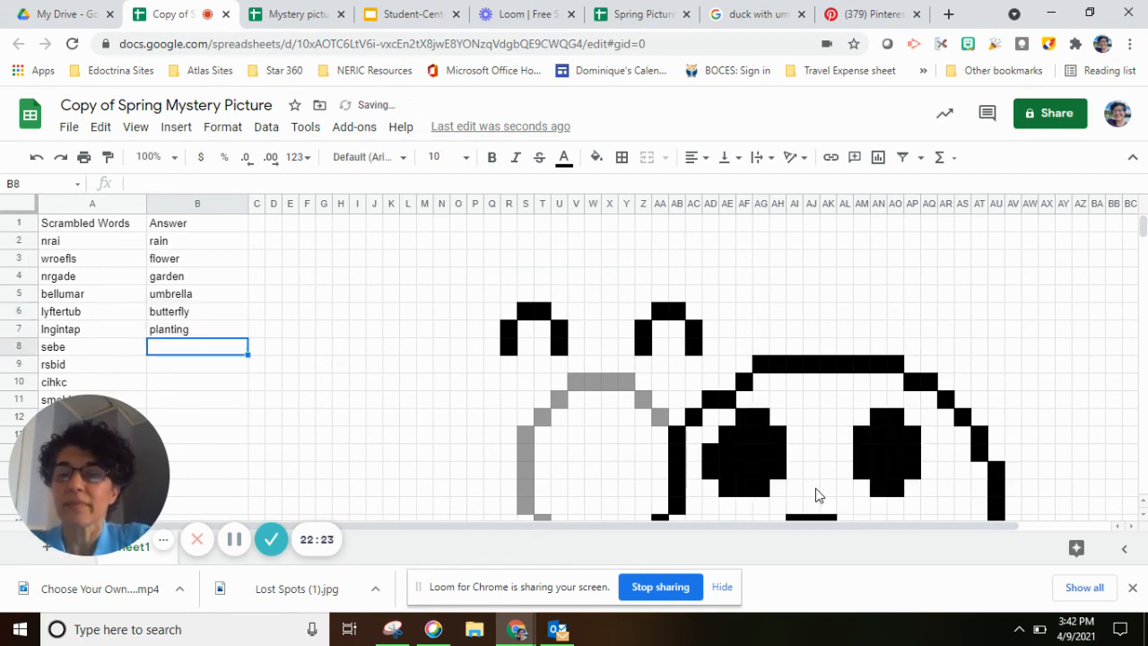
Finish the answers with bees, birds and blossom, revealing the red ladybug
type("bees")
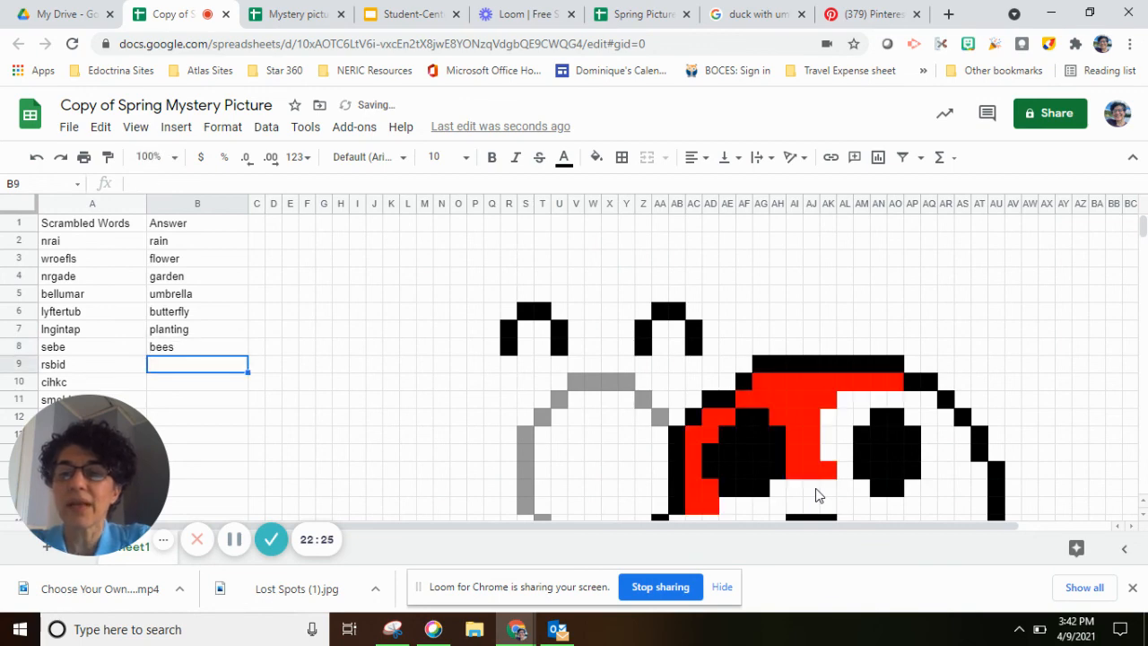
type("birds")
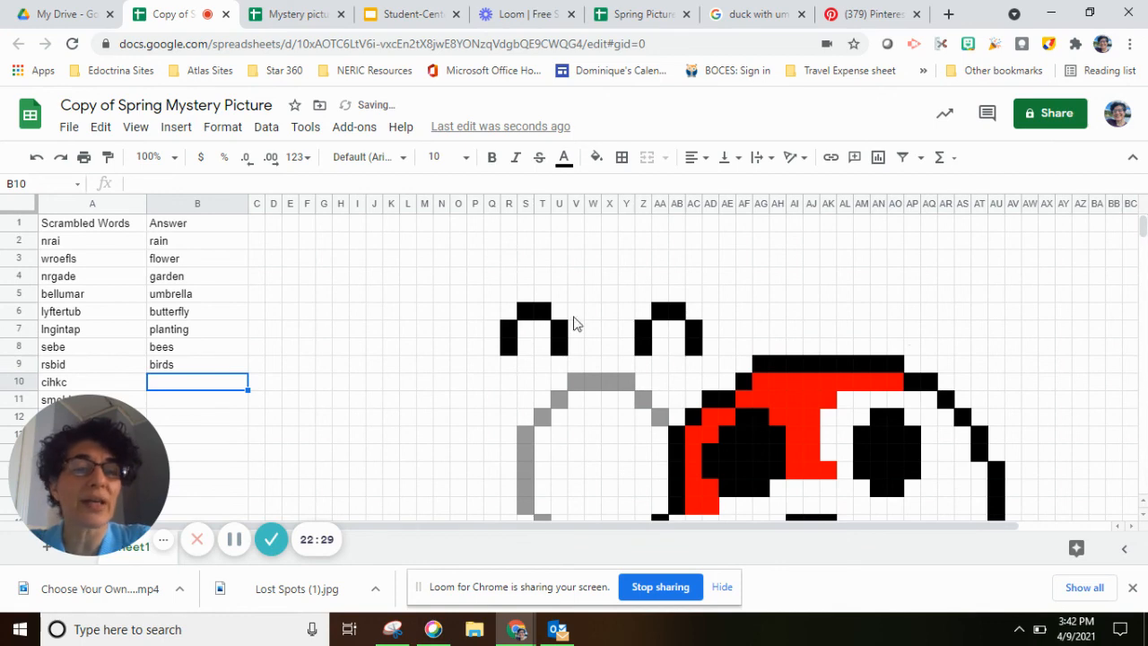
scroll("down", 3)
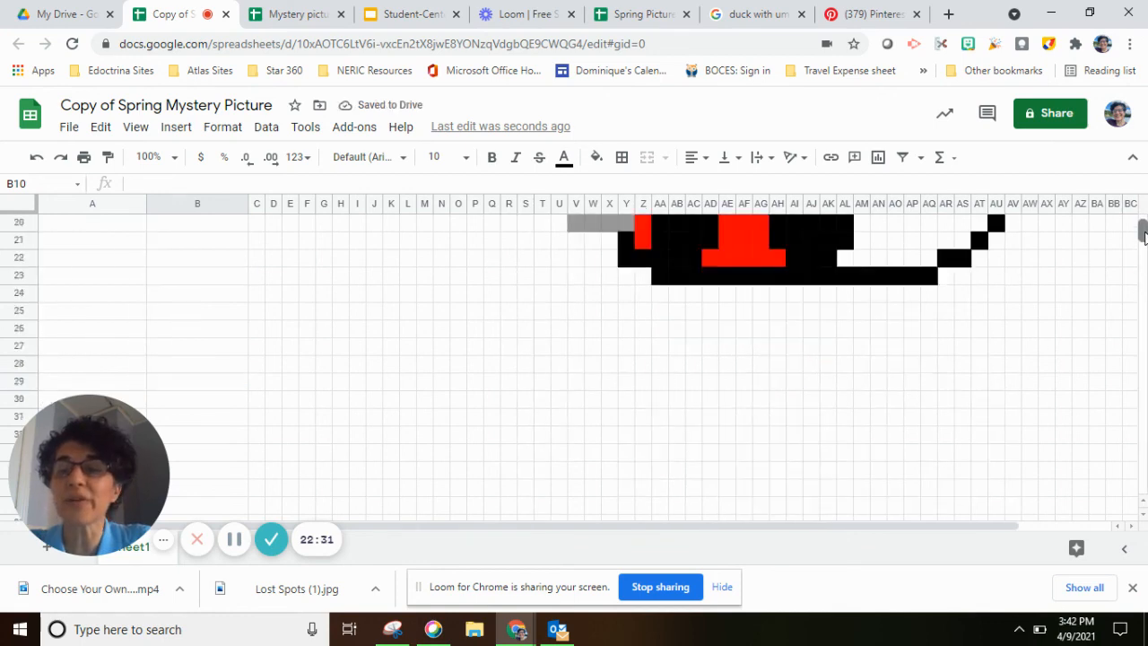
scroll("up", 3)
type("chick")
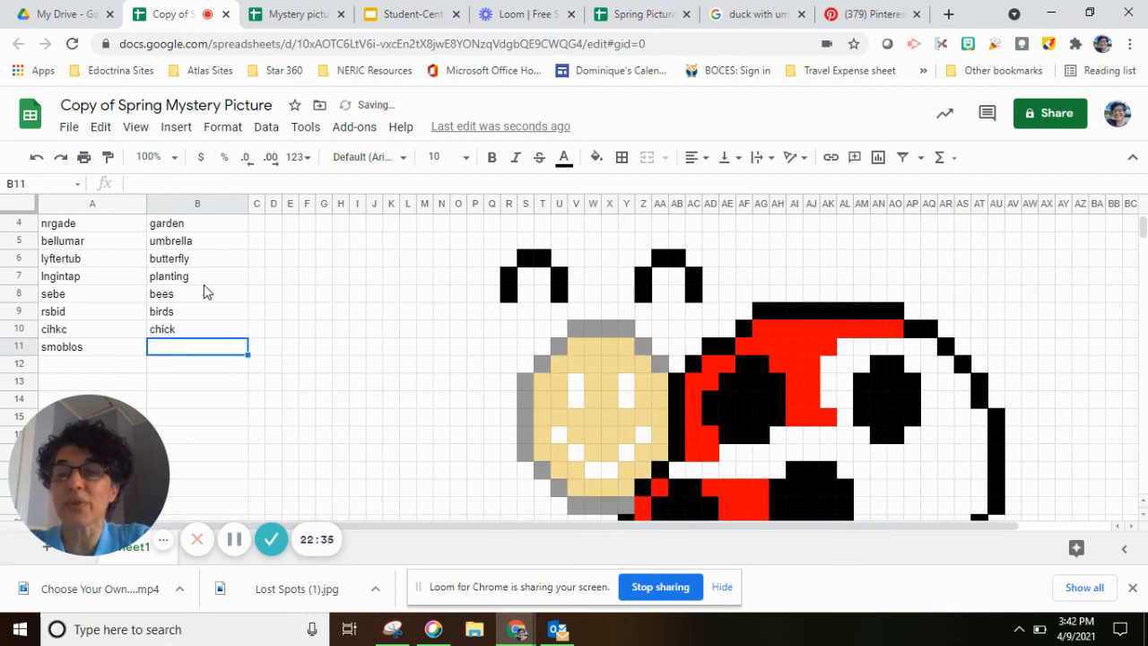
type("blossom")
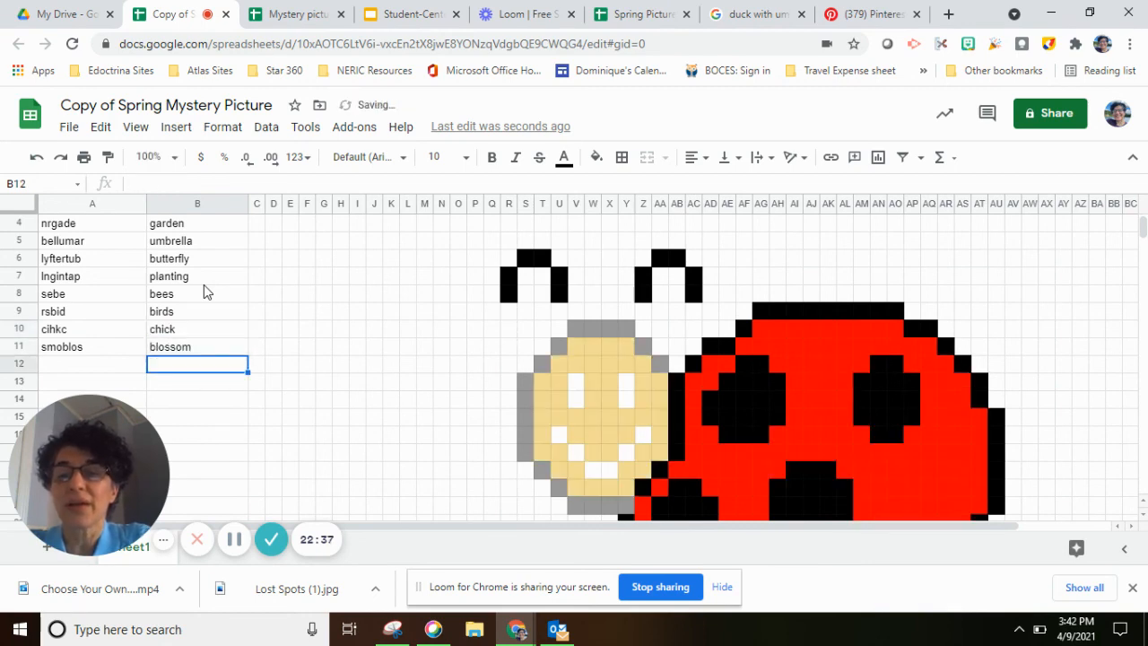
mouse_move(1144, 240)
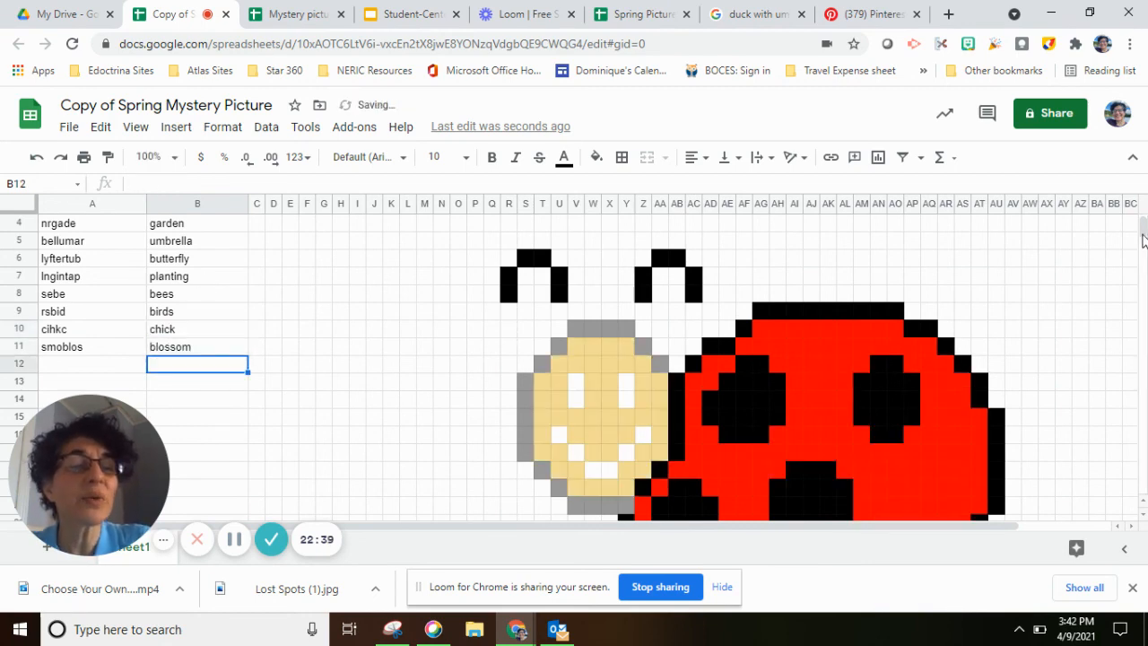
scroll("up", 3)
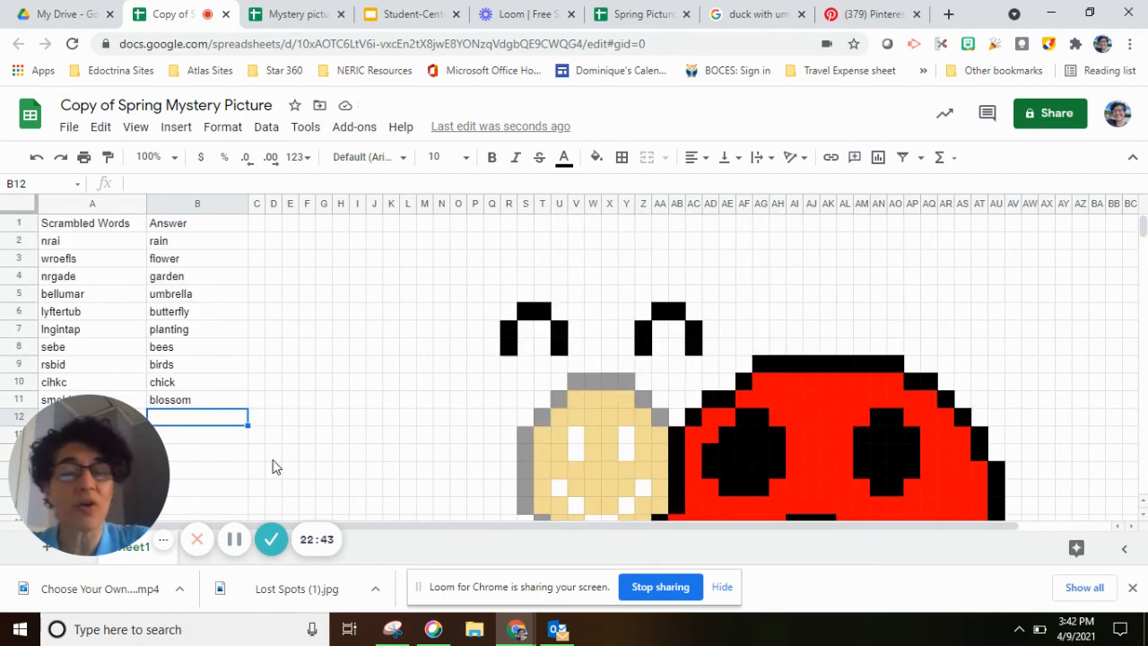
mouse_move(195, 418)
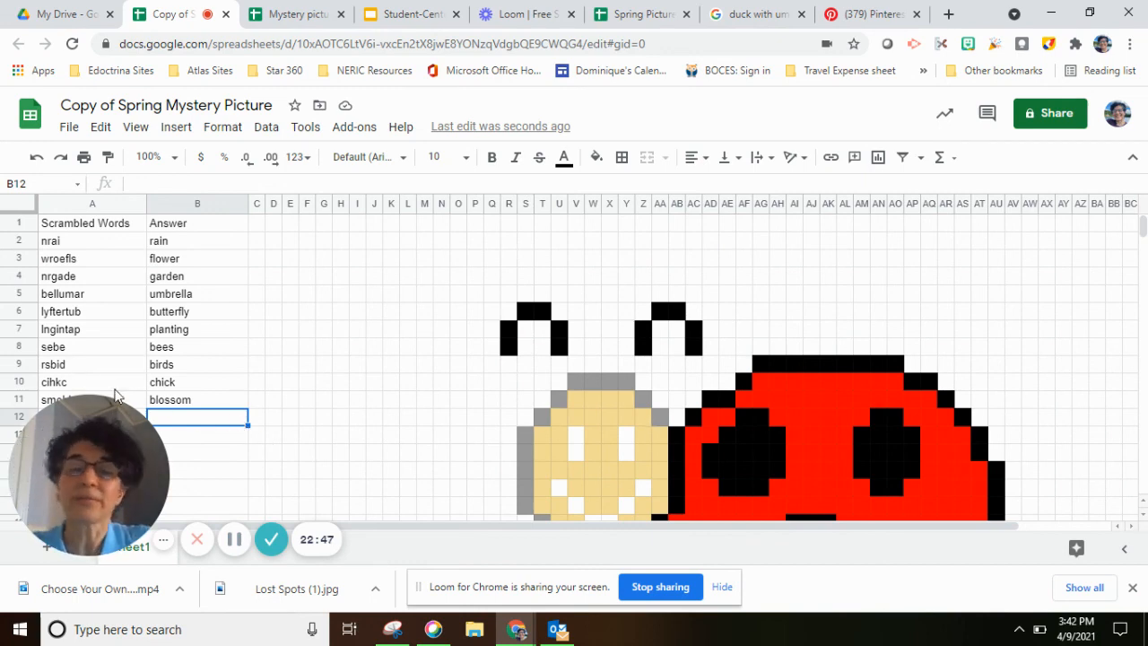
mouse_move(771, 420)
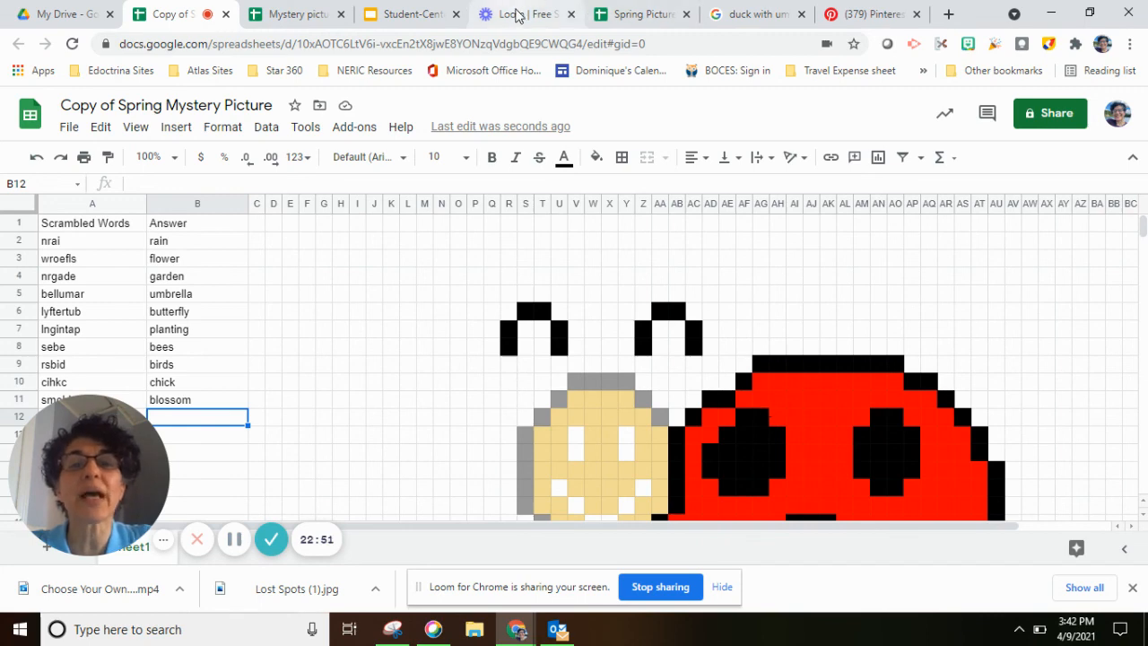
Switch to the Loom Personal Library of recorded videos
left_click(524, 14)
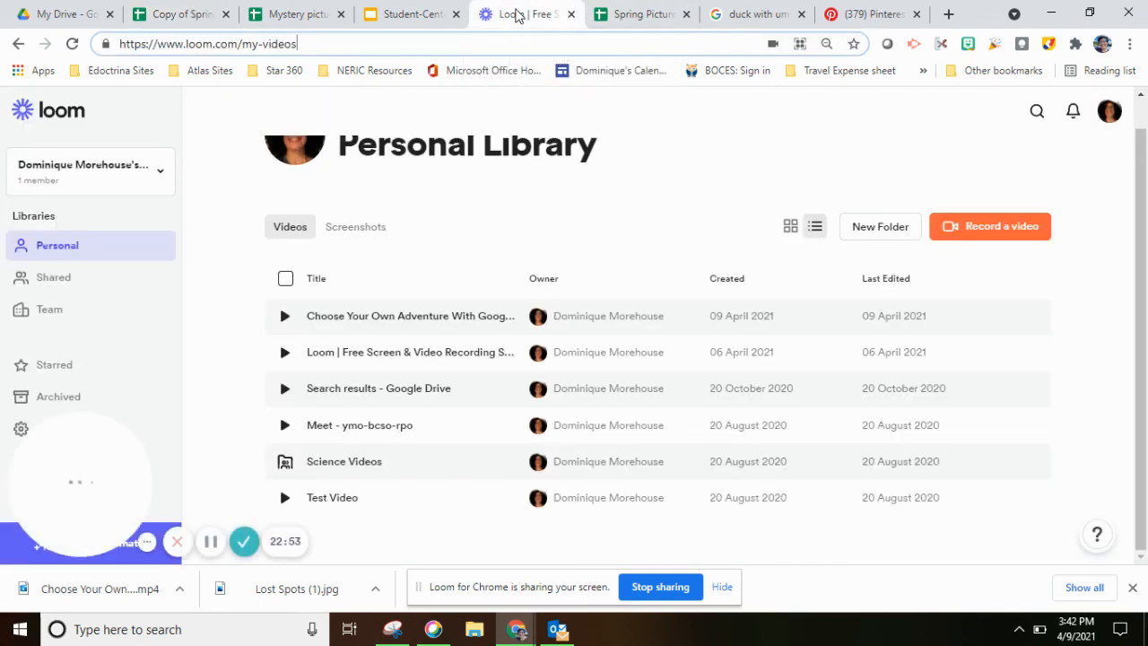
mouse_move(702, 205)
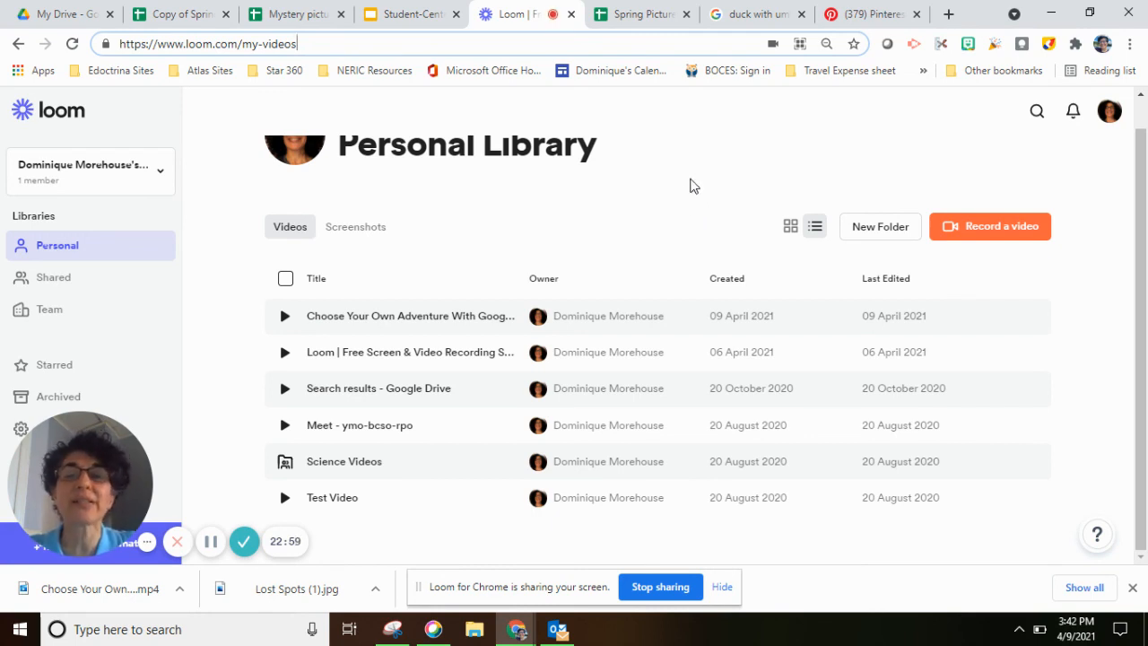
mouse_move(703, 188)
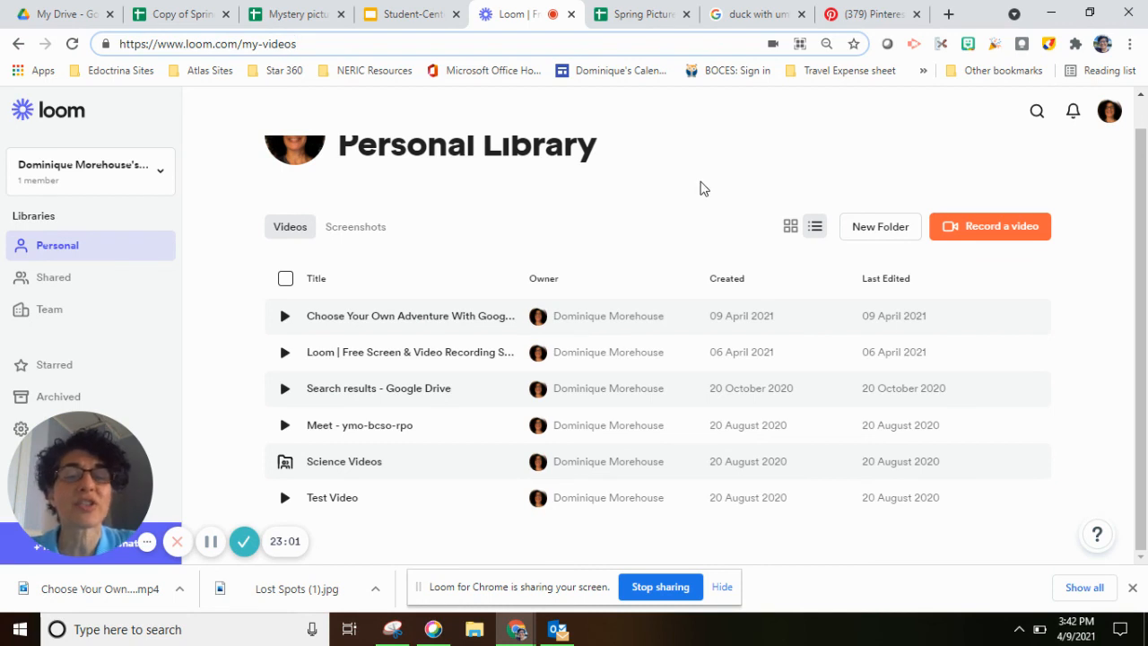
mouse_move(716, 251)
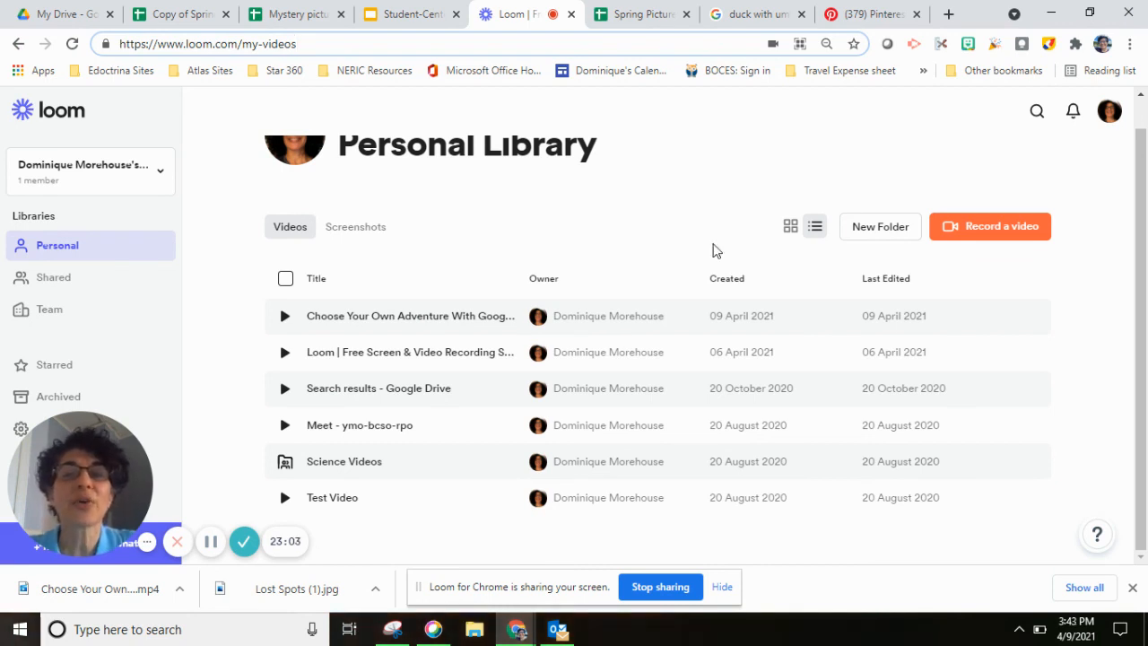
mouse_move(244, 542)
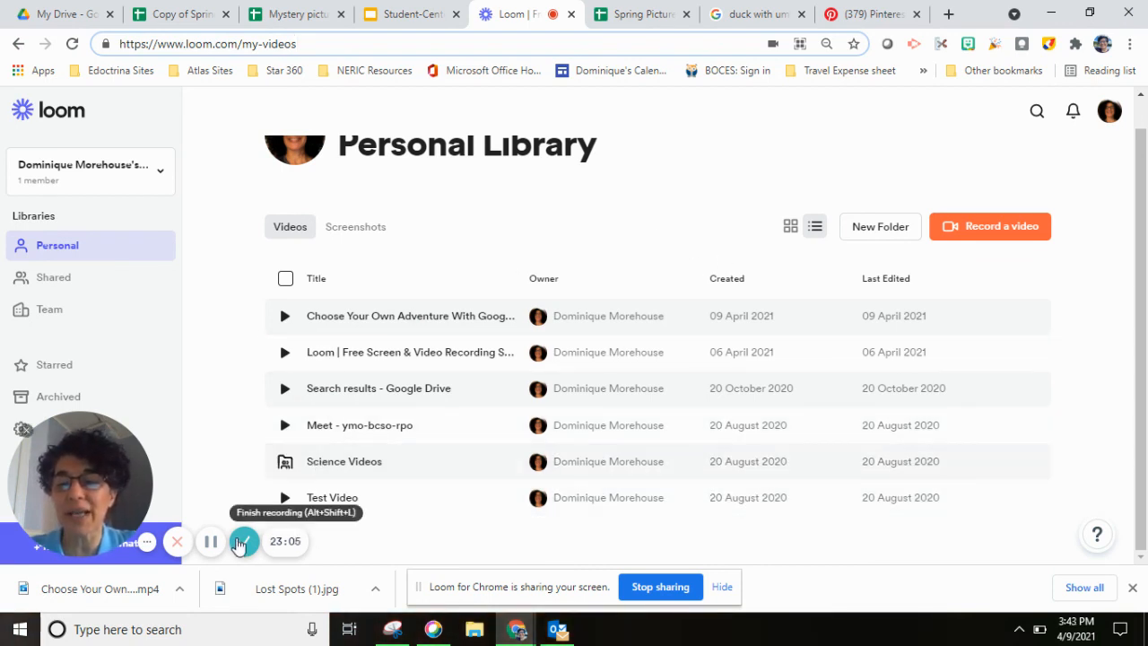